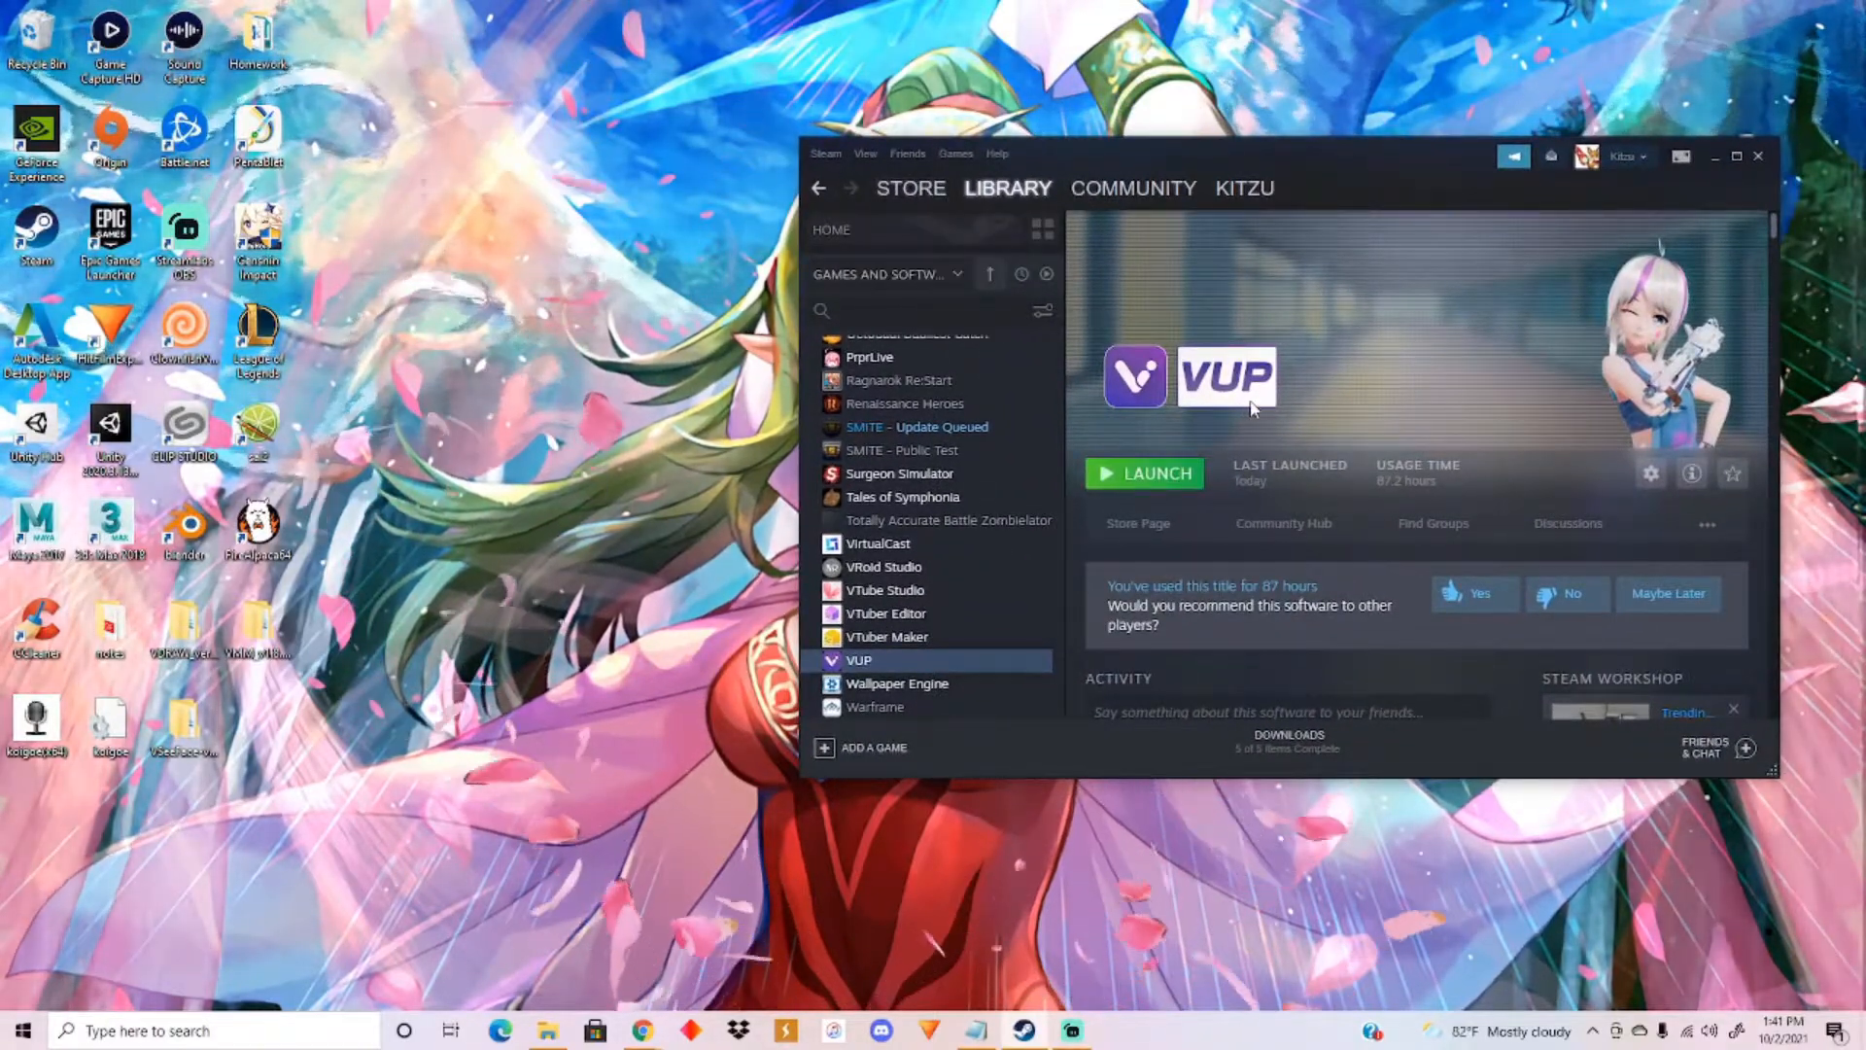
Step: Launch VUP from the Steam library so its welcome login window appears
left_click(1143, 474)
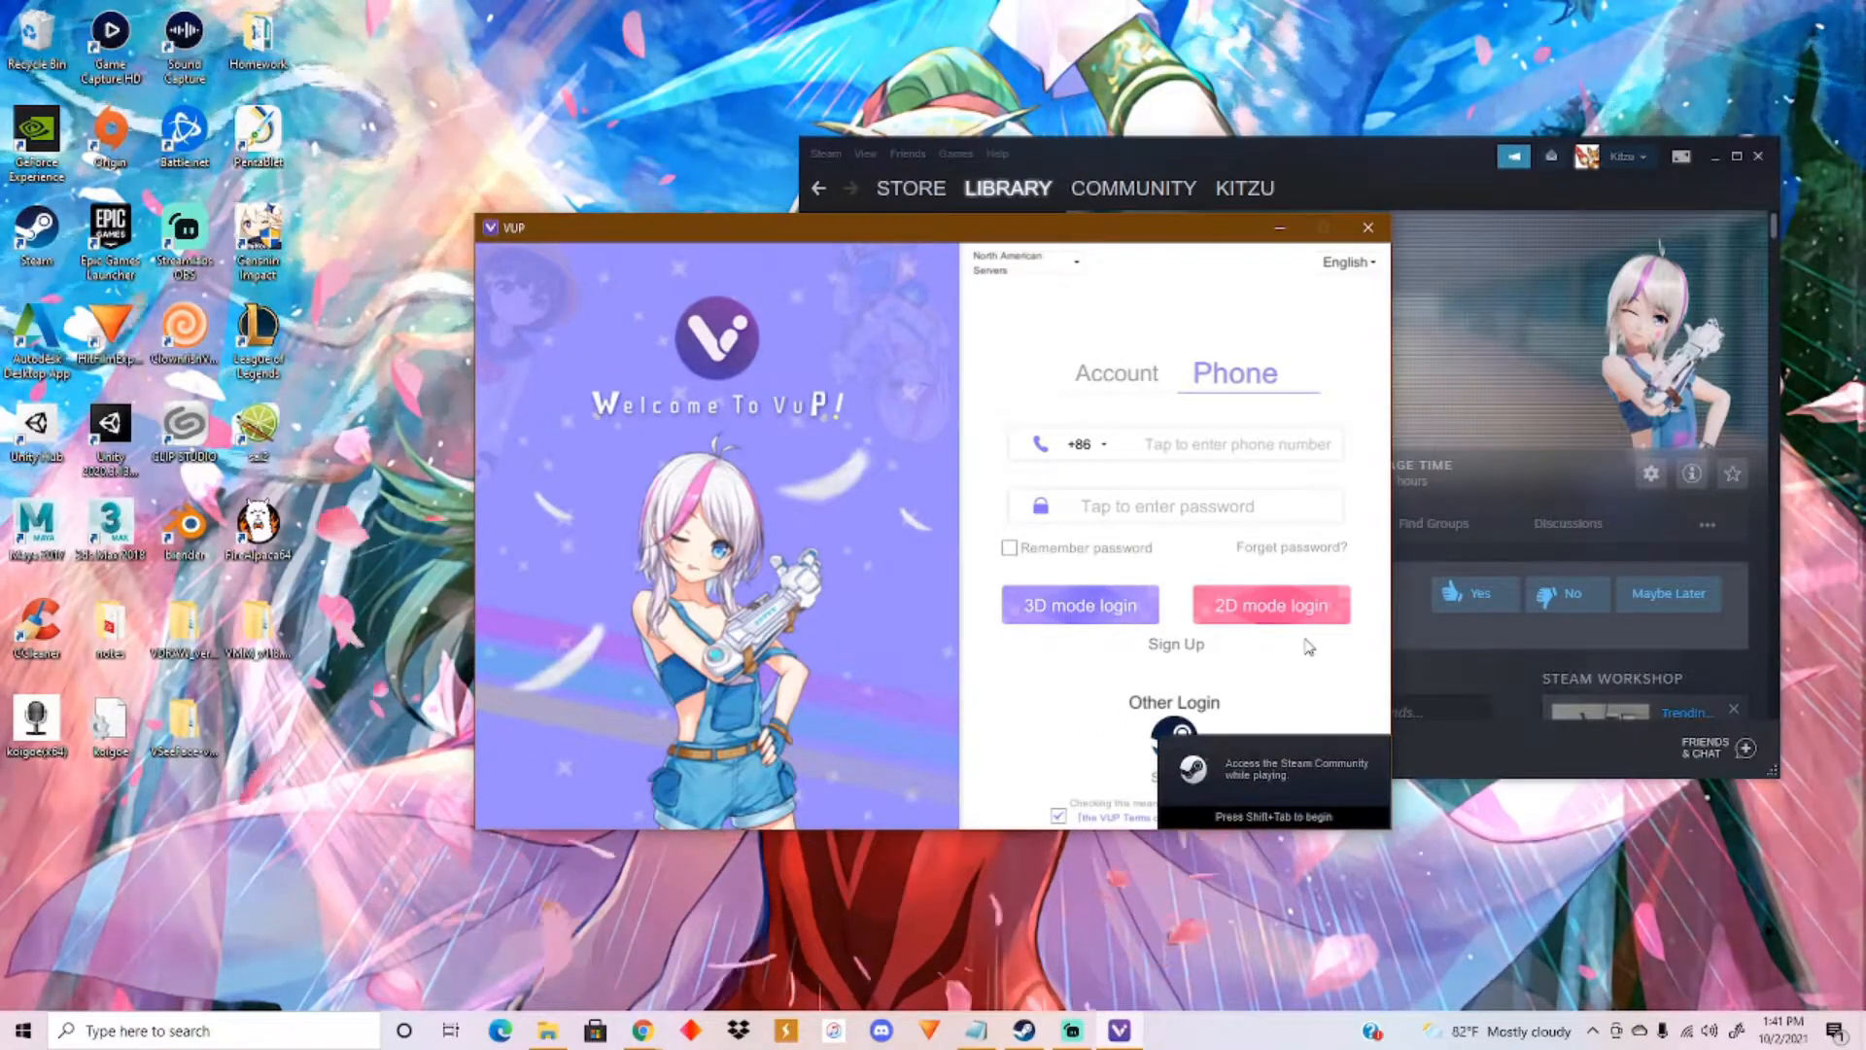
mouse_move(1172, 723)
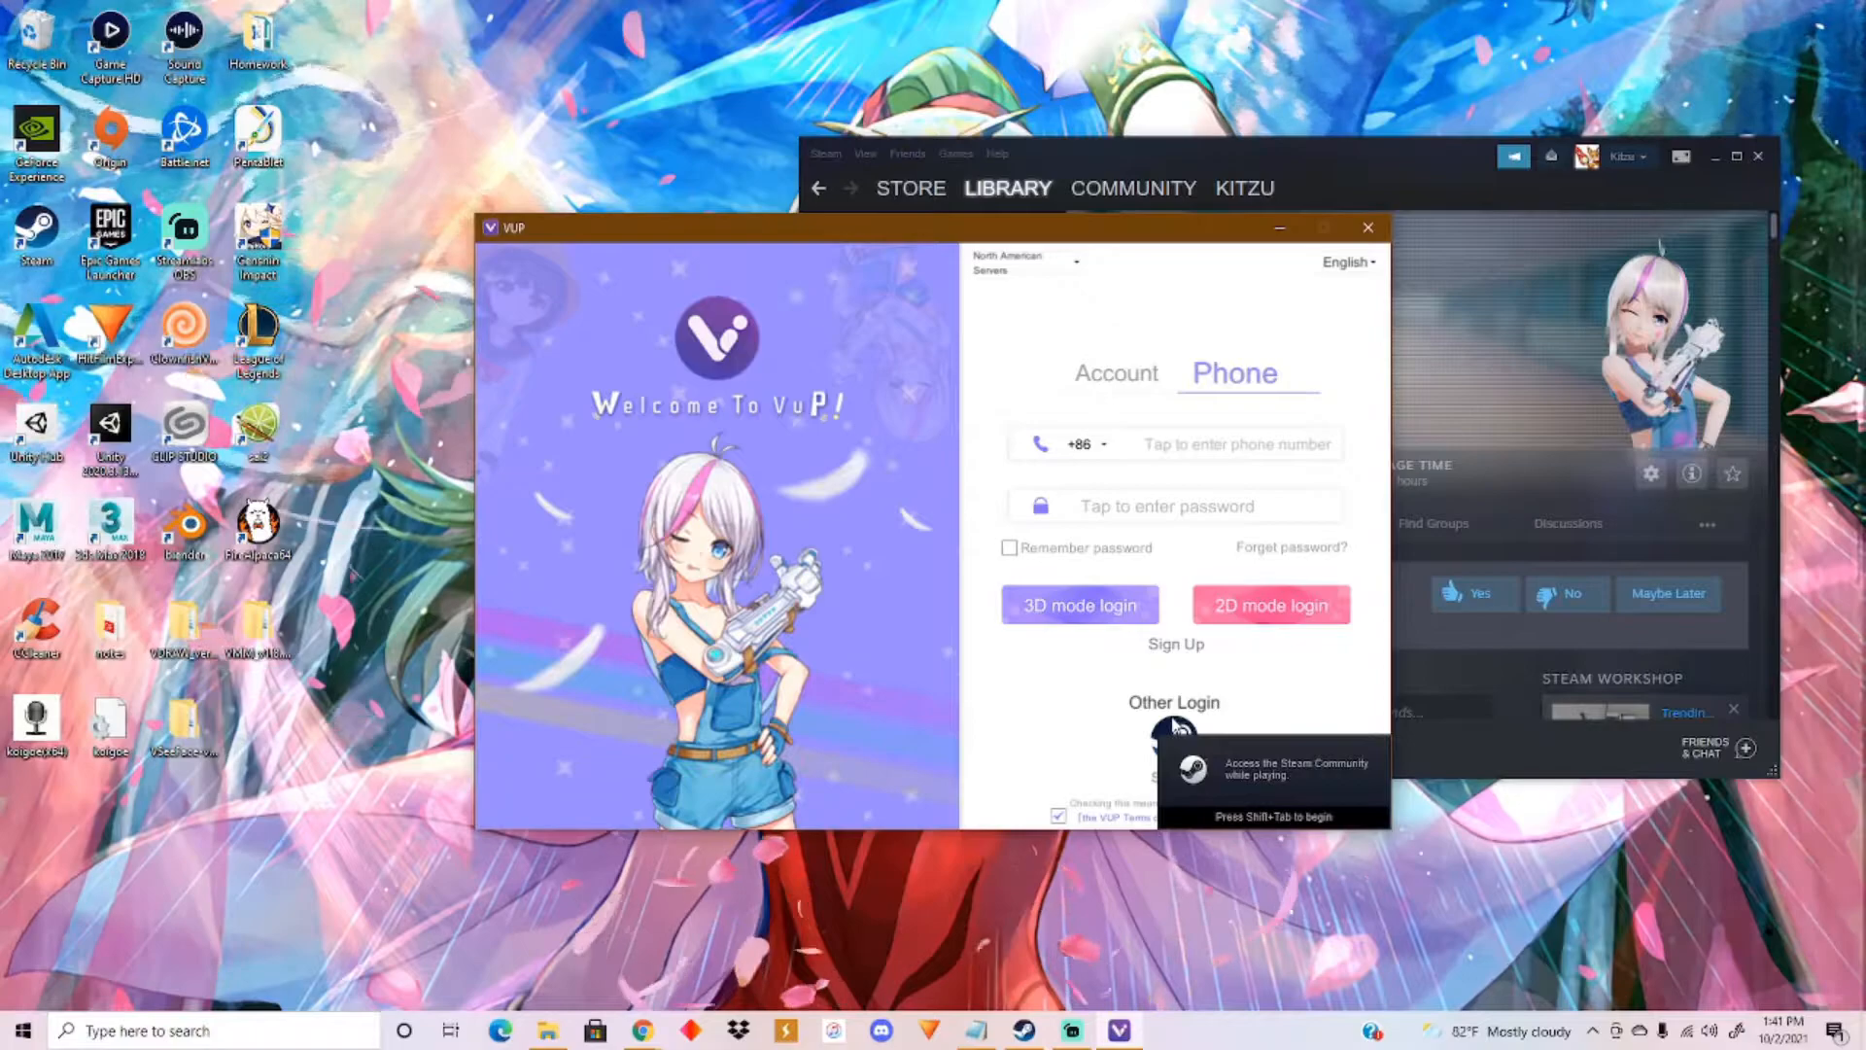
Step: Sign in with the Steam account in 3D mode and close the separate avatar display window
left_click(1079, 604)
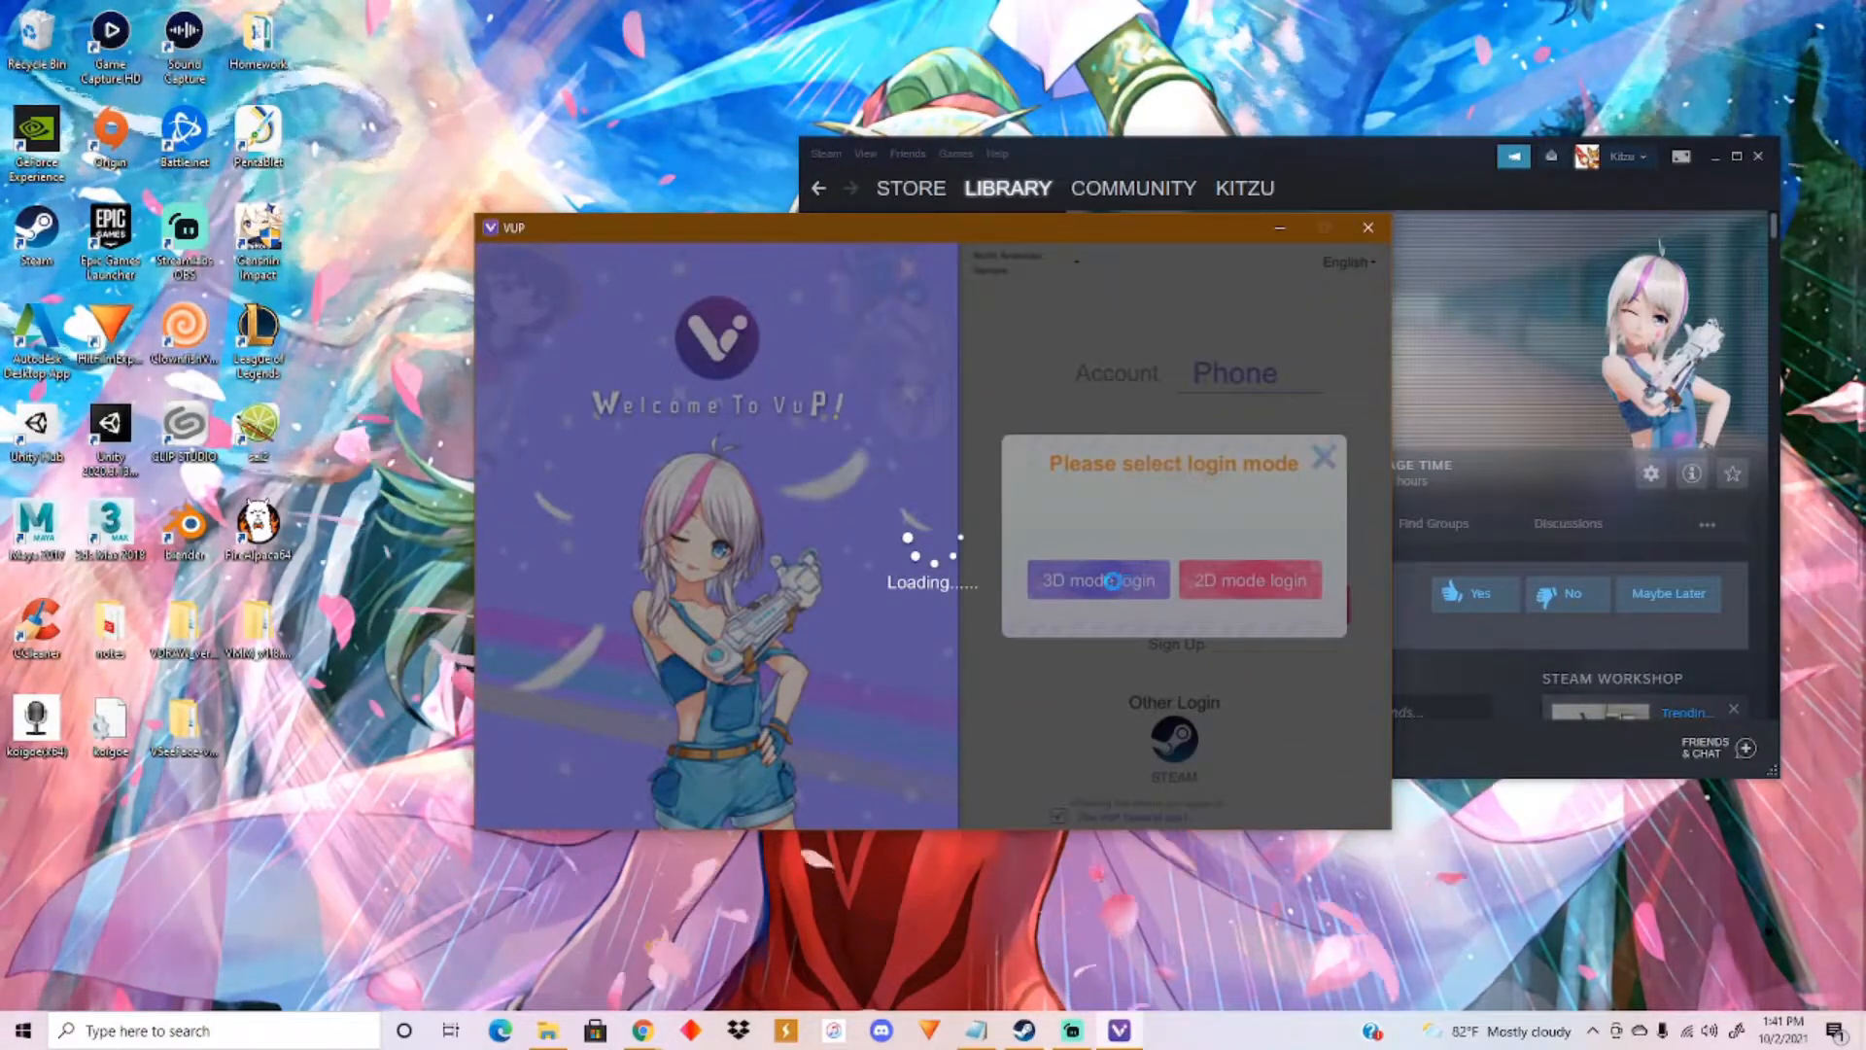
left_click(1096, 579)
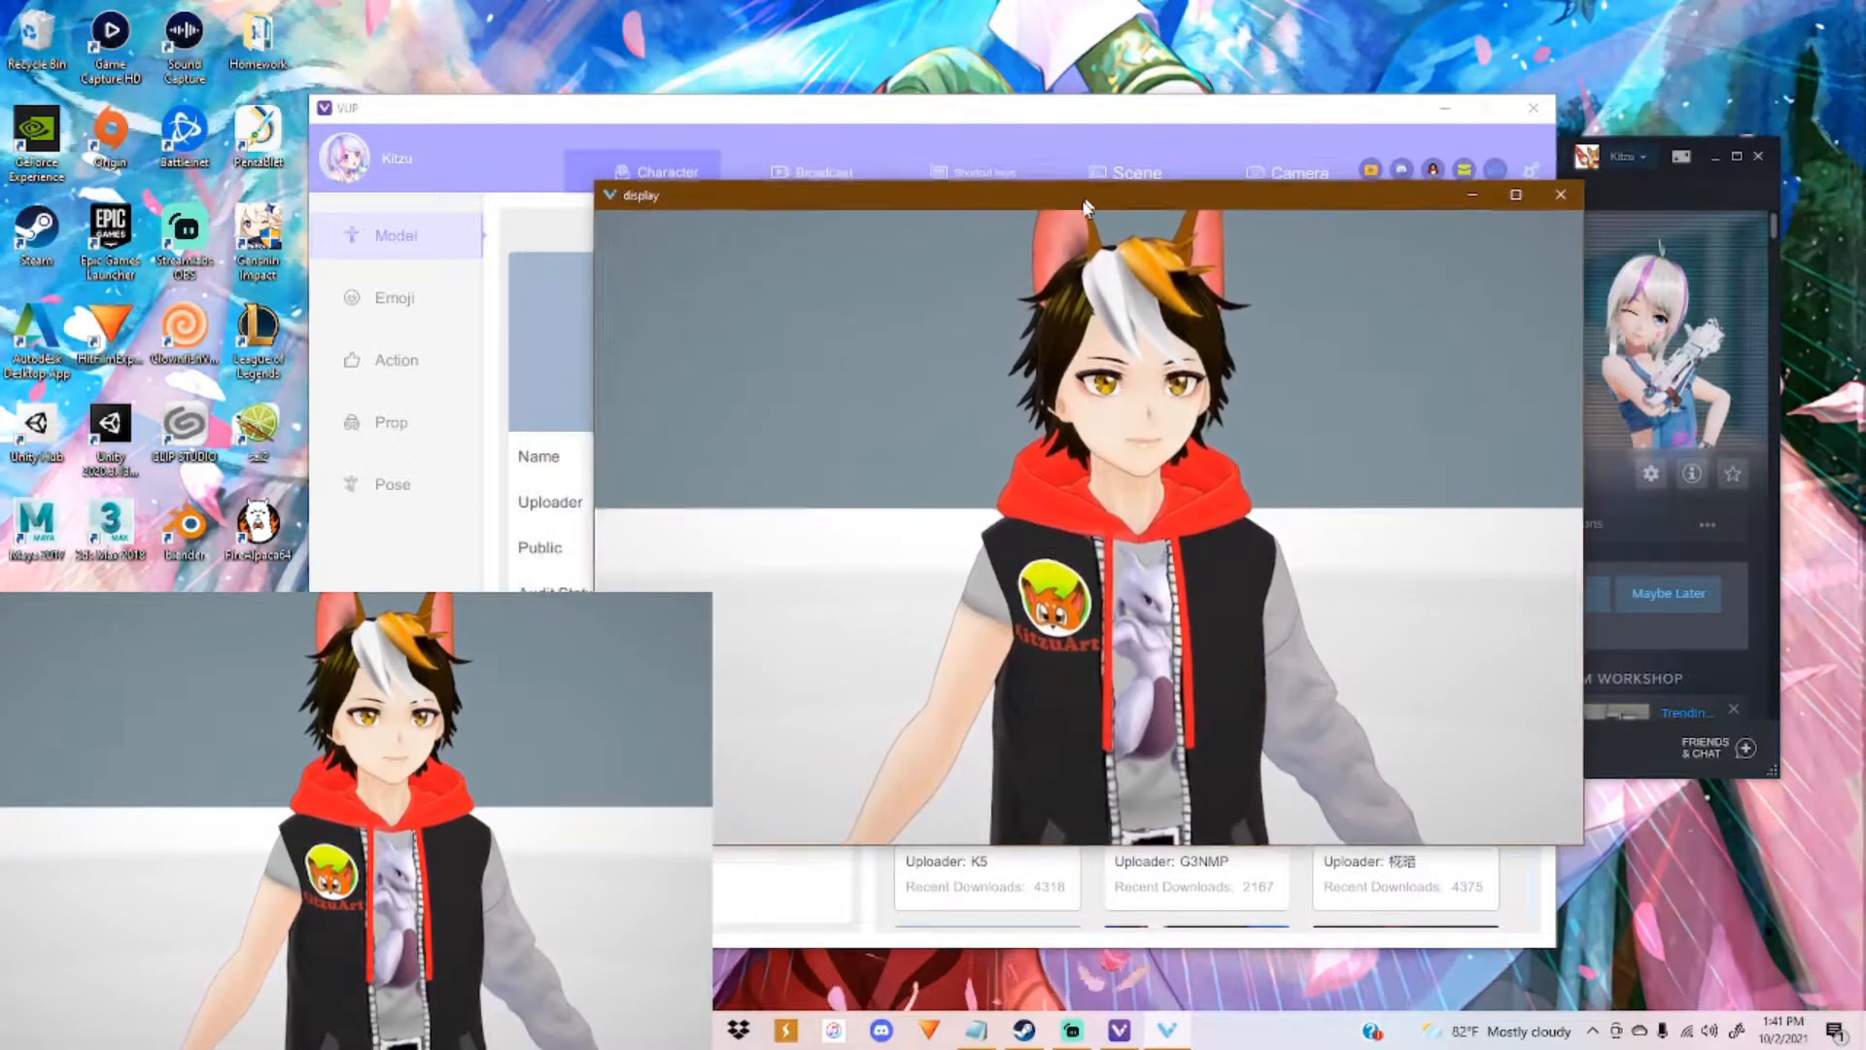
left_click(1561, 194)
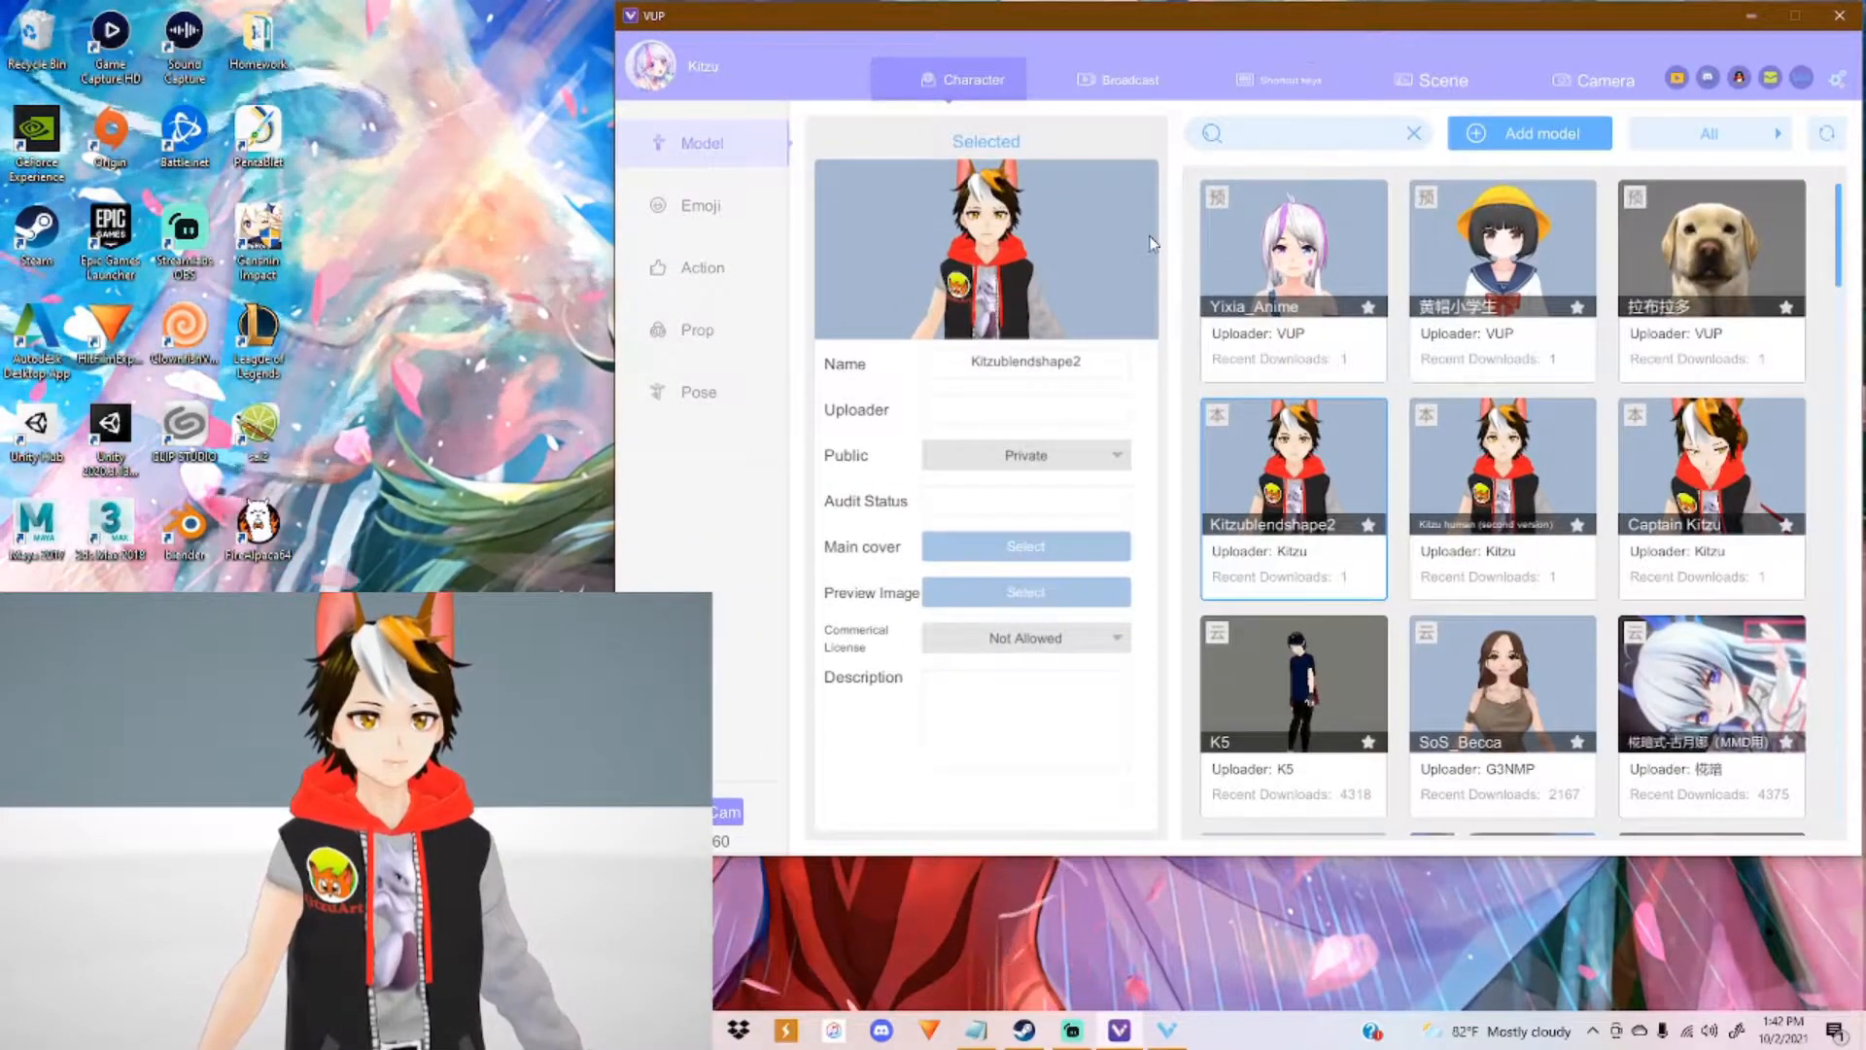
Step: Switch the previewed avatar to Yixia_Anime and browse the model library down and back up
left_click(1291, 247)
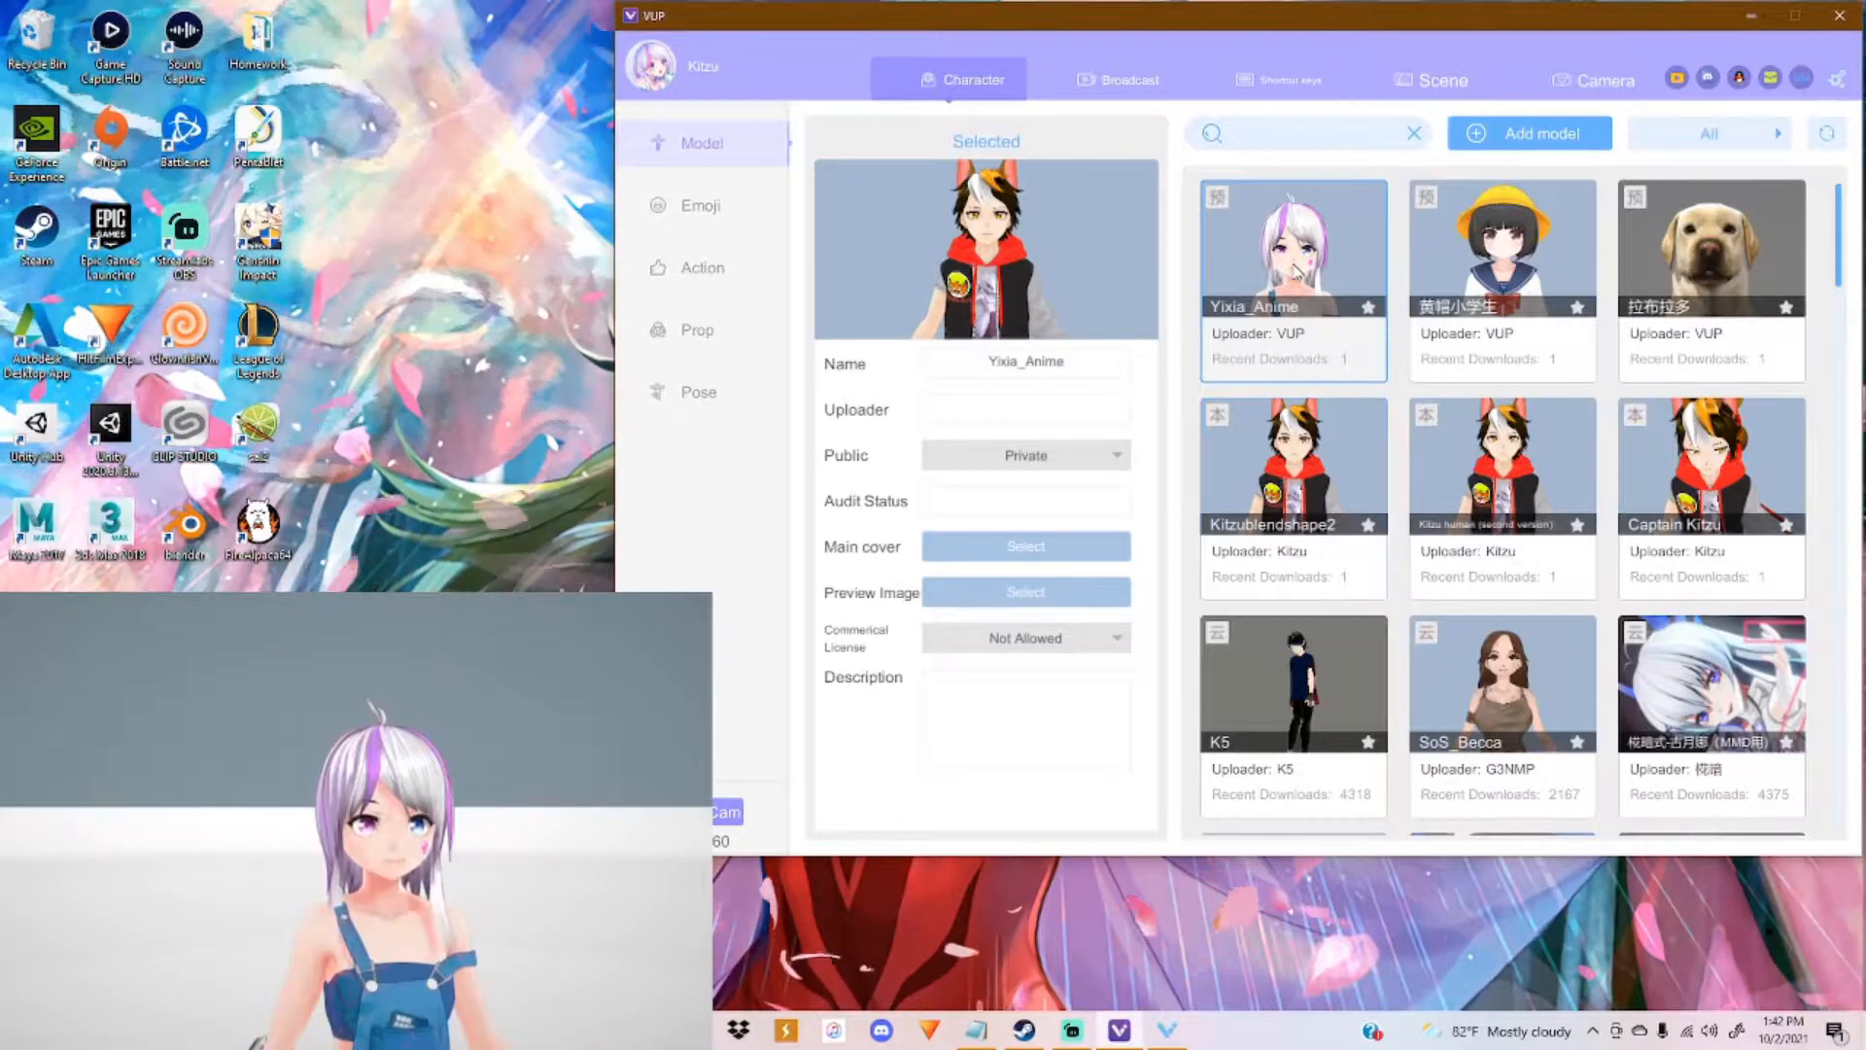
left_click(1290, 246)
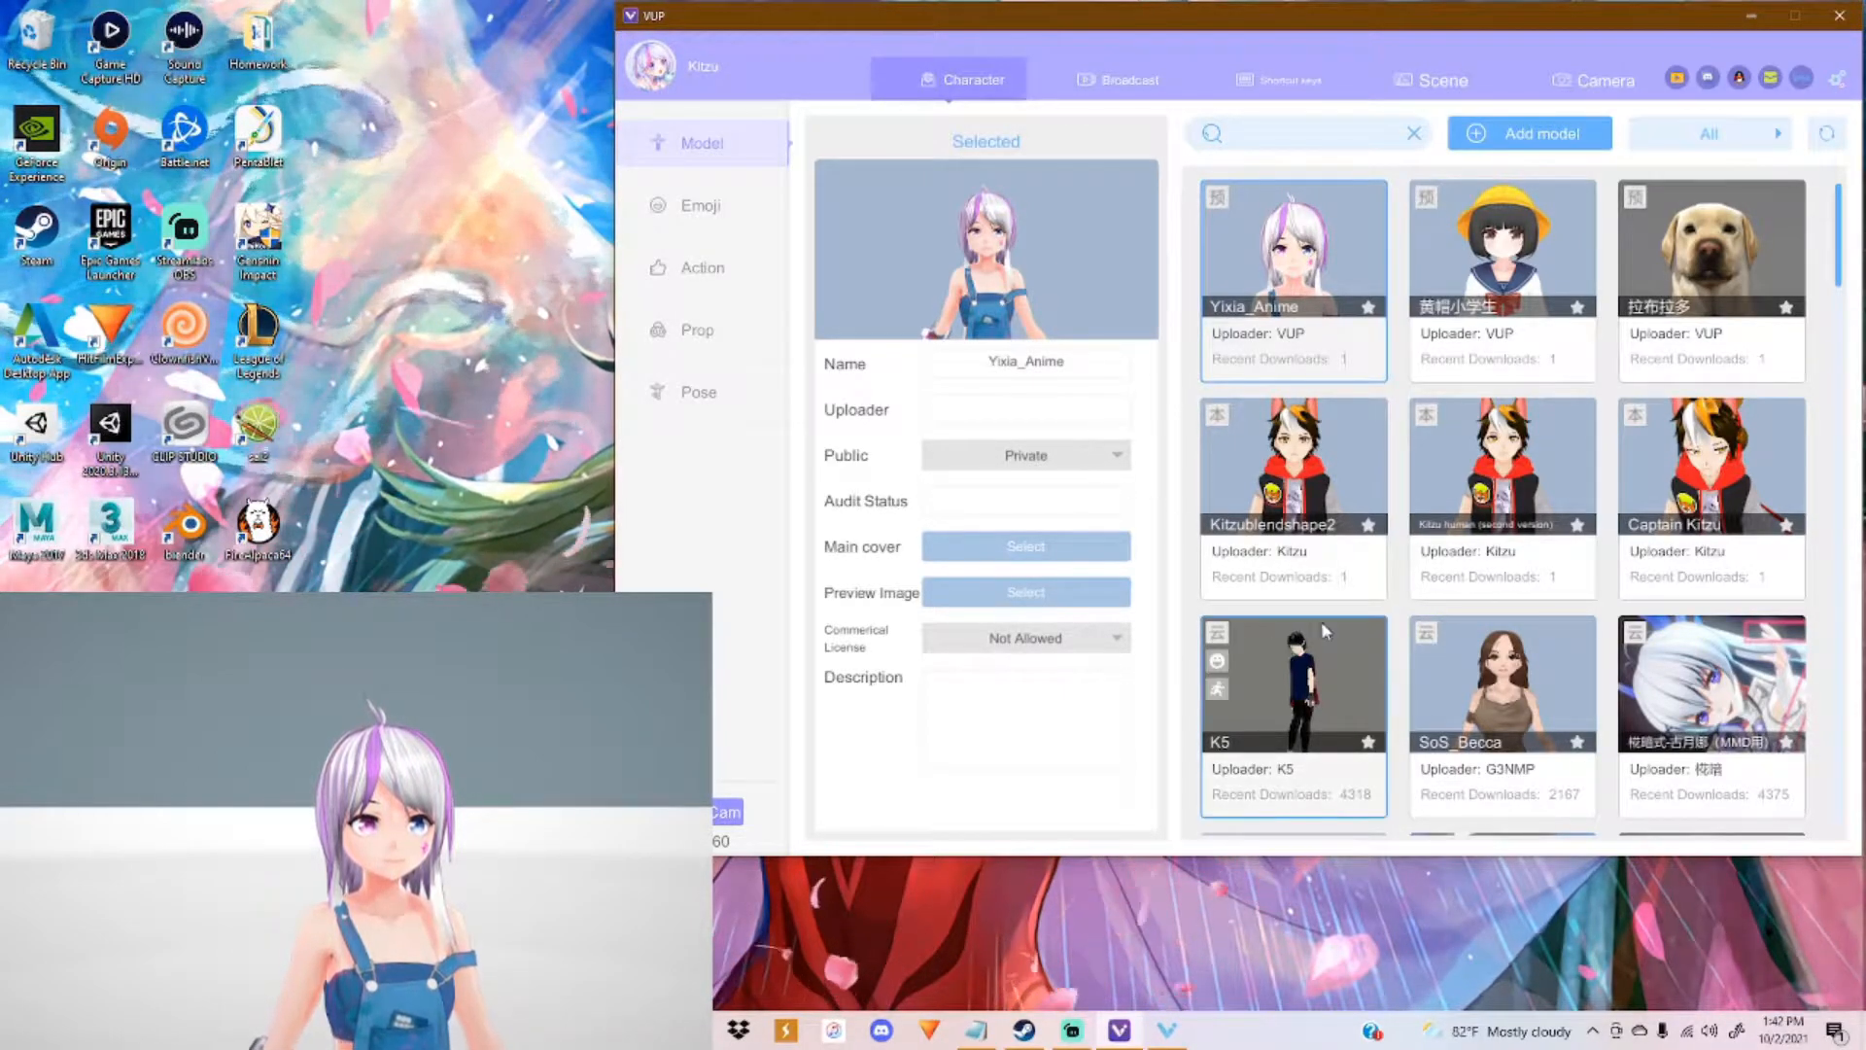
scroll("down", 3)
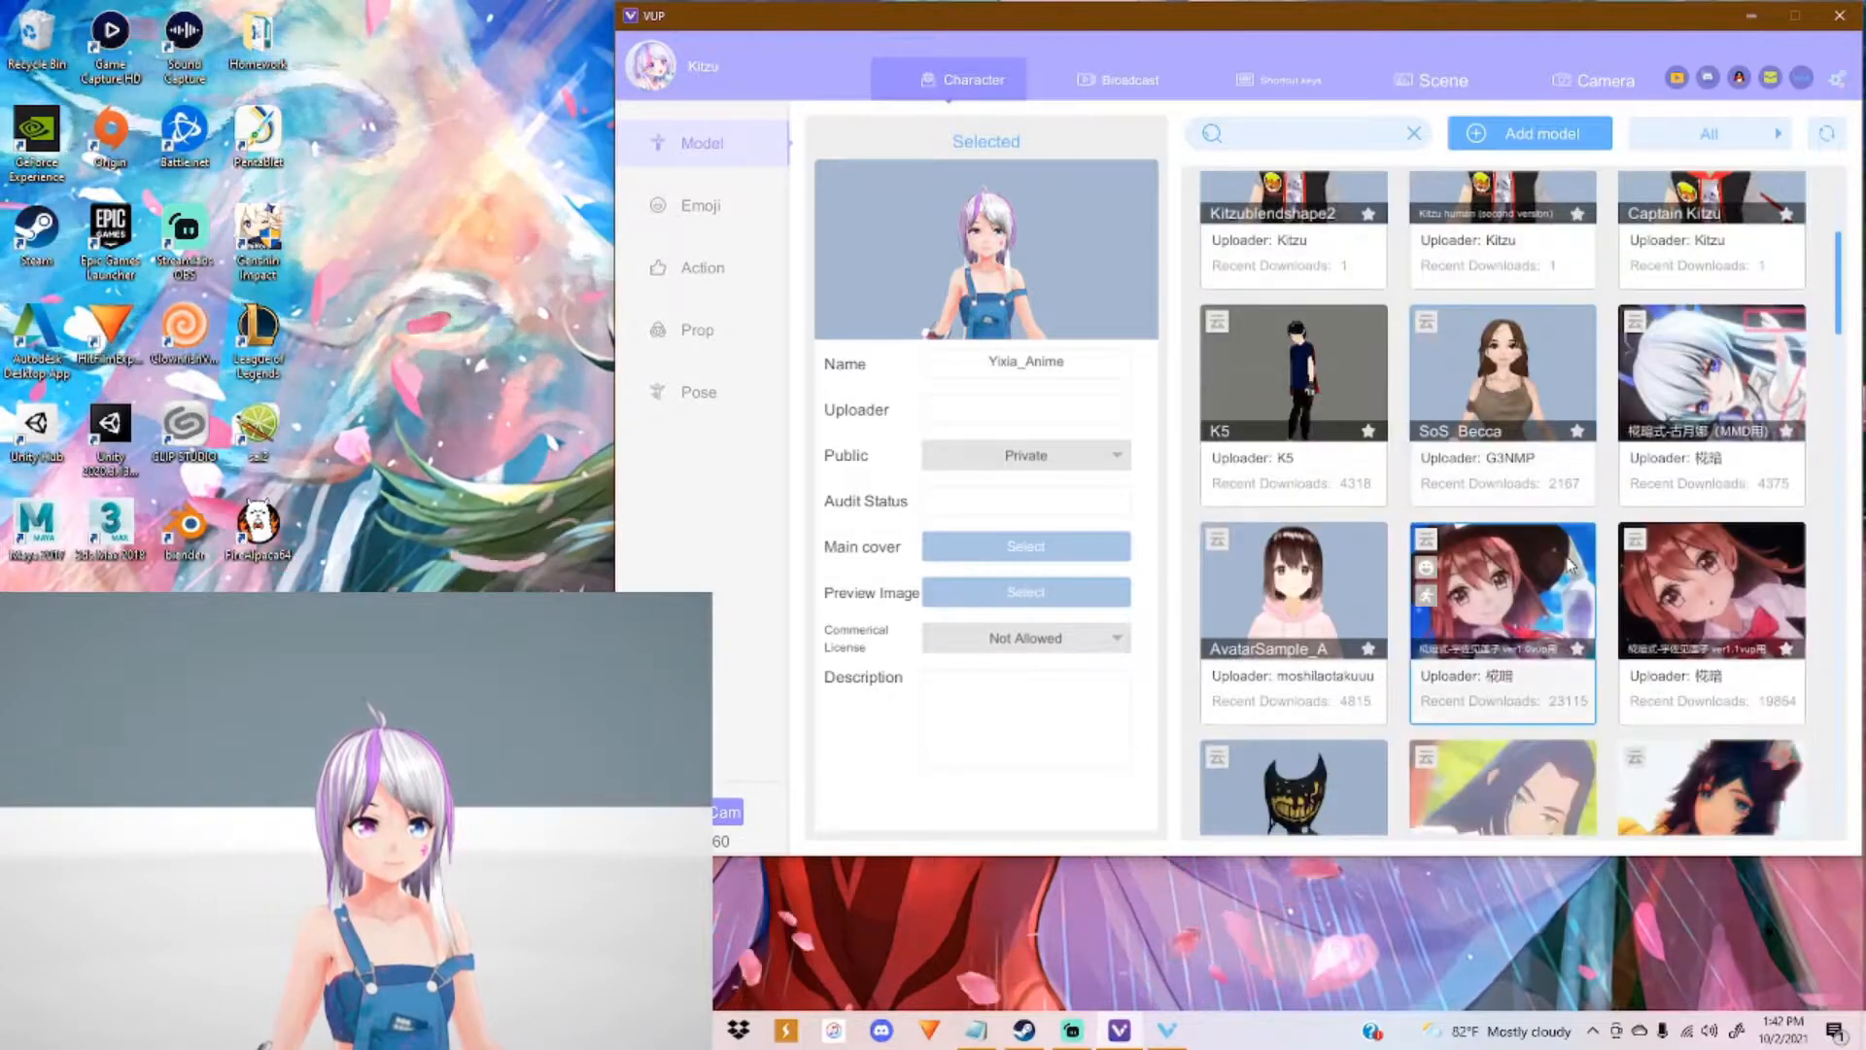
scroll("down", 3)
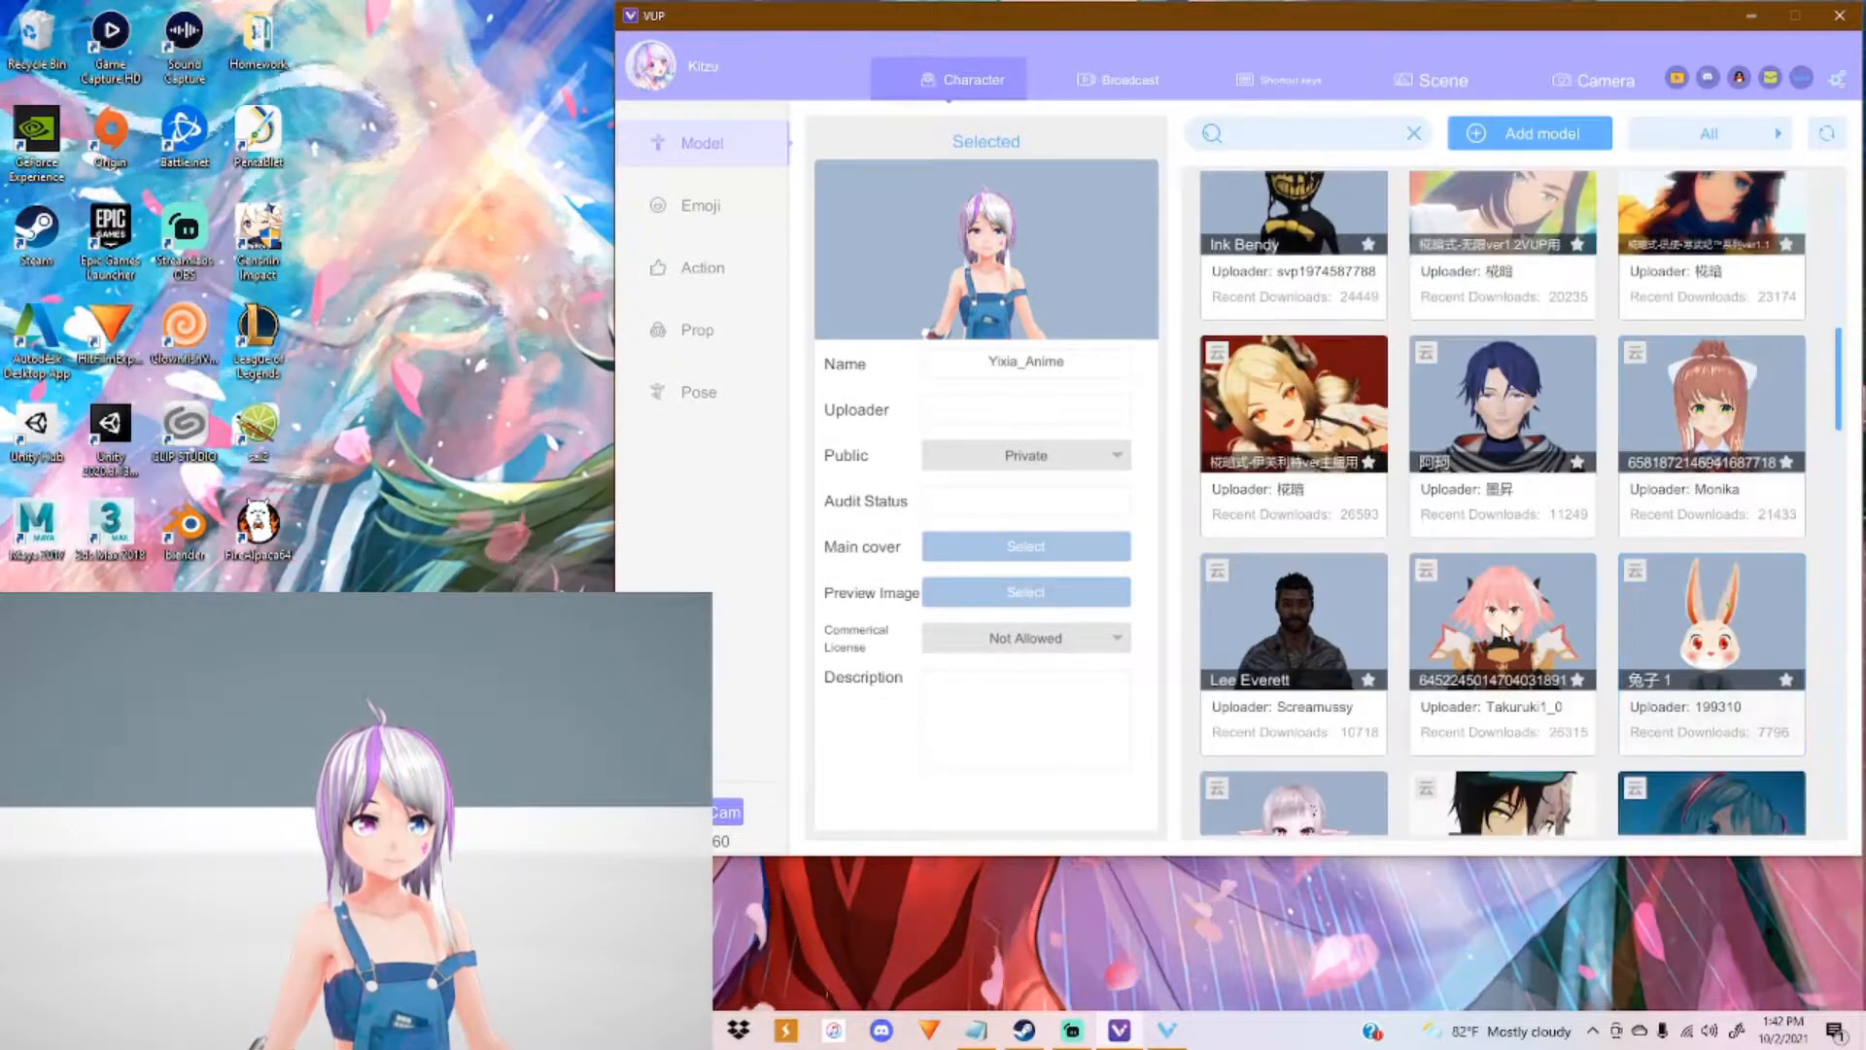
scroll("down", 3)
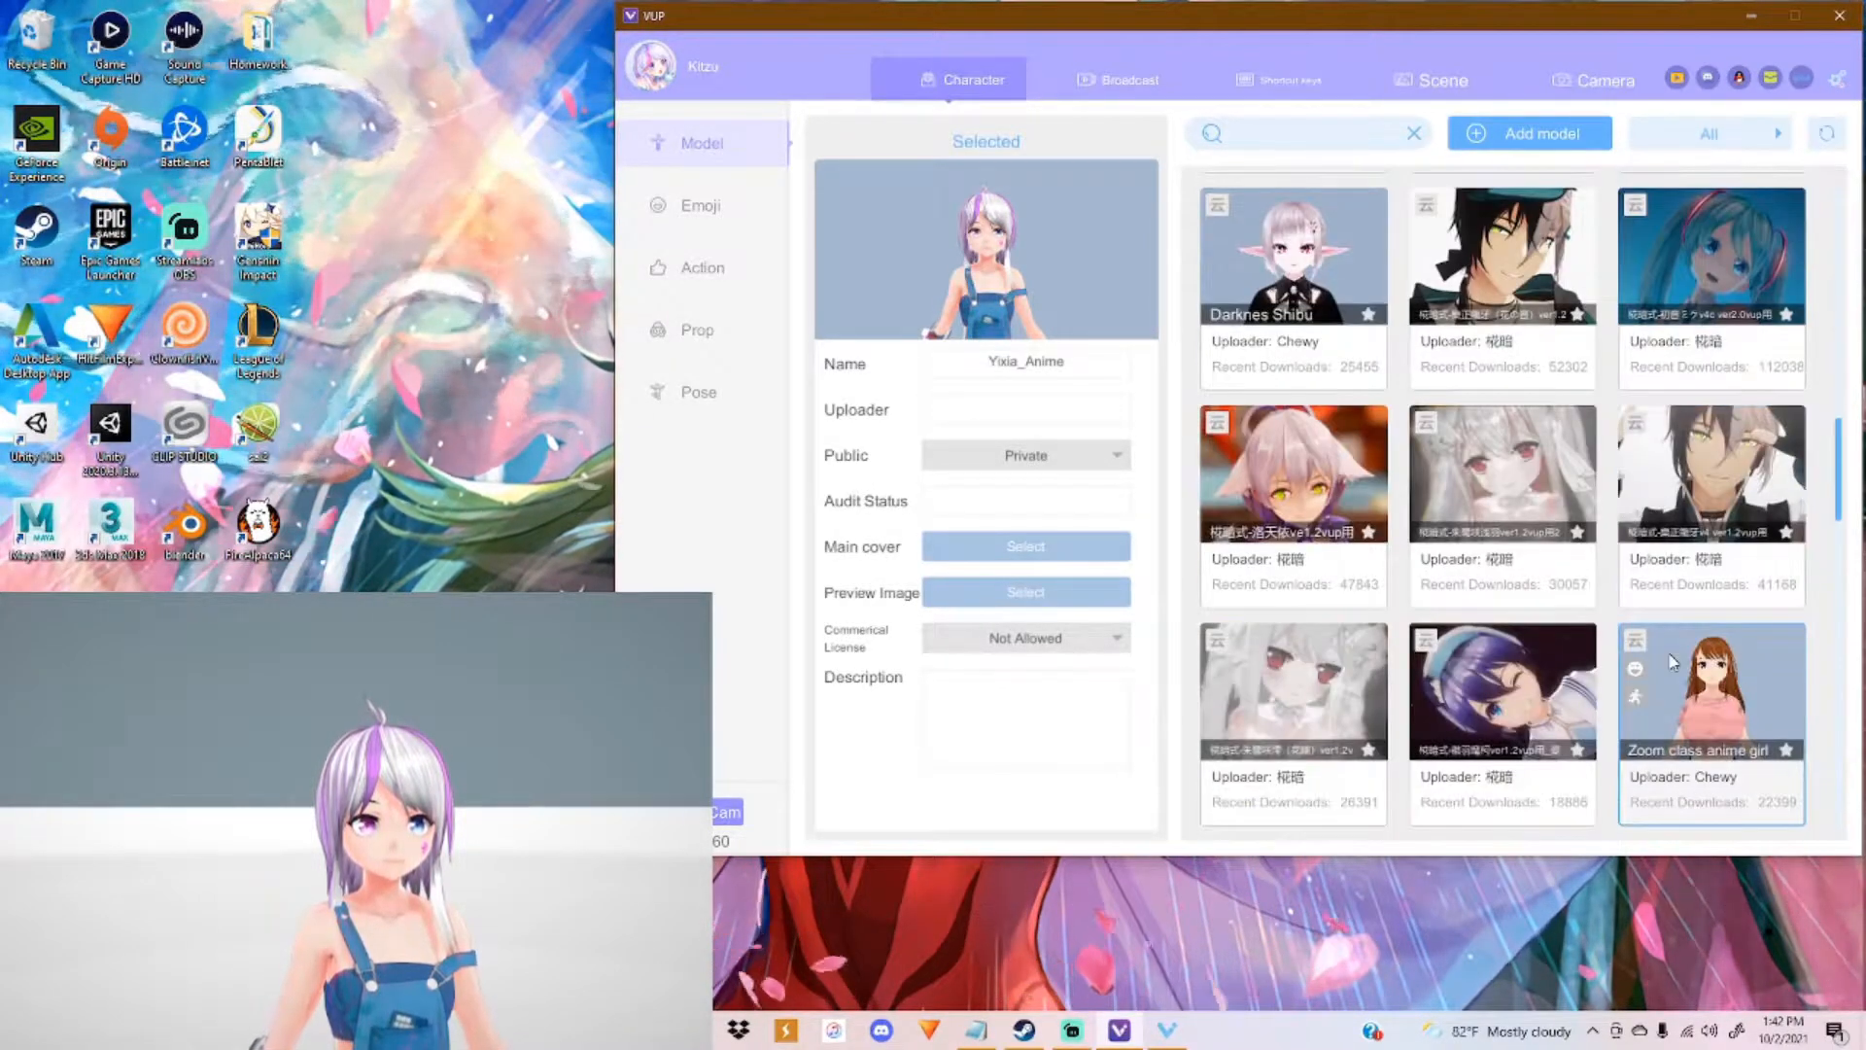
scroll("down", 3)
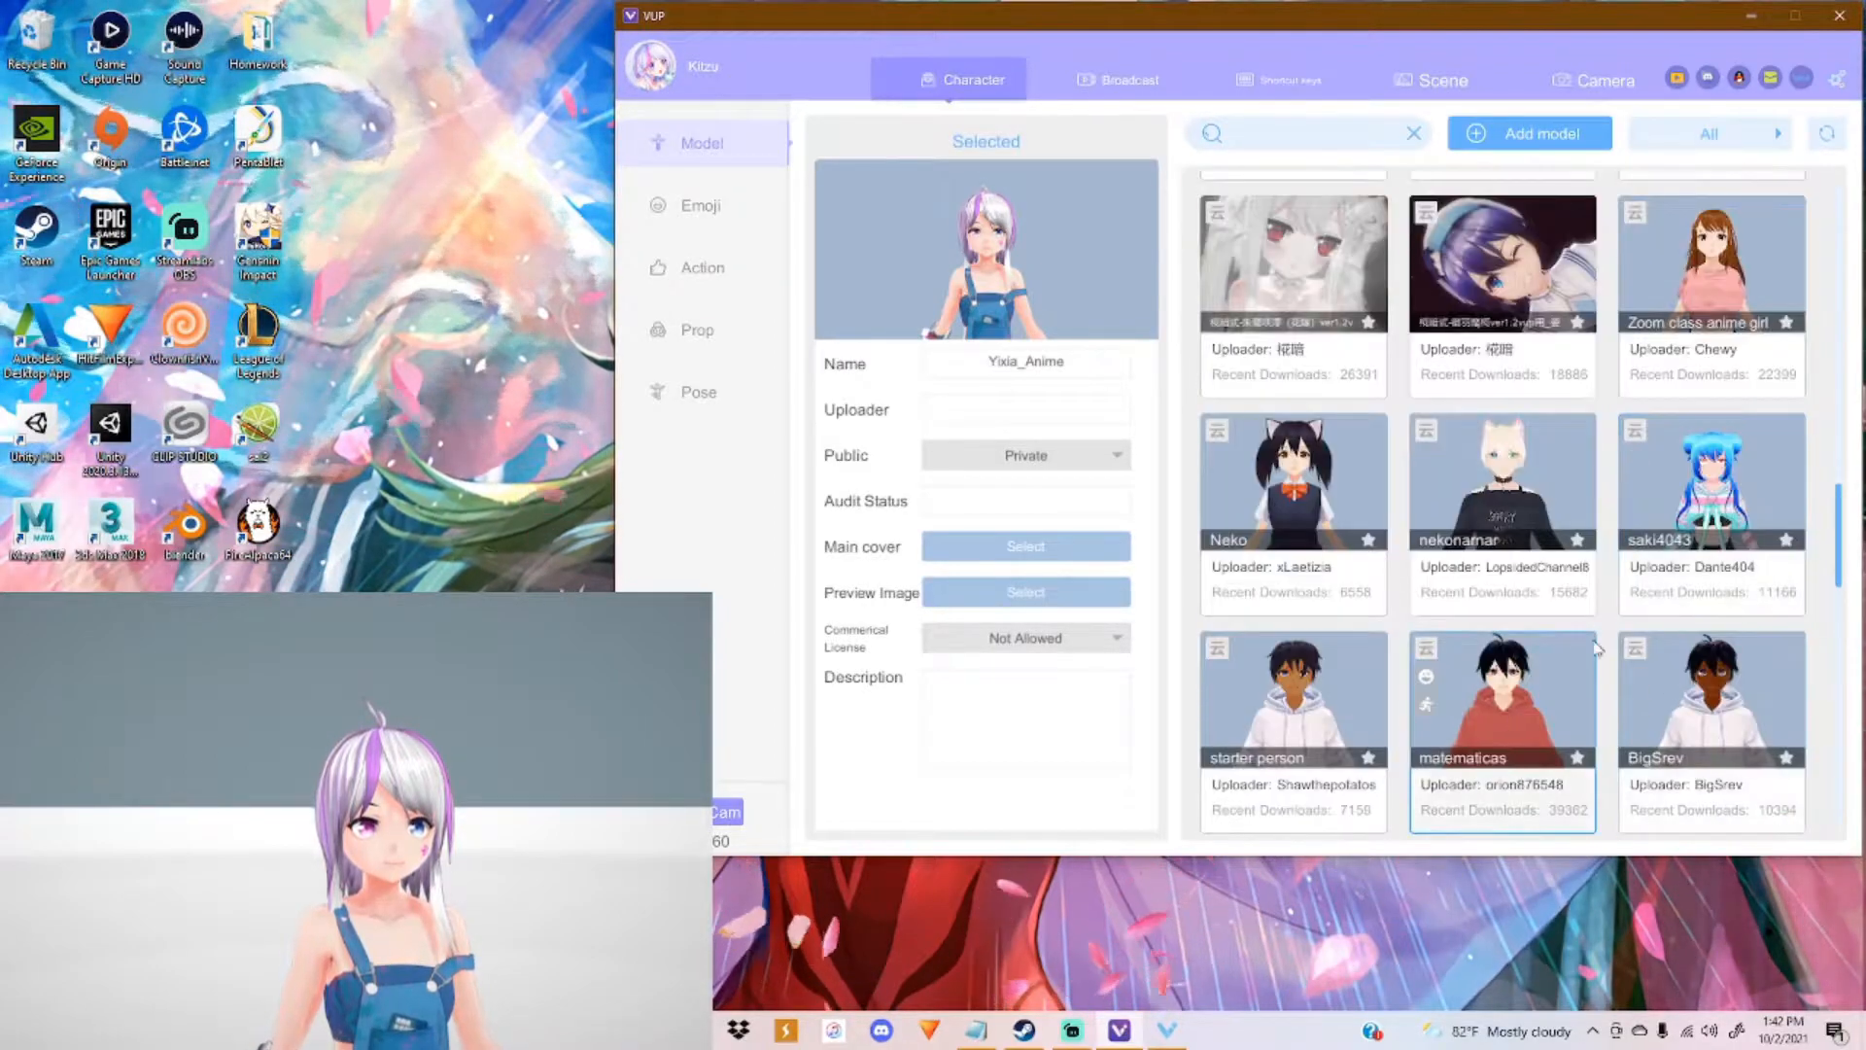
scroll("down", 3)
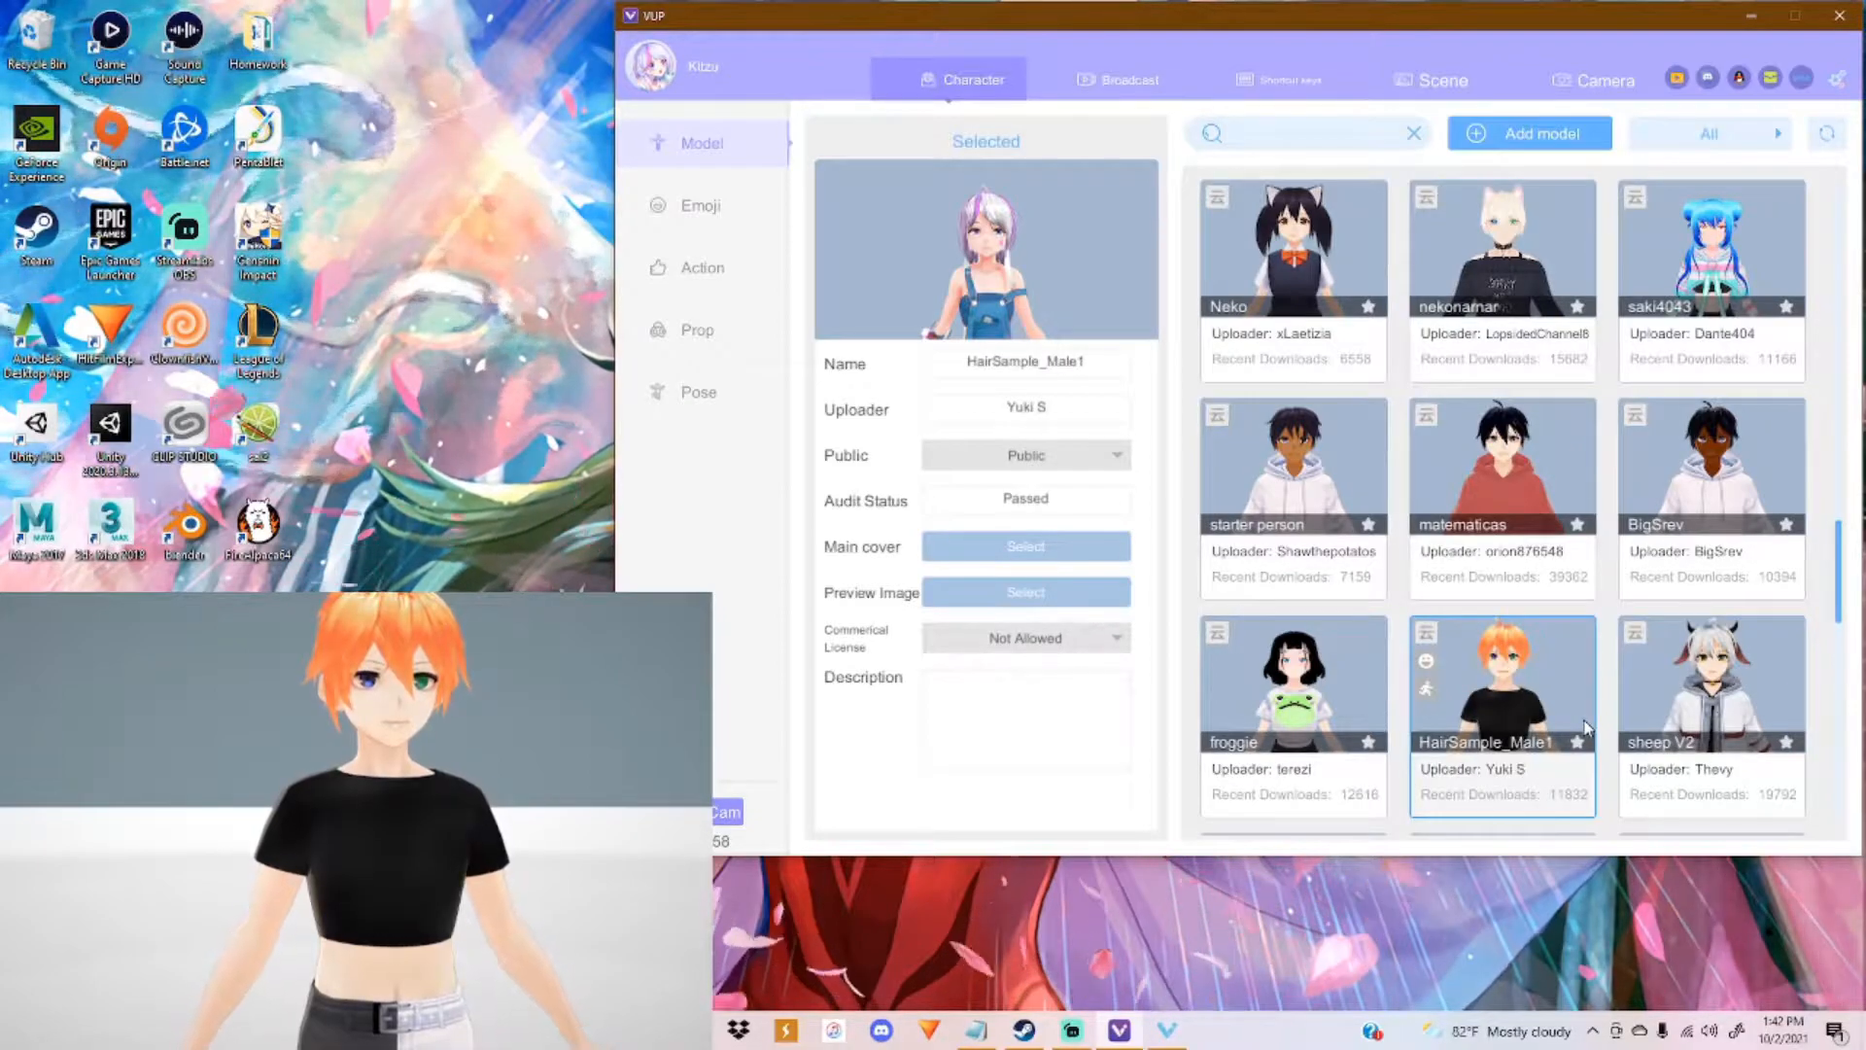
scroll("up", 3)
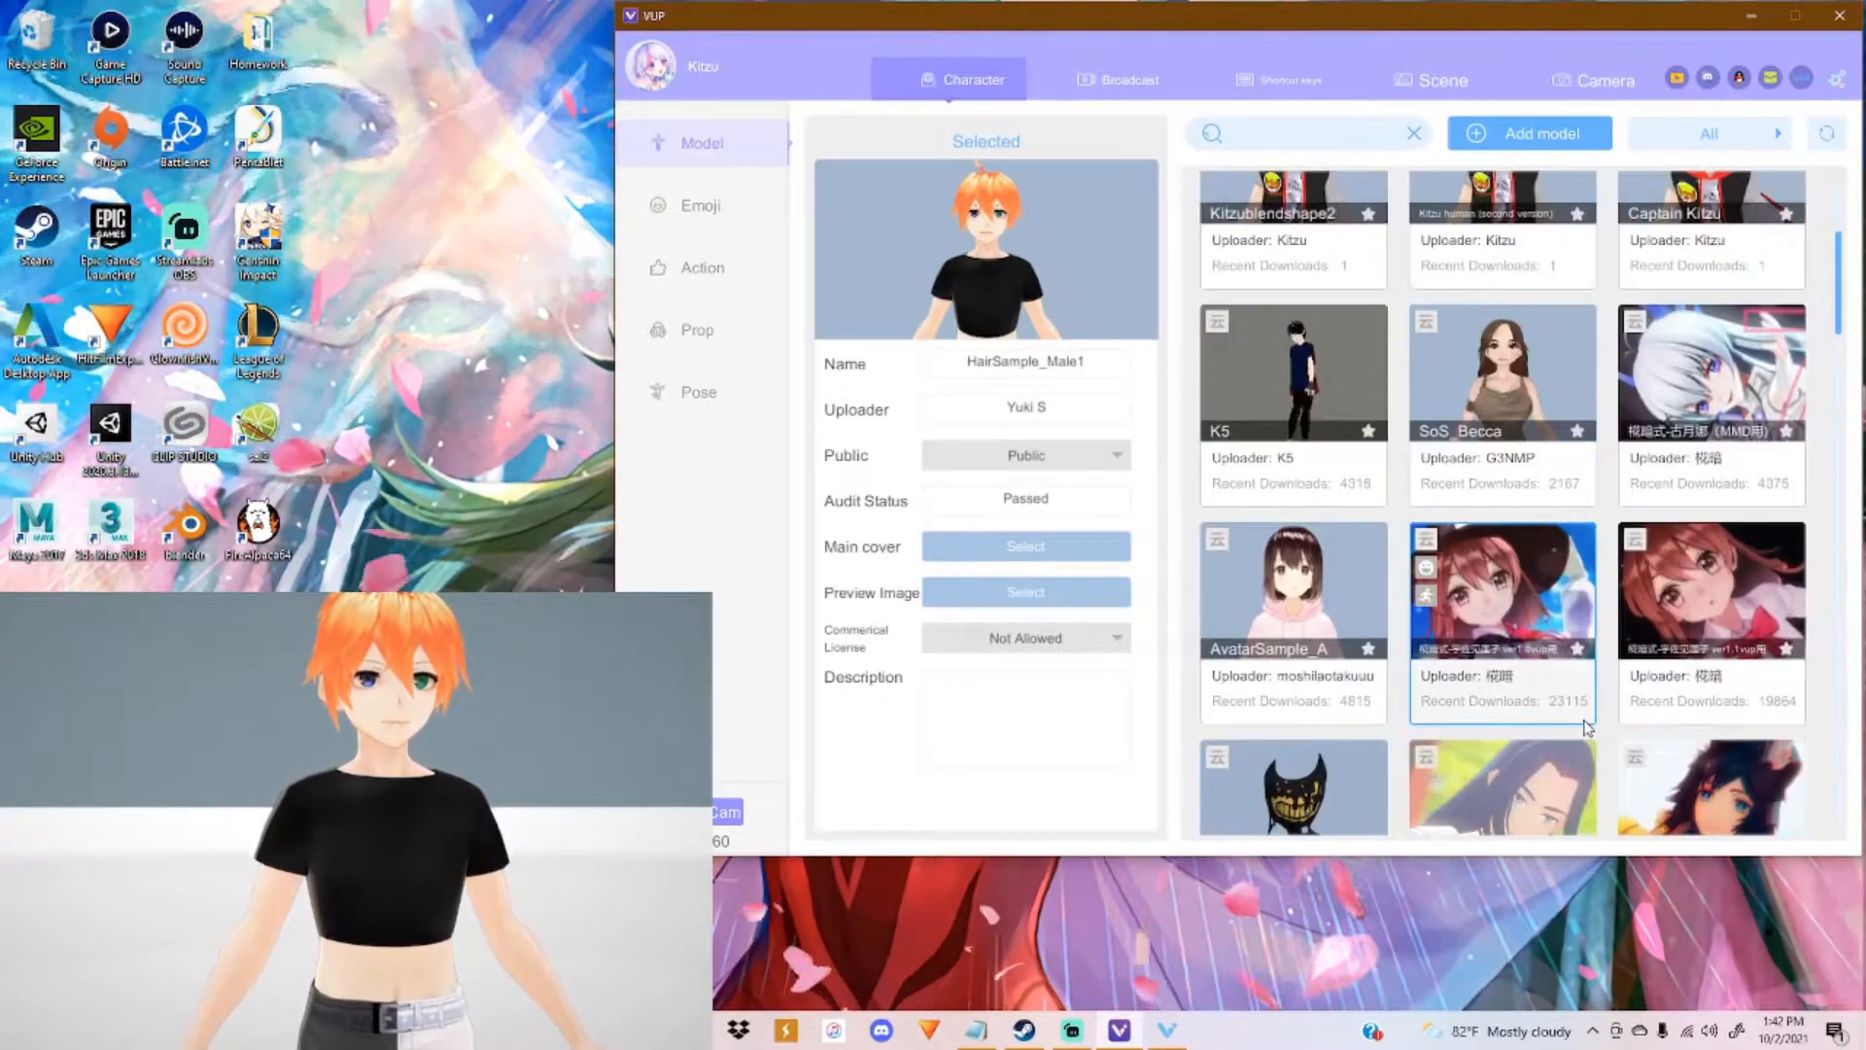
scroll("up", 3)
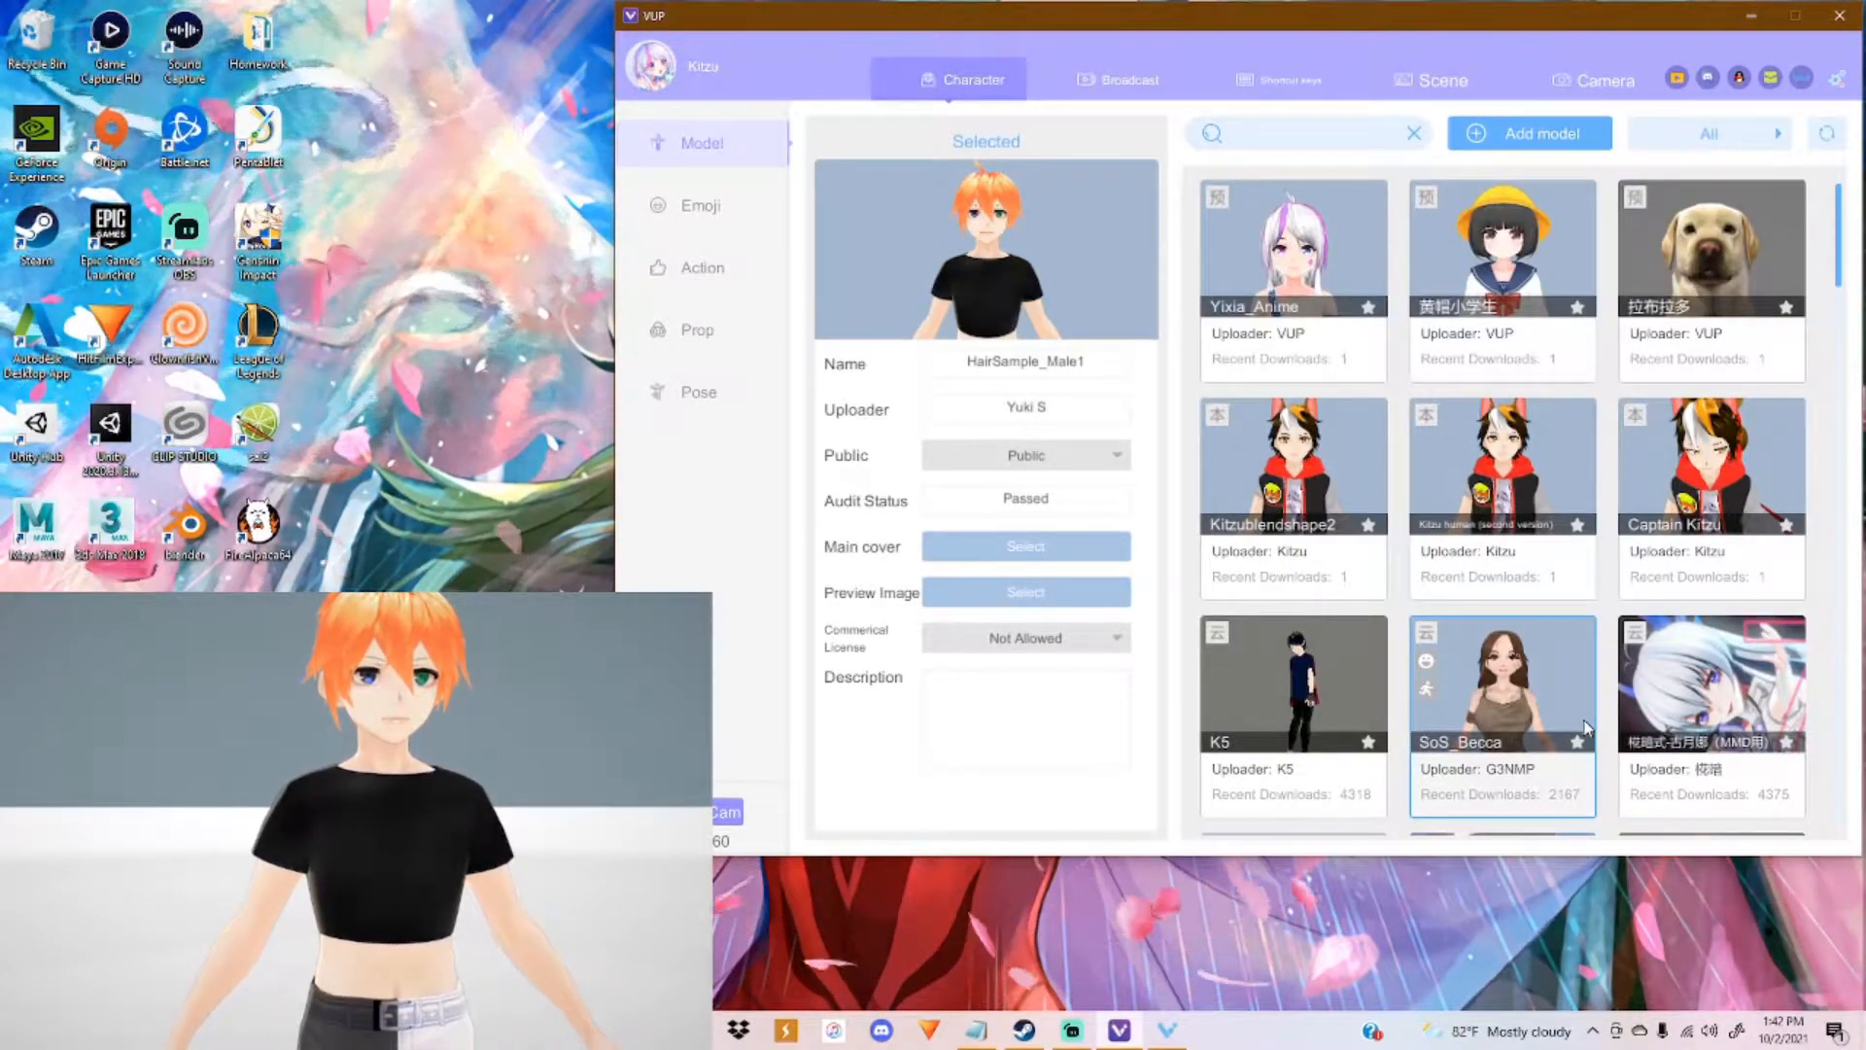
mouse_move(1532, 653)
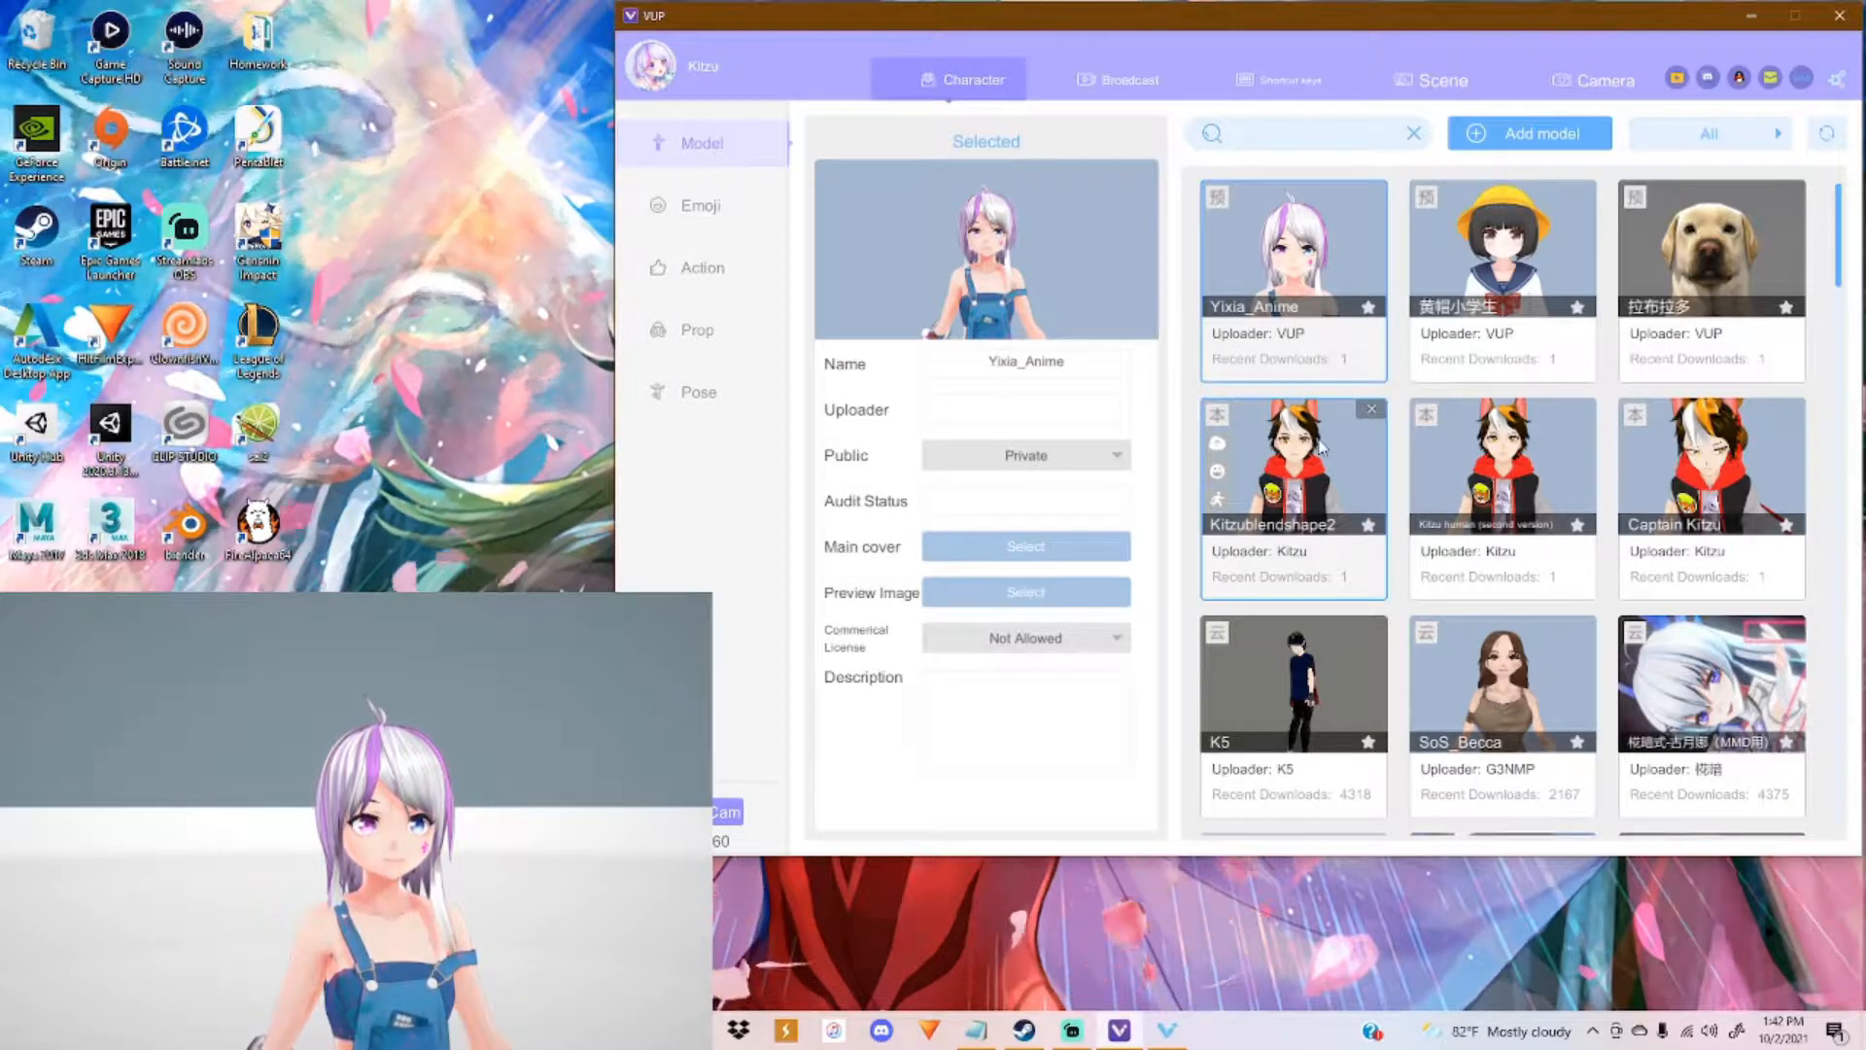
mouse_move(1137, 91)
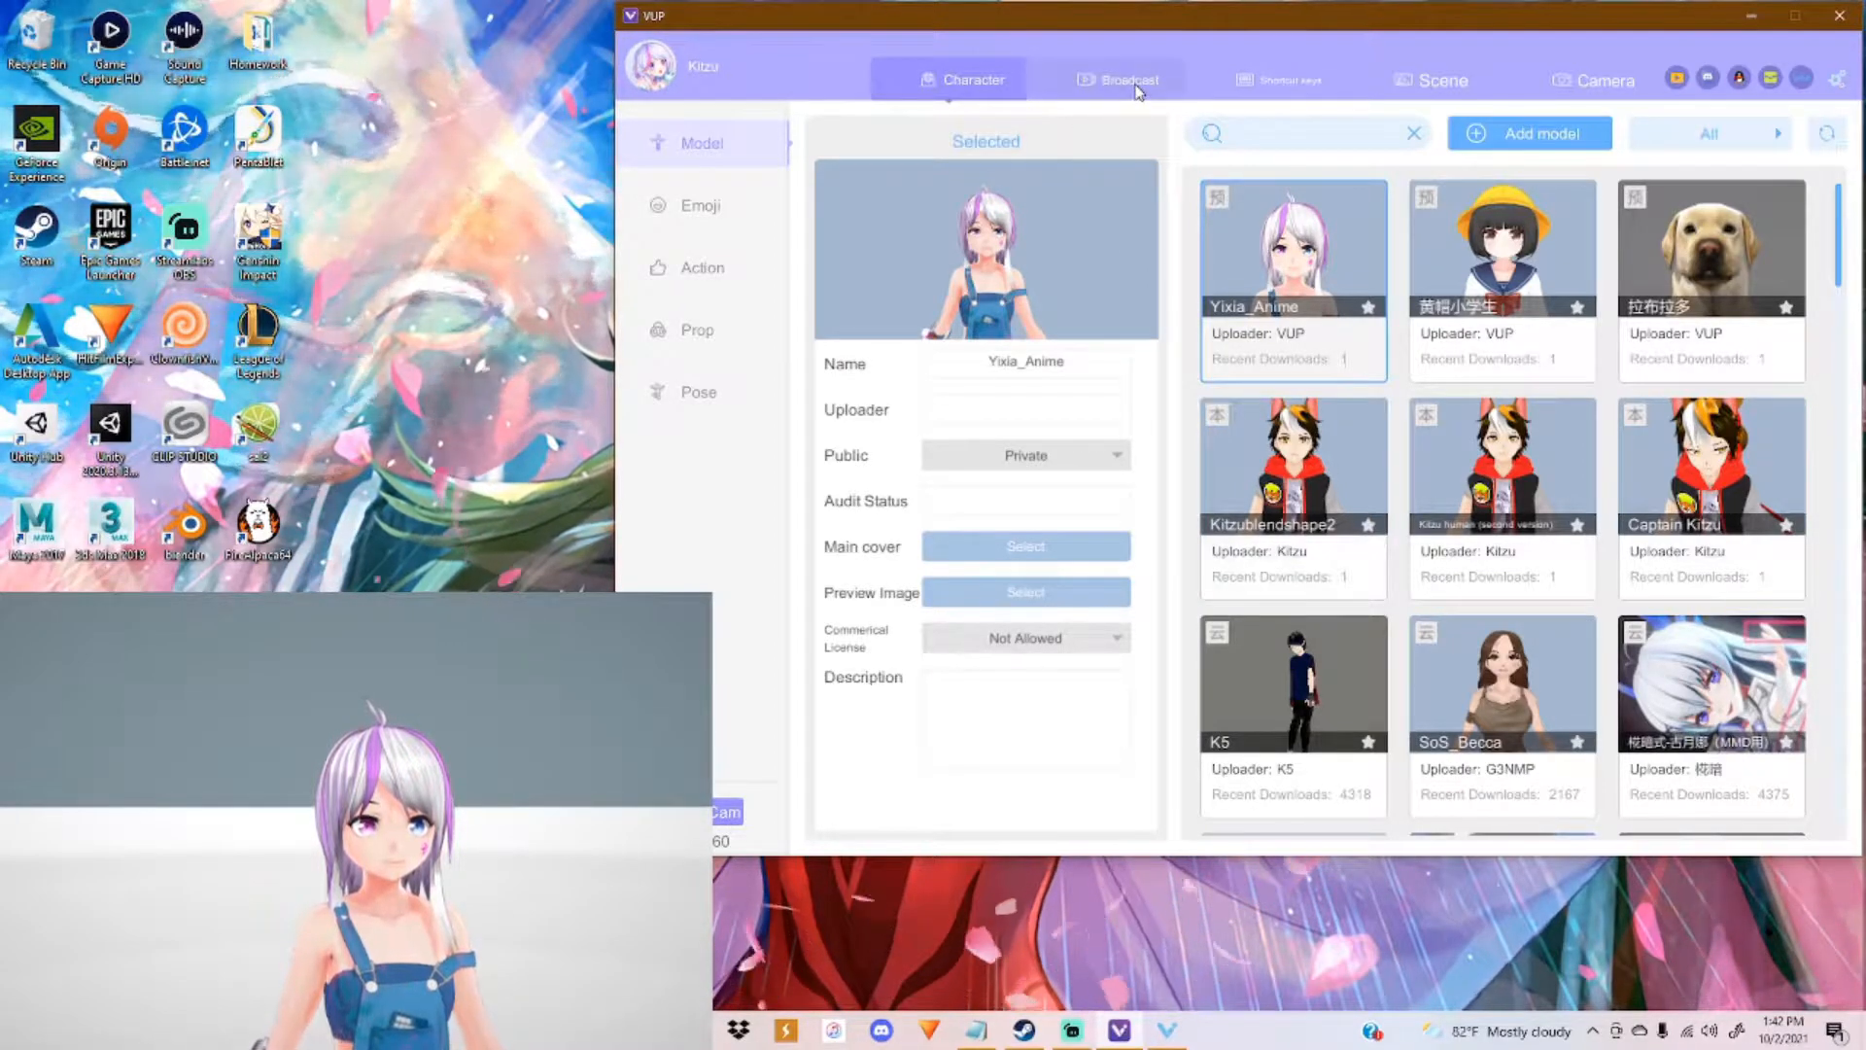
Step: Turn Camera Face Capture on in the Broadcast settings and return to the Character library
left_click(1120, 80)
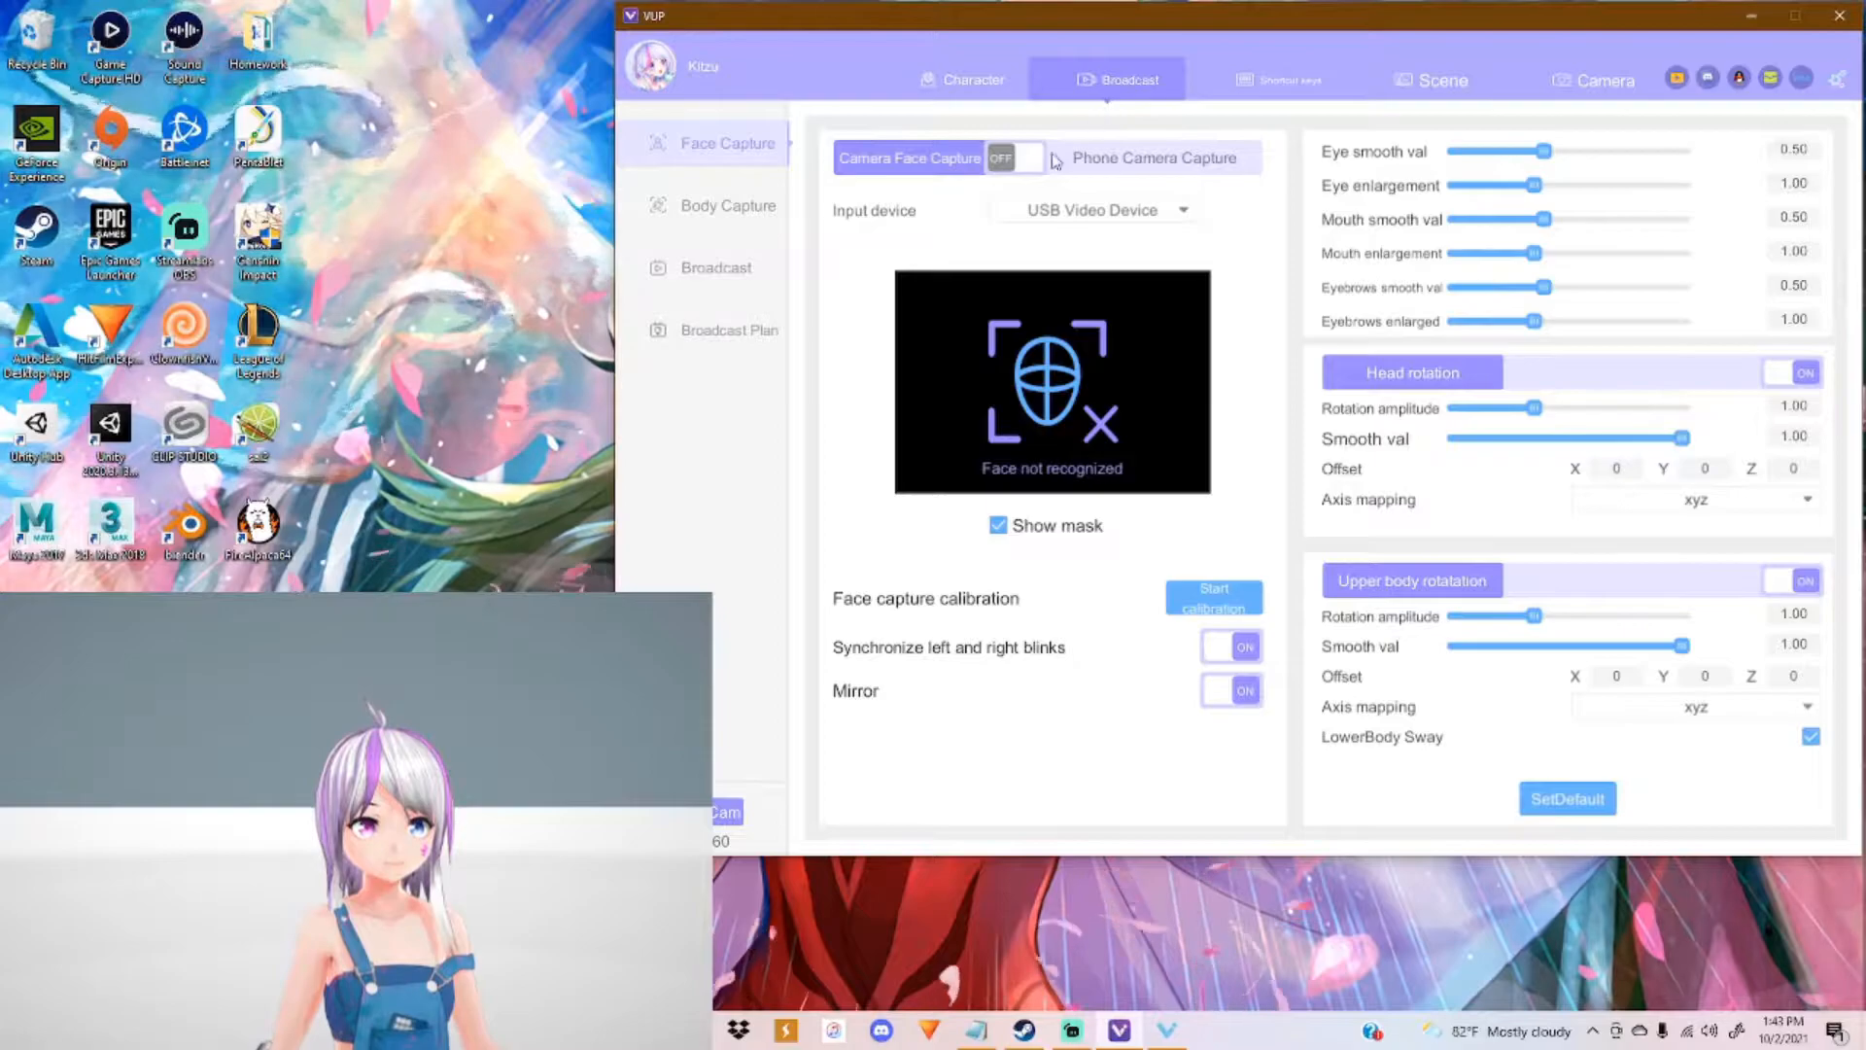
left_click(1013, 157)
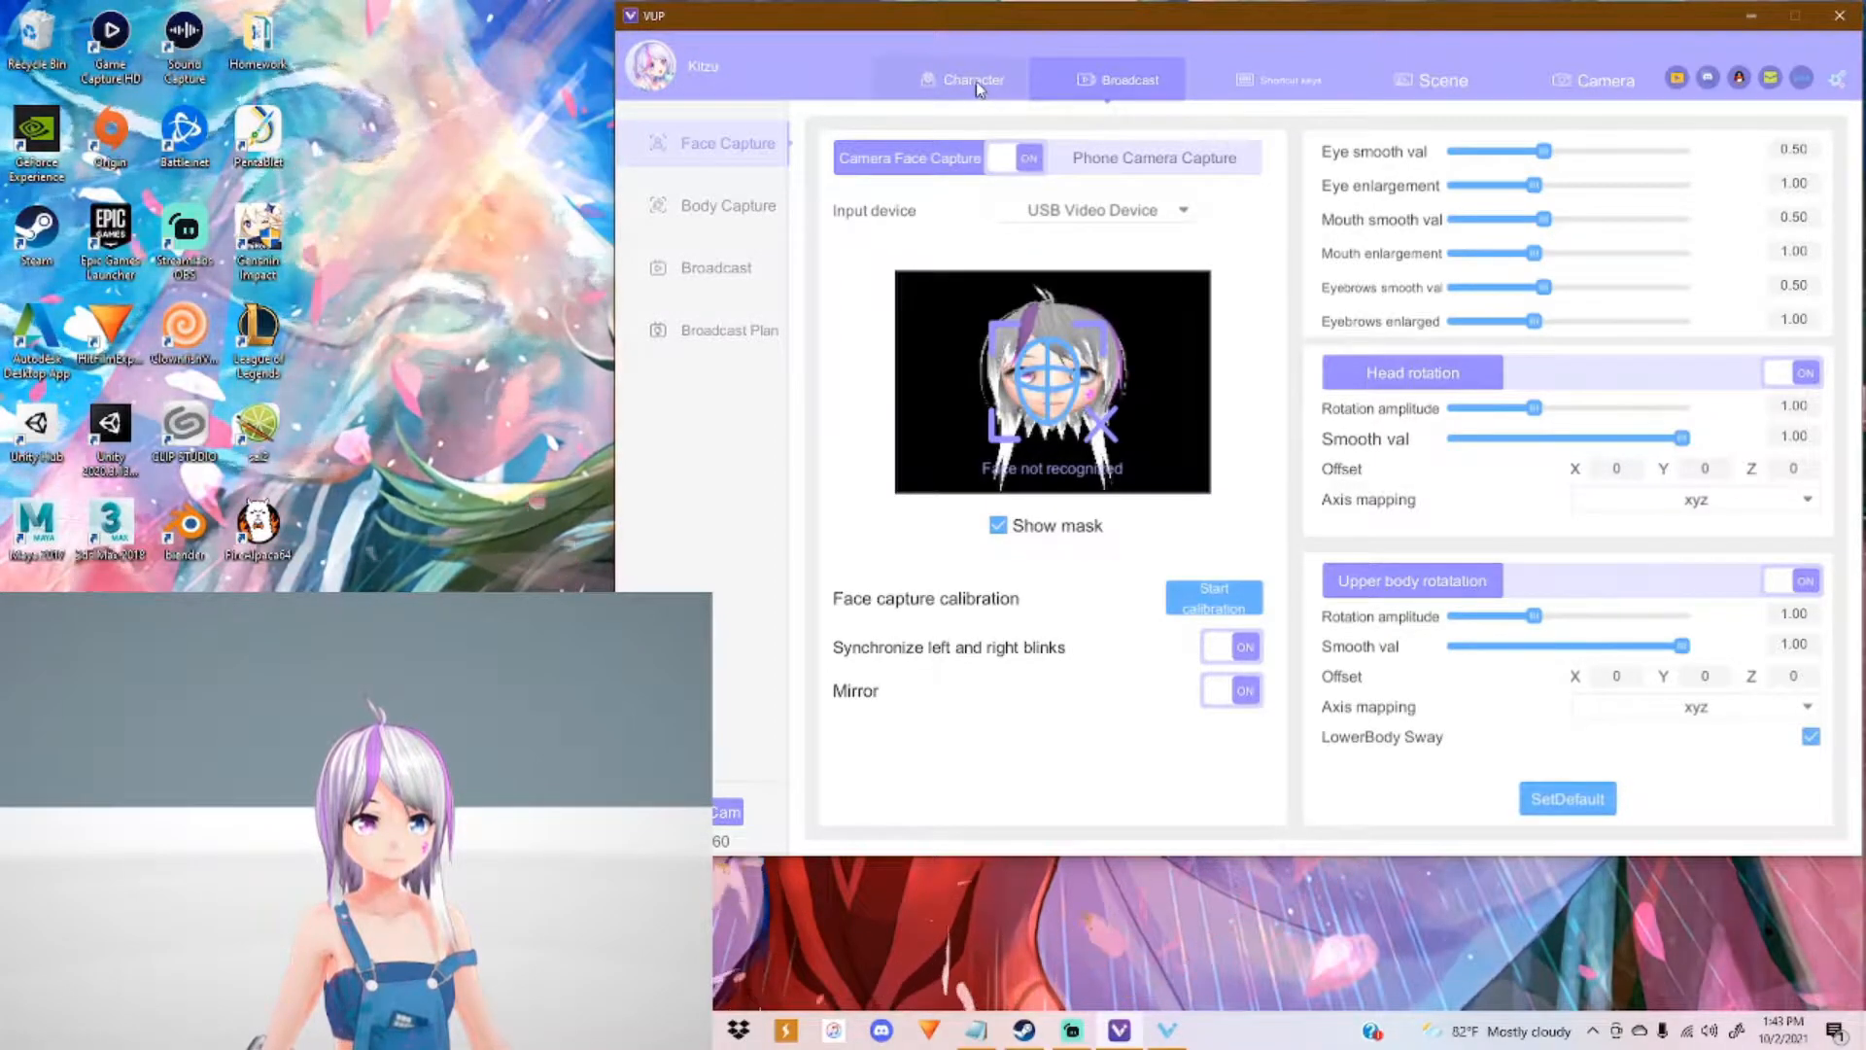
left_click(970, 80)
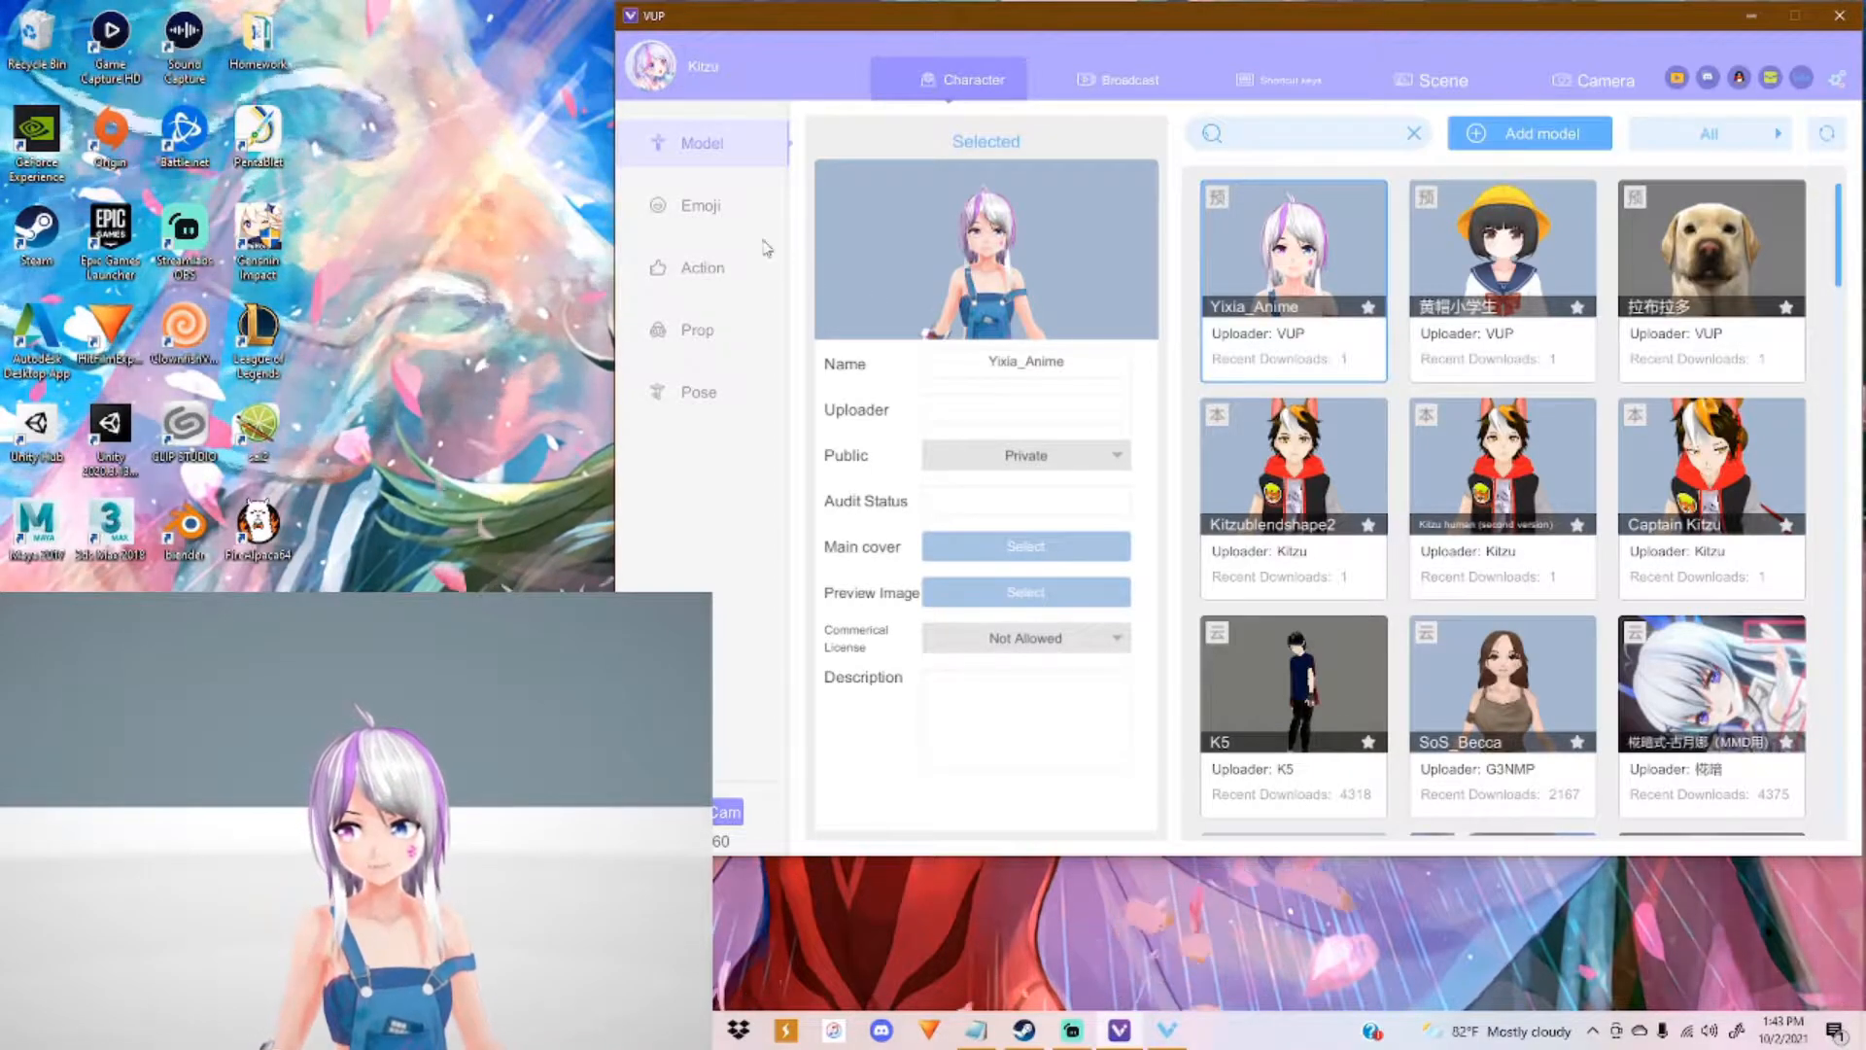
Step: Show the Emoji expression list, apply Smile Face to the avatar and scroll to the custom expressions
left_click(700, 204)
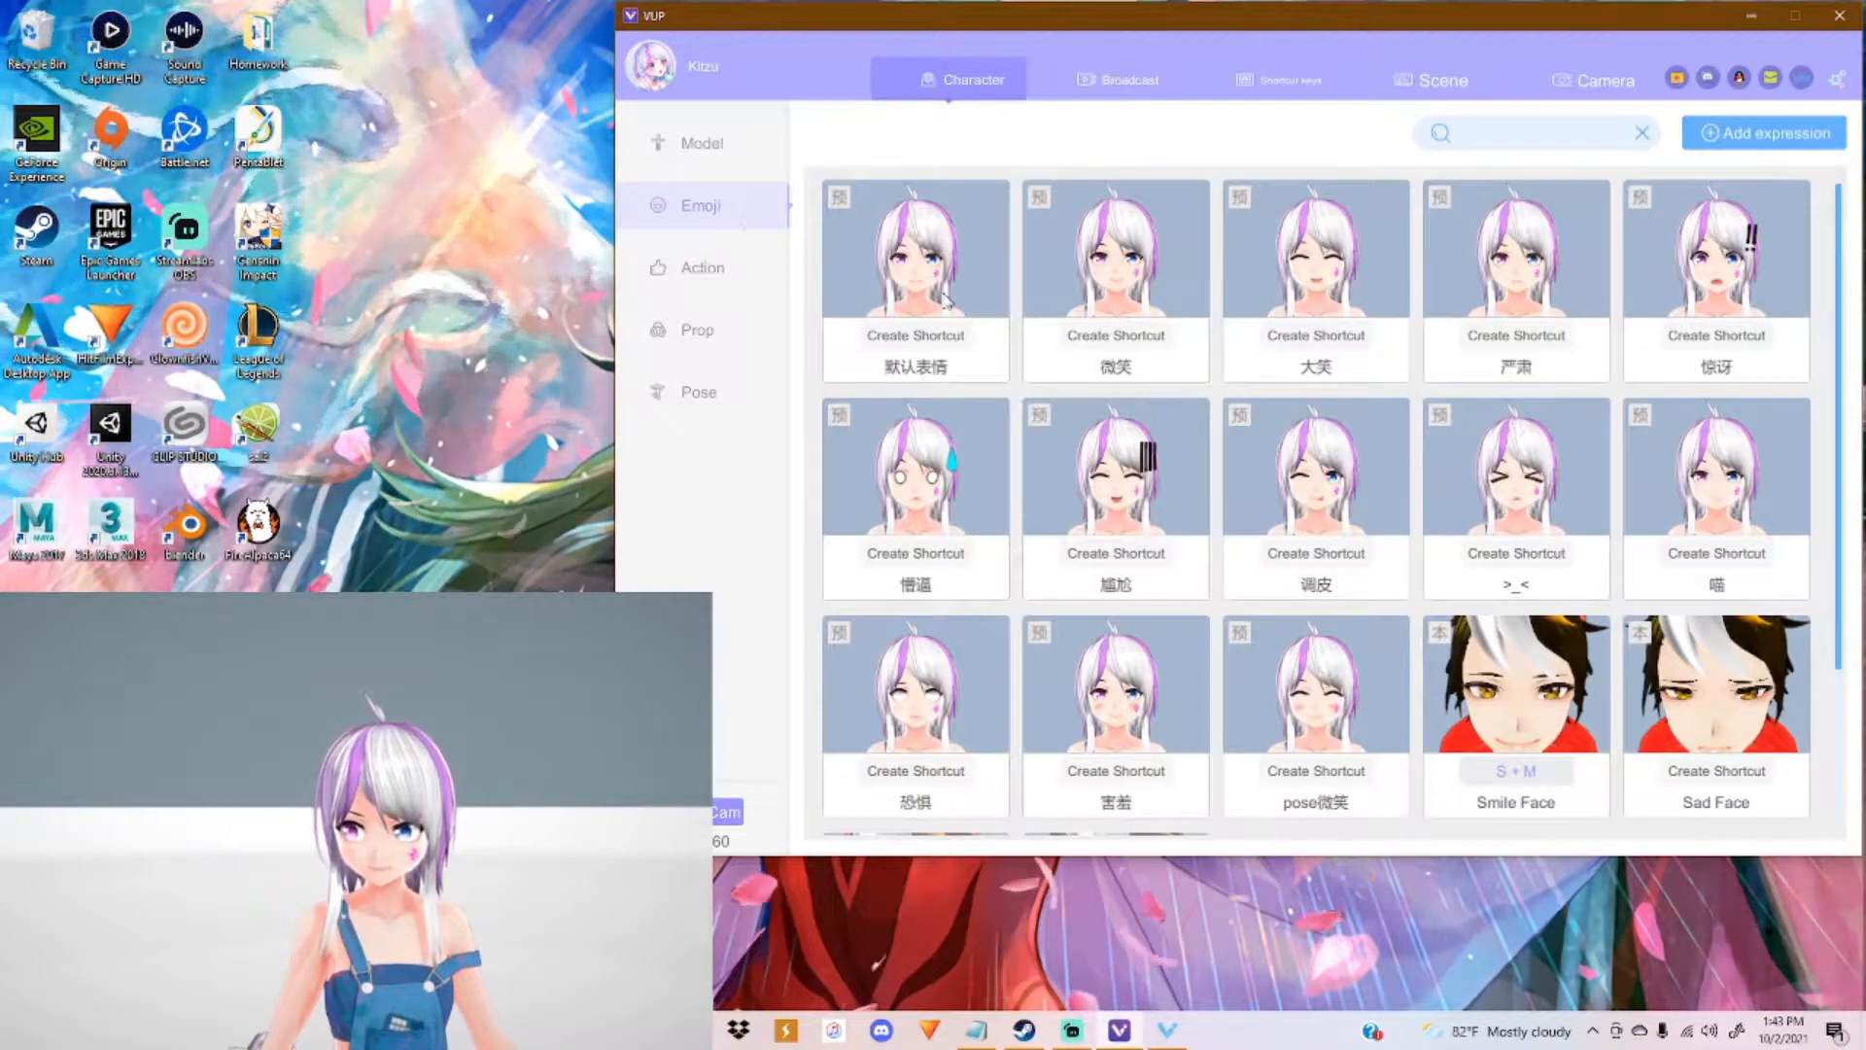
left_click(1514, 263)
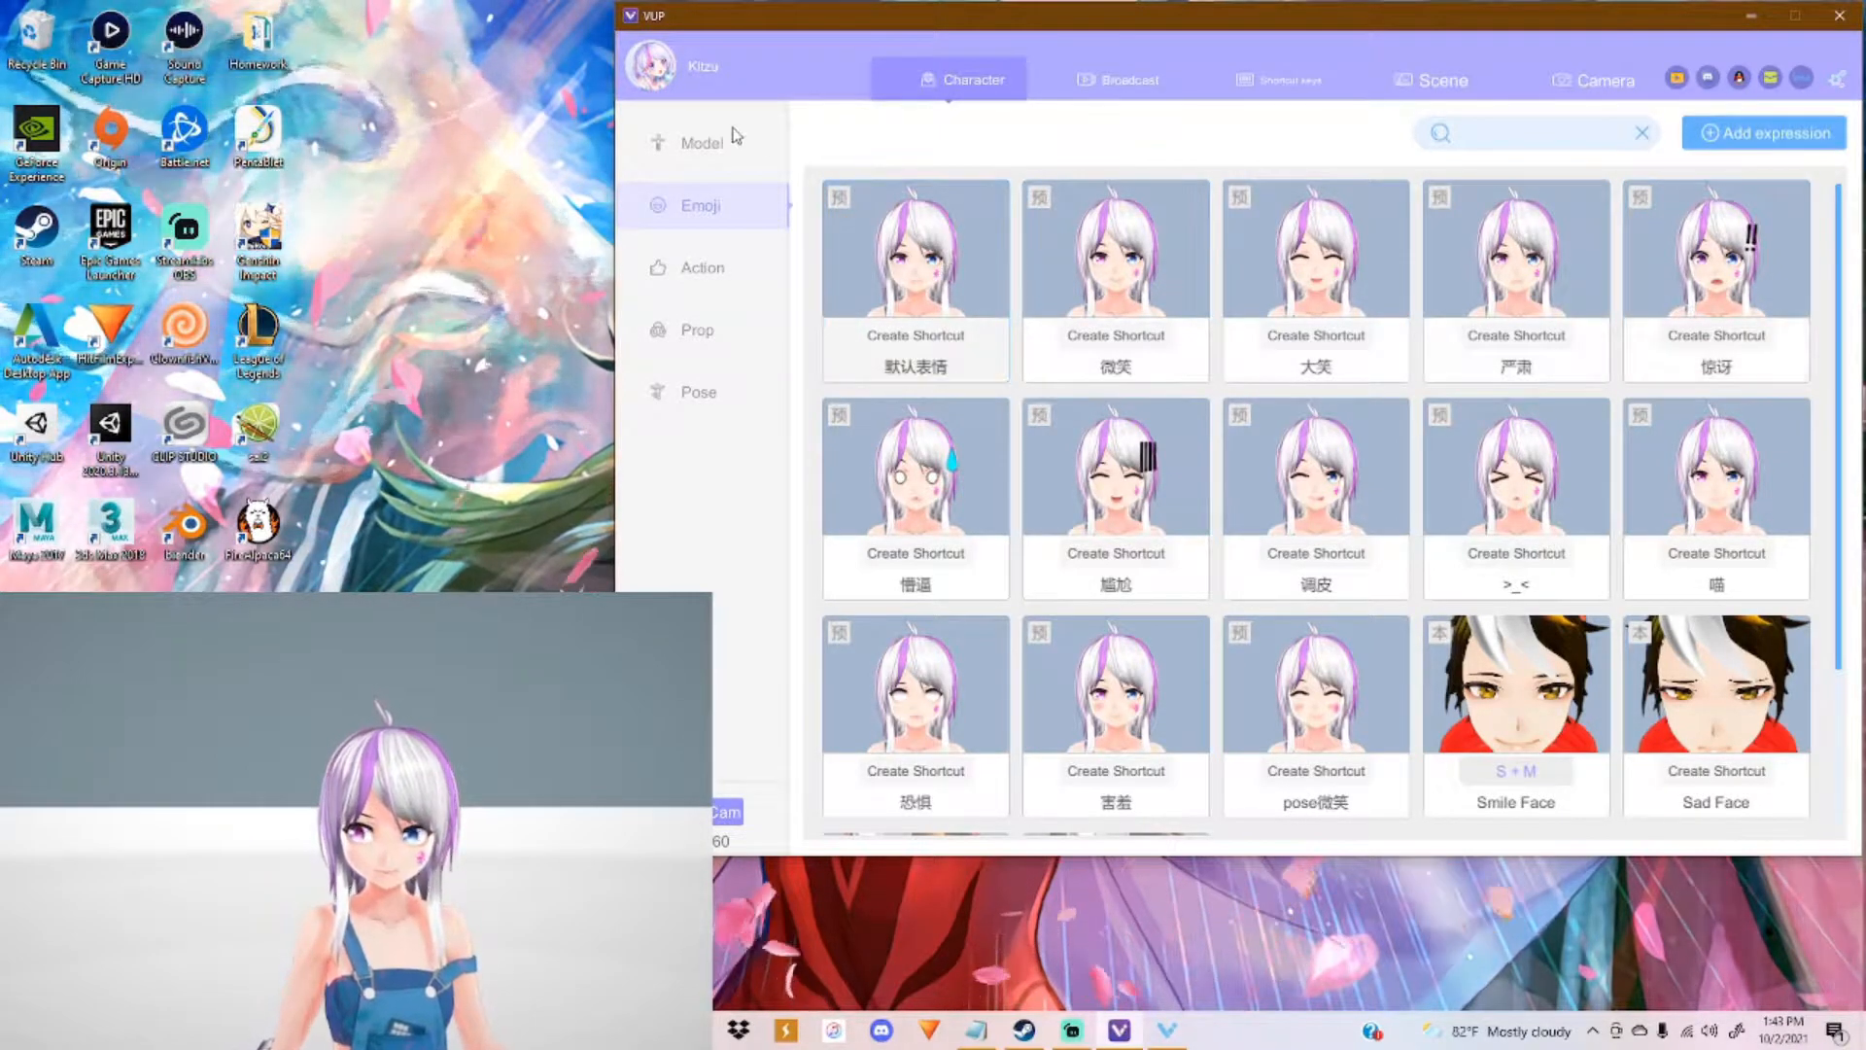
left_click(702, 142)
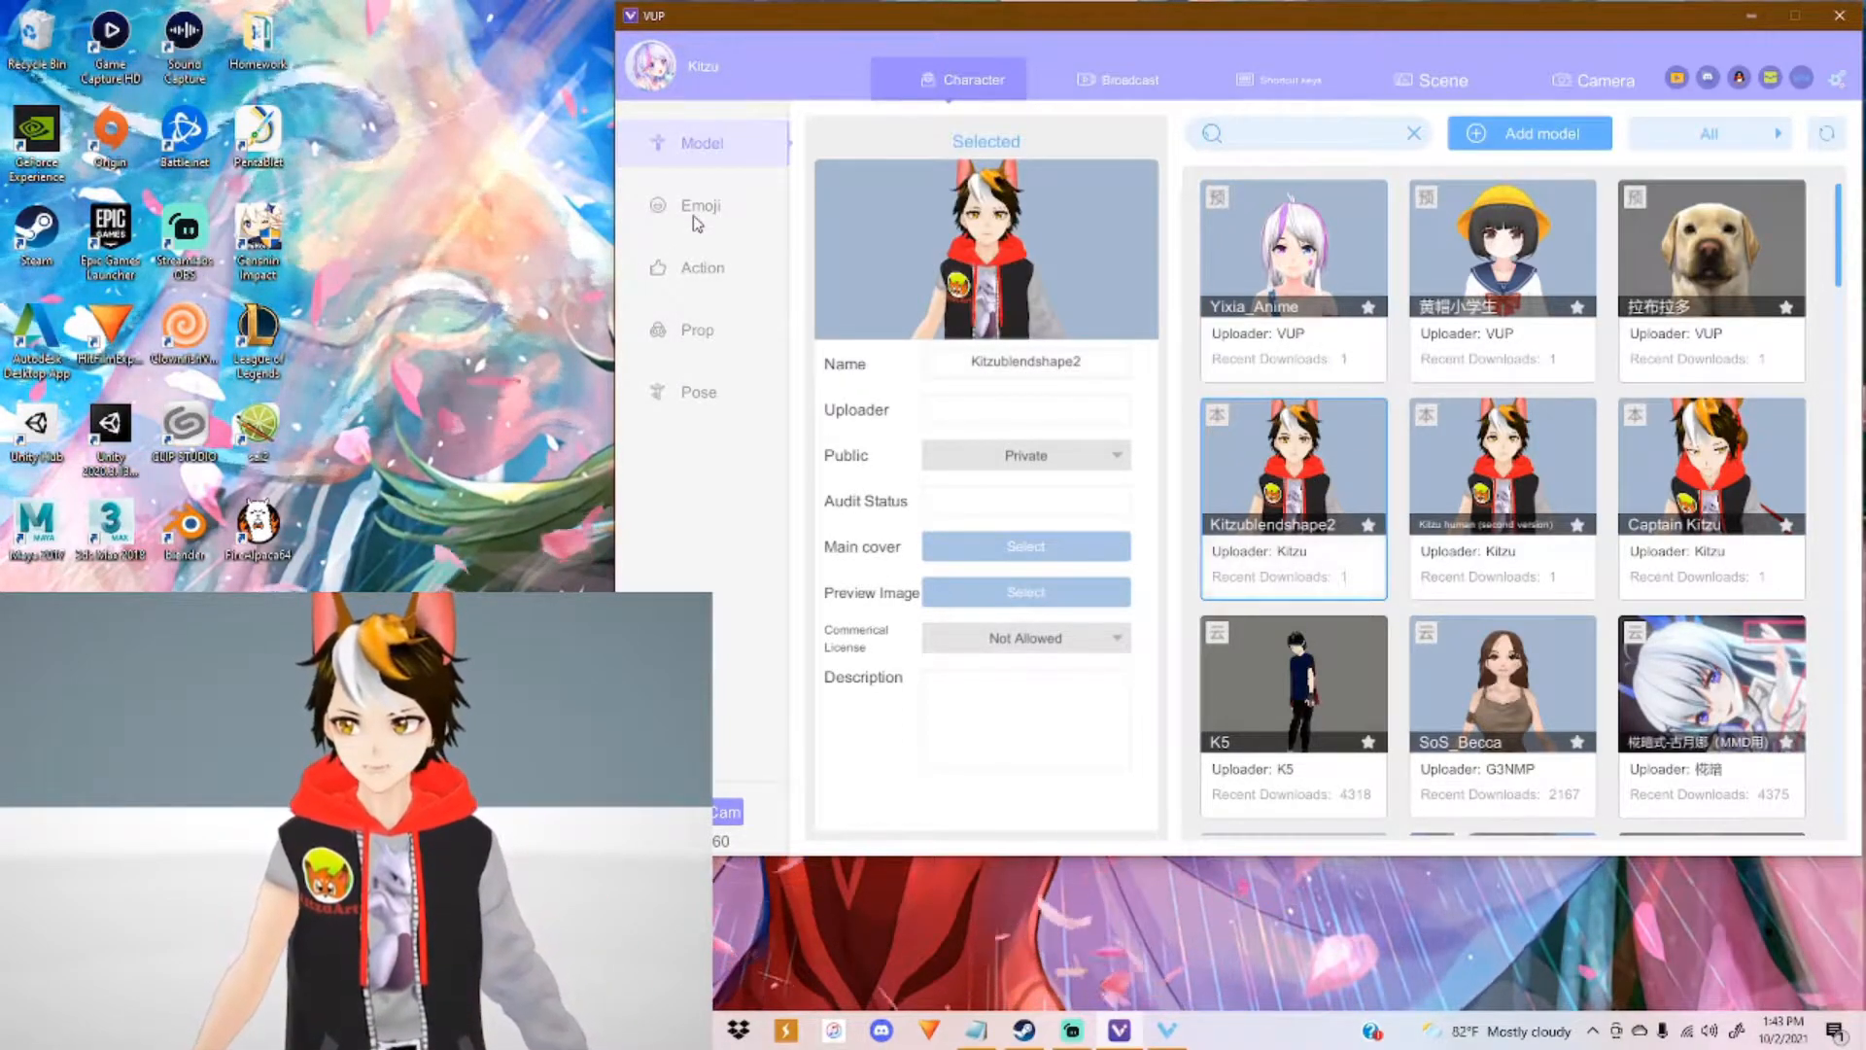
left_click(700, 204)
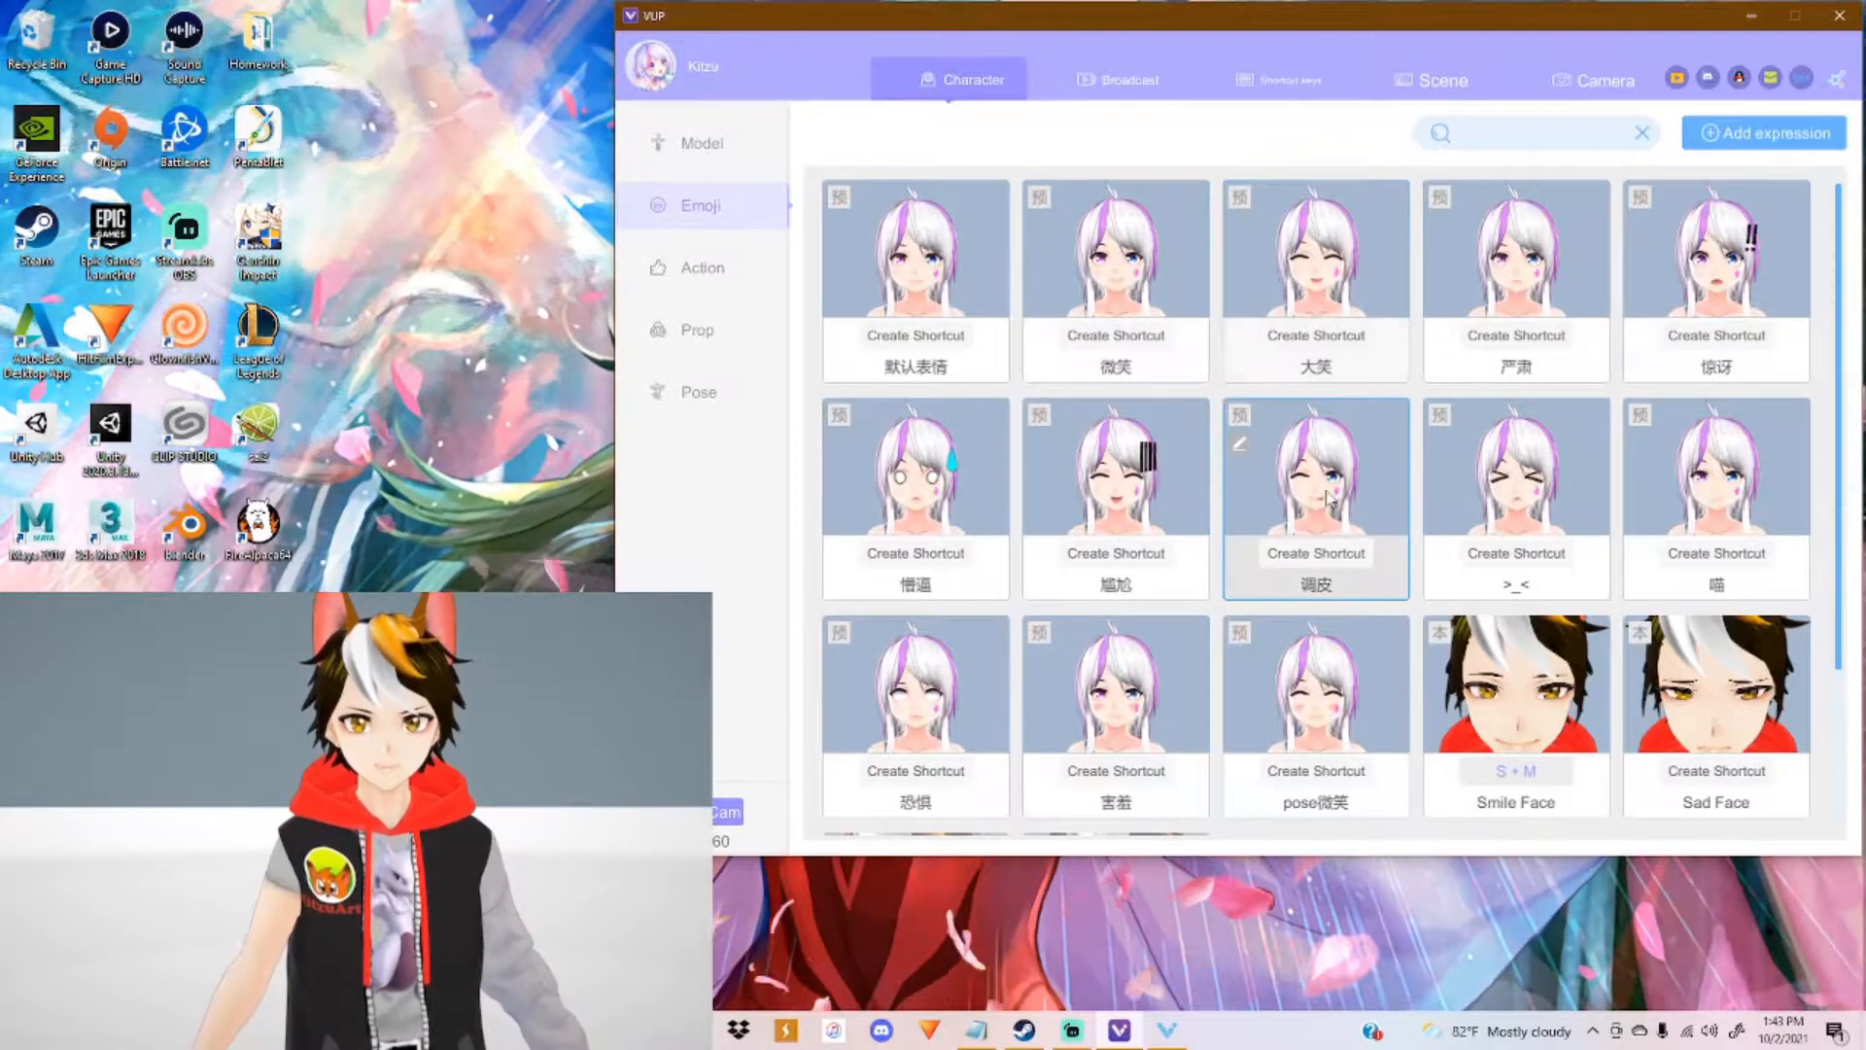
left_click(1514, 714)
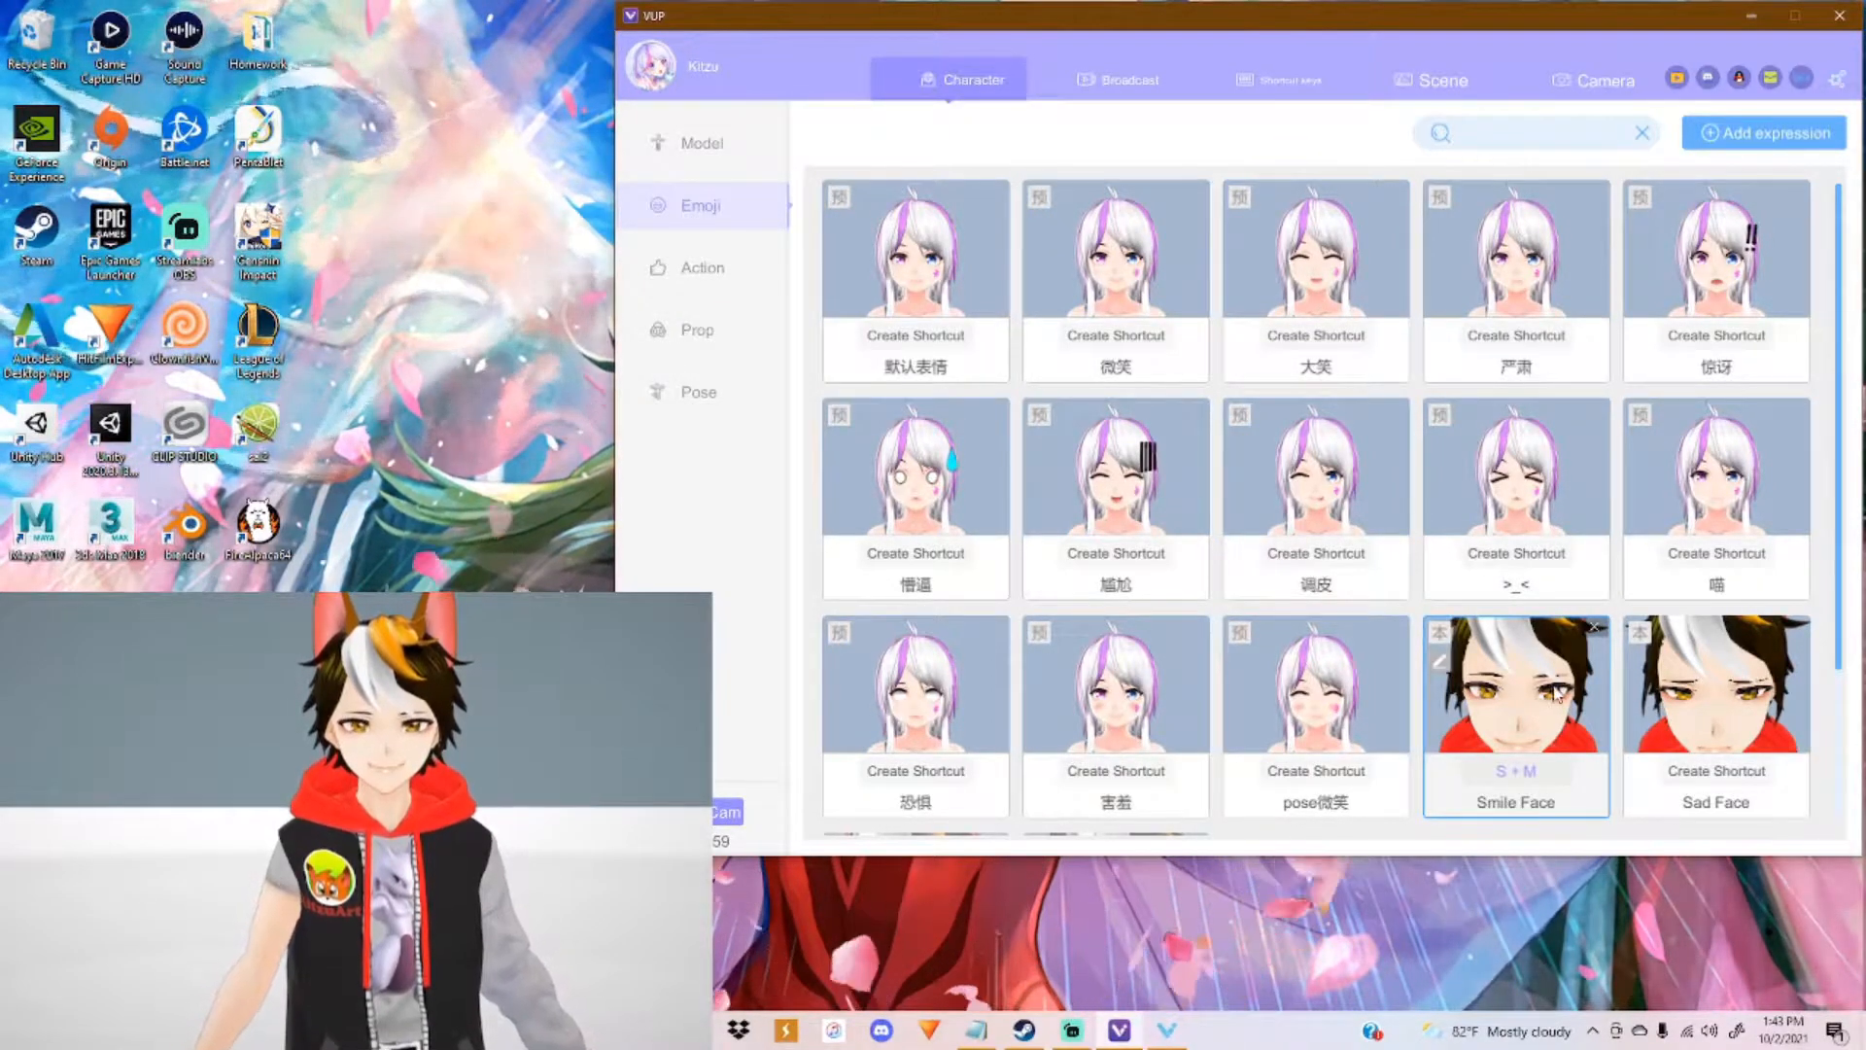
scroll("down", 3)
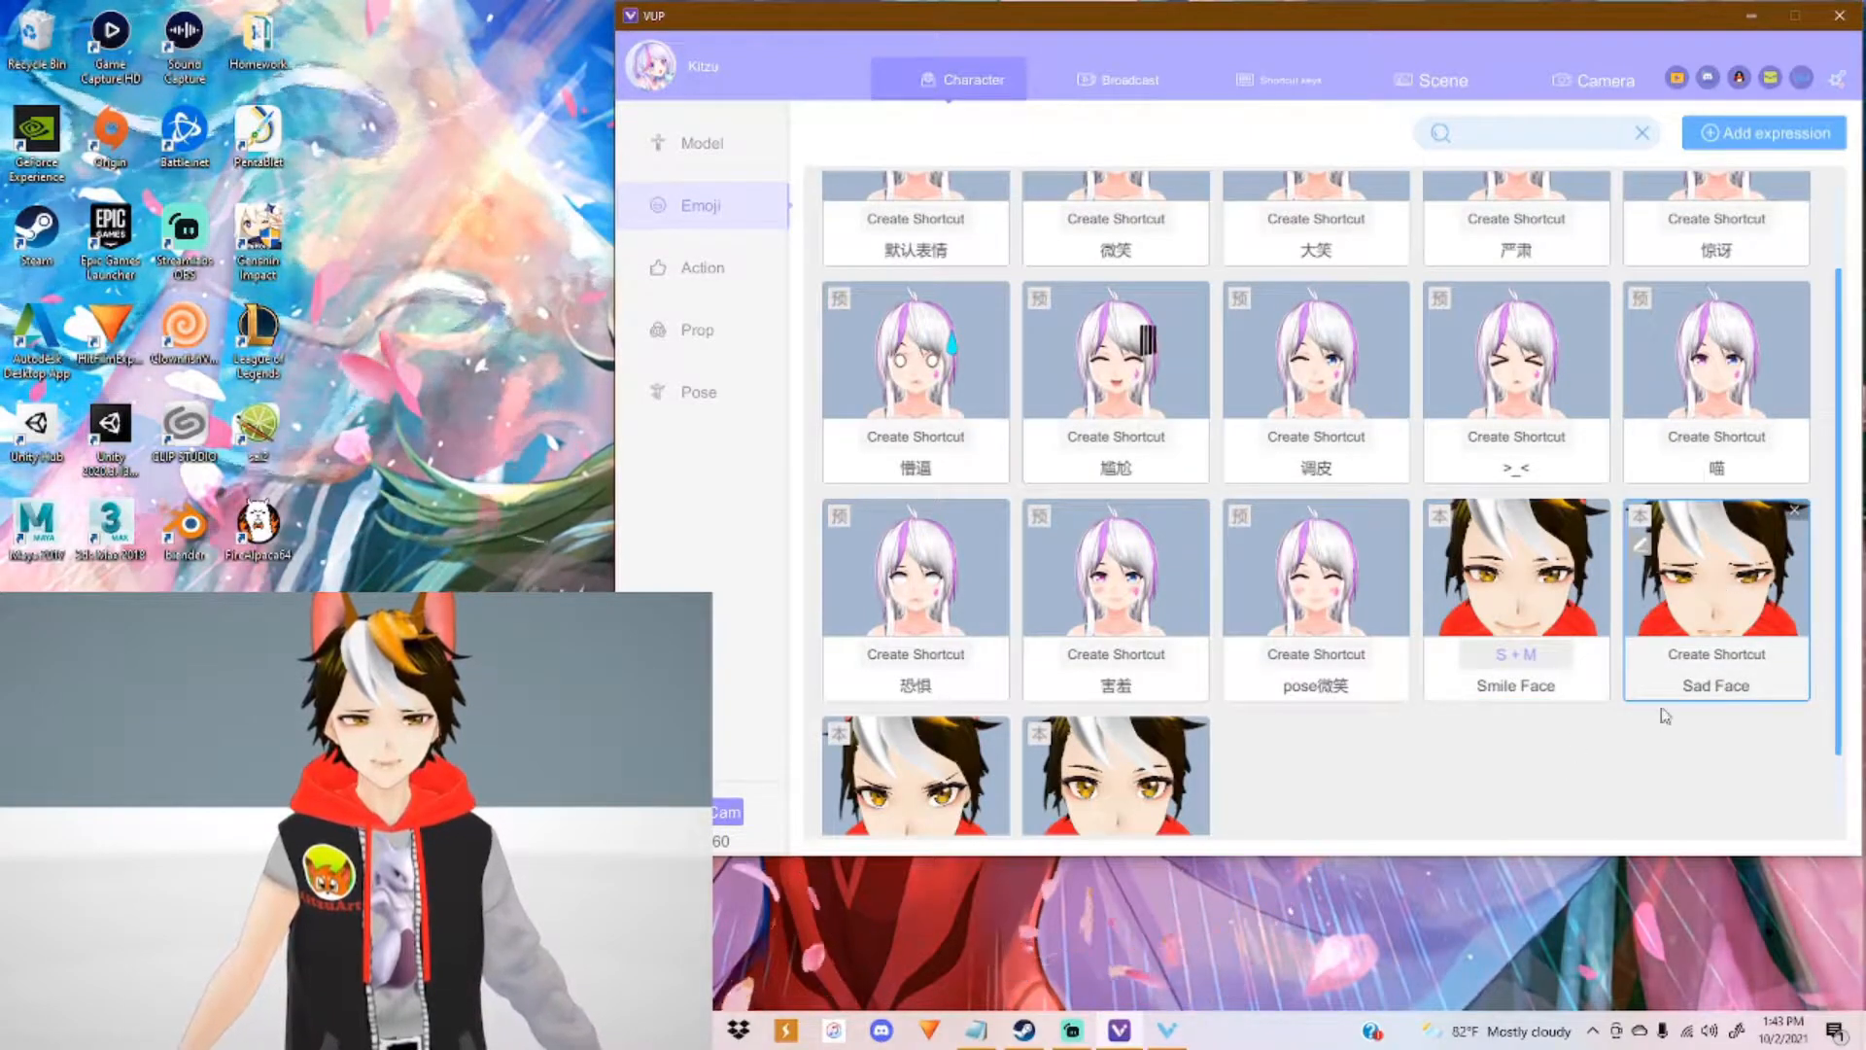
scroll("down", 3)
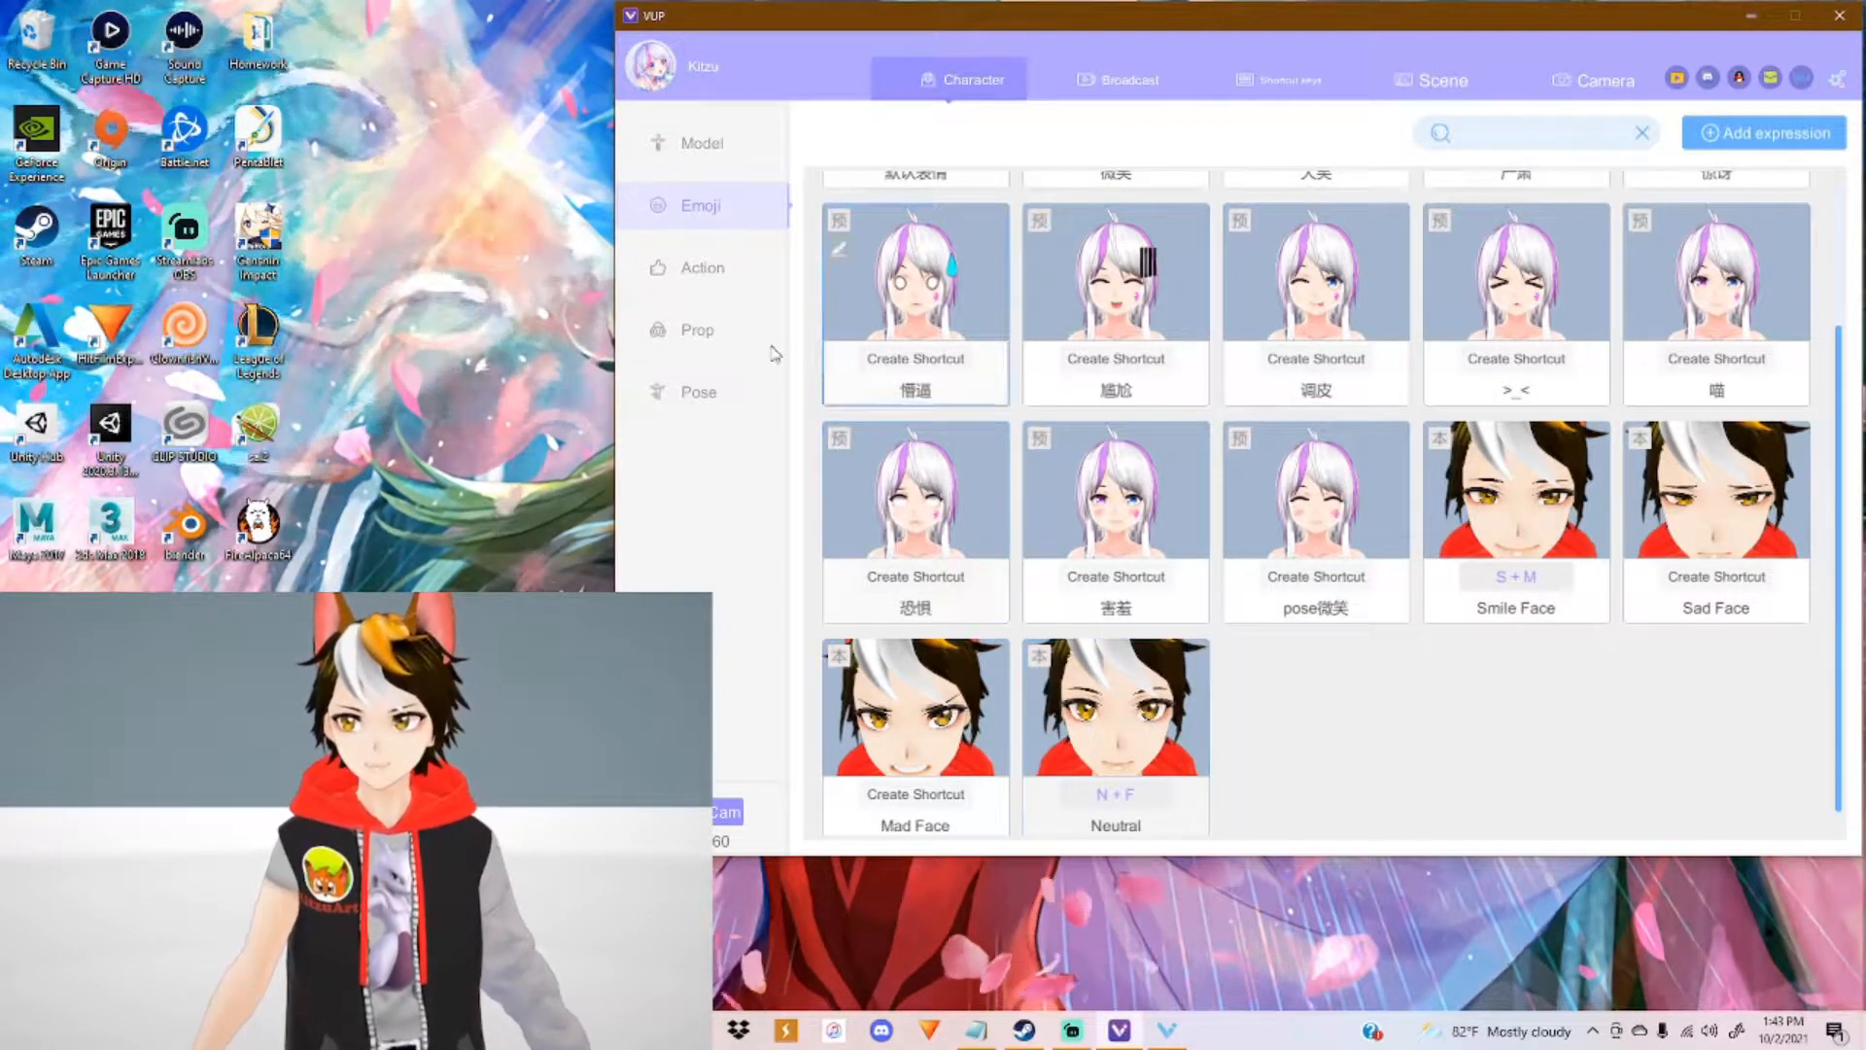
Step: Show the Action animation list and preview one of the preset animations on the avatar
left_click(702, 267)
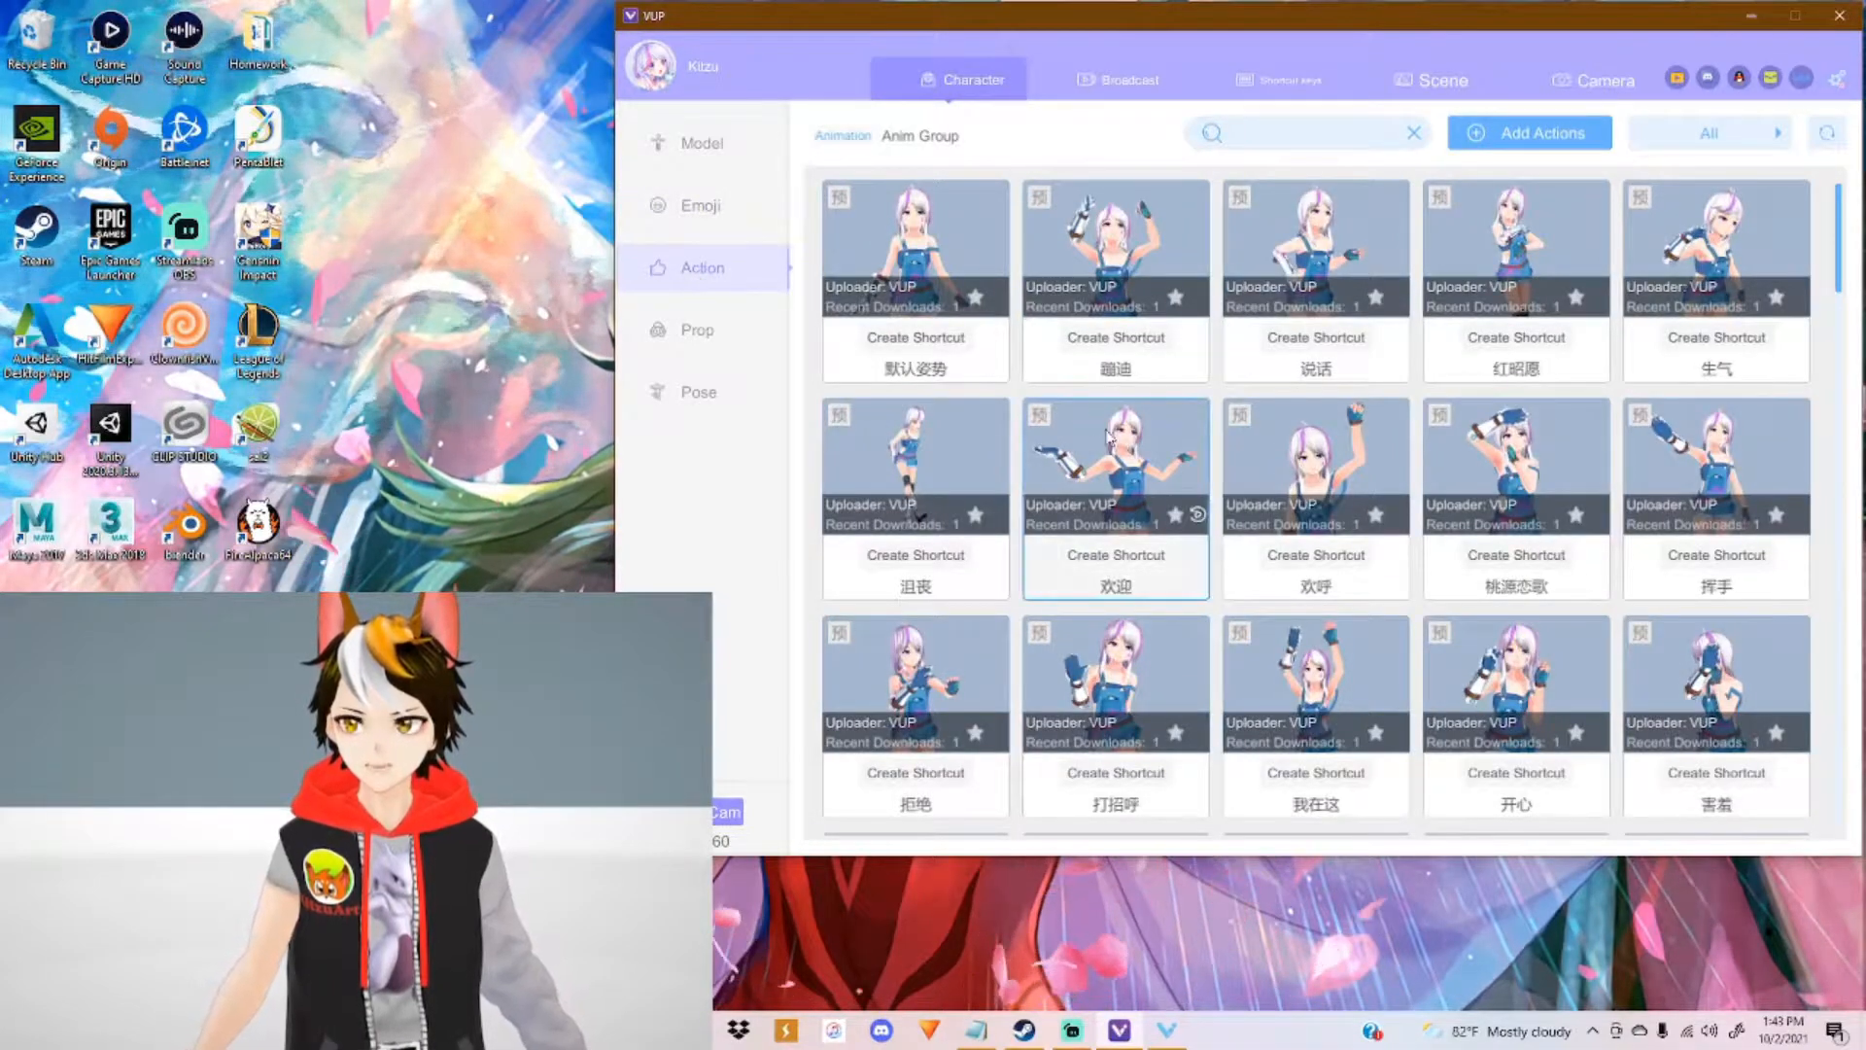
left_click(1114, 465)
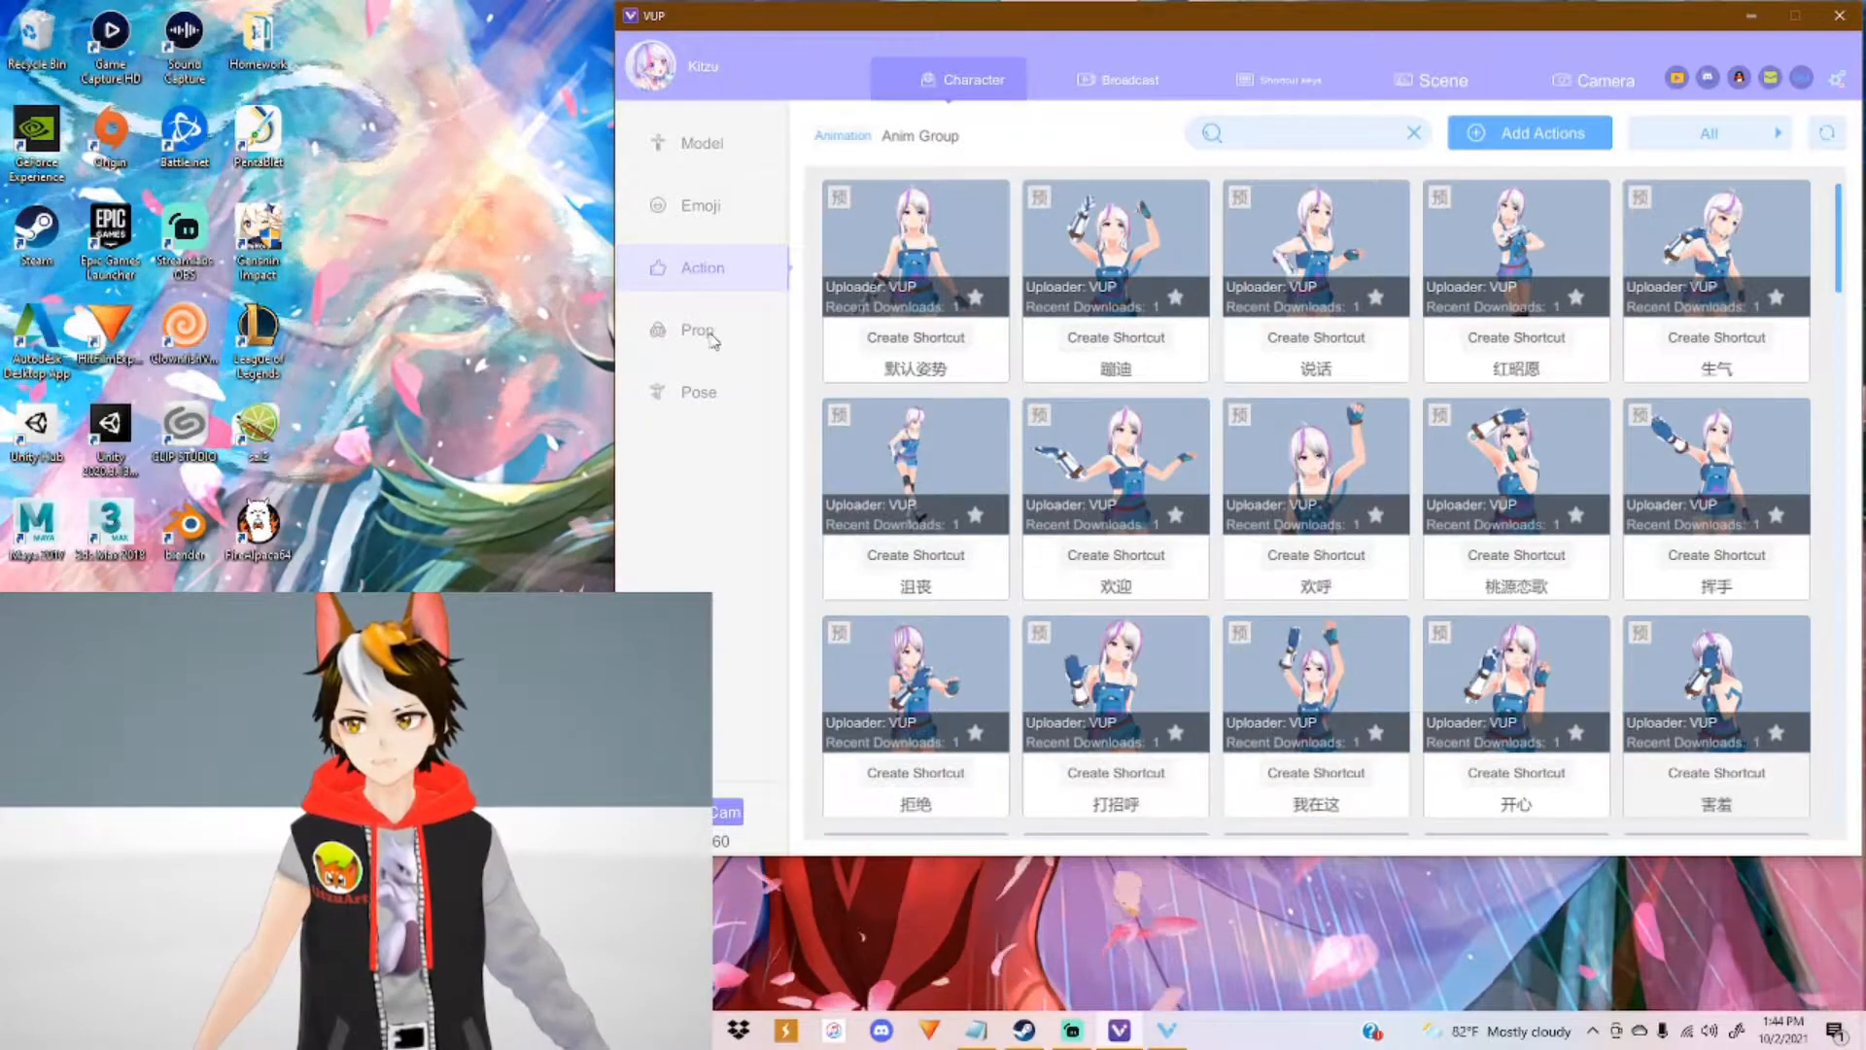
Step: Put the Christmas Hat on the avatar and browse the All Props catalogue
left_click(697, 330)
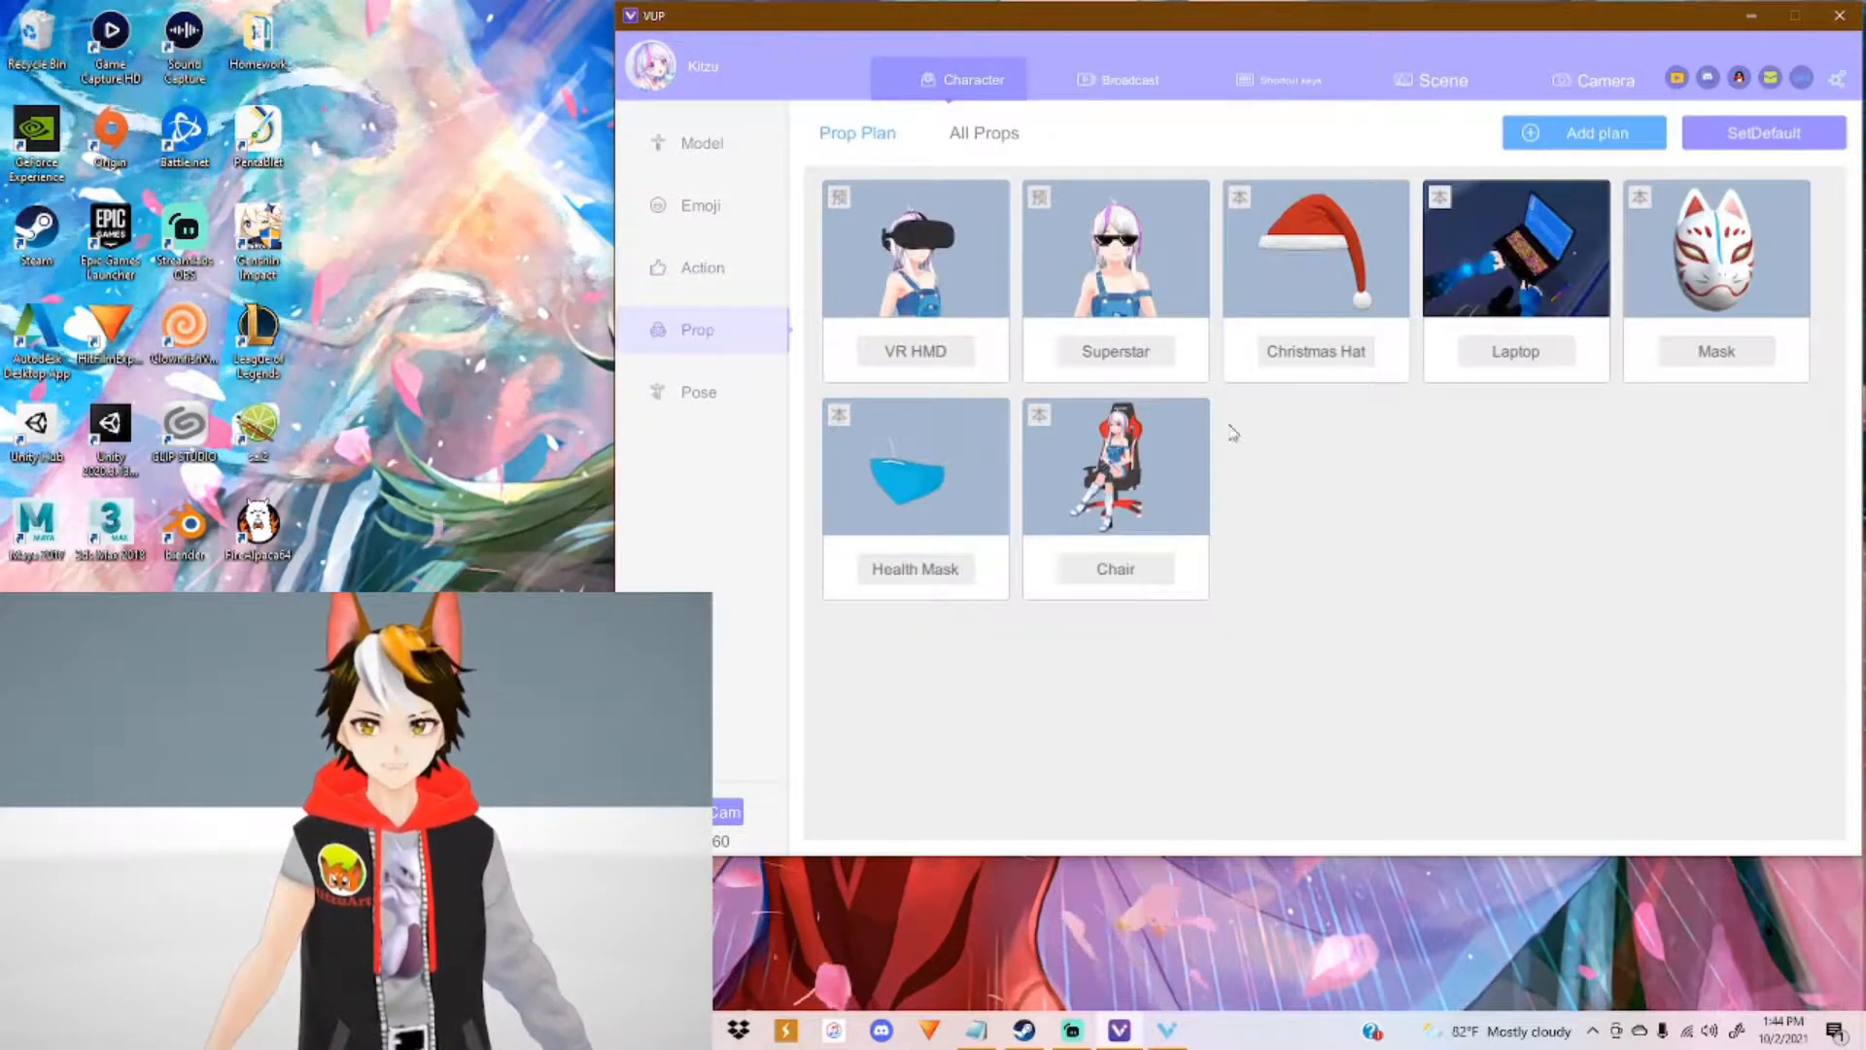
left_click(1114, 247)
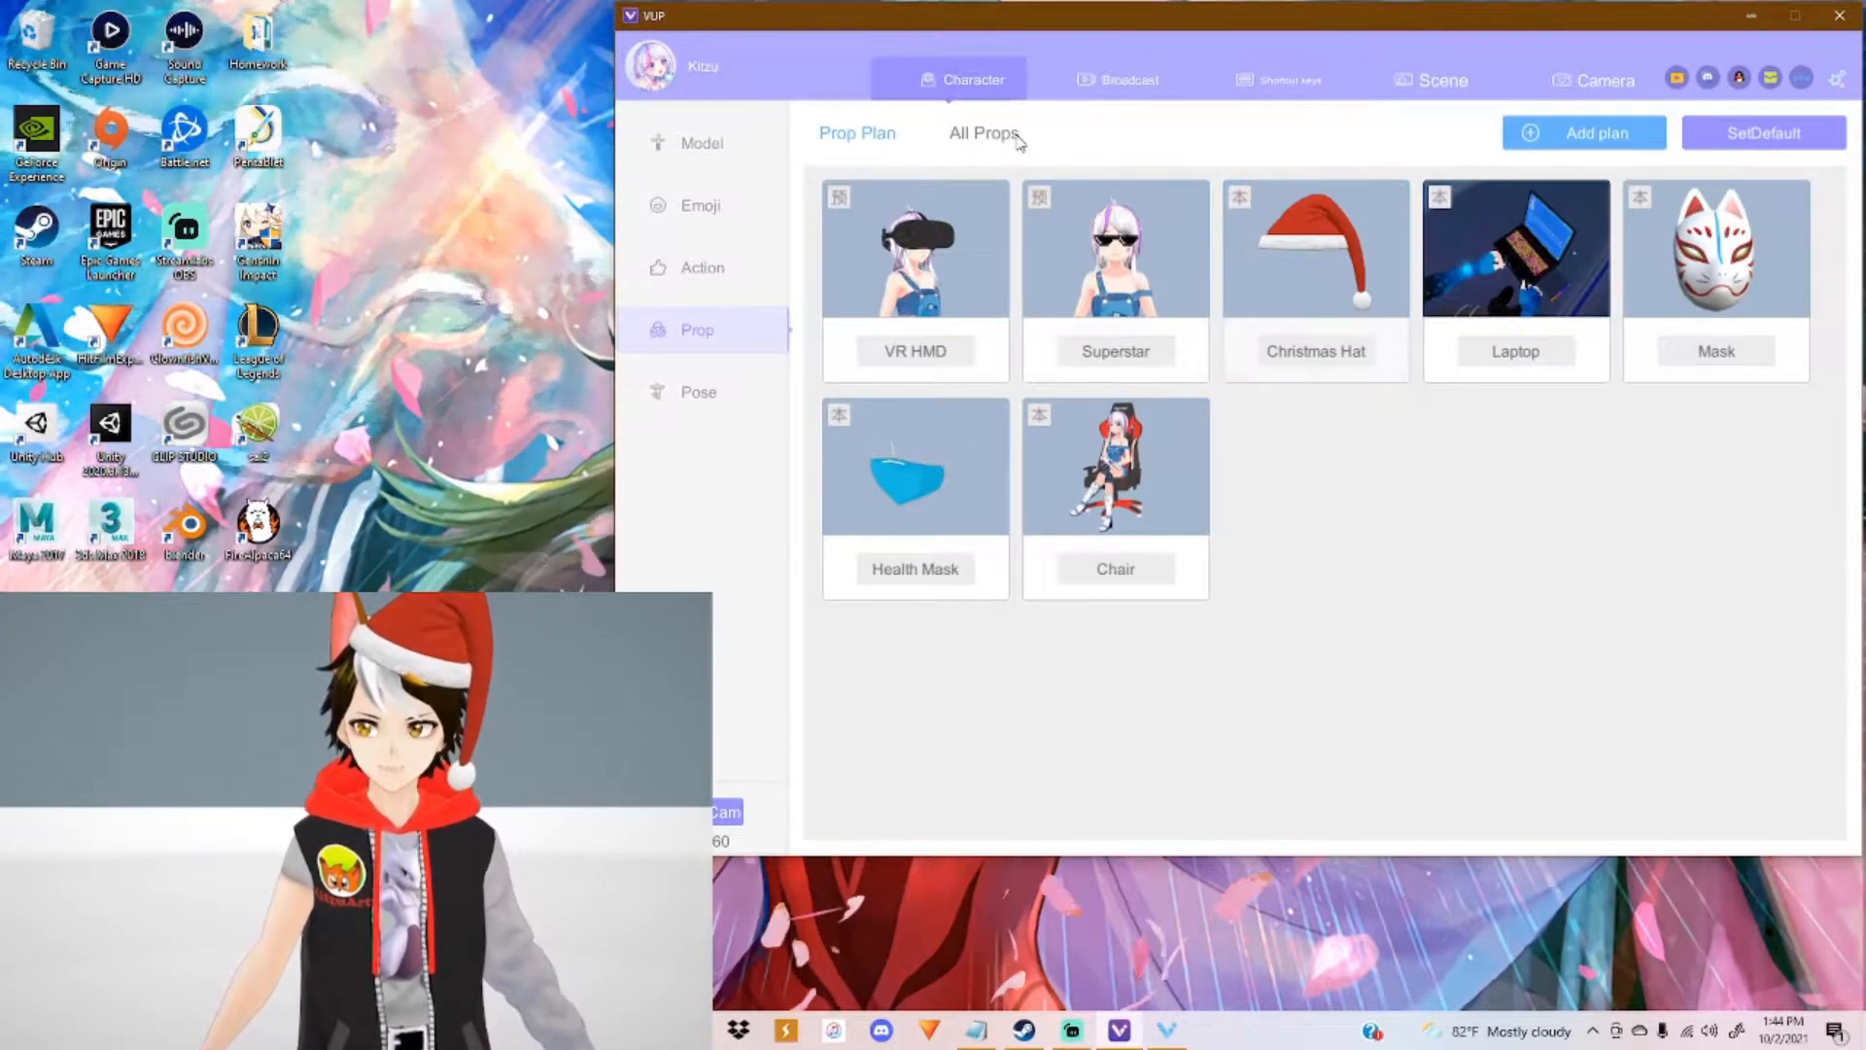
left_click(984, 132)
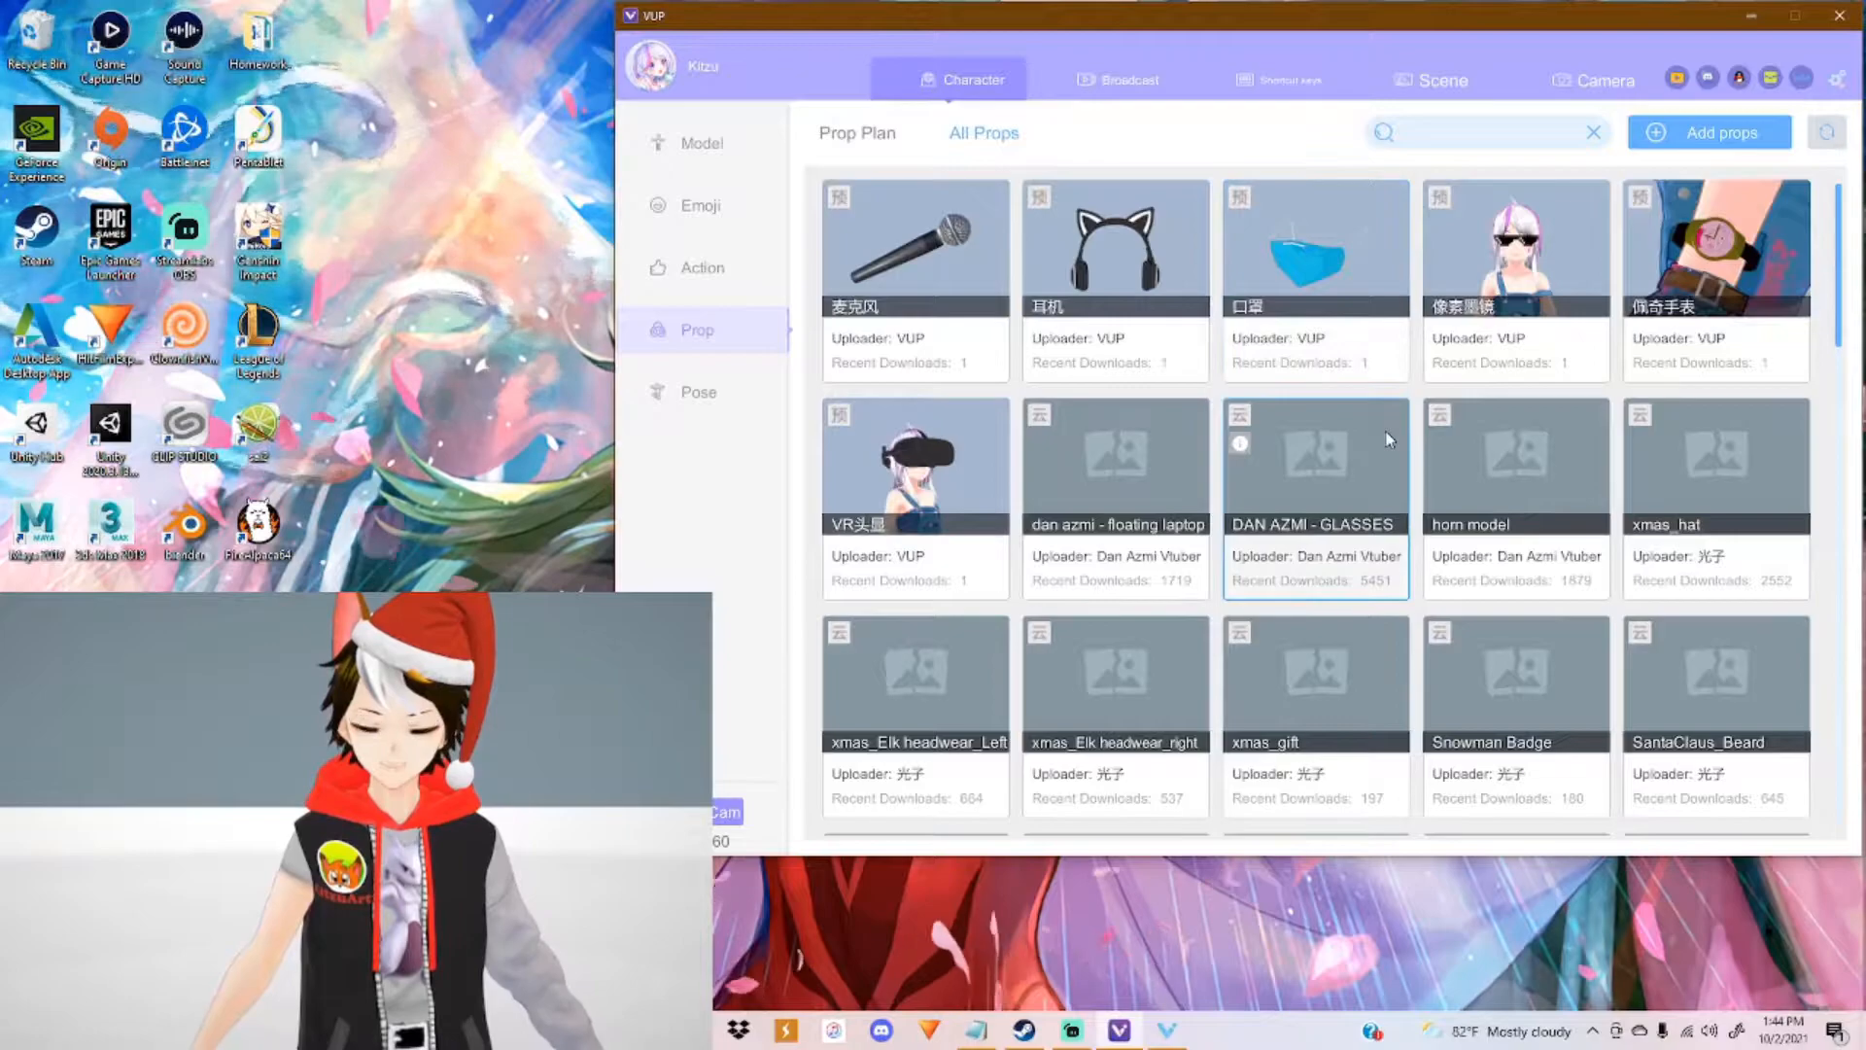
scroll("down", 3)
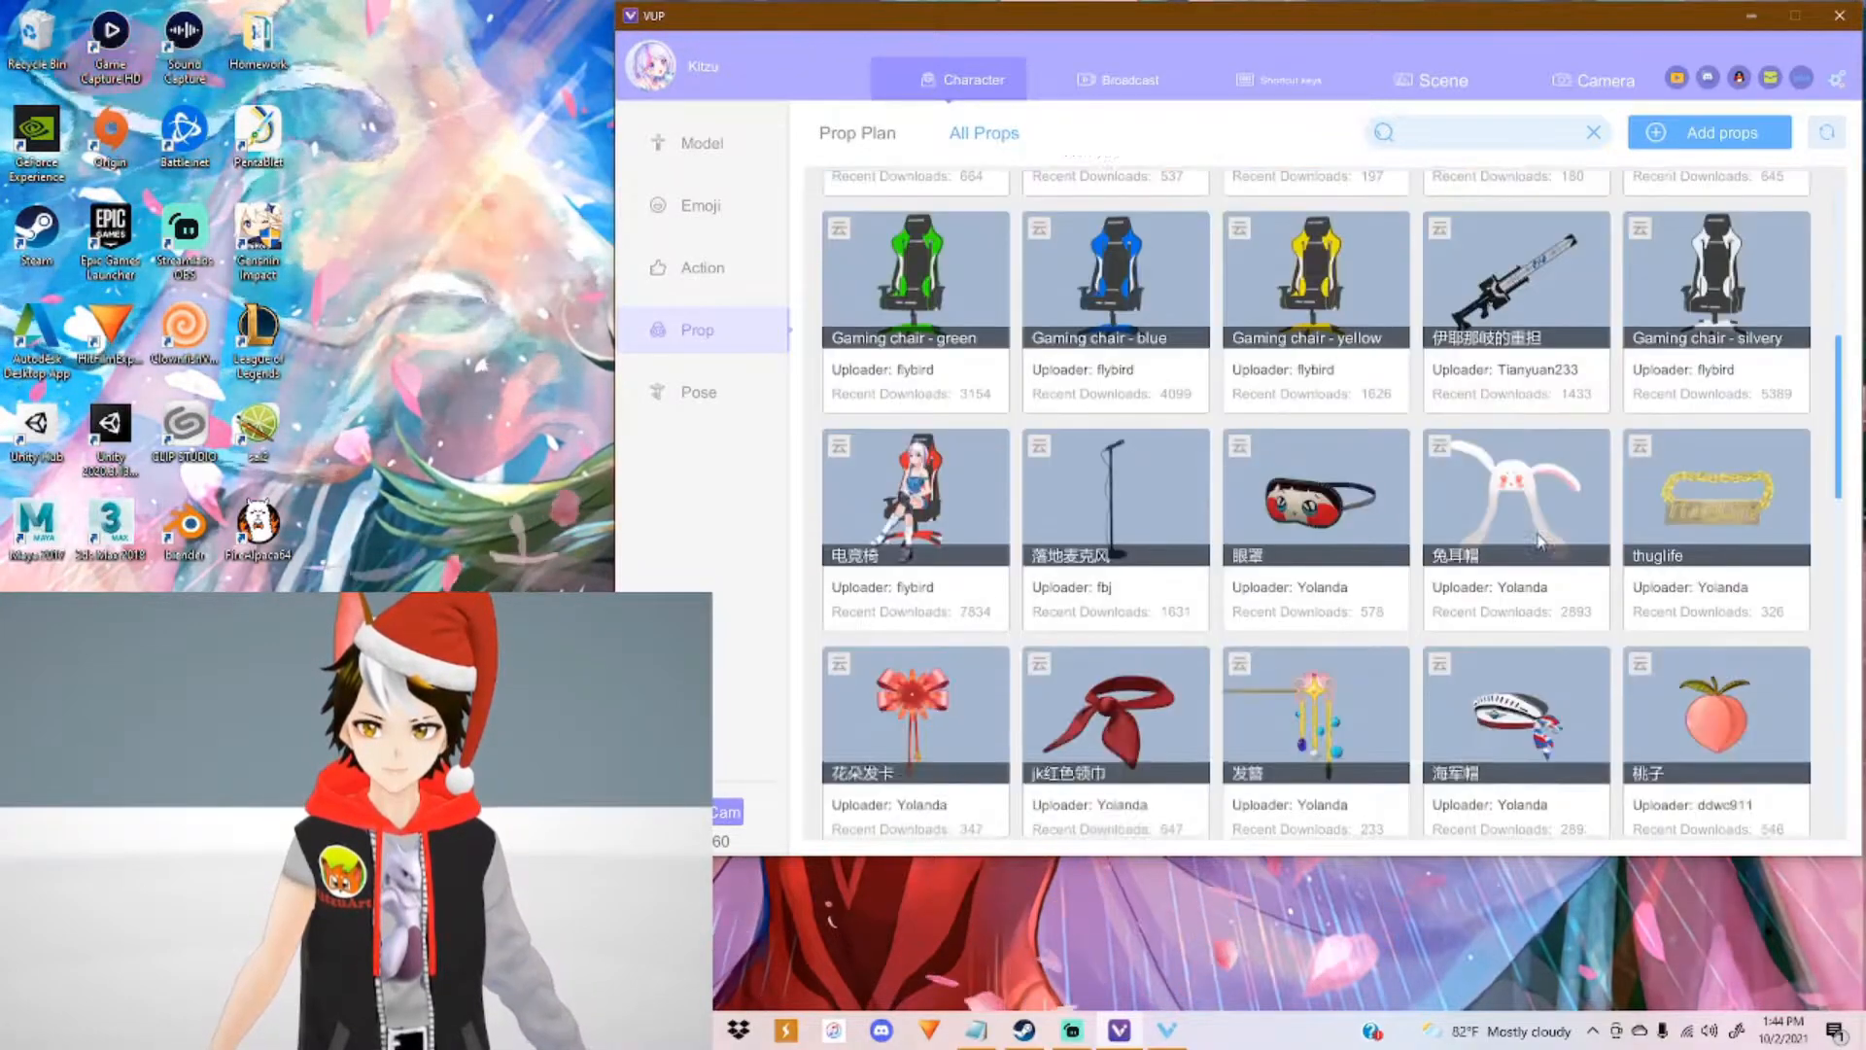
scroll("up", 3)
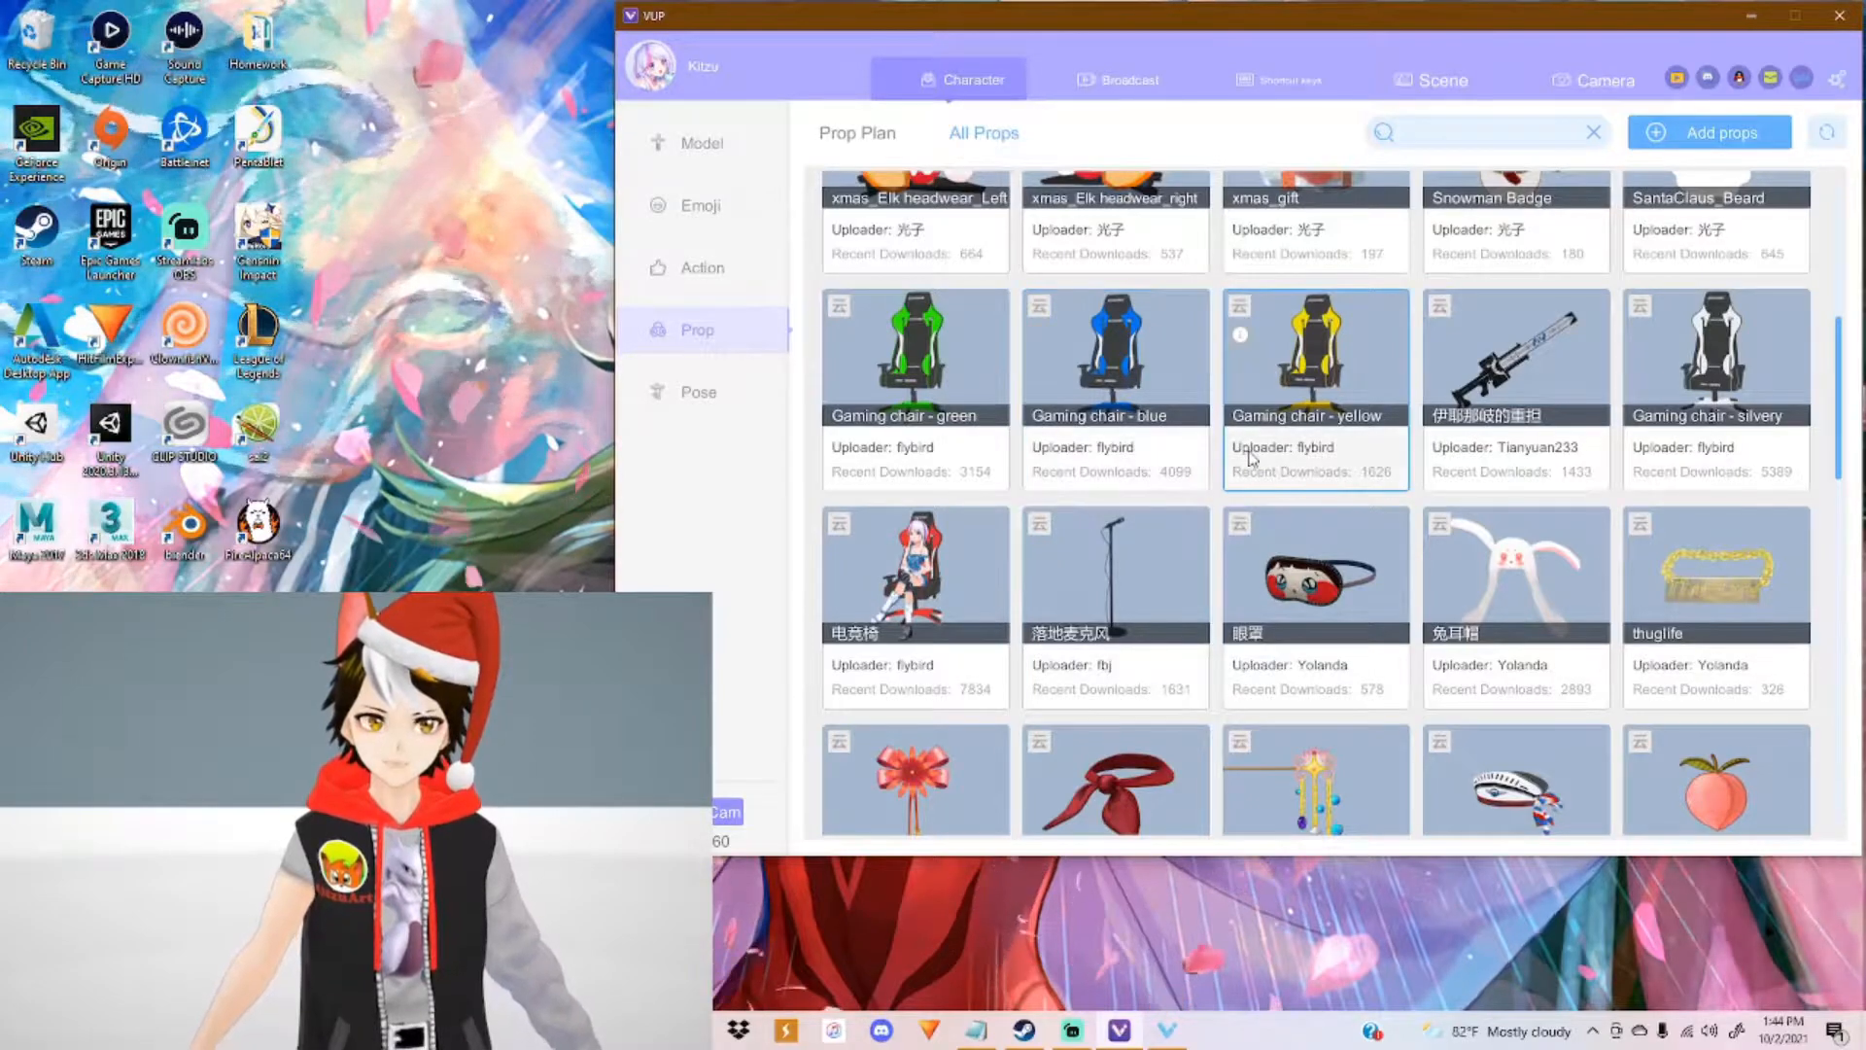
Step: Cancel a prop import, return to Prop Plan and apply the Superstar set for editing
left_click(1707, 132)
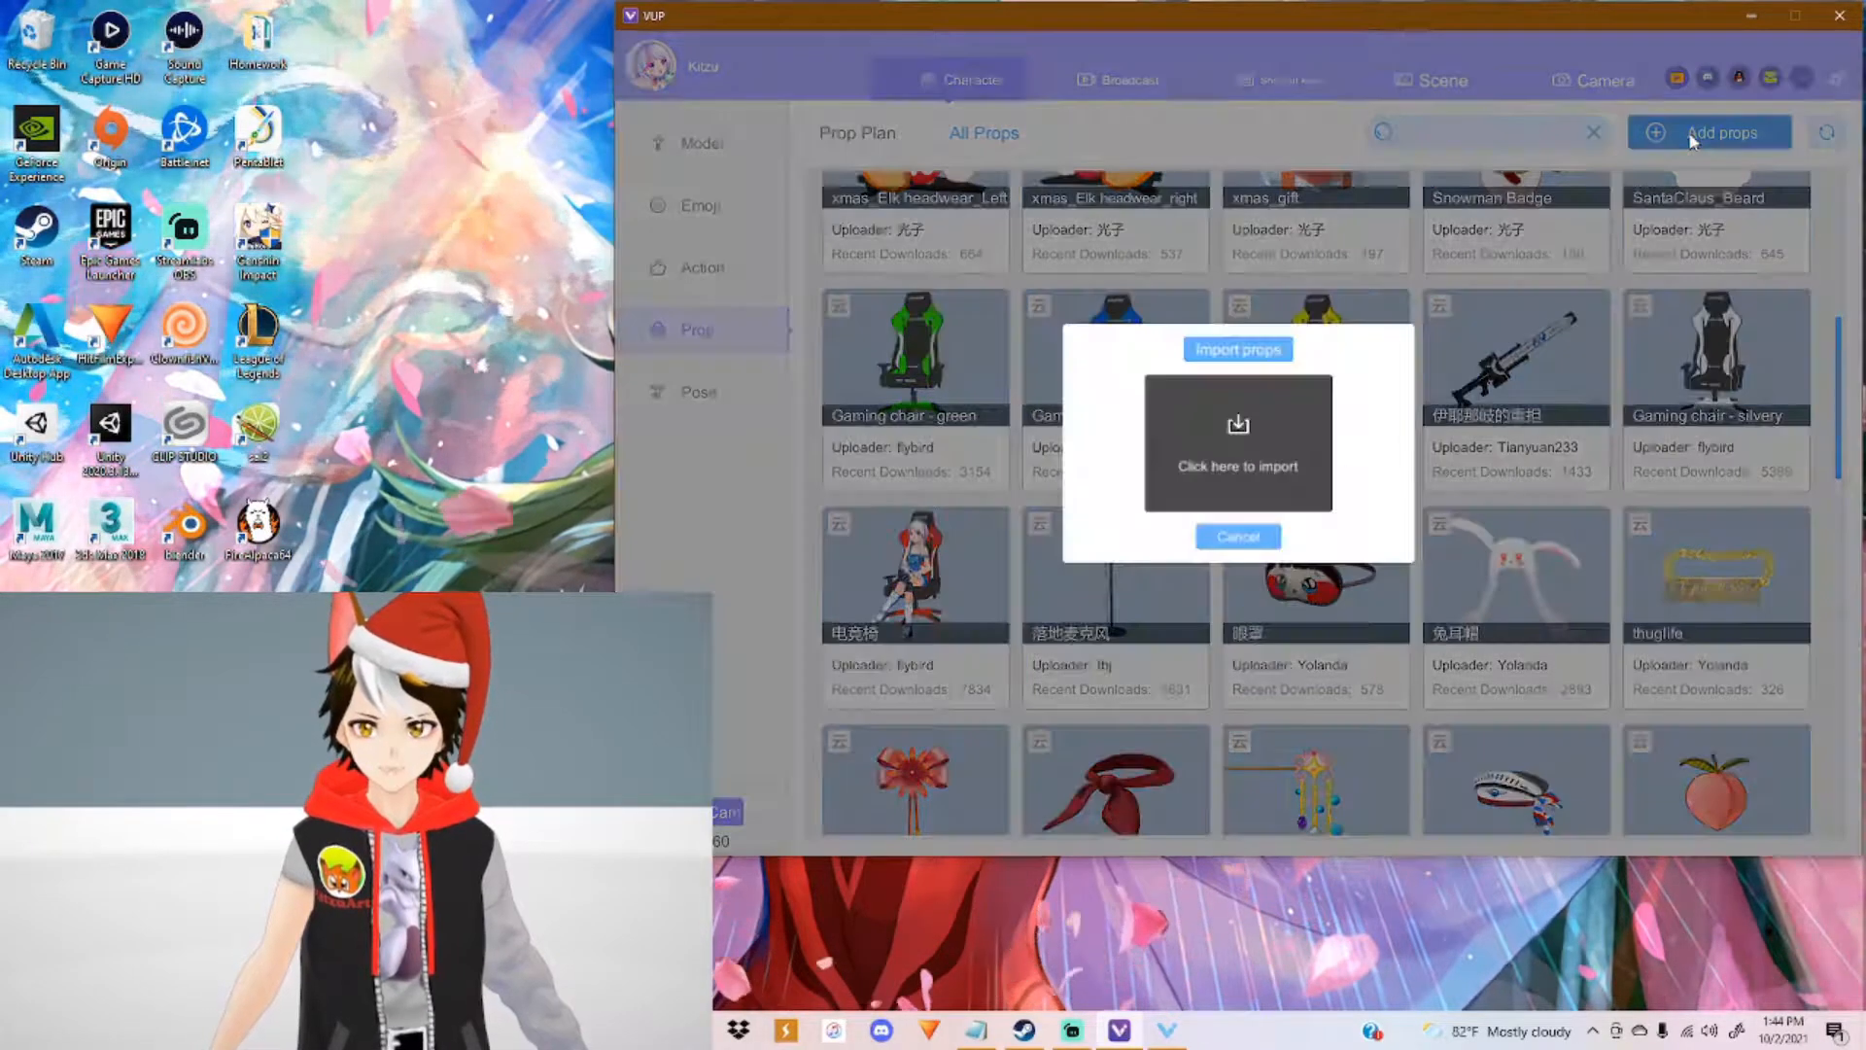
left_click(1236, 537)
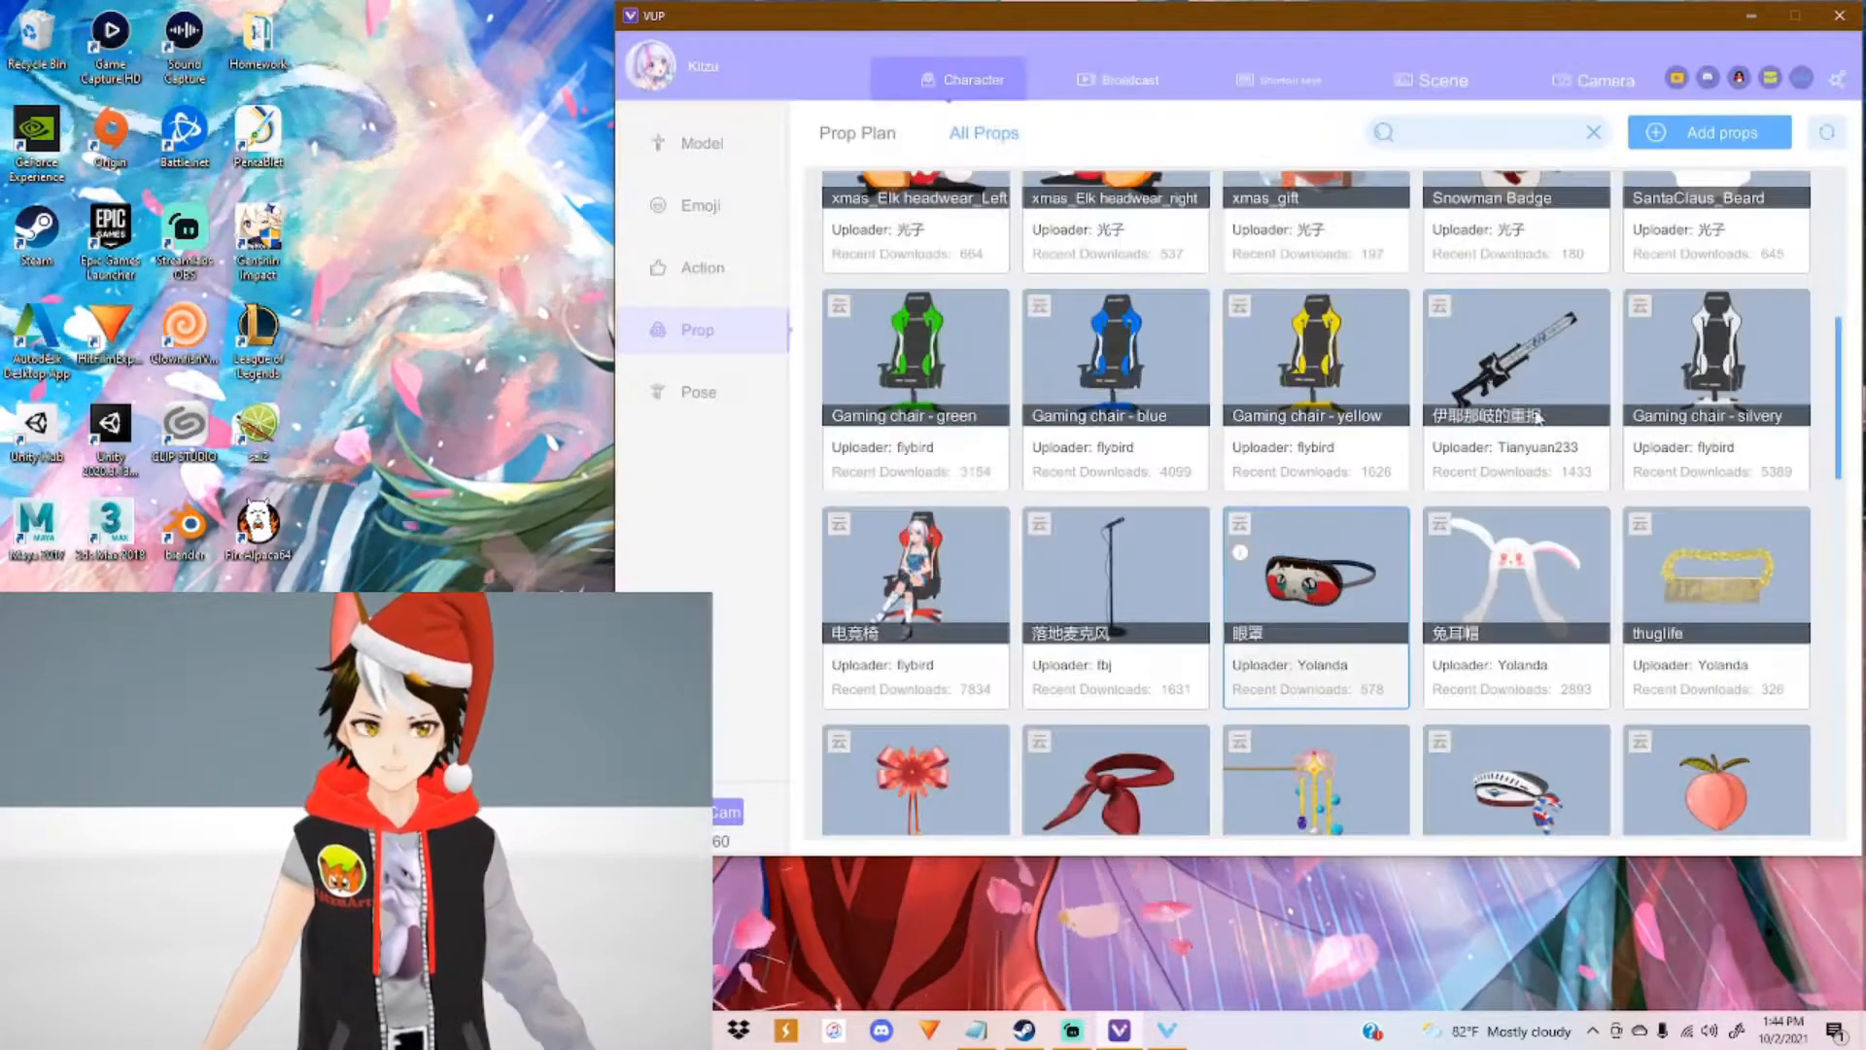
left_click(856, 132)
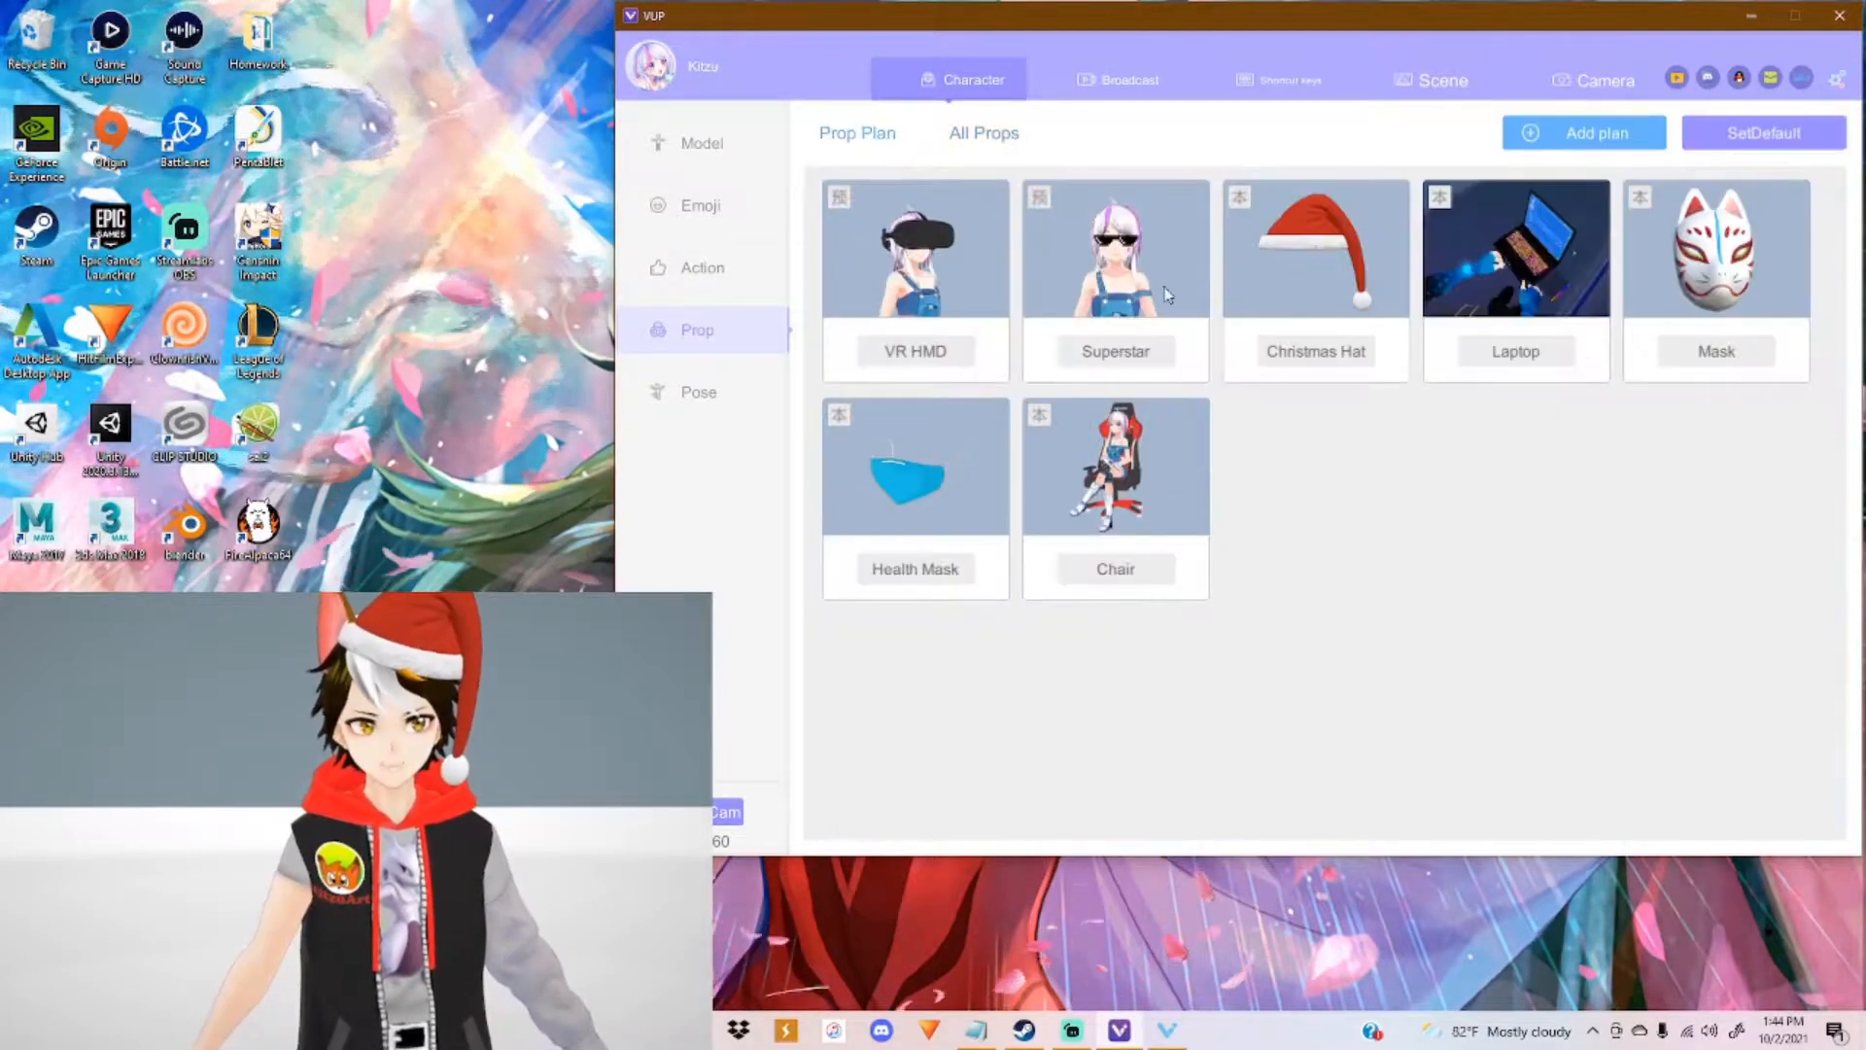
mouse_move(1438, 418)
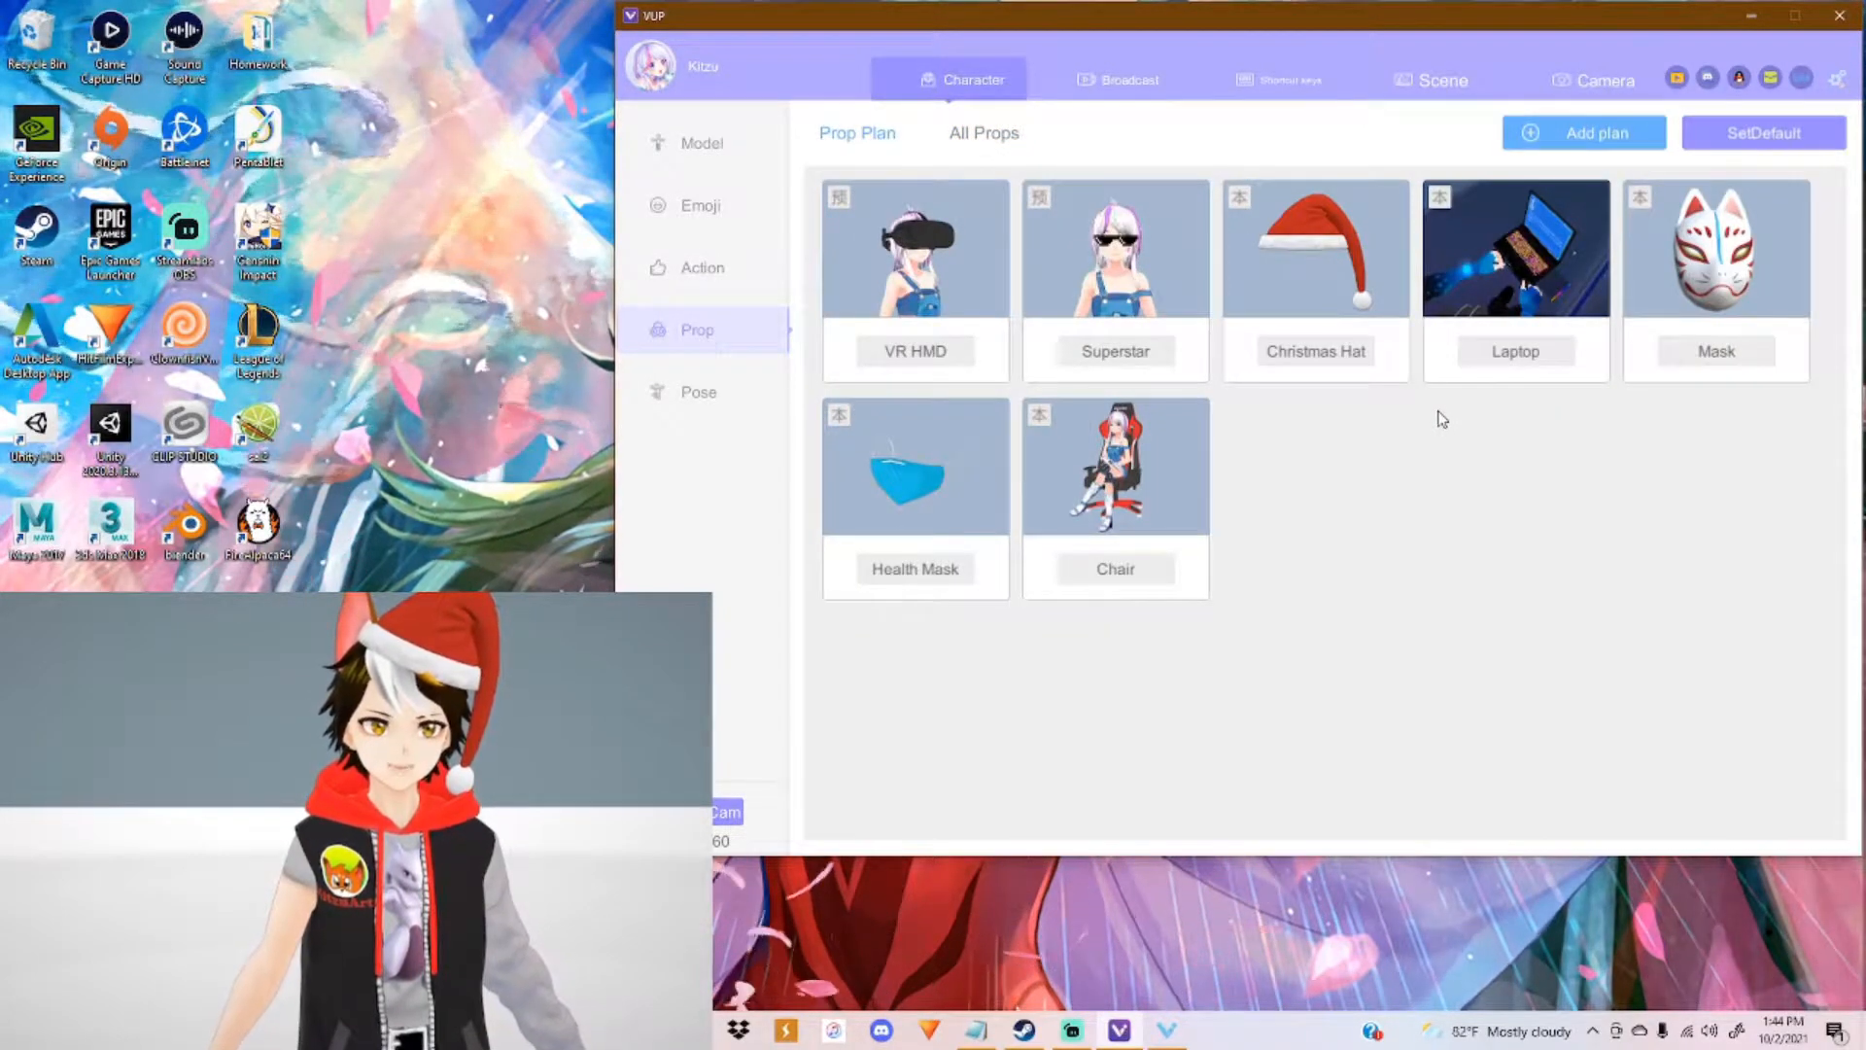
left_click(1116, 251)
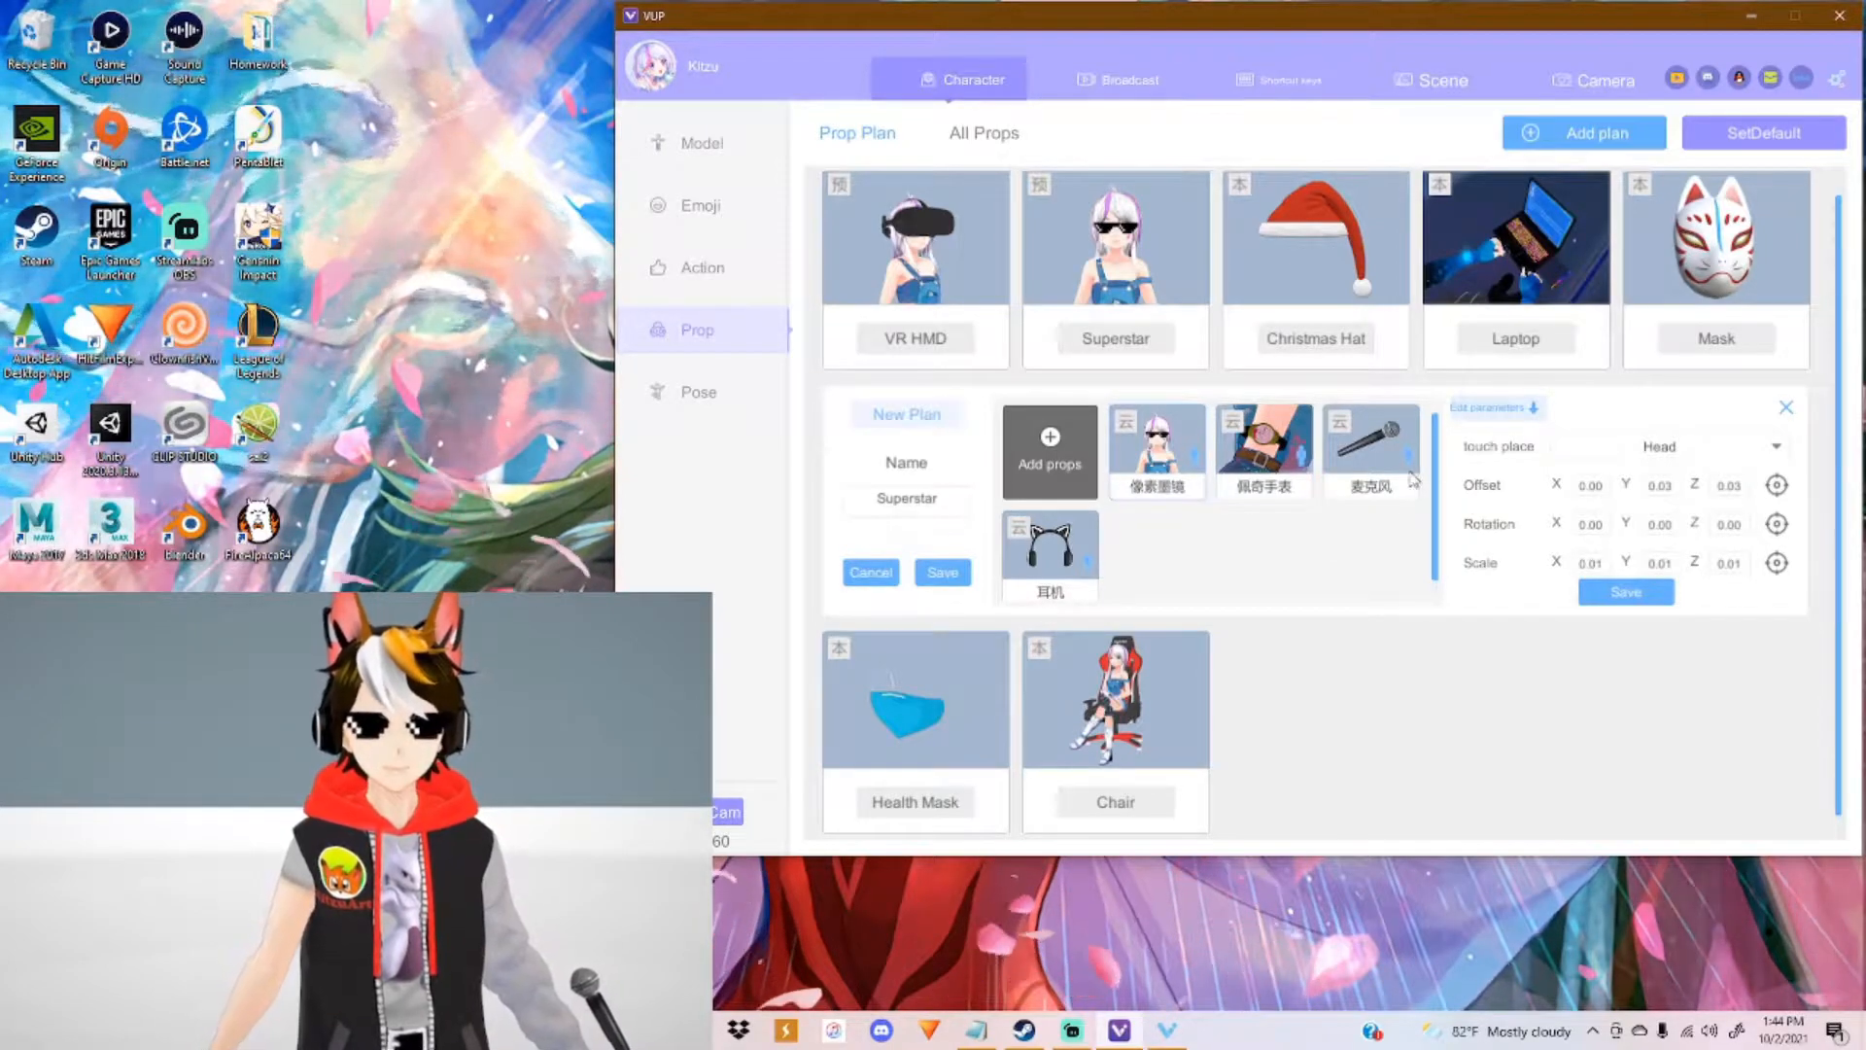
Step: Select a prop in the Superstar plan, then exit editing without saving so the avatar wears no props
left_click(1683, 447)
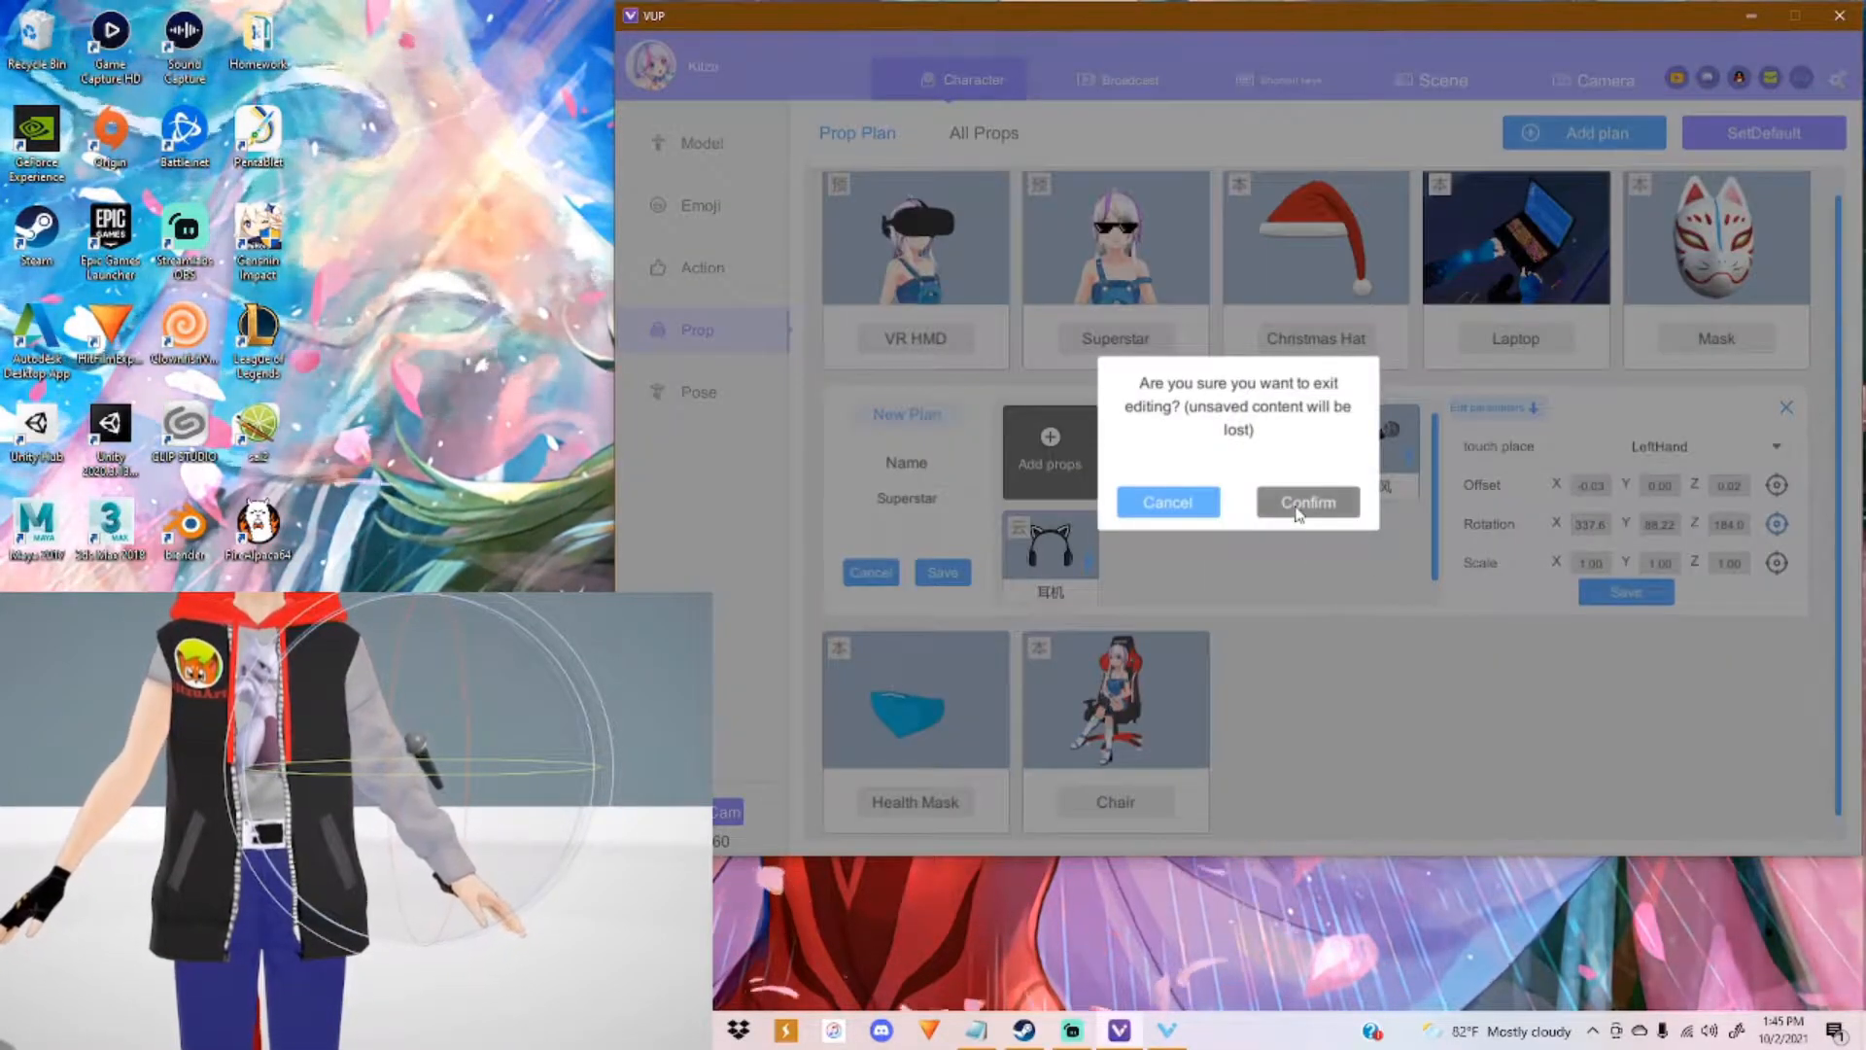
left_click(1306, 502)
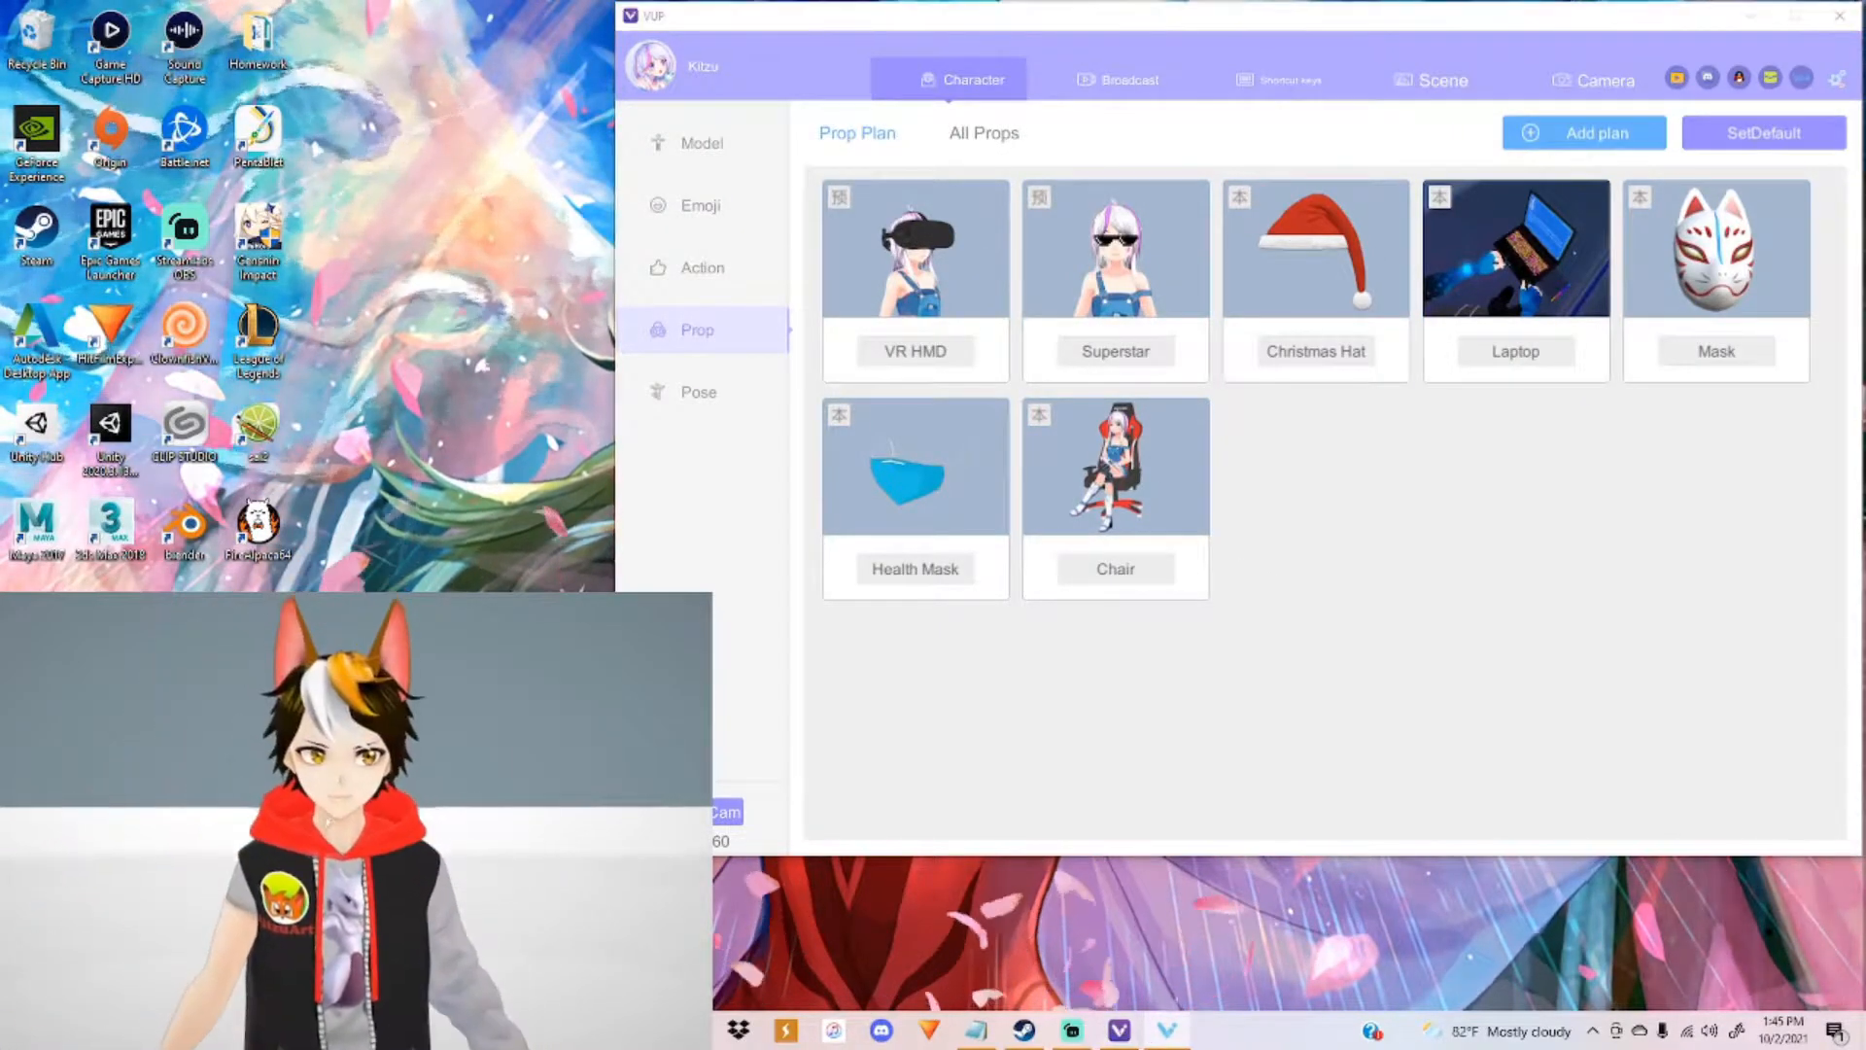
left_click(1716, 279)
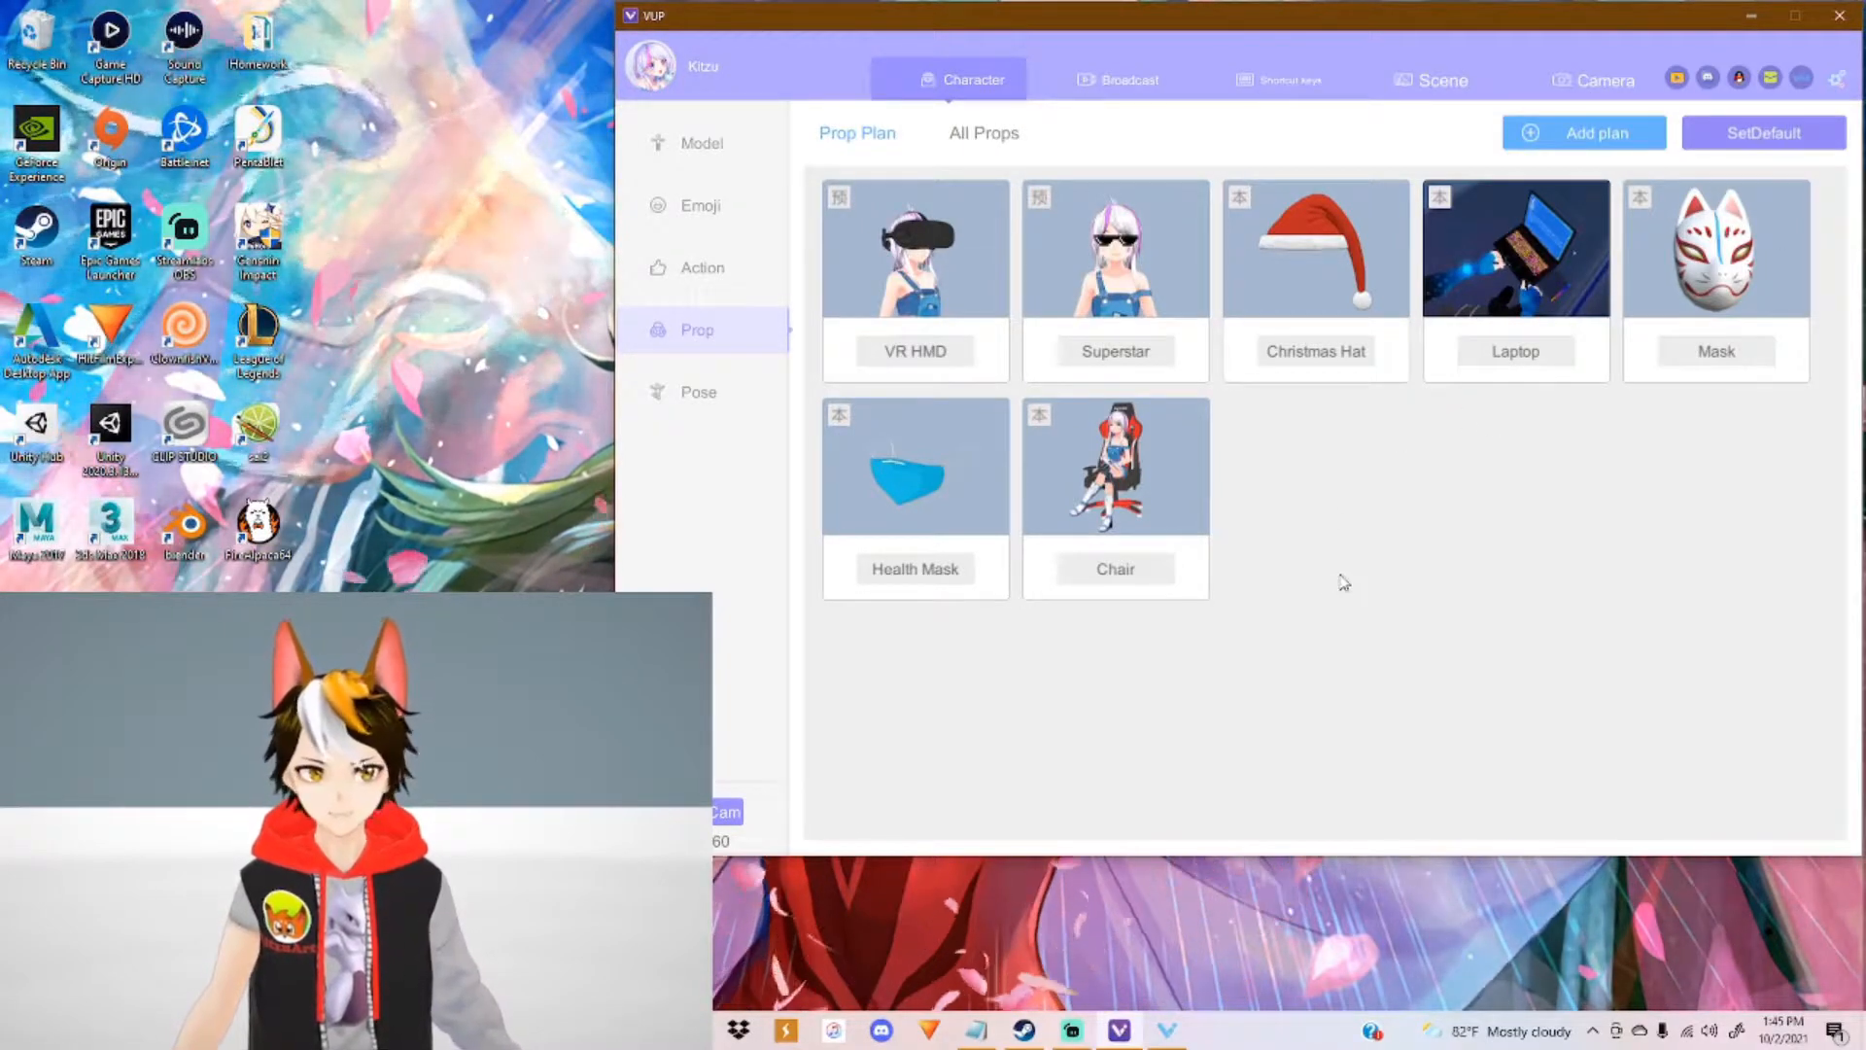
Step: Preview two poses from the Pose library on the avatar, then start adding a new pose
left_click(698, 390)
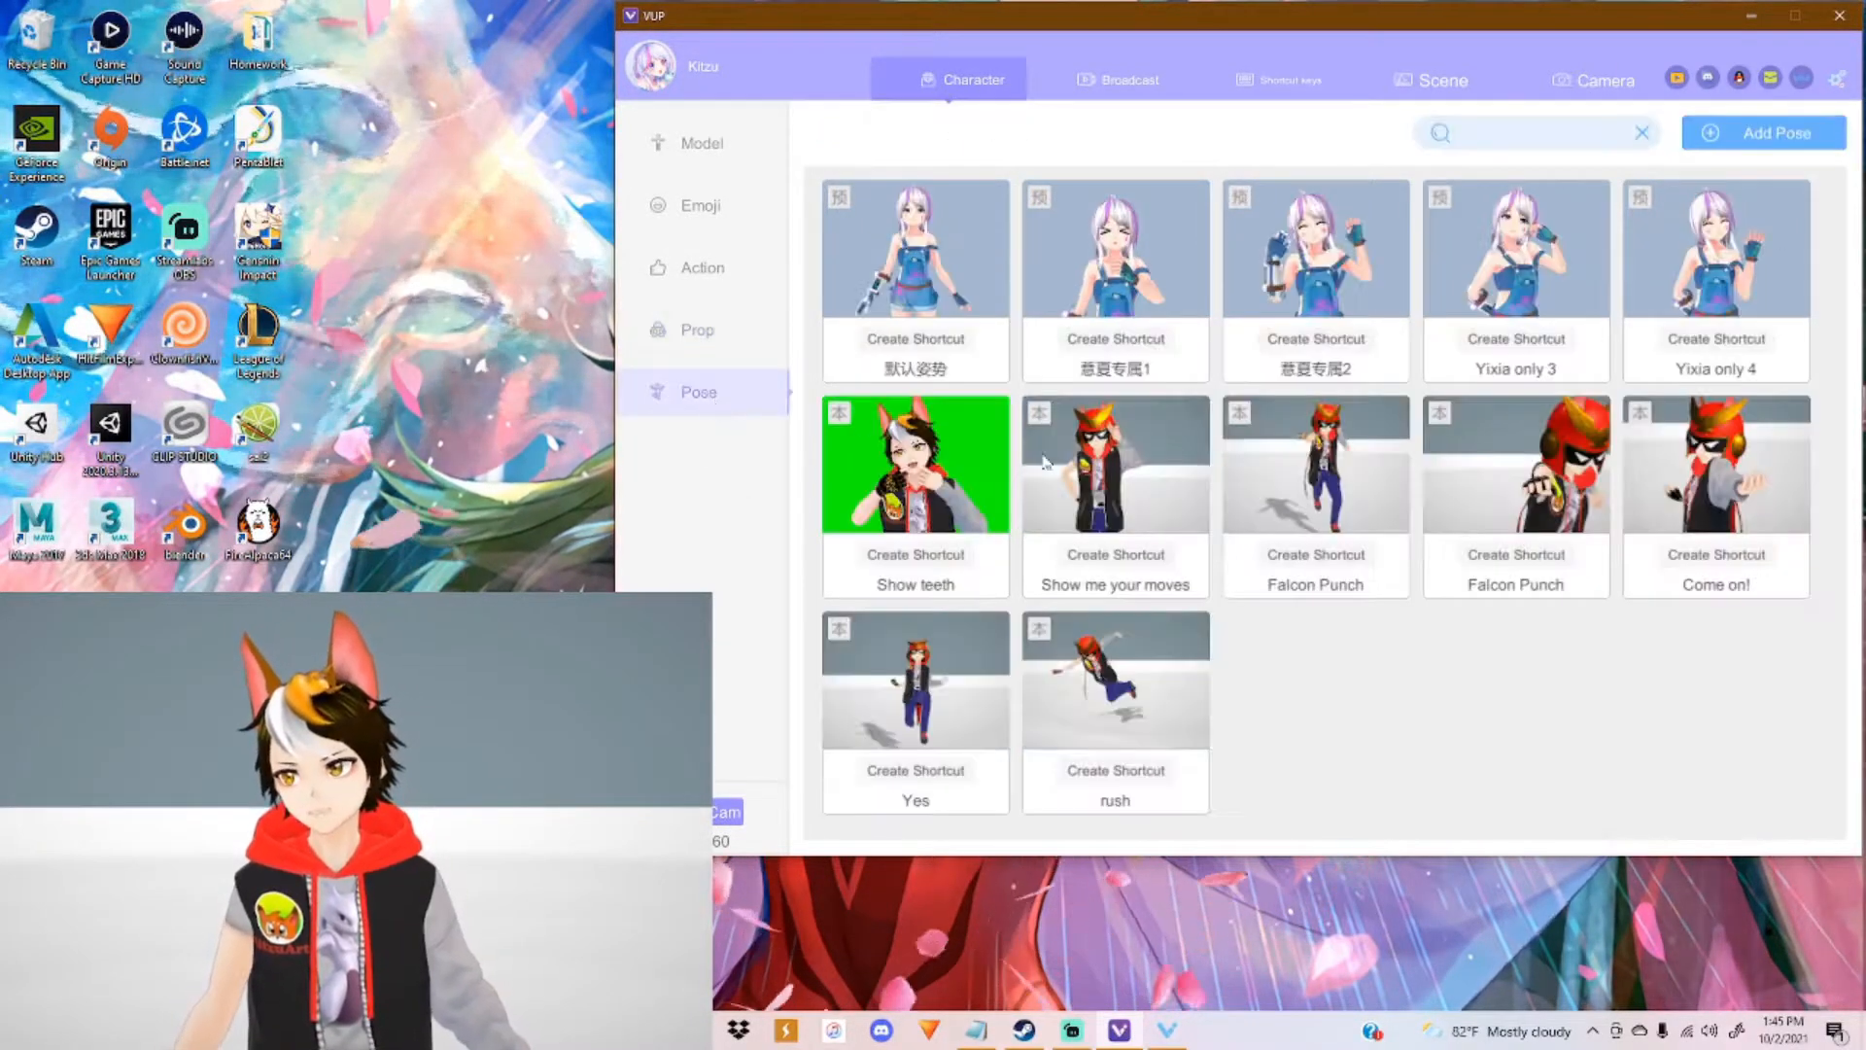
left_click(916, 465)
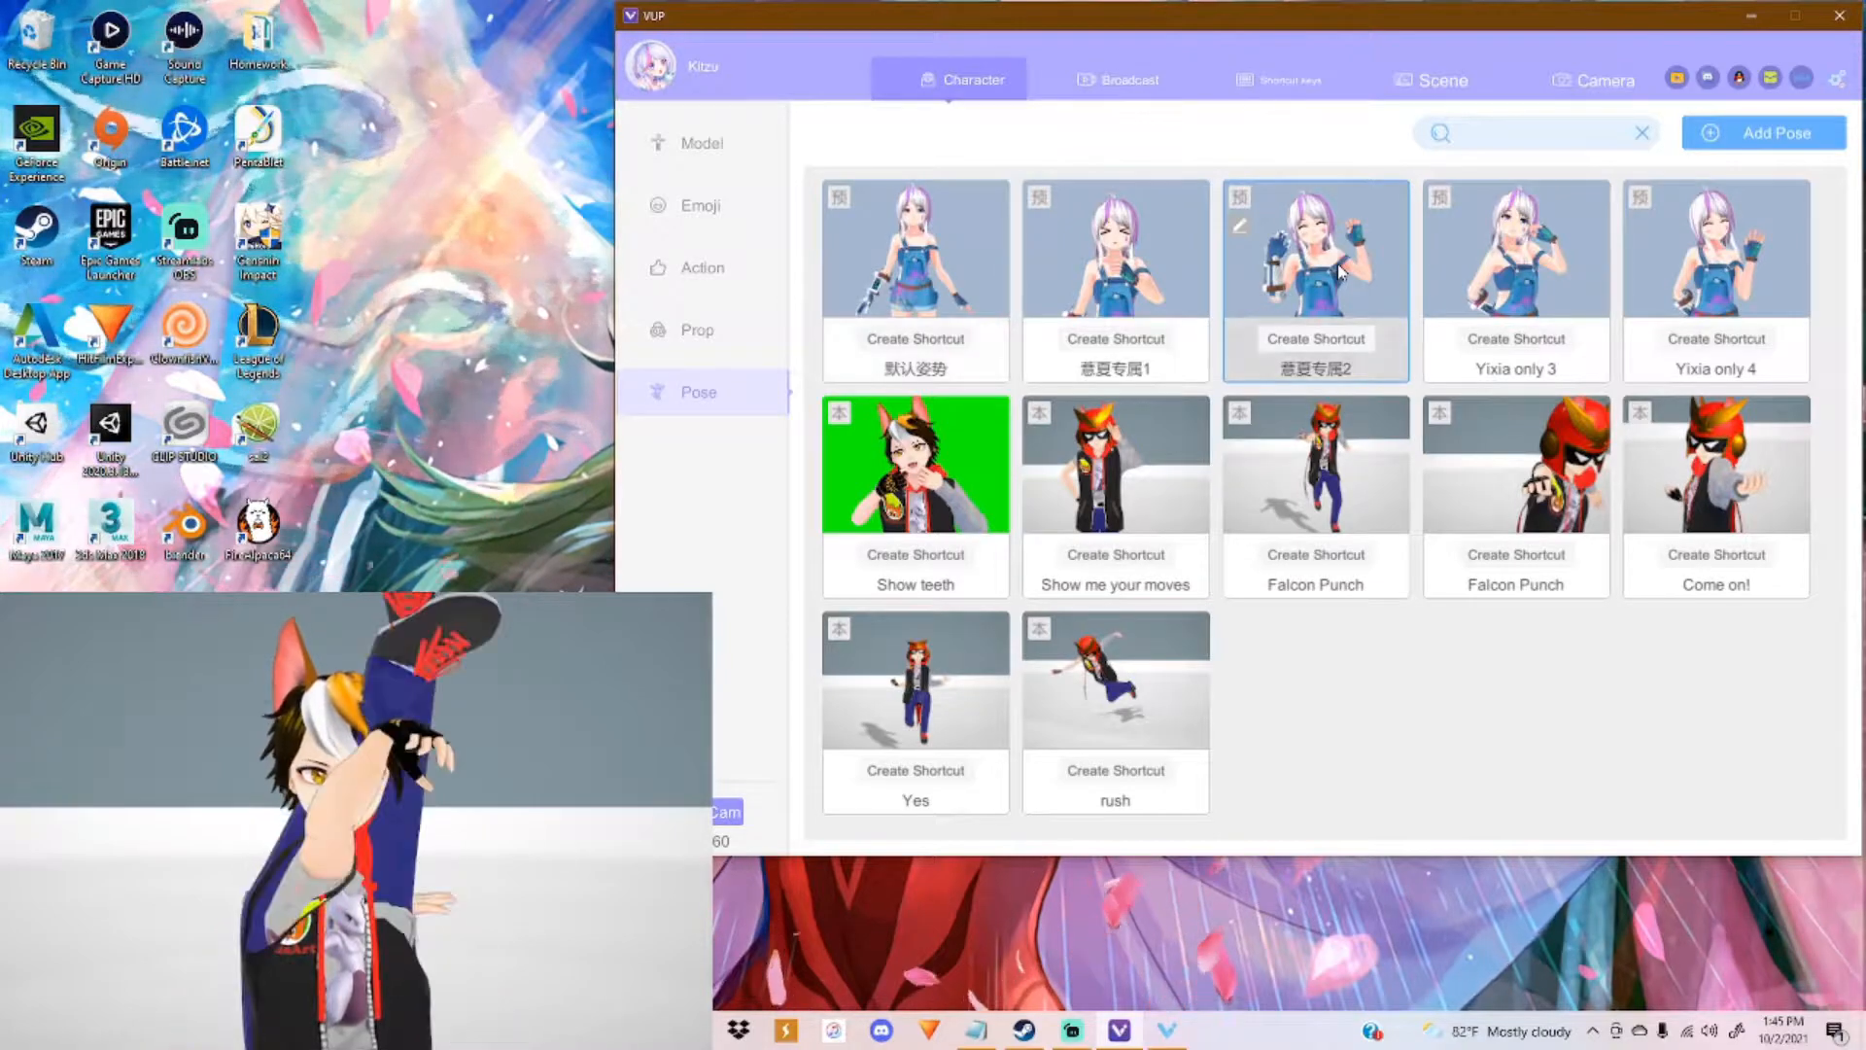
left_click(913, 246)
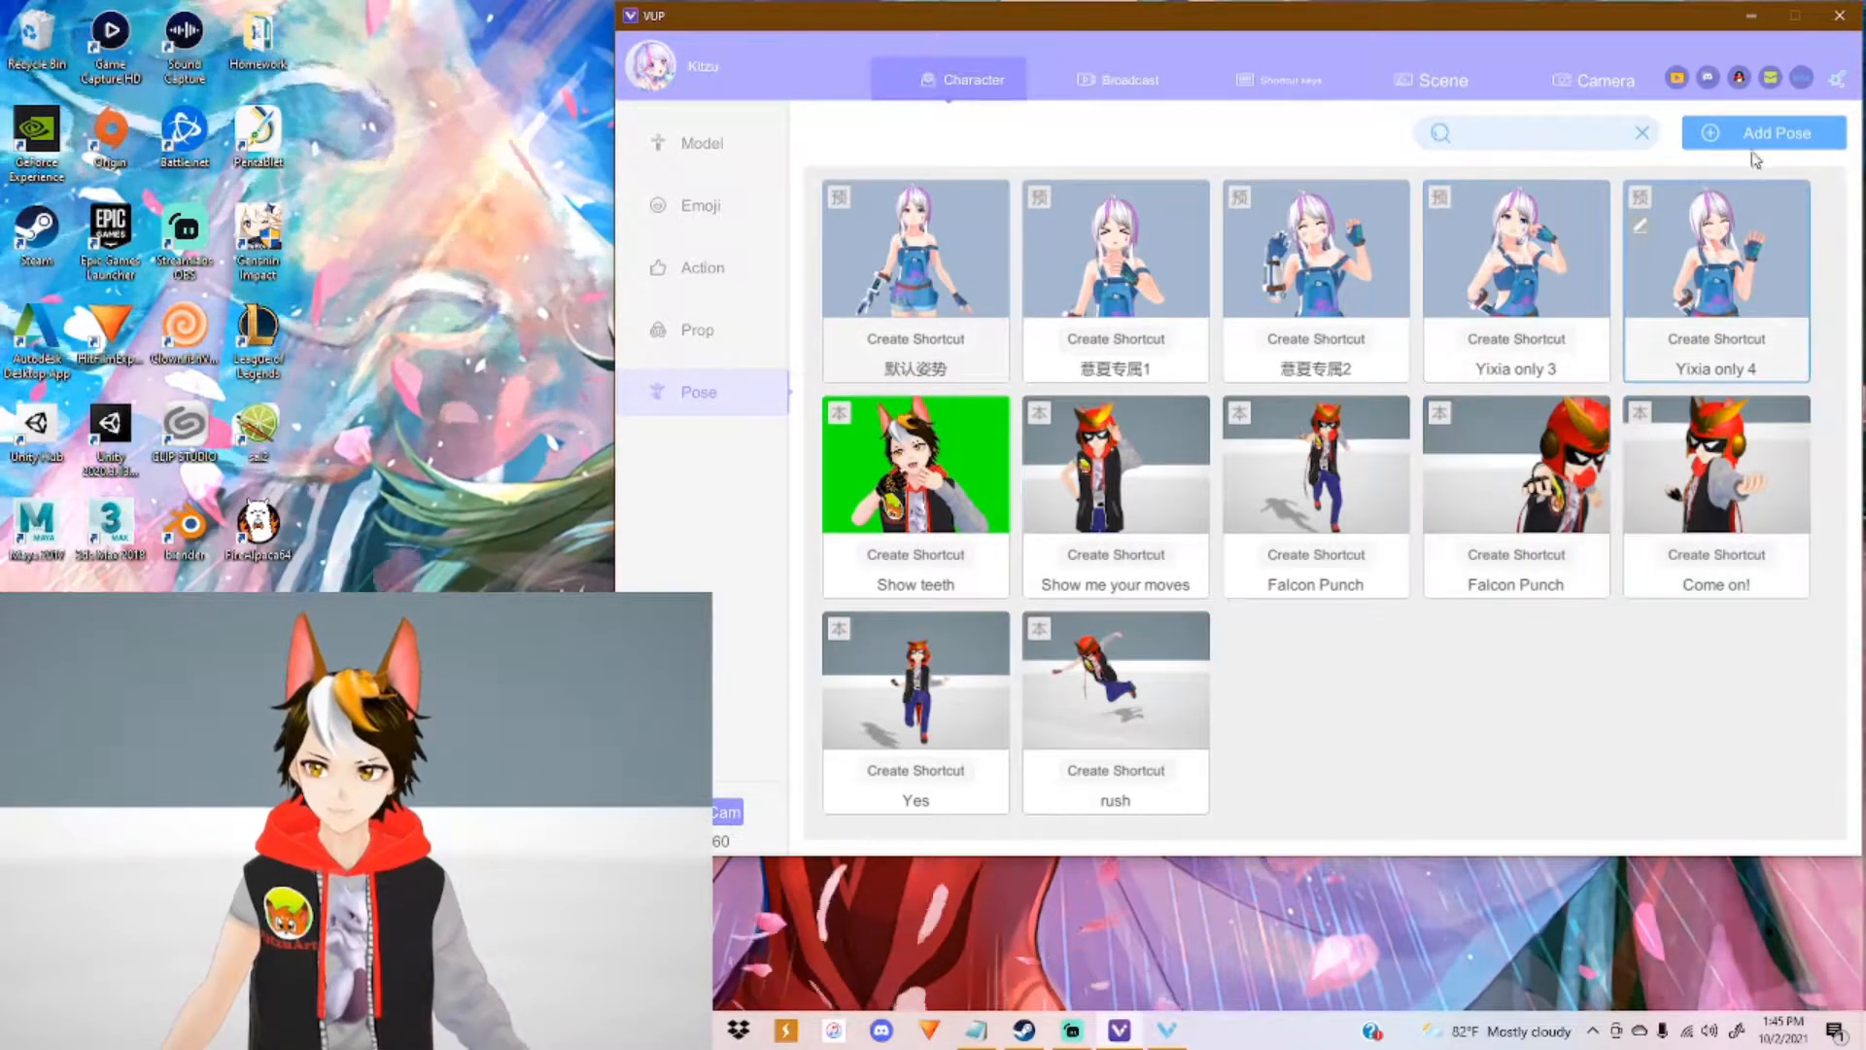
left_click(1765, 132)
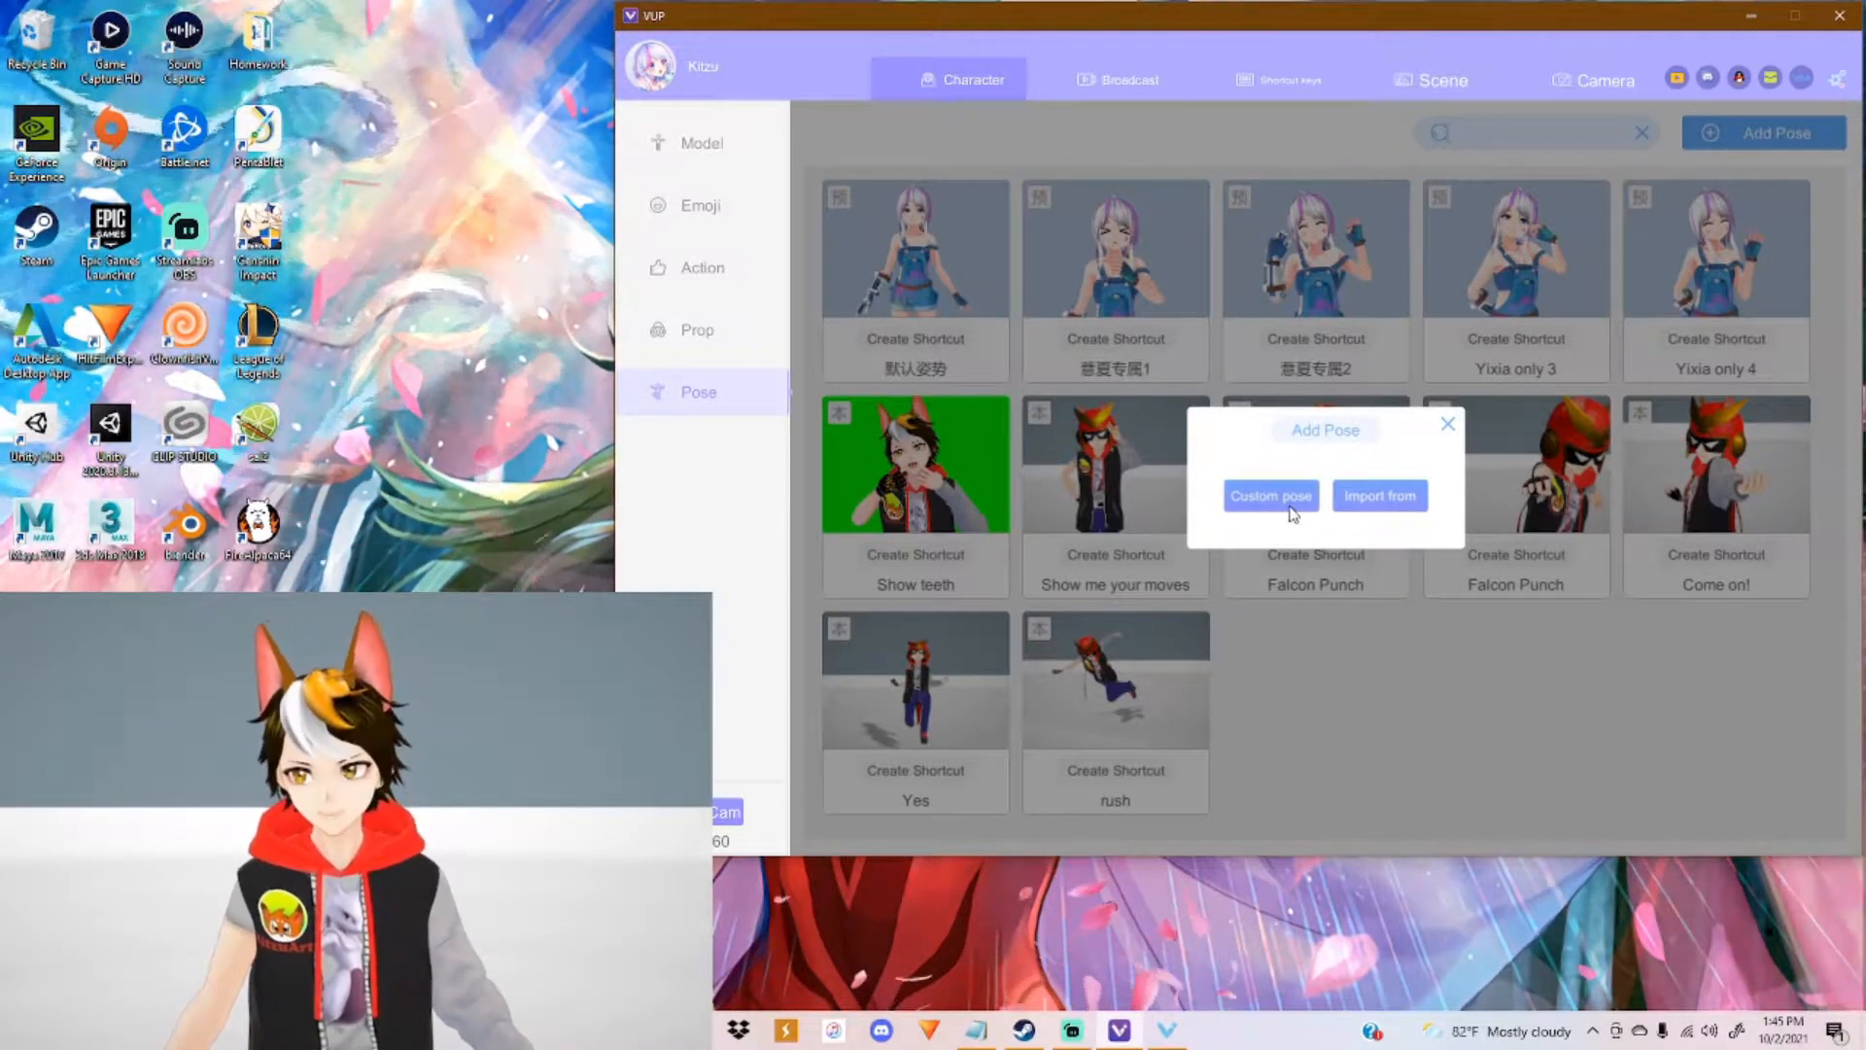
Step: Enter the Custom pose editor, then close it and confirm discarding the unsaved pose
left_click(1269, 495)
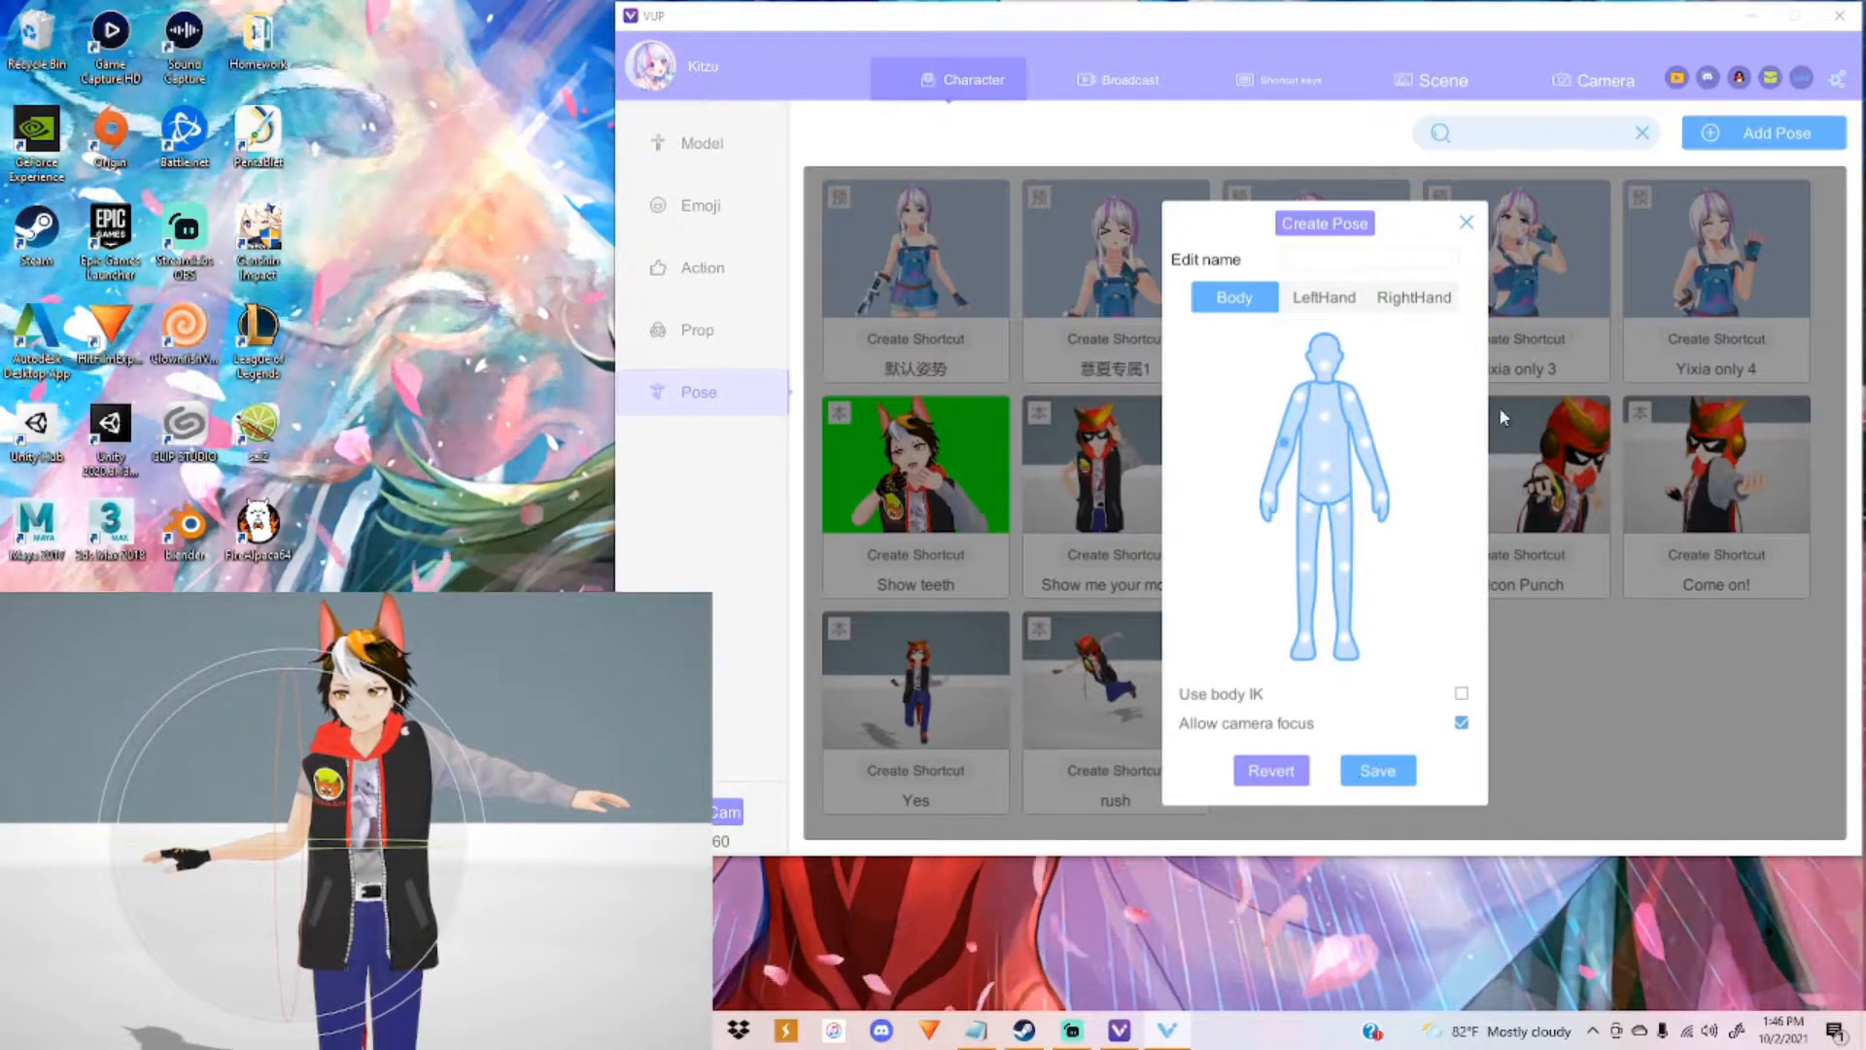
left_click(1466, 222)
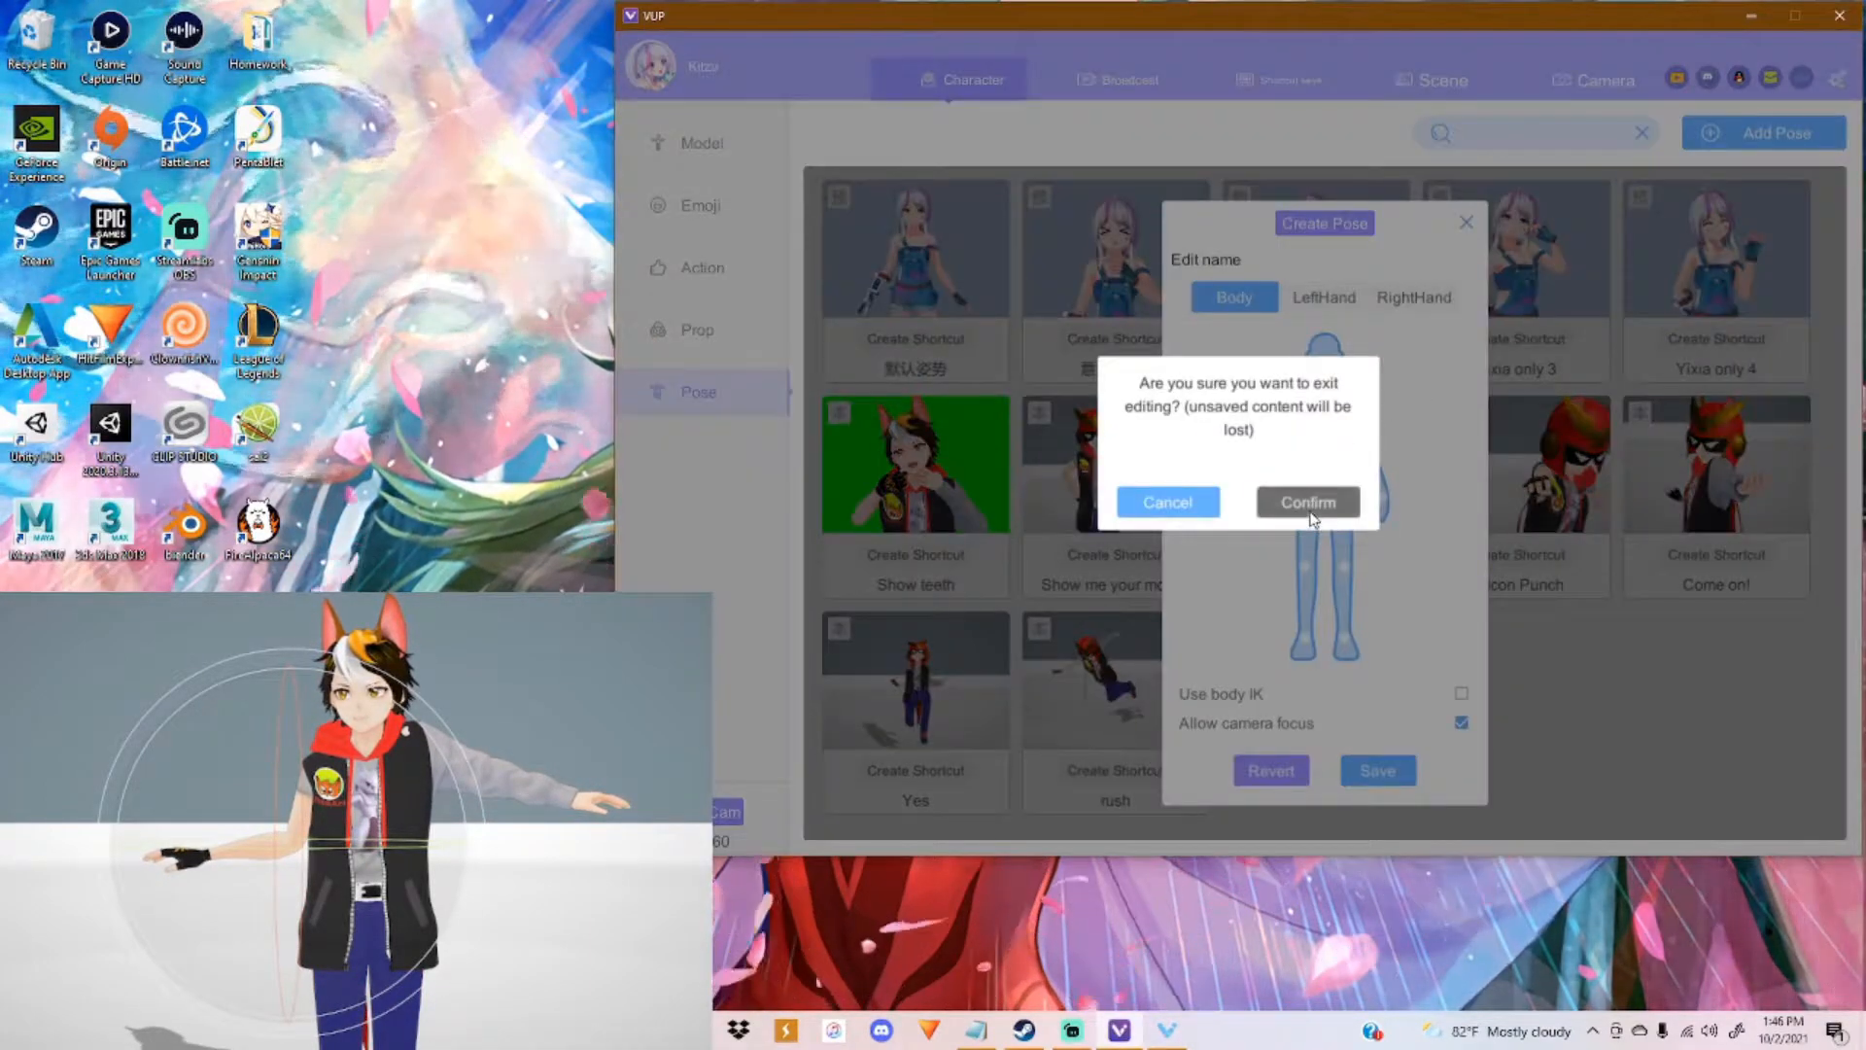
left_click(1307, 501)
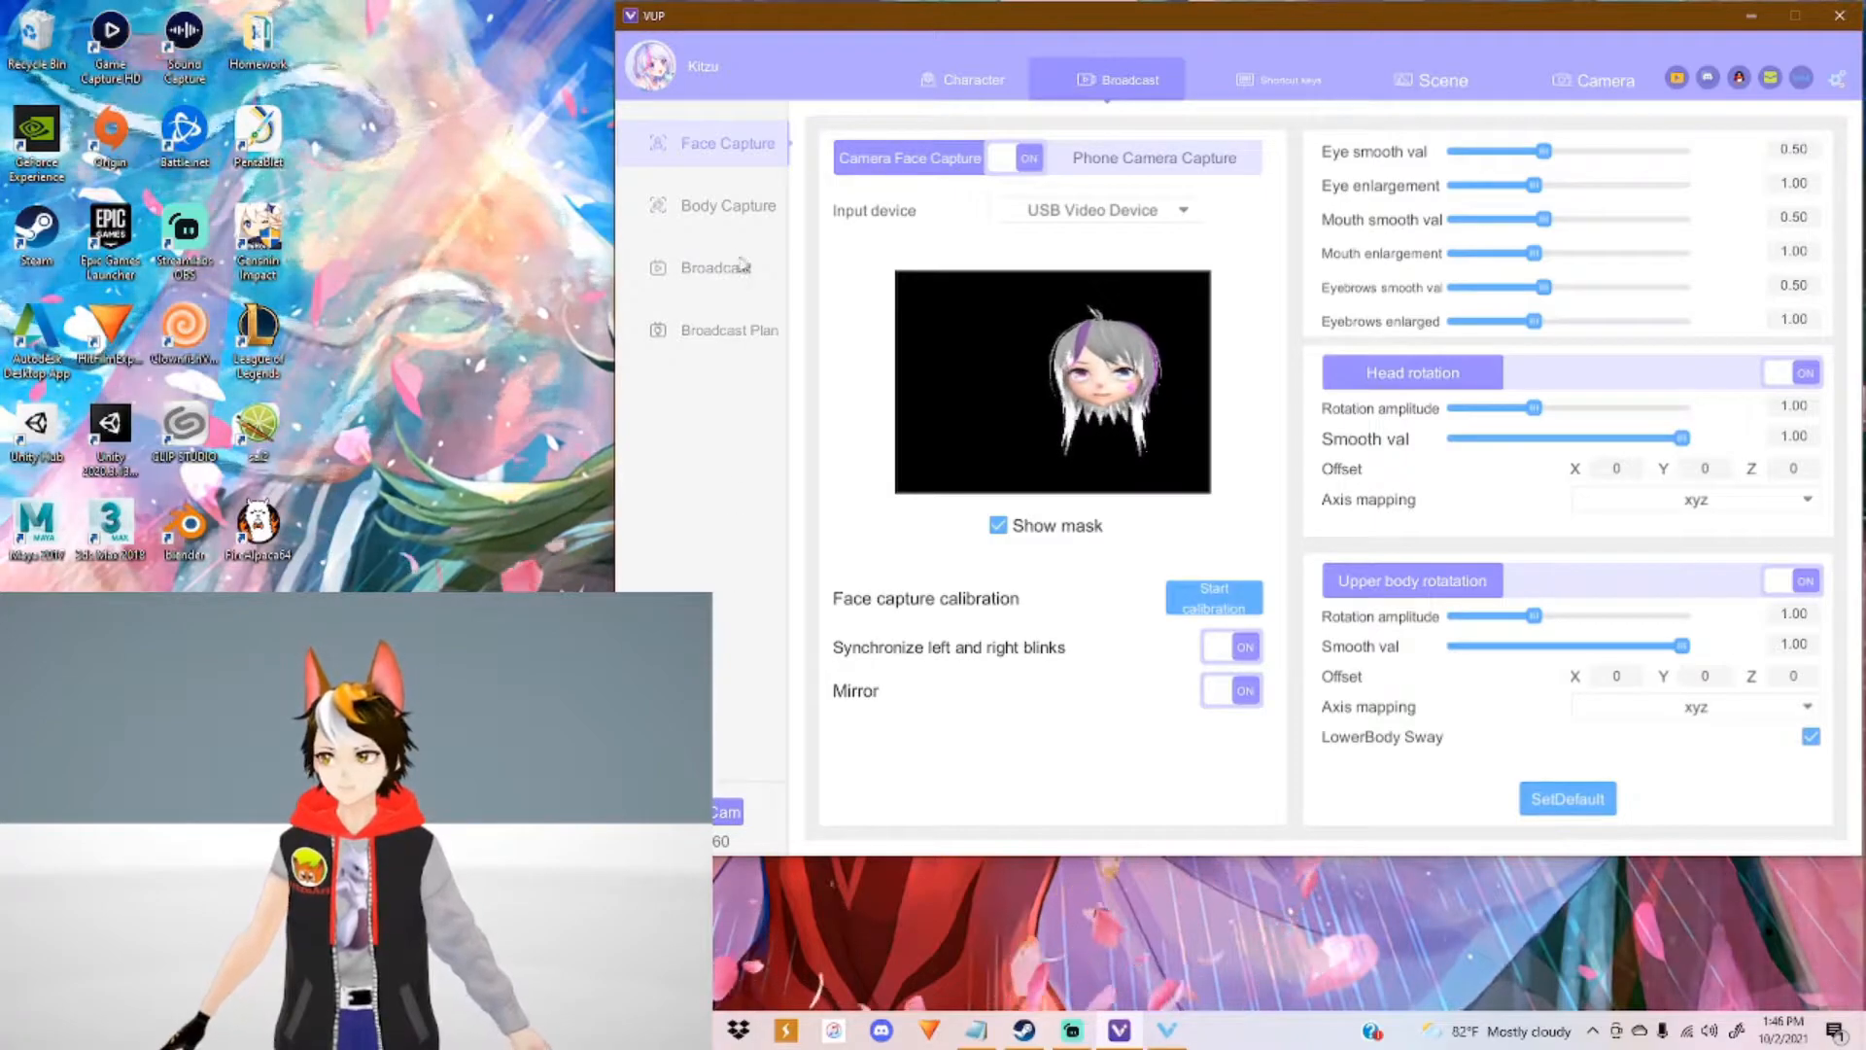
Step: Show the Body Capture page listing the supported motion capture devices
left_click(727, 204)
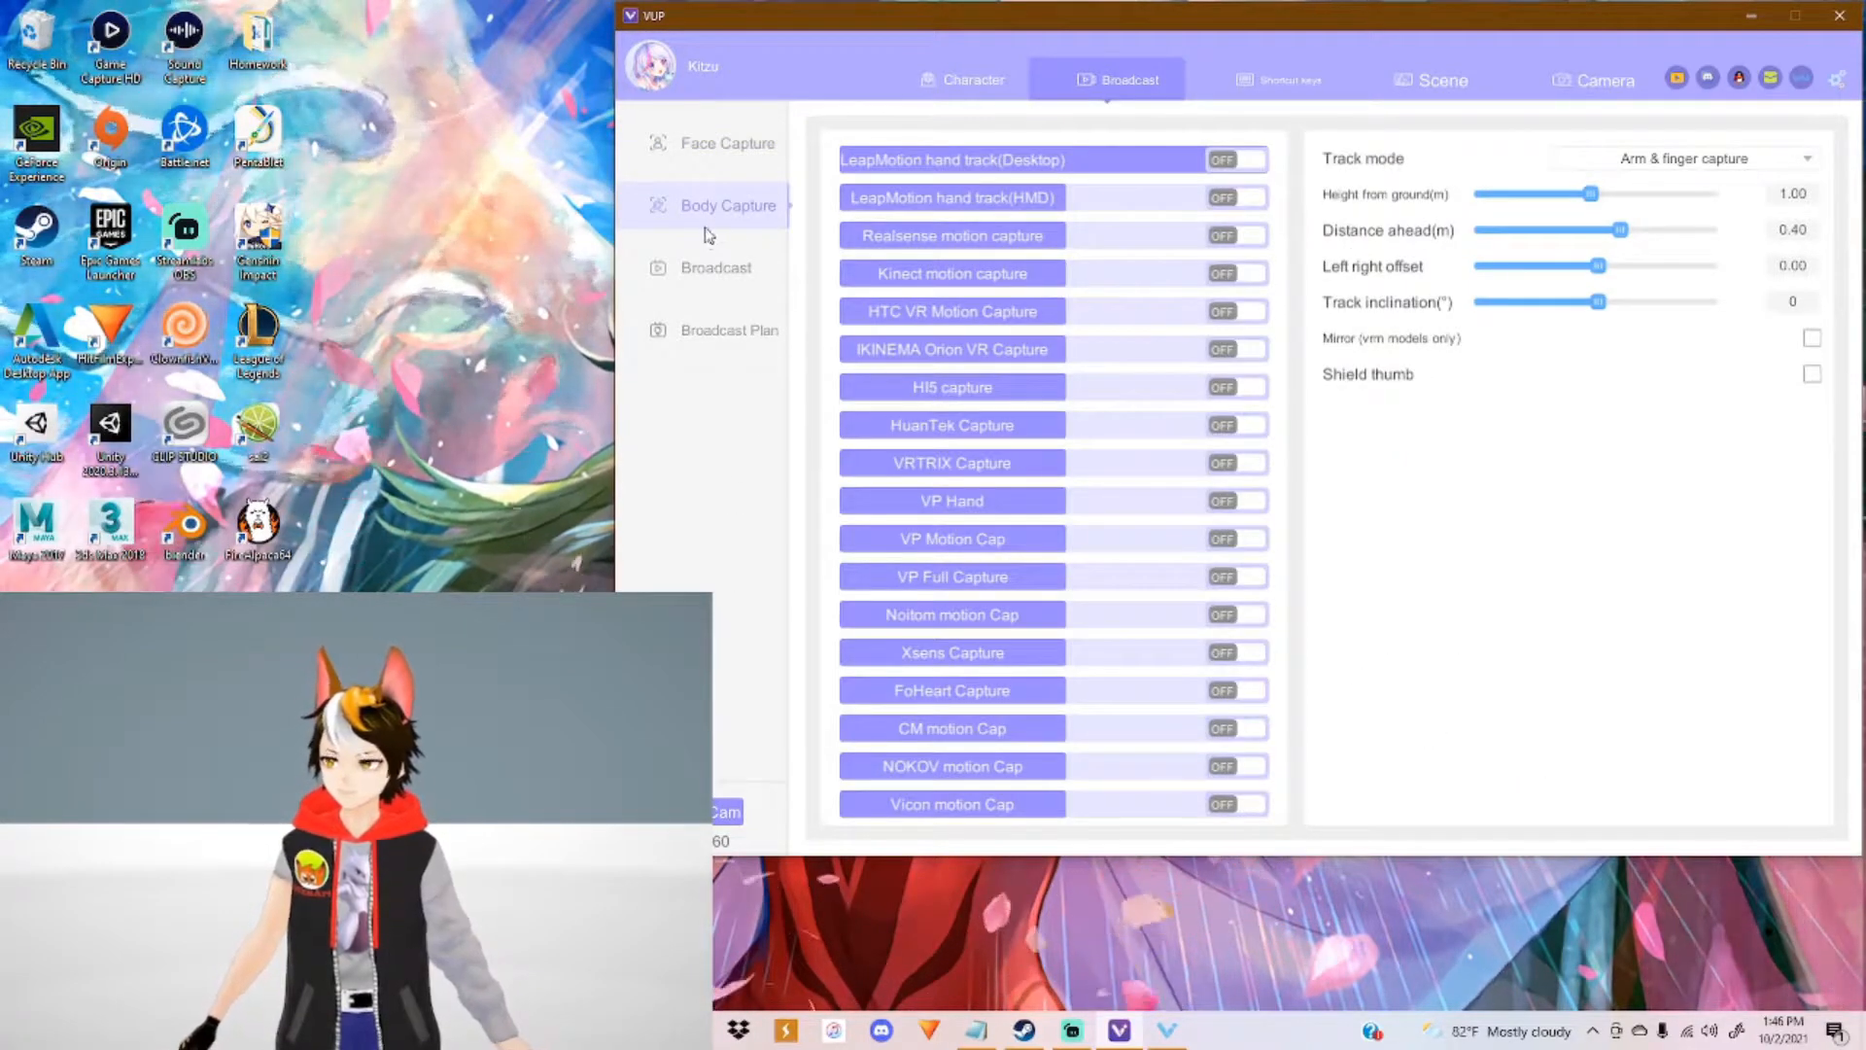
mouse_move(1316, 319)
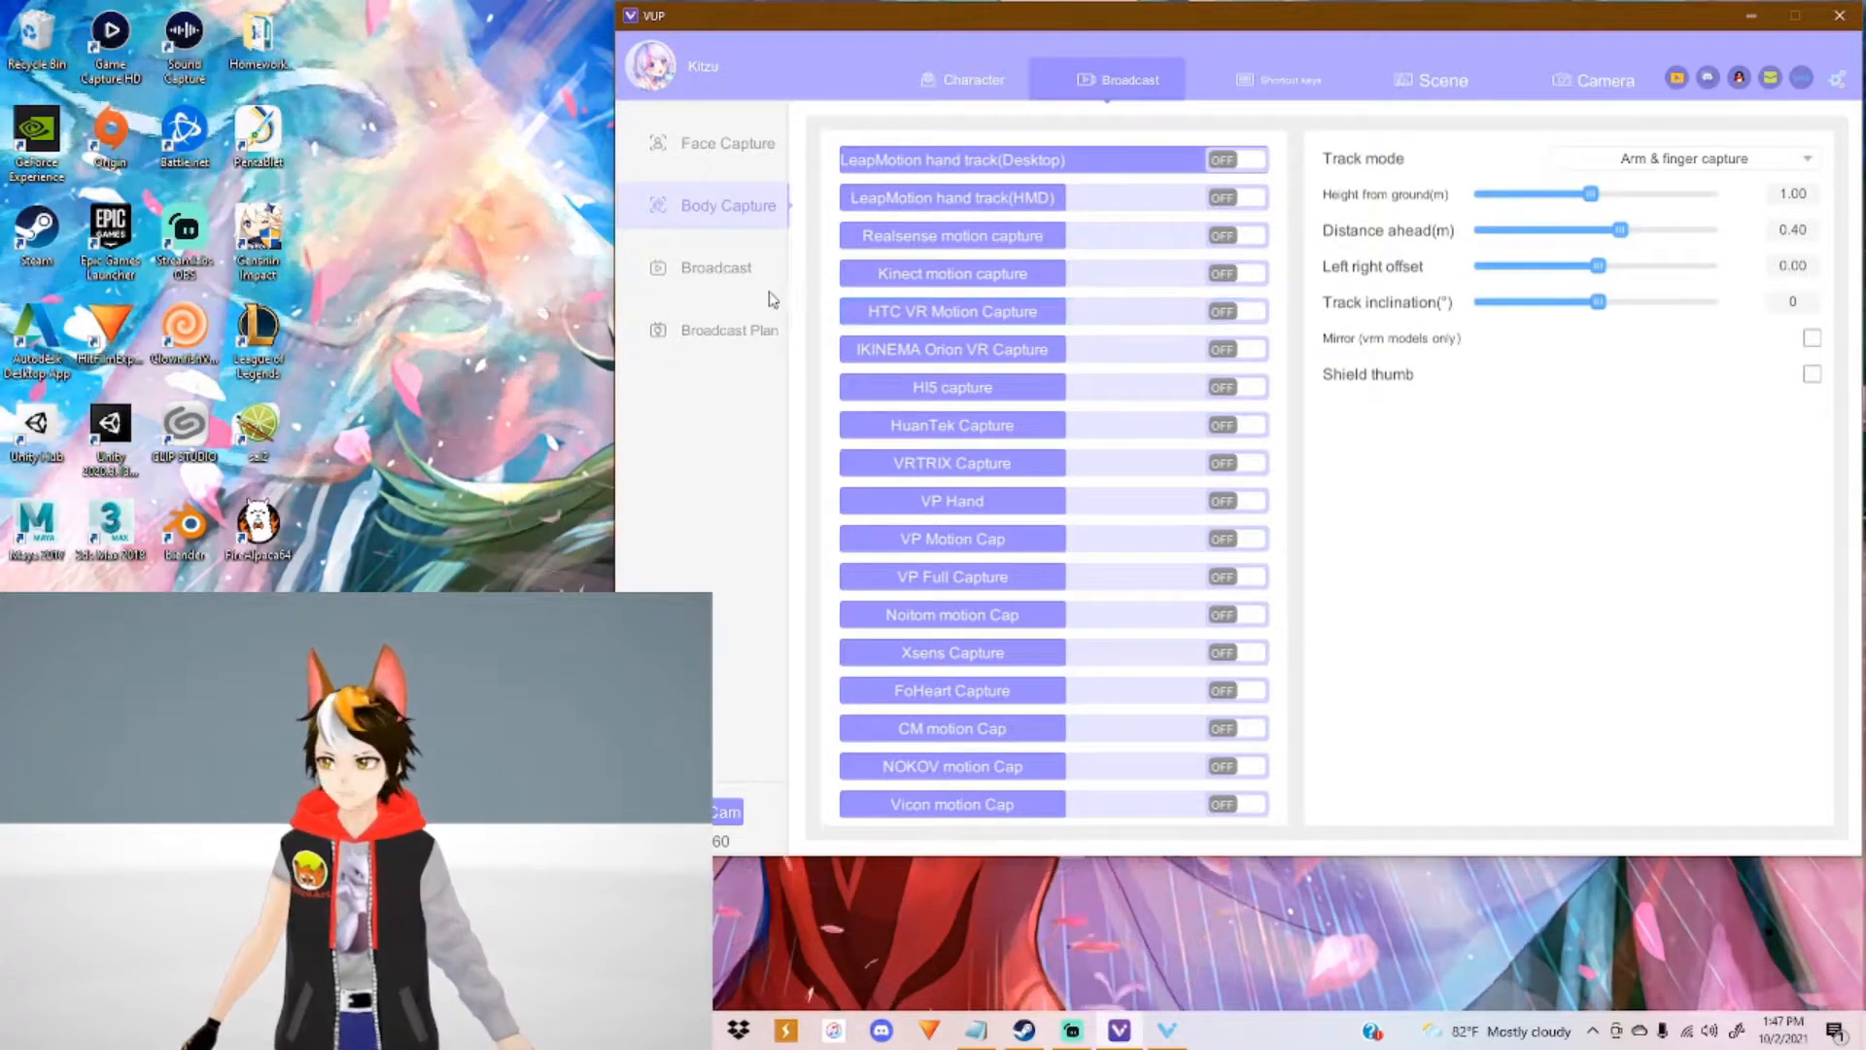
Step: Briefly enable transparent streaming, disable it again, and show the pendant window size and border options
left_click(716, 268)
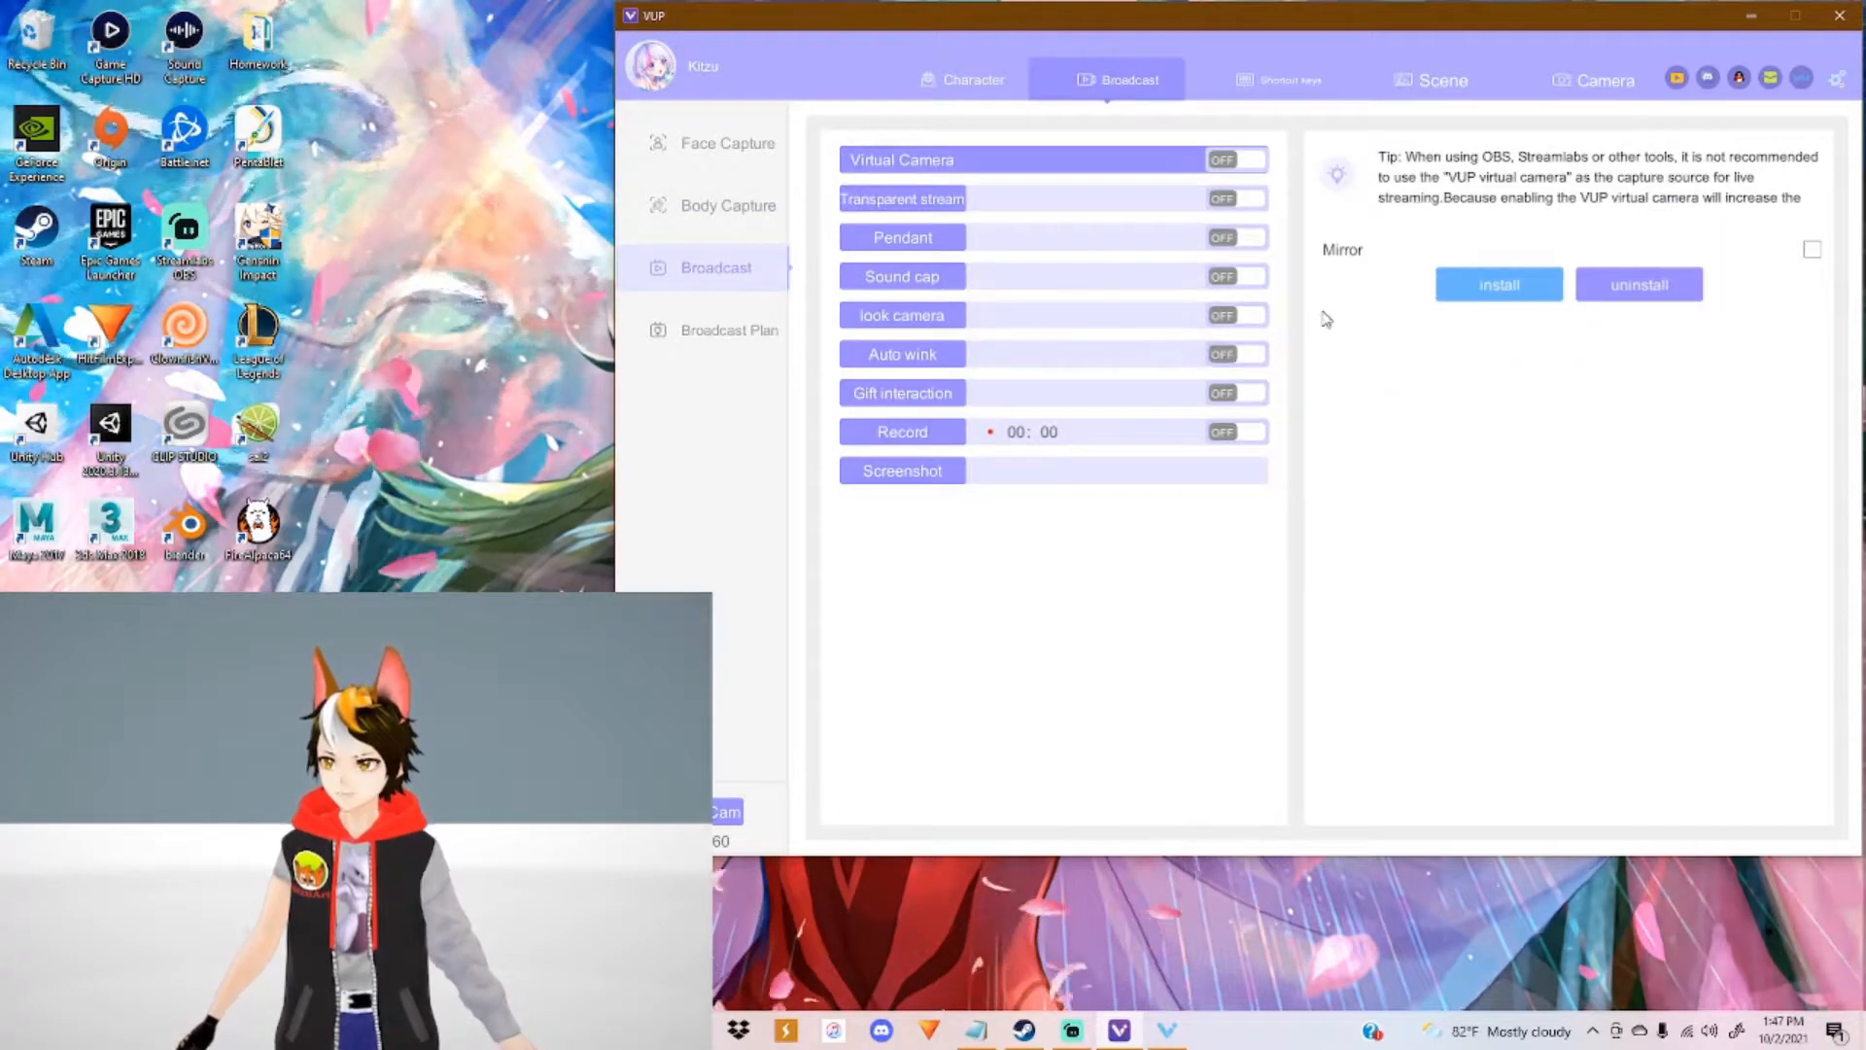
mouse_move(1587, 333)
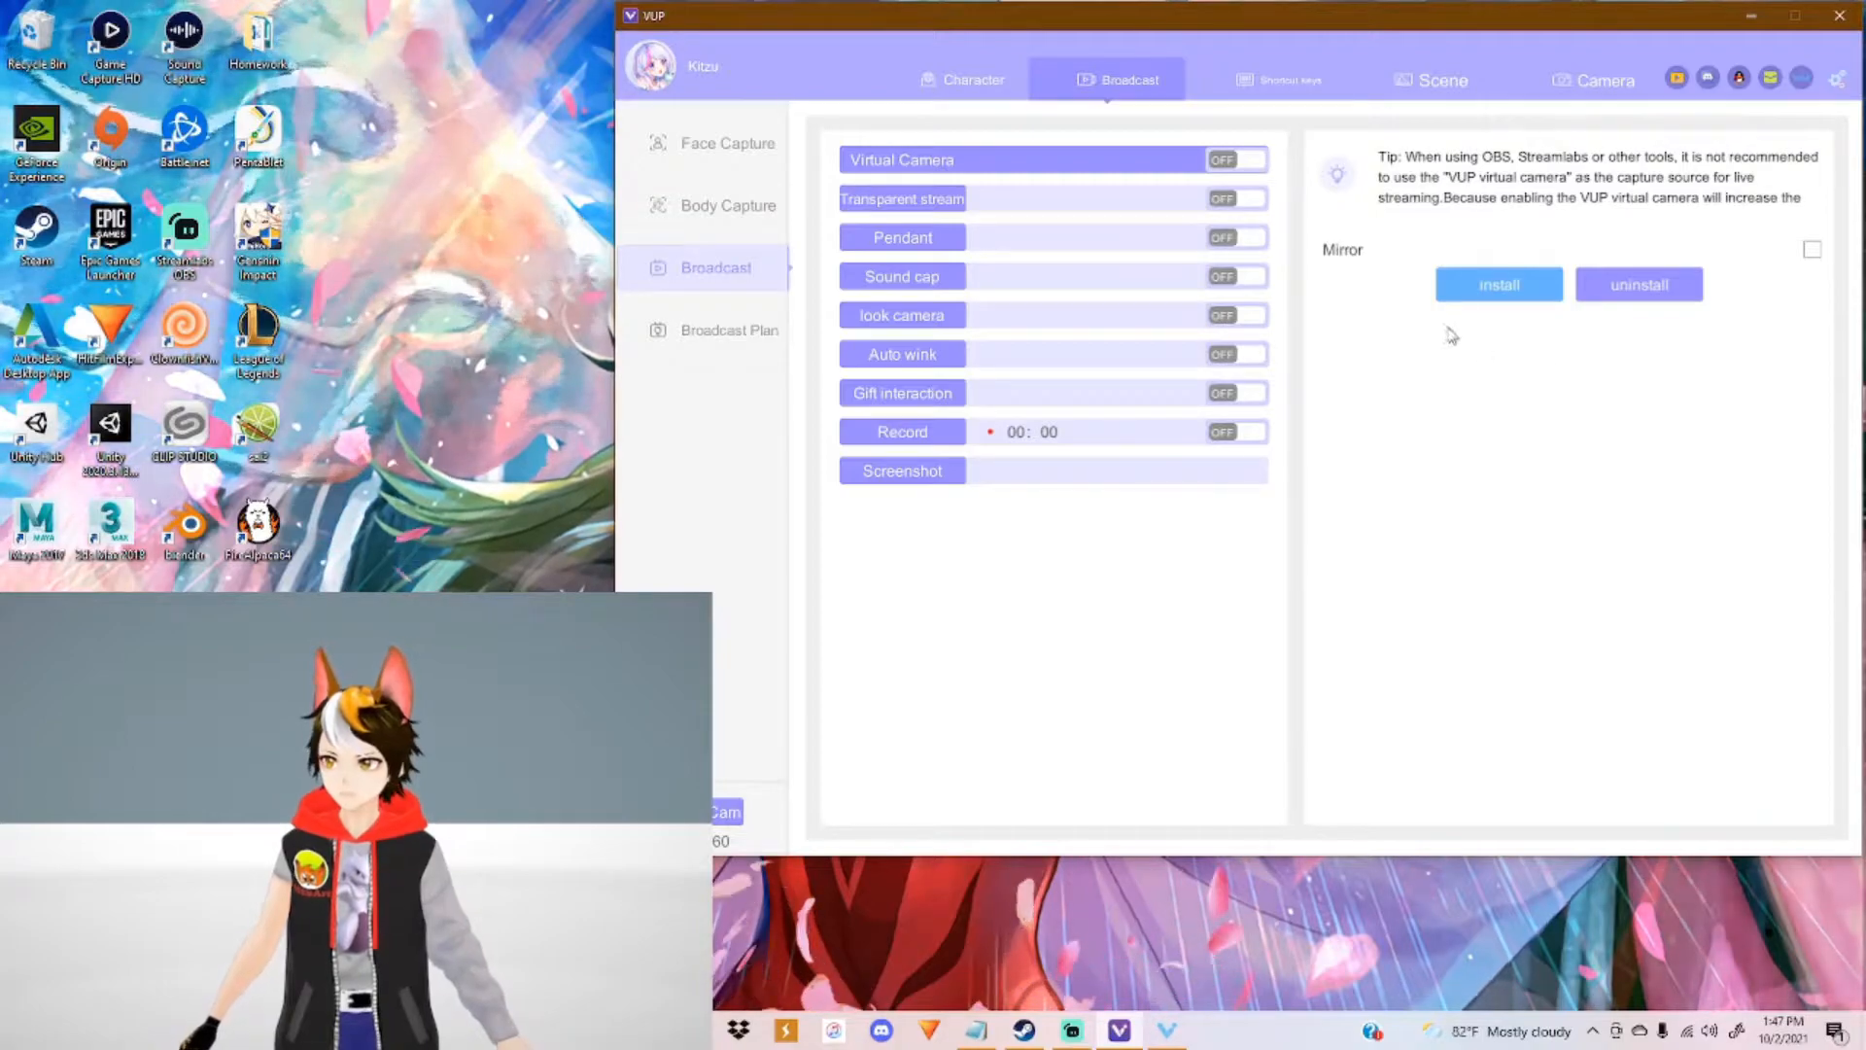
mouse_move(1349, 311)
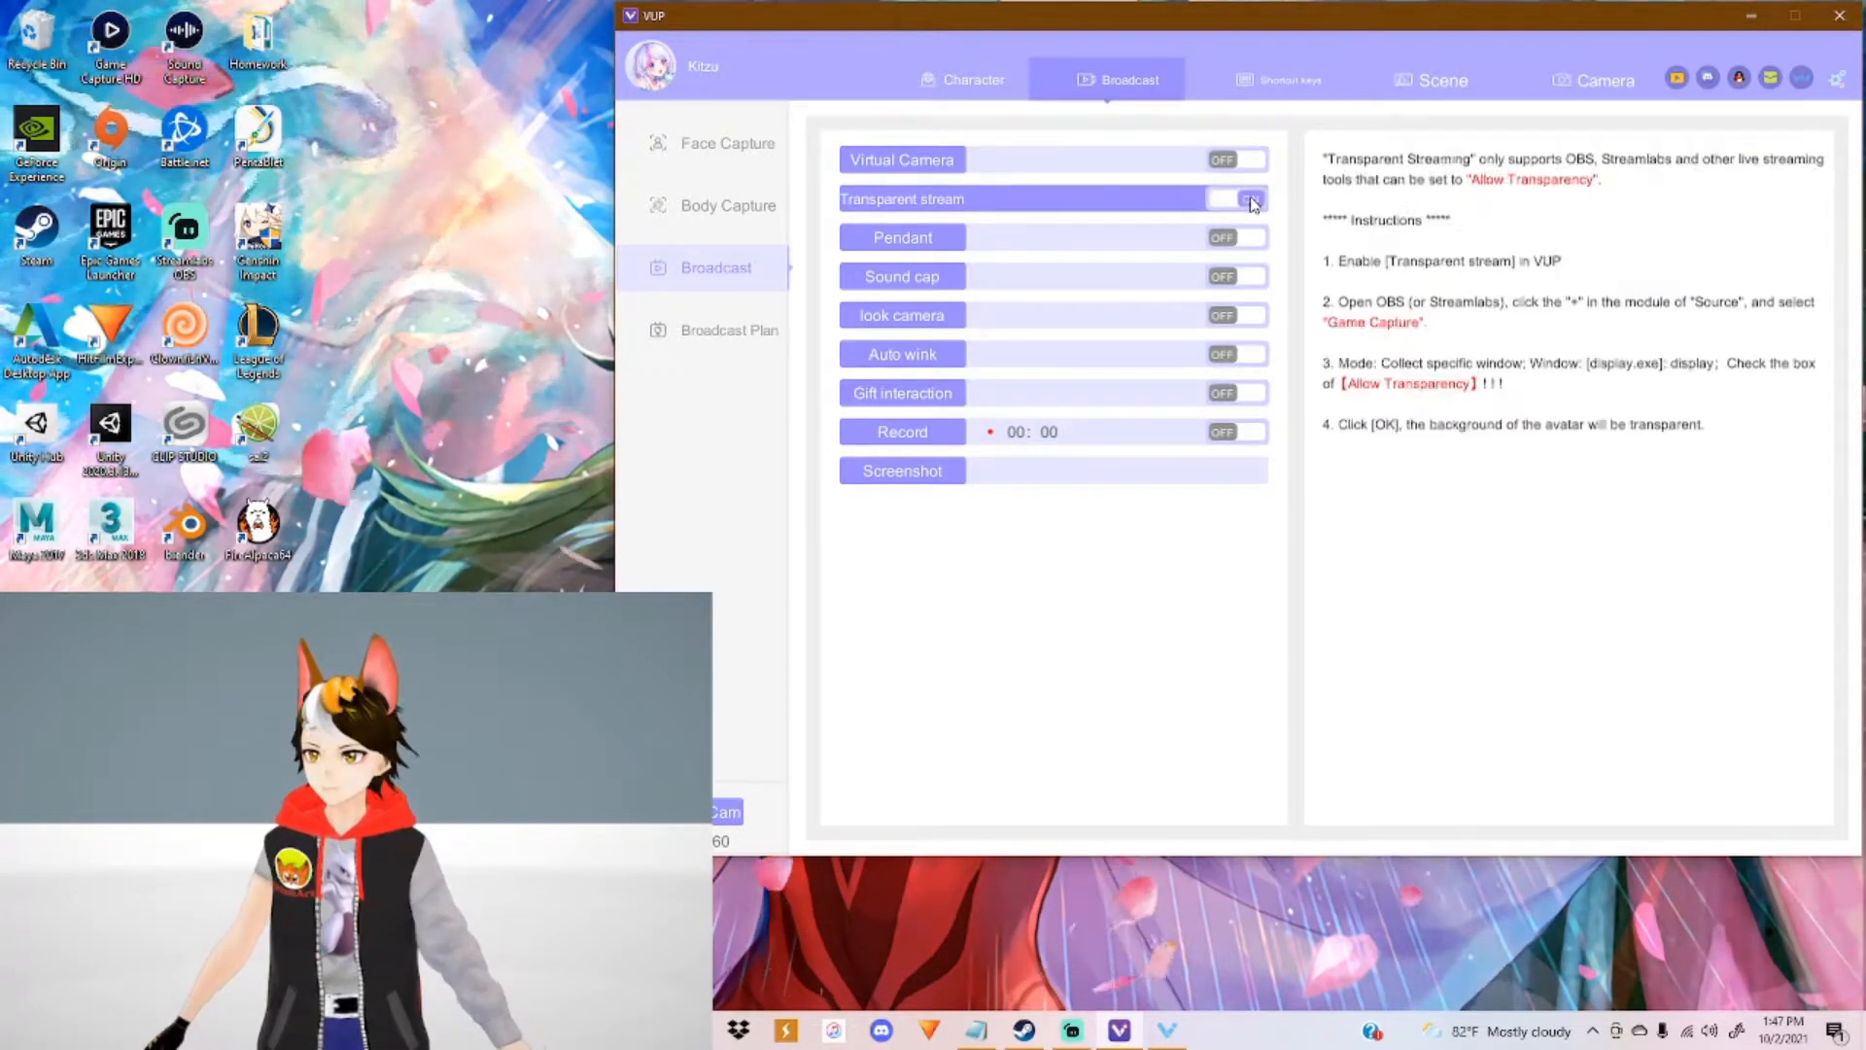
left_click(1242, 199)
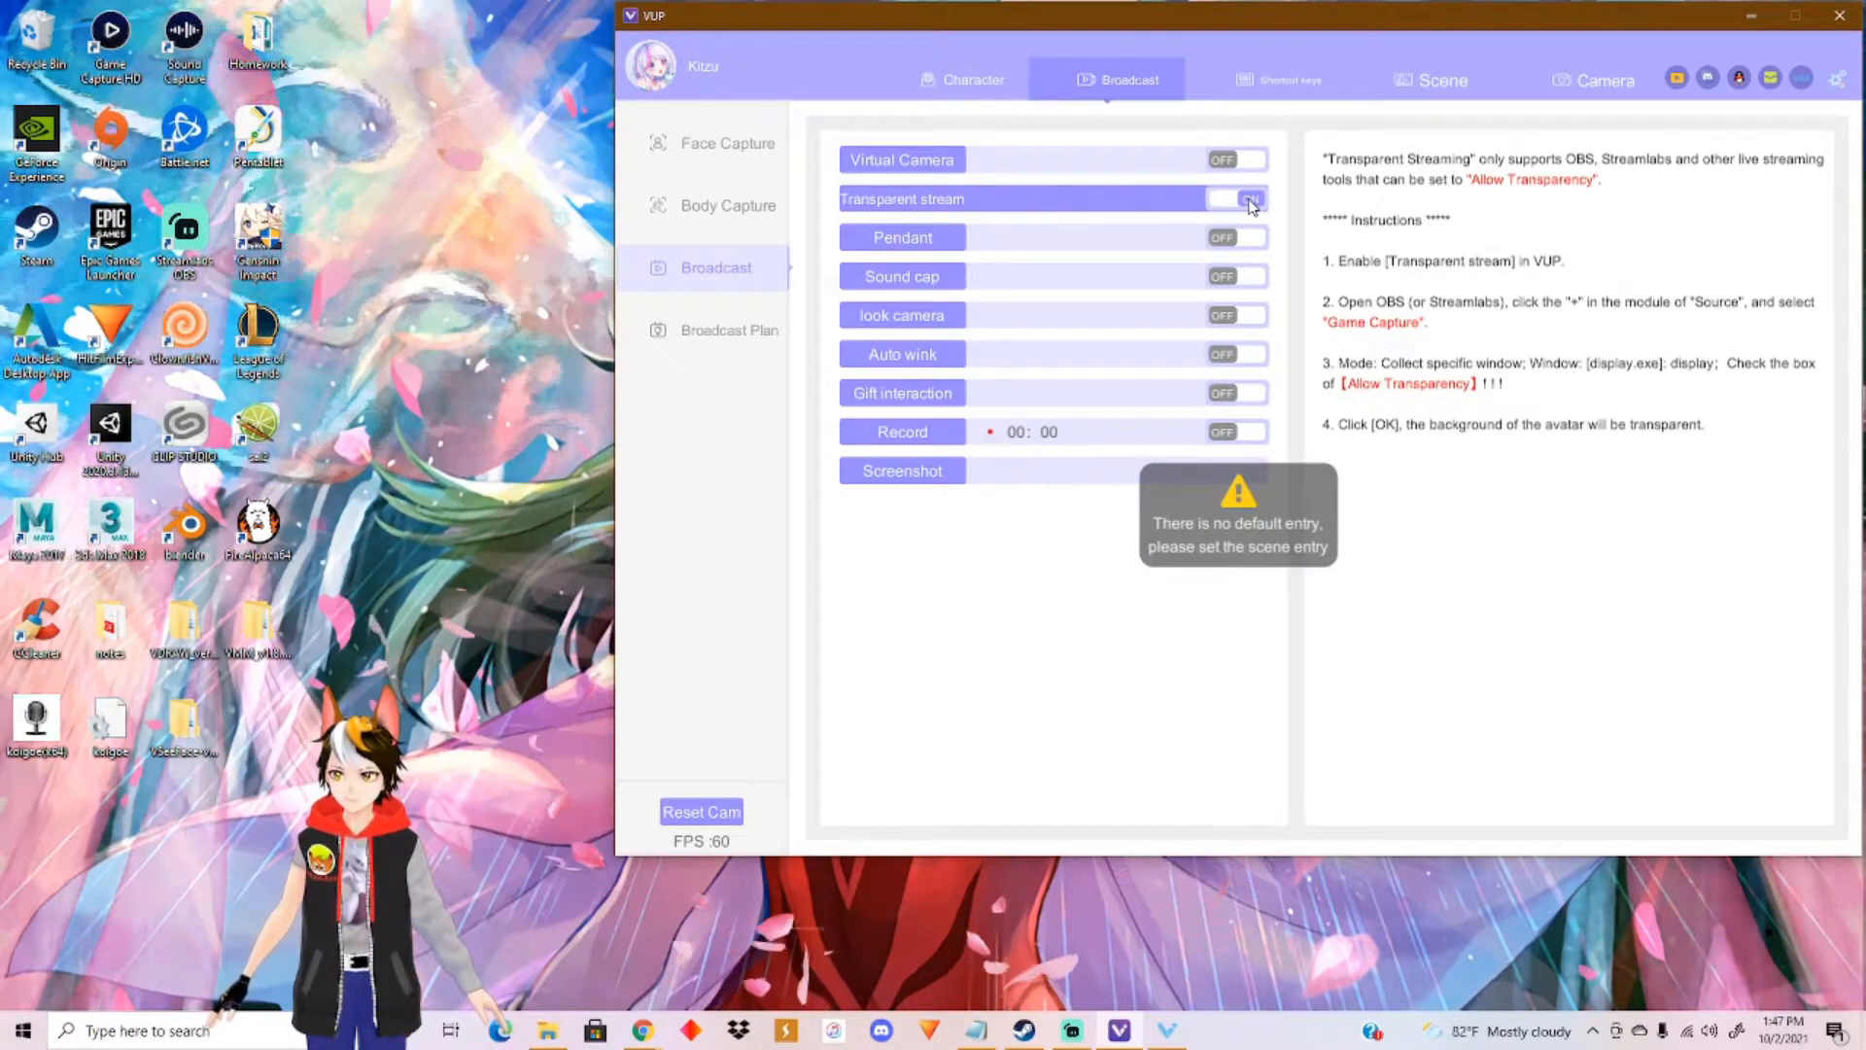
left_click(1244, 199)
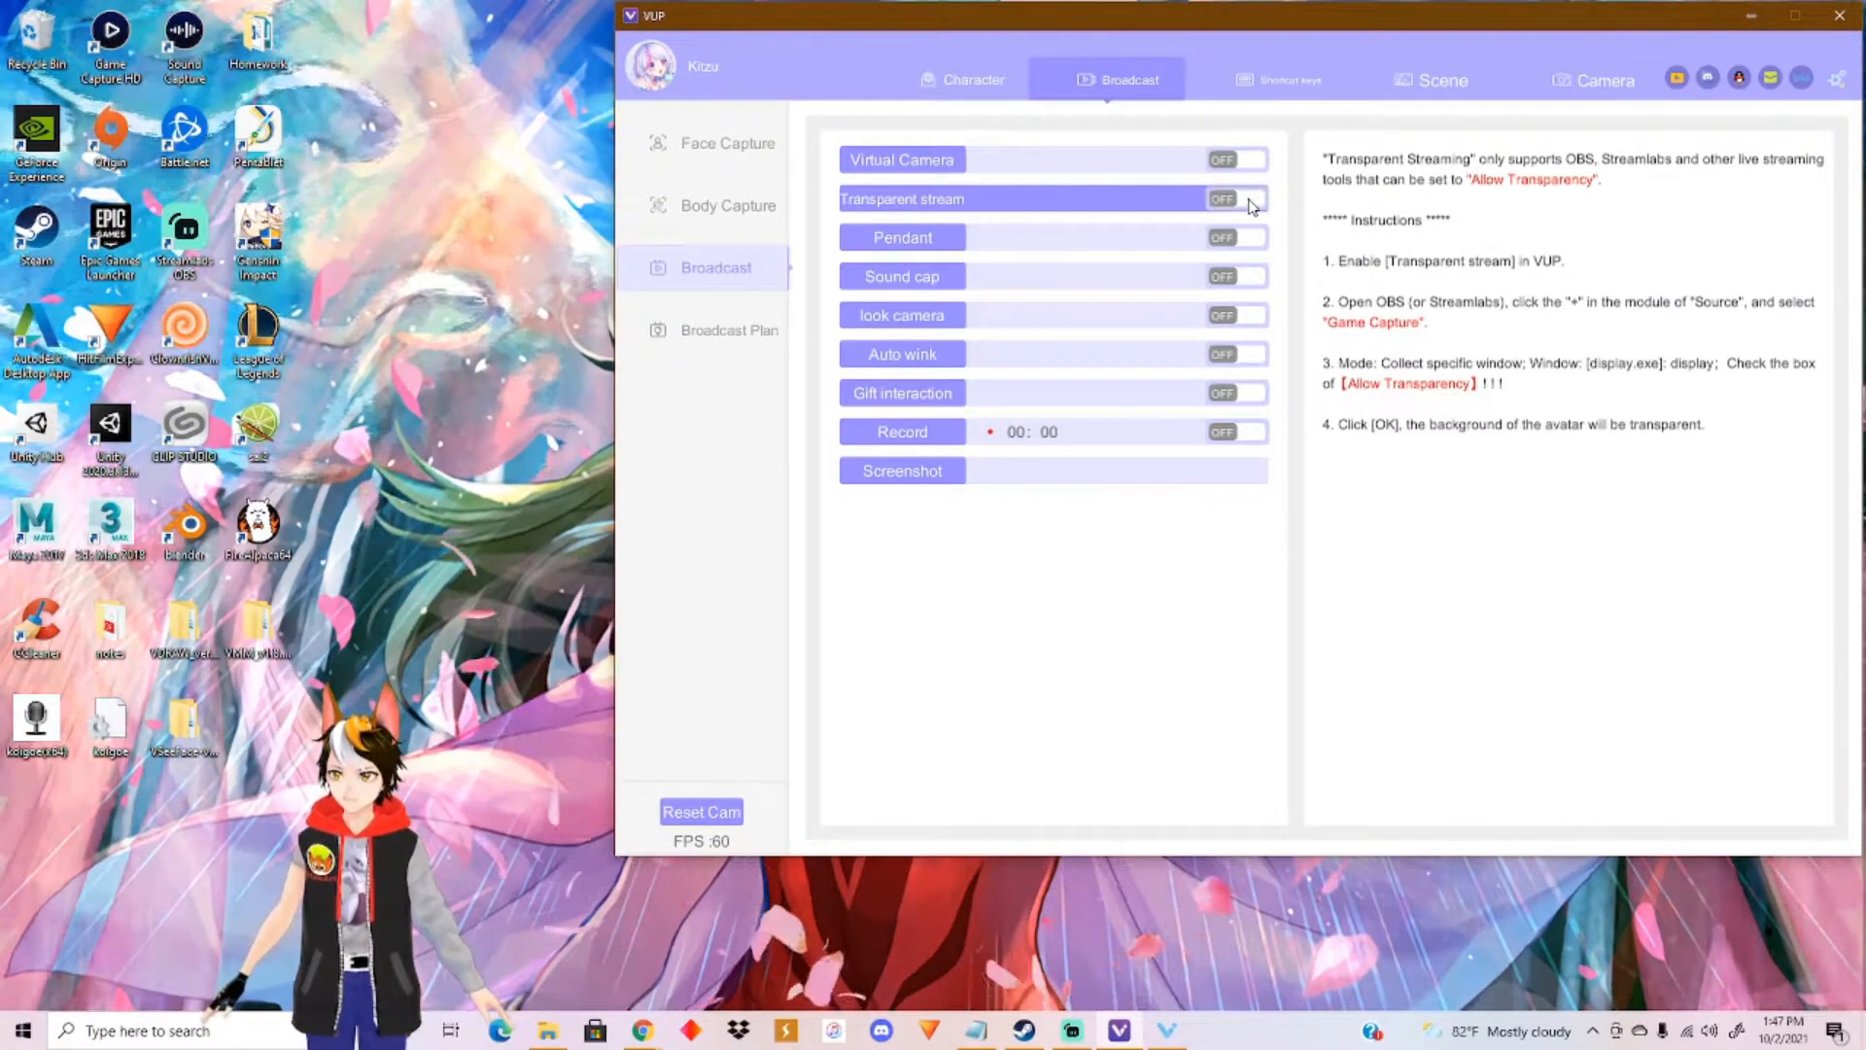
left_click(1239, 237)
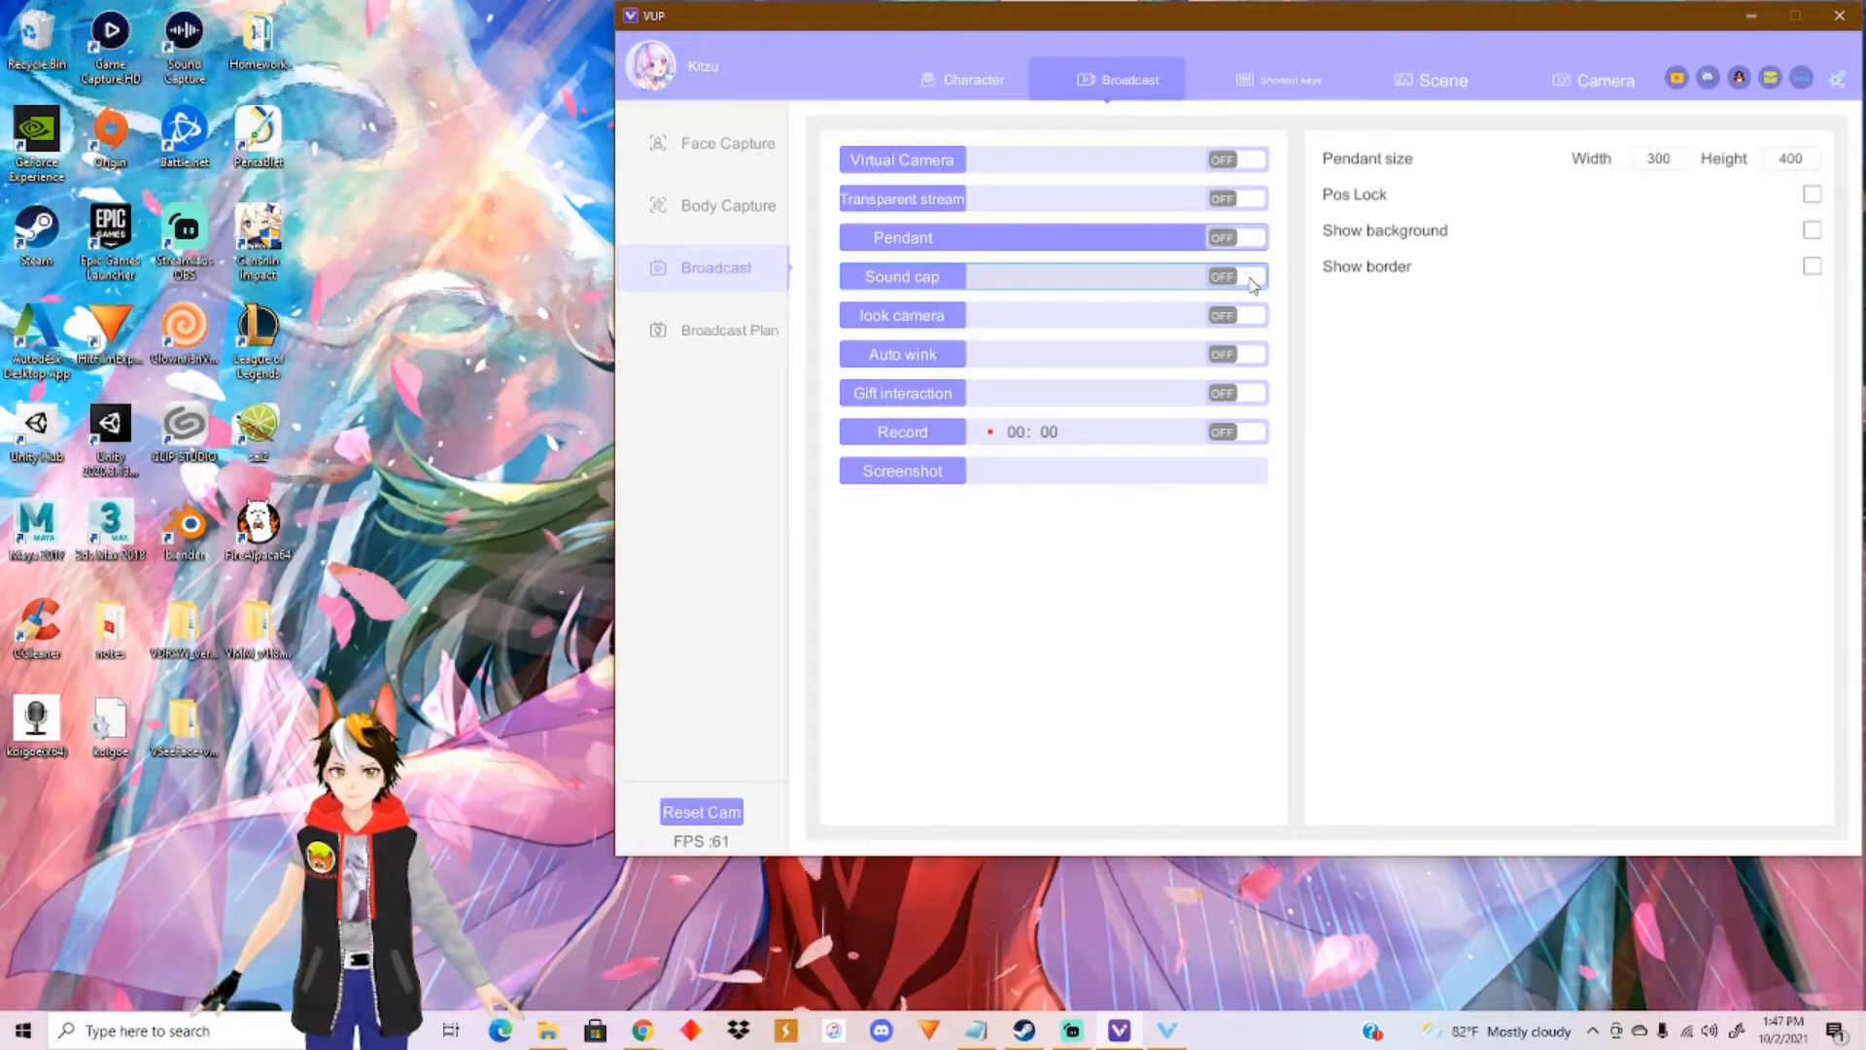
Step: Enable sound capture to view the lip-sync mouth coefficients, then switch it back off
left_click(900, 276)
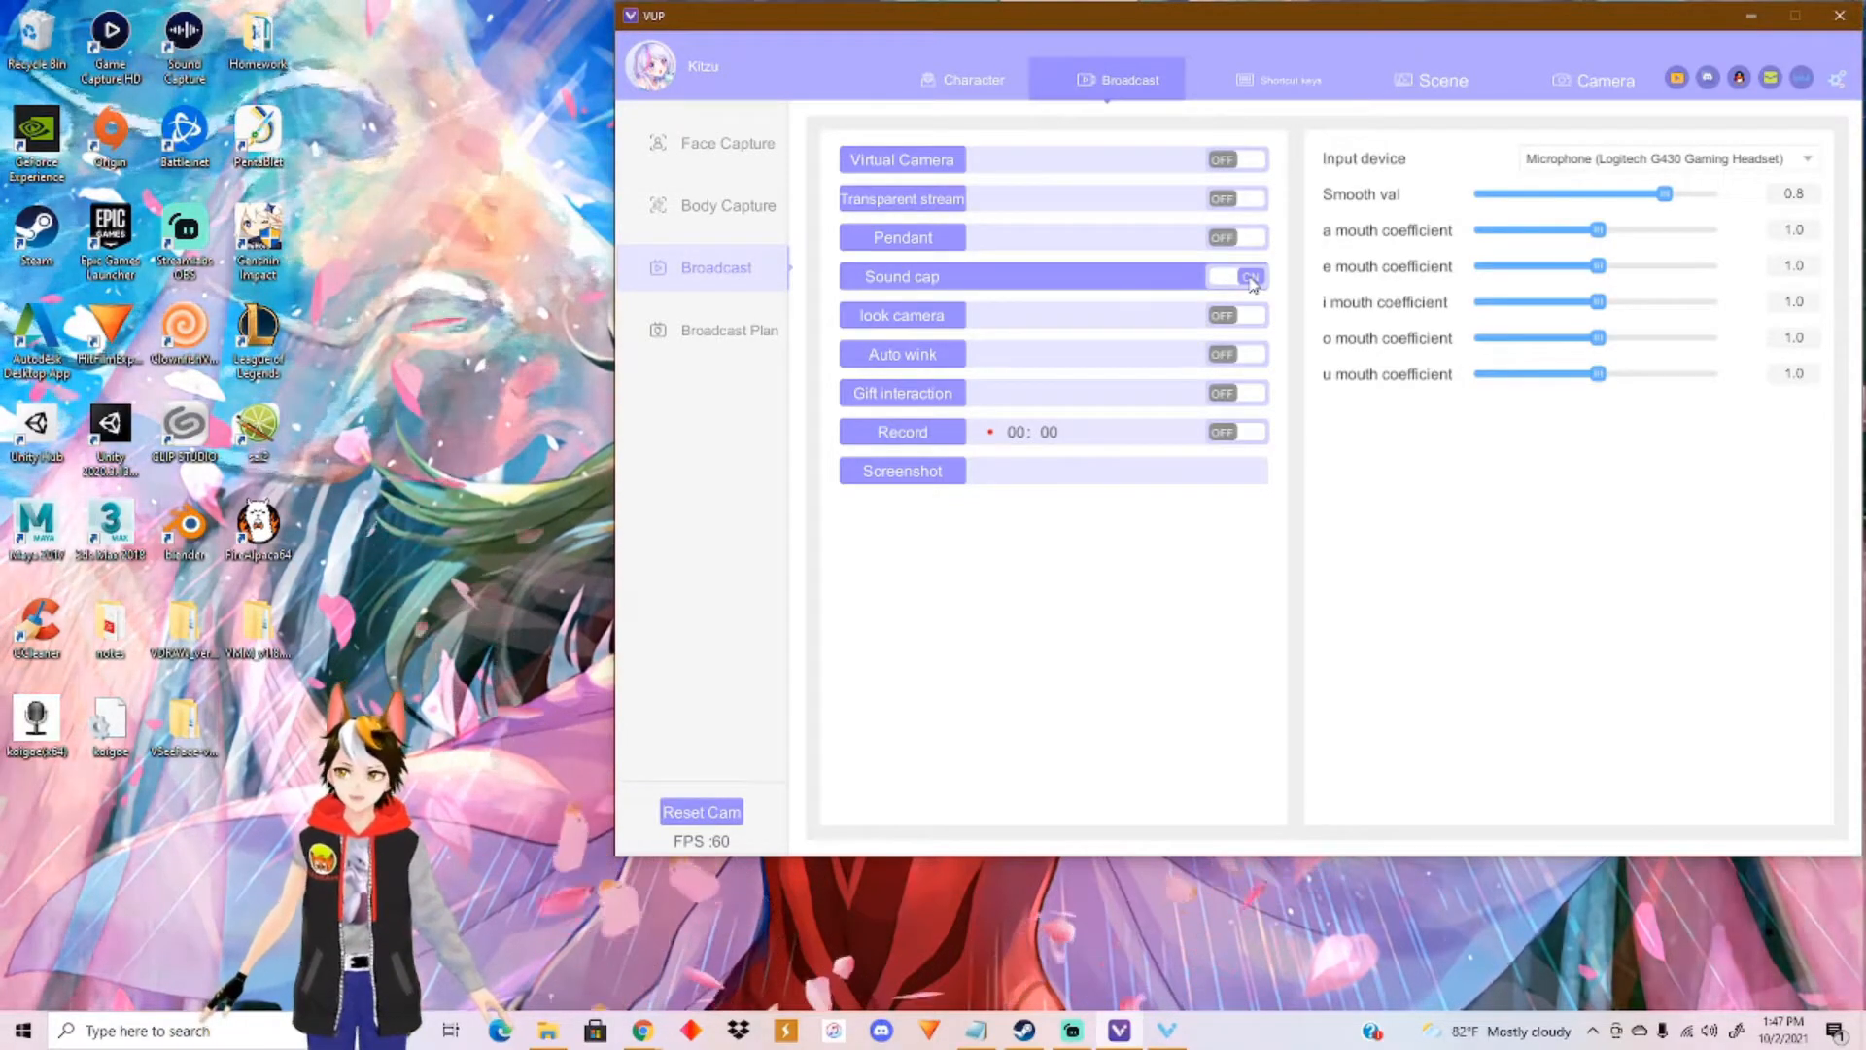
left_click(1240, 276)
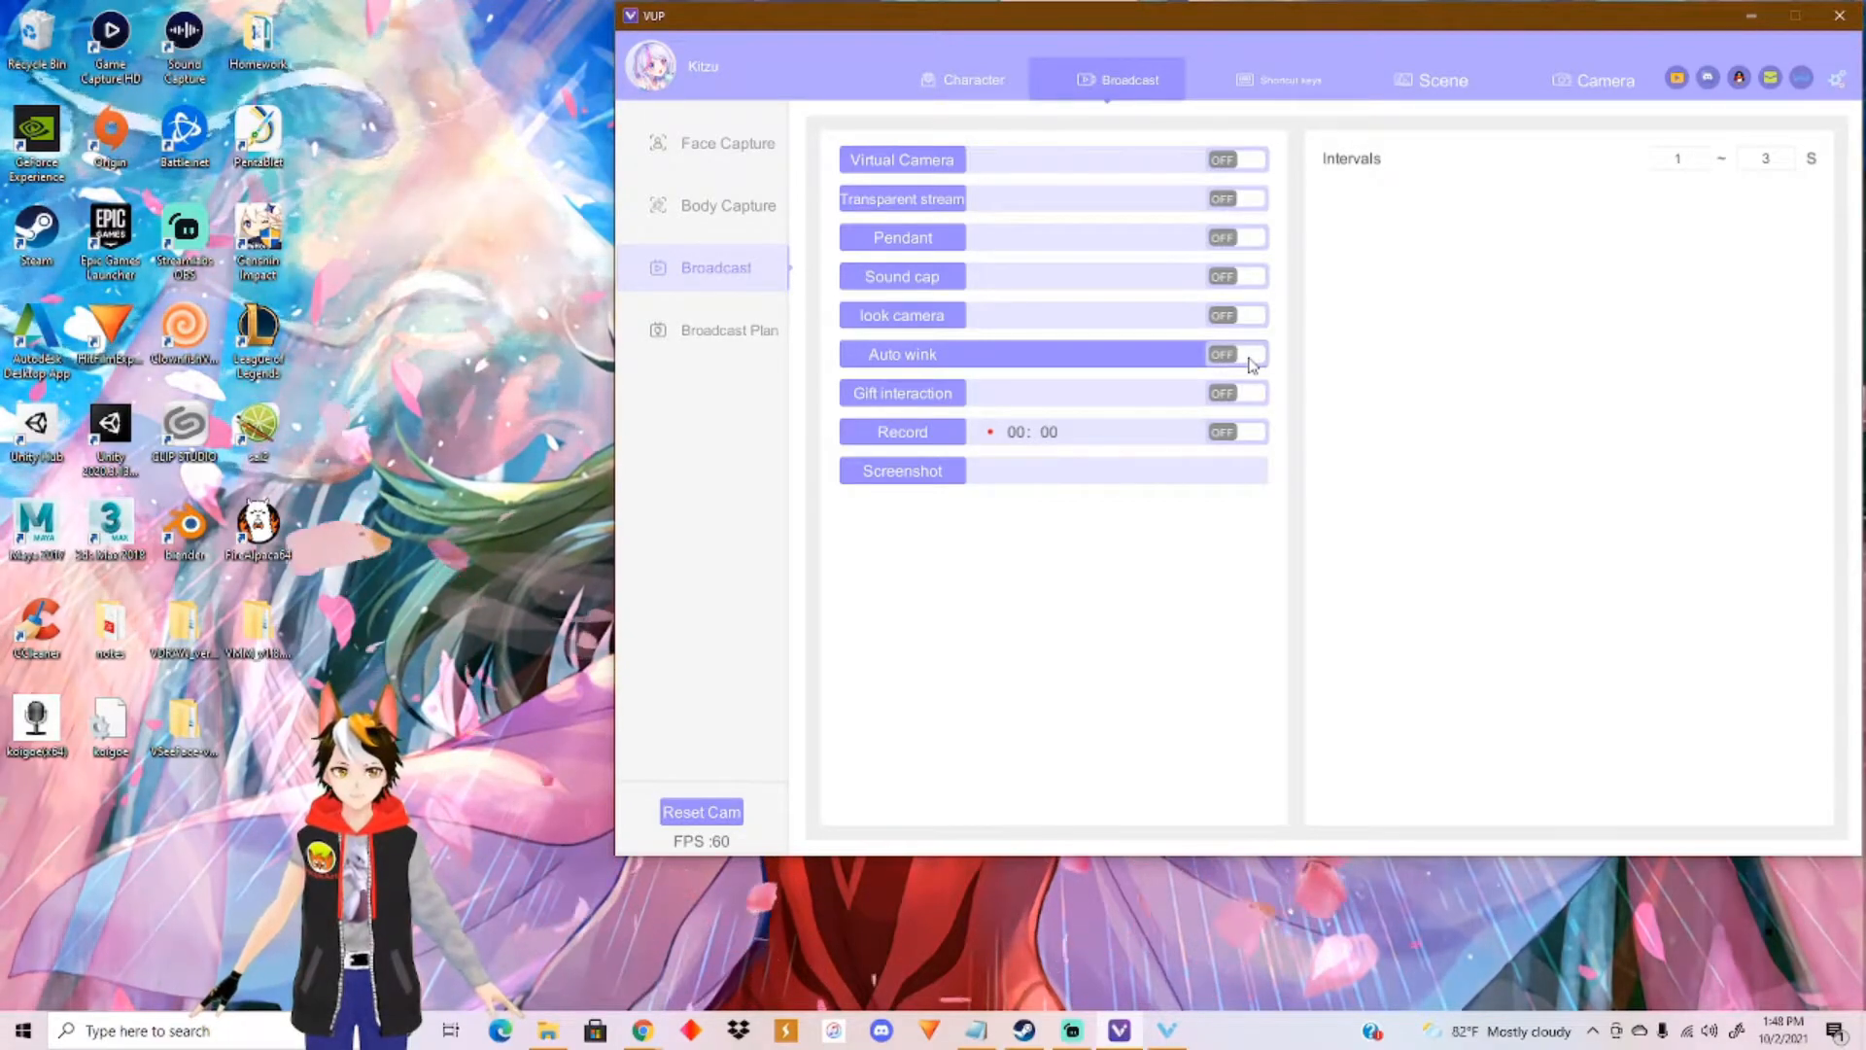
mouse_move(1281, 425)
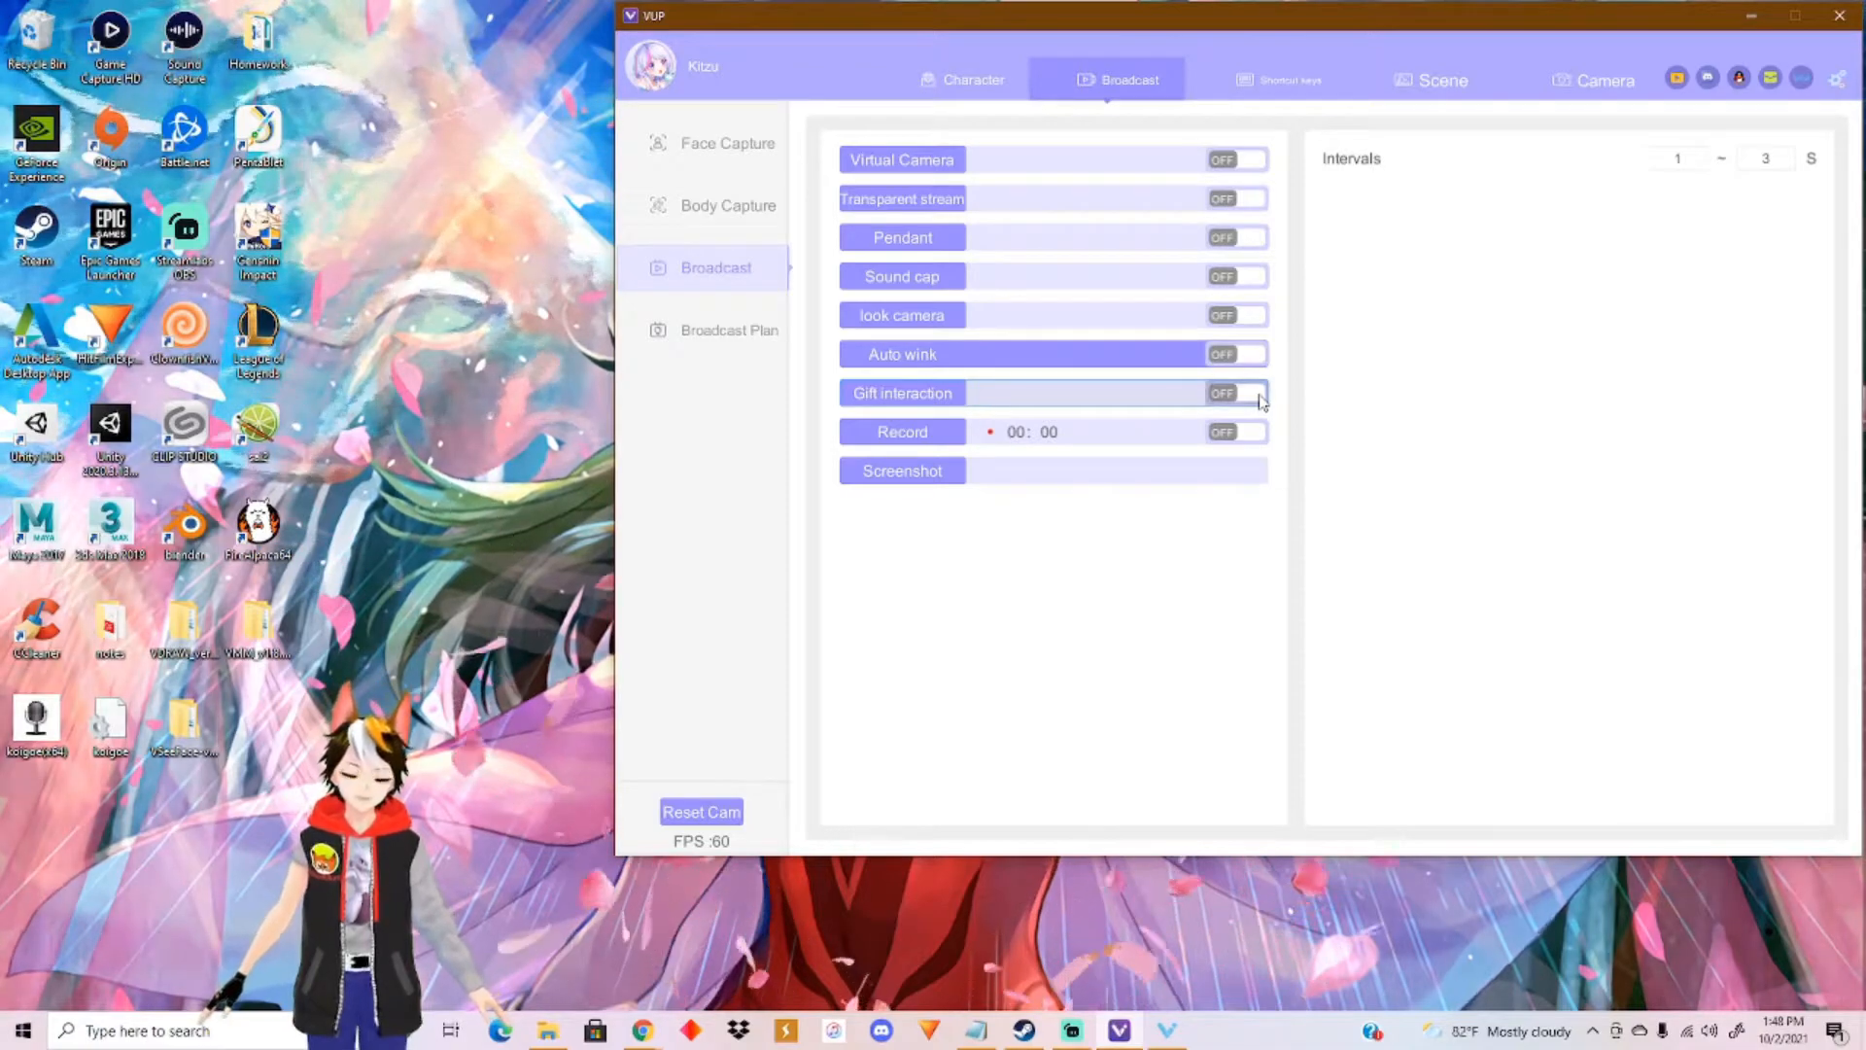
Step: Enable gift interaction, test-fire a gift reaction on the avatar, and go to the saved broadcast plans
left_click(1238, 392)
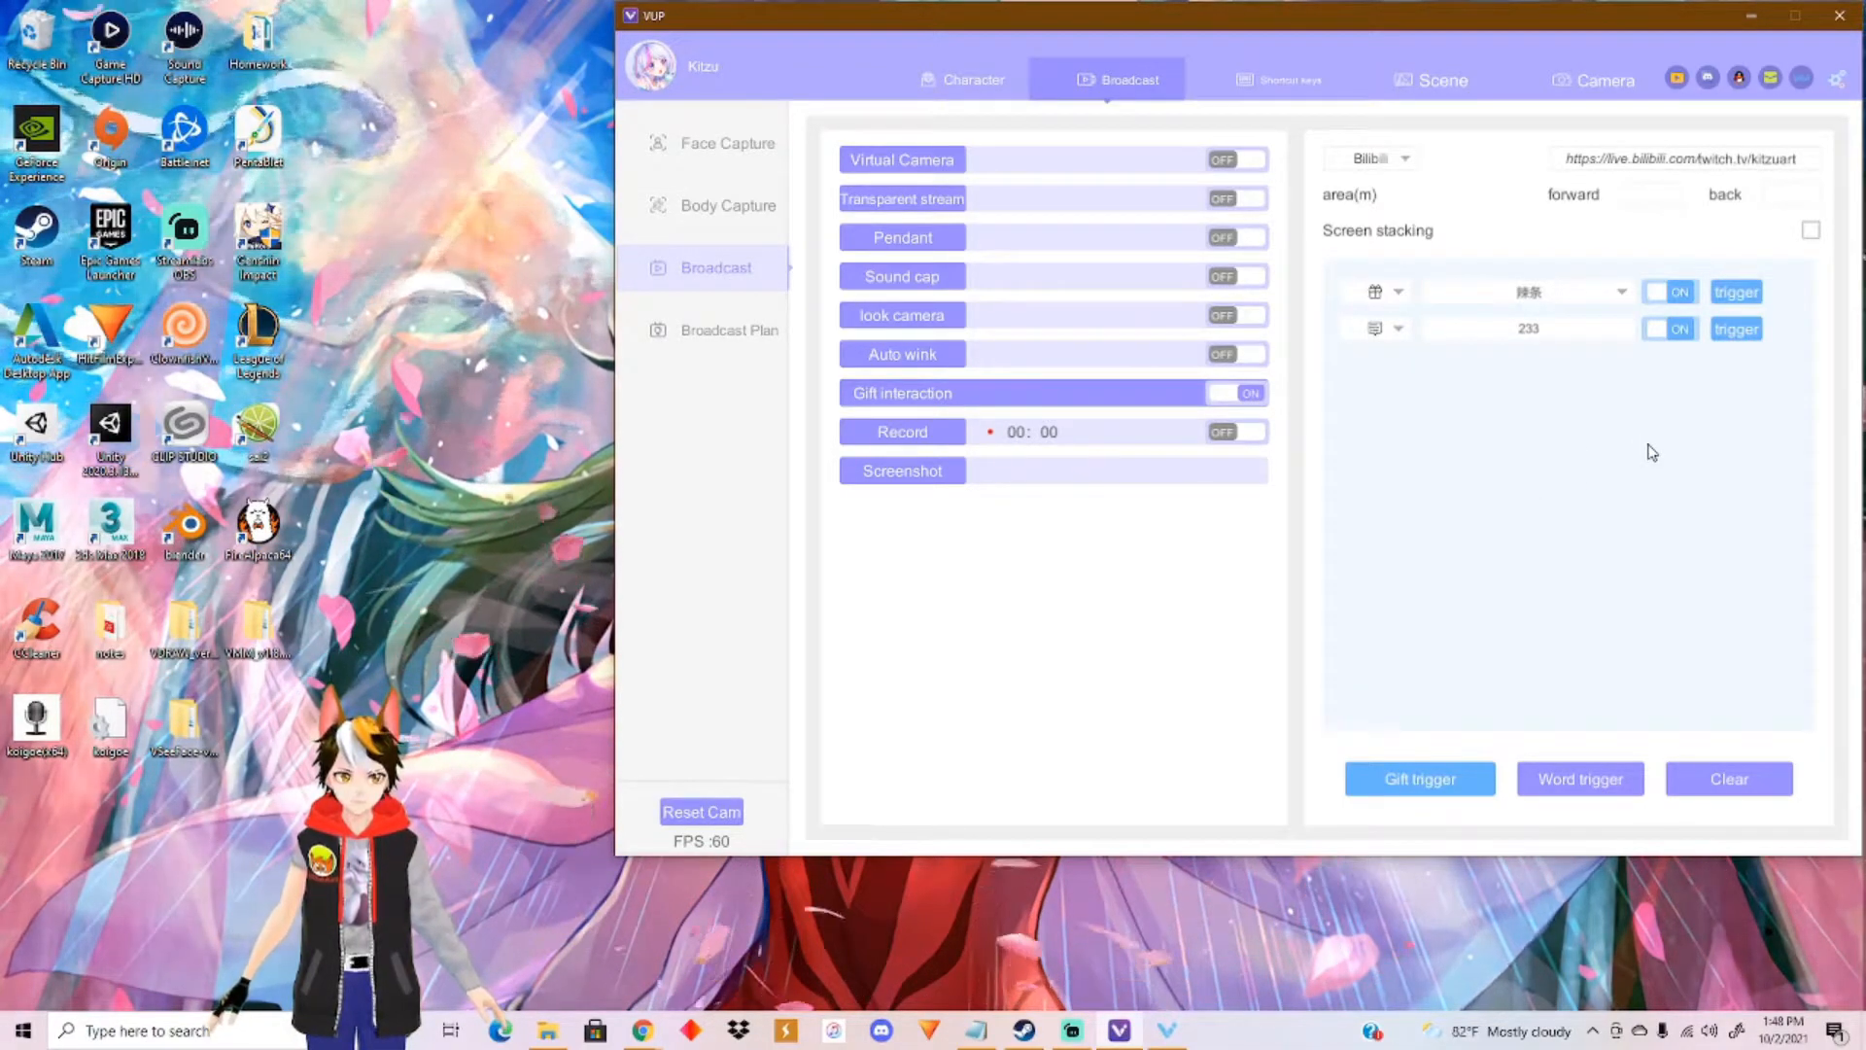
mouse_move(1419, 189)
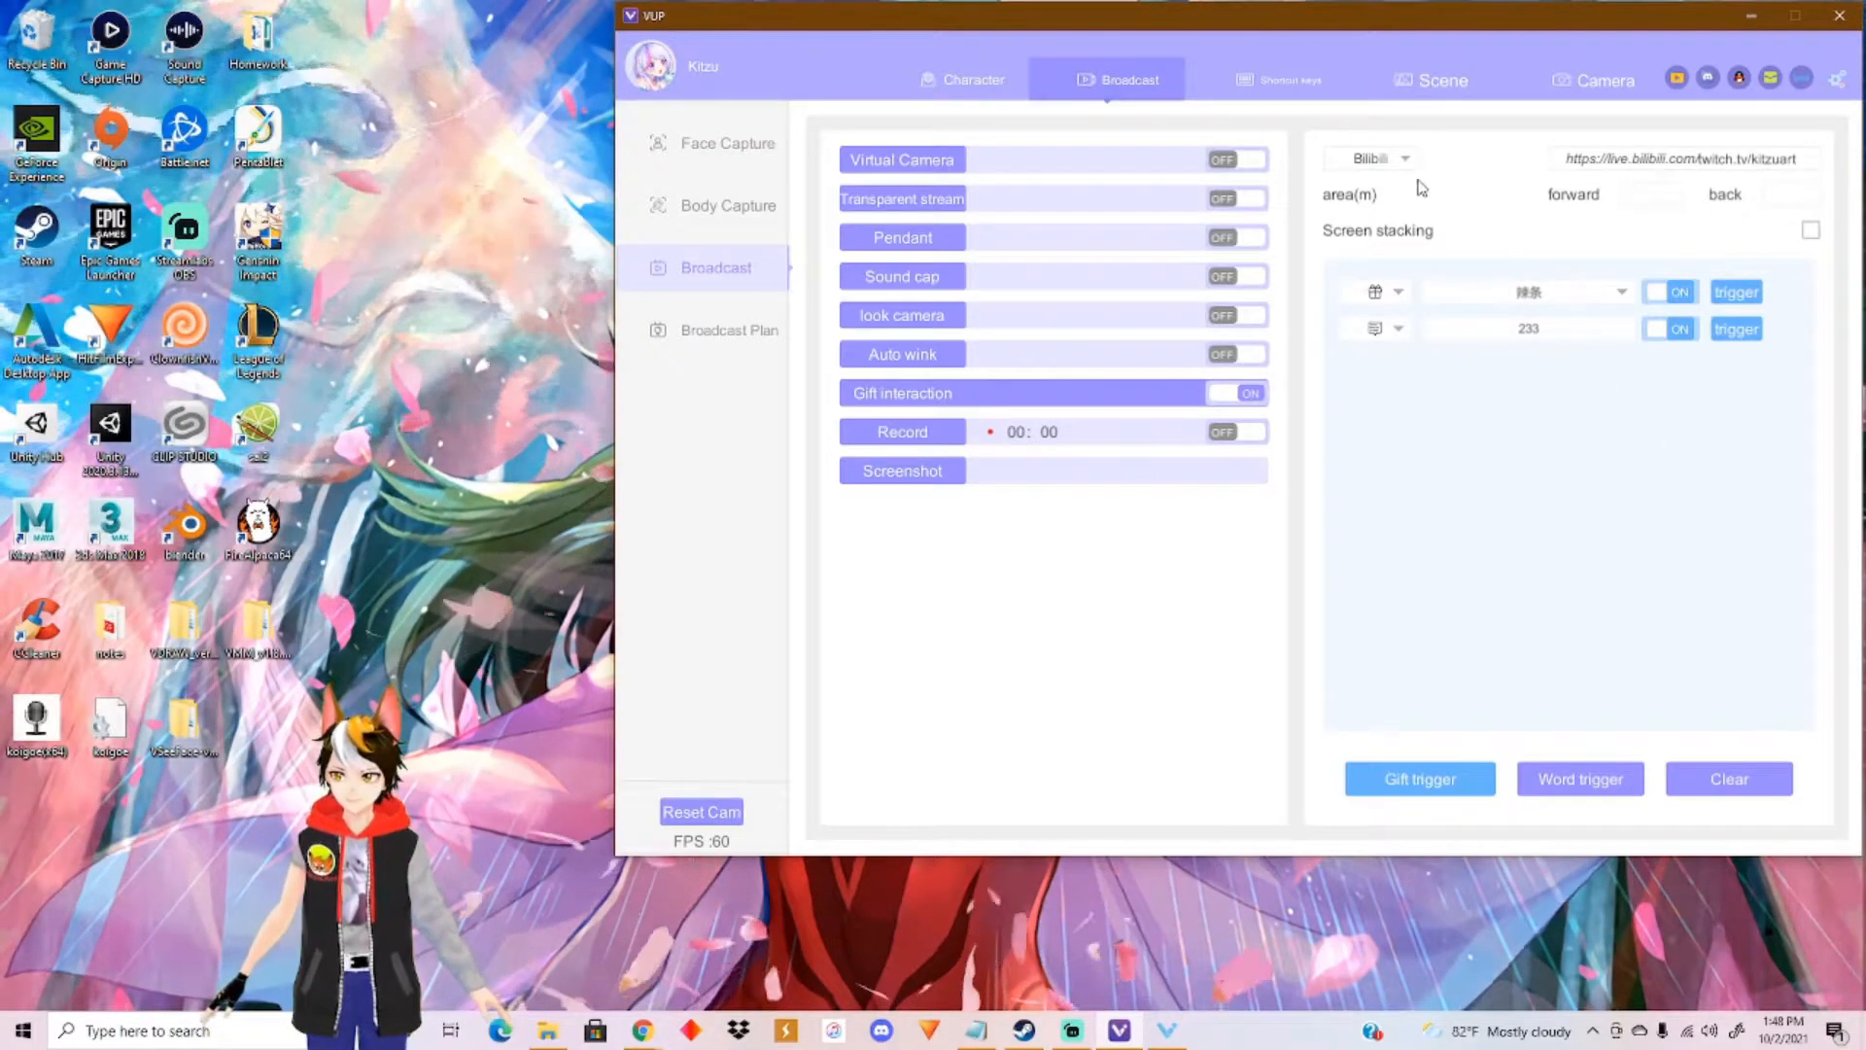
mouse_move(1586, 511)
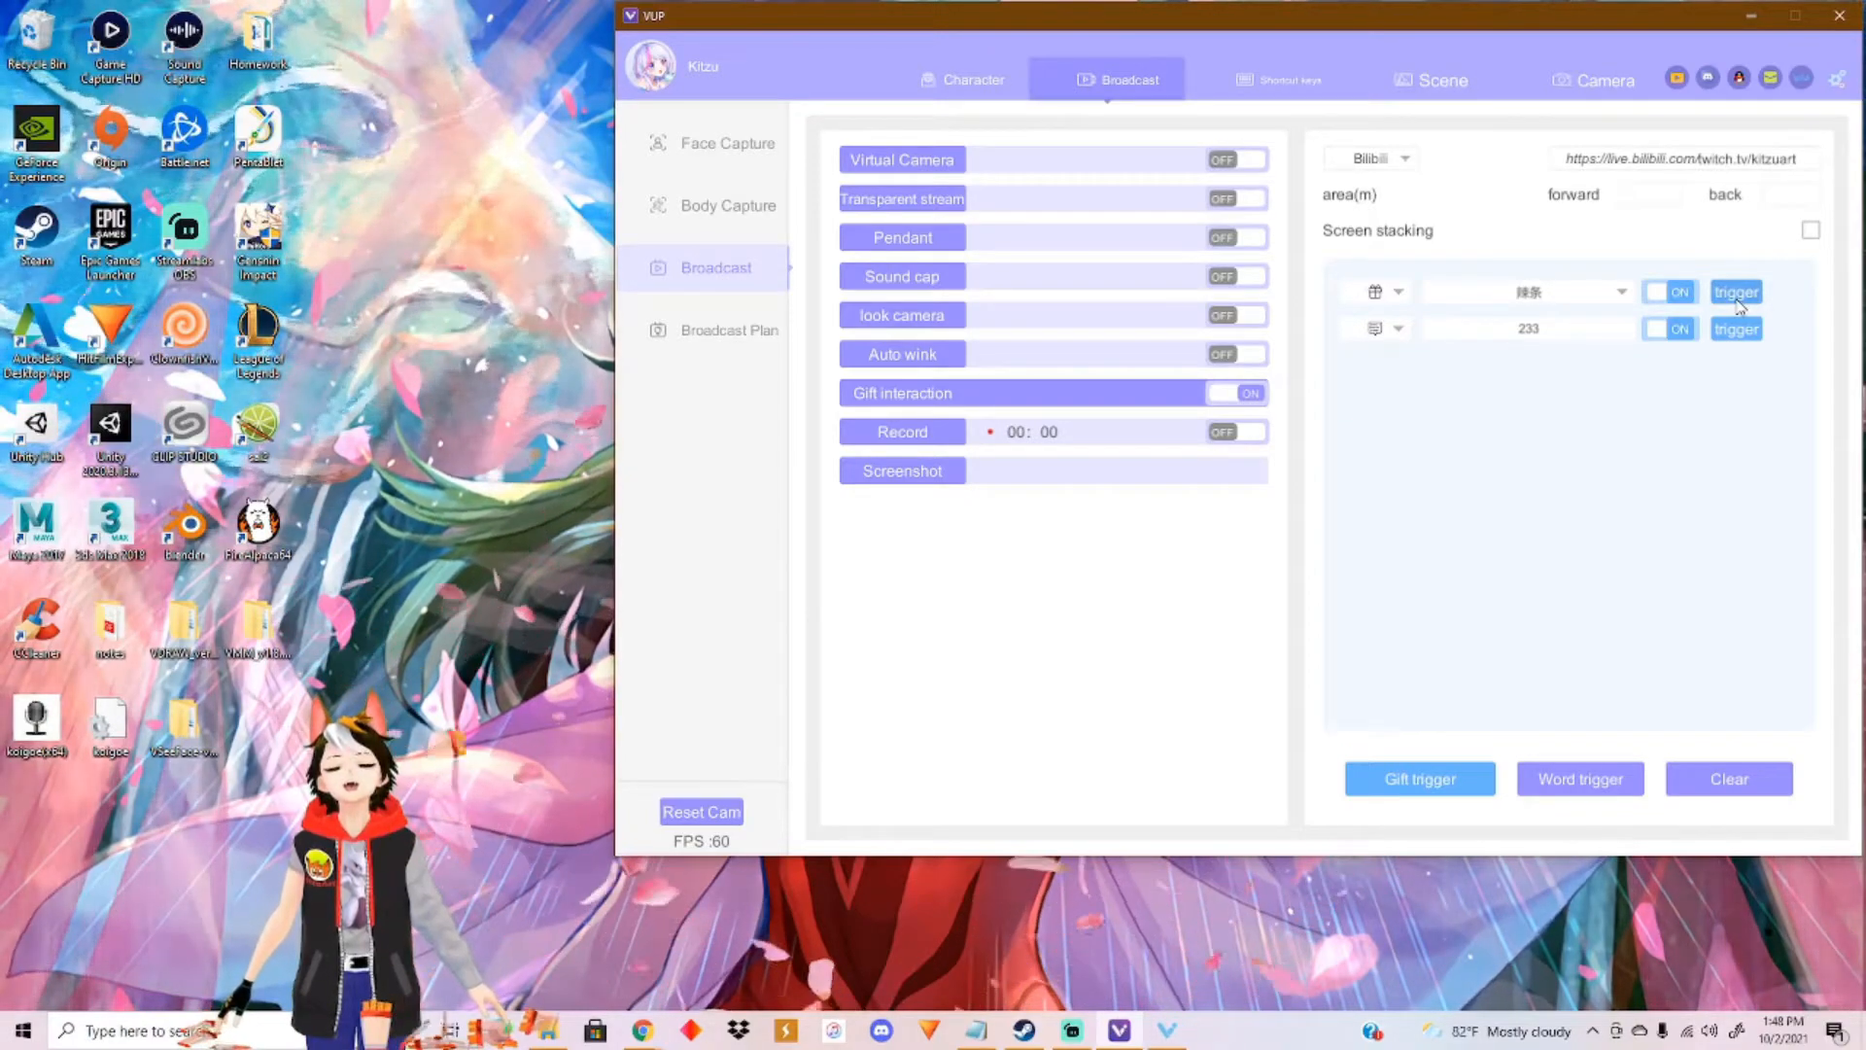
left_click(1736, 328)
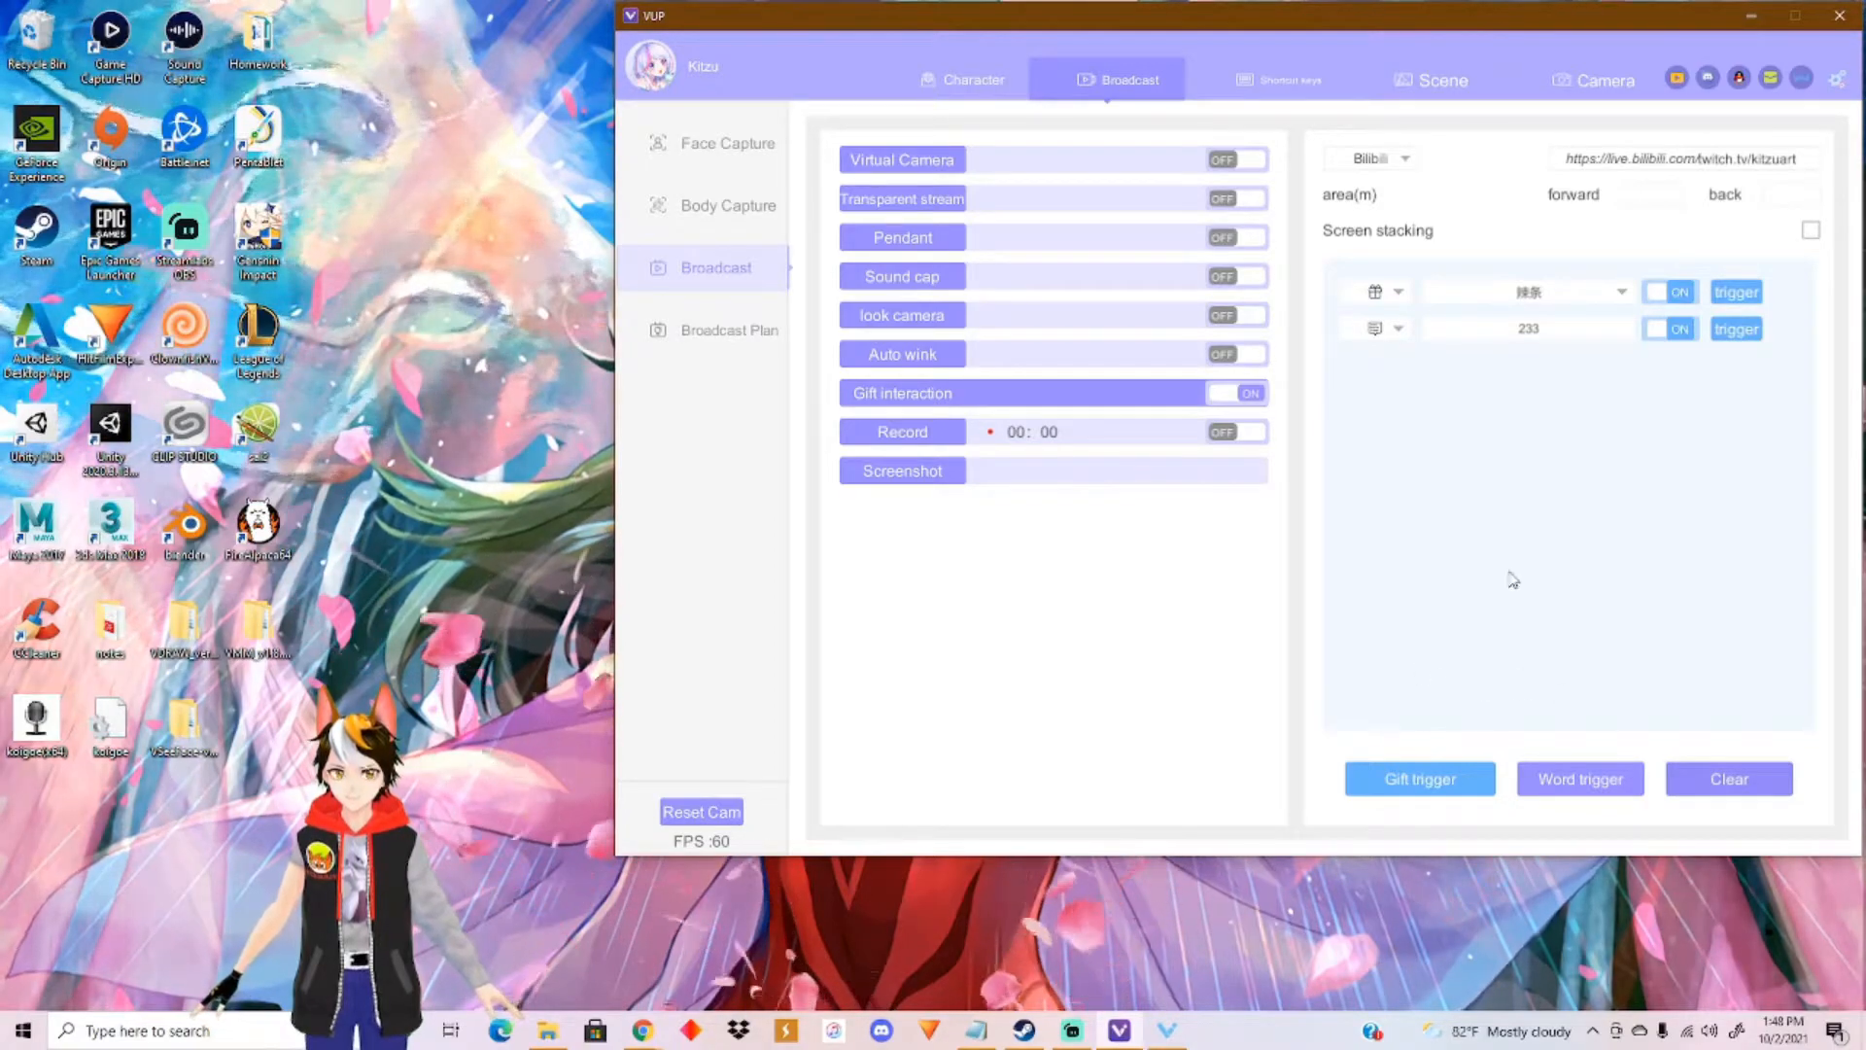
left_click(729, 331)
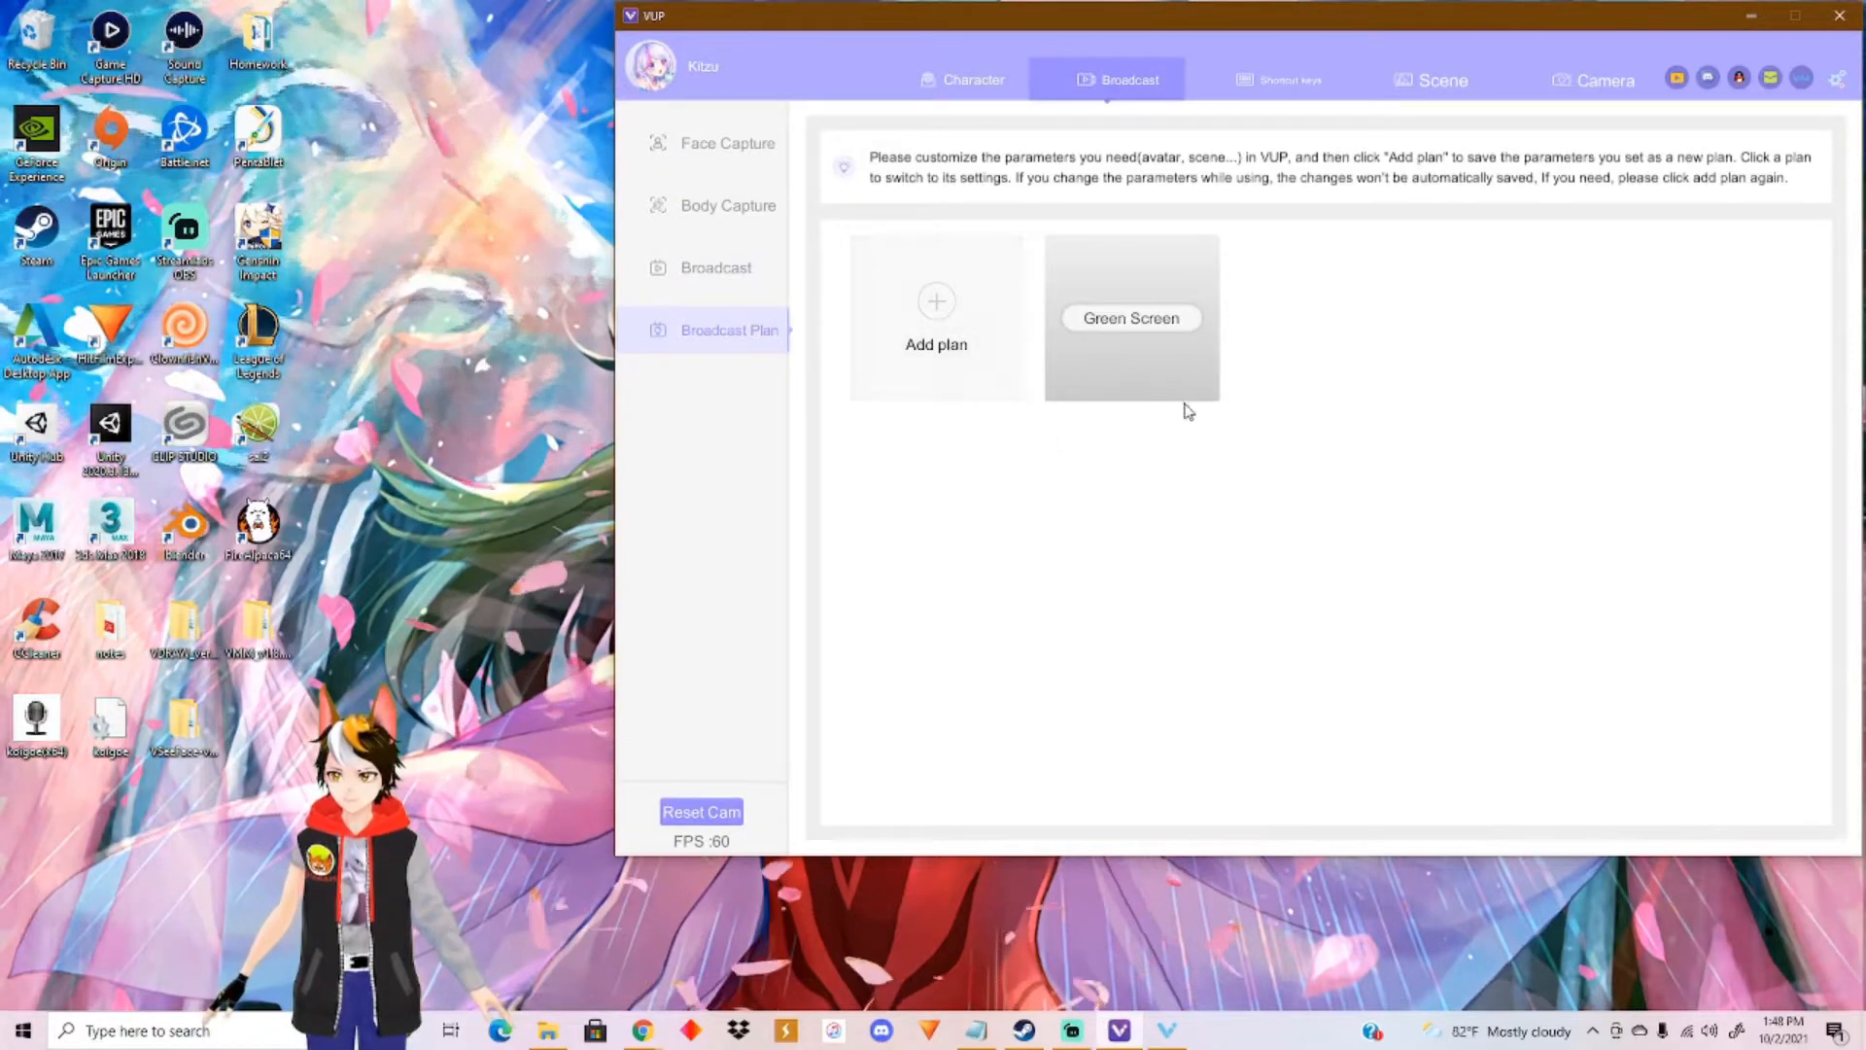
mouse_move(735, 212)
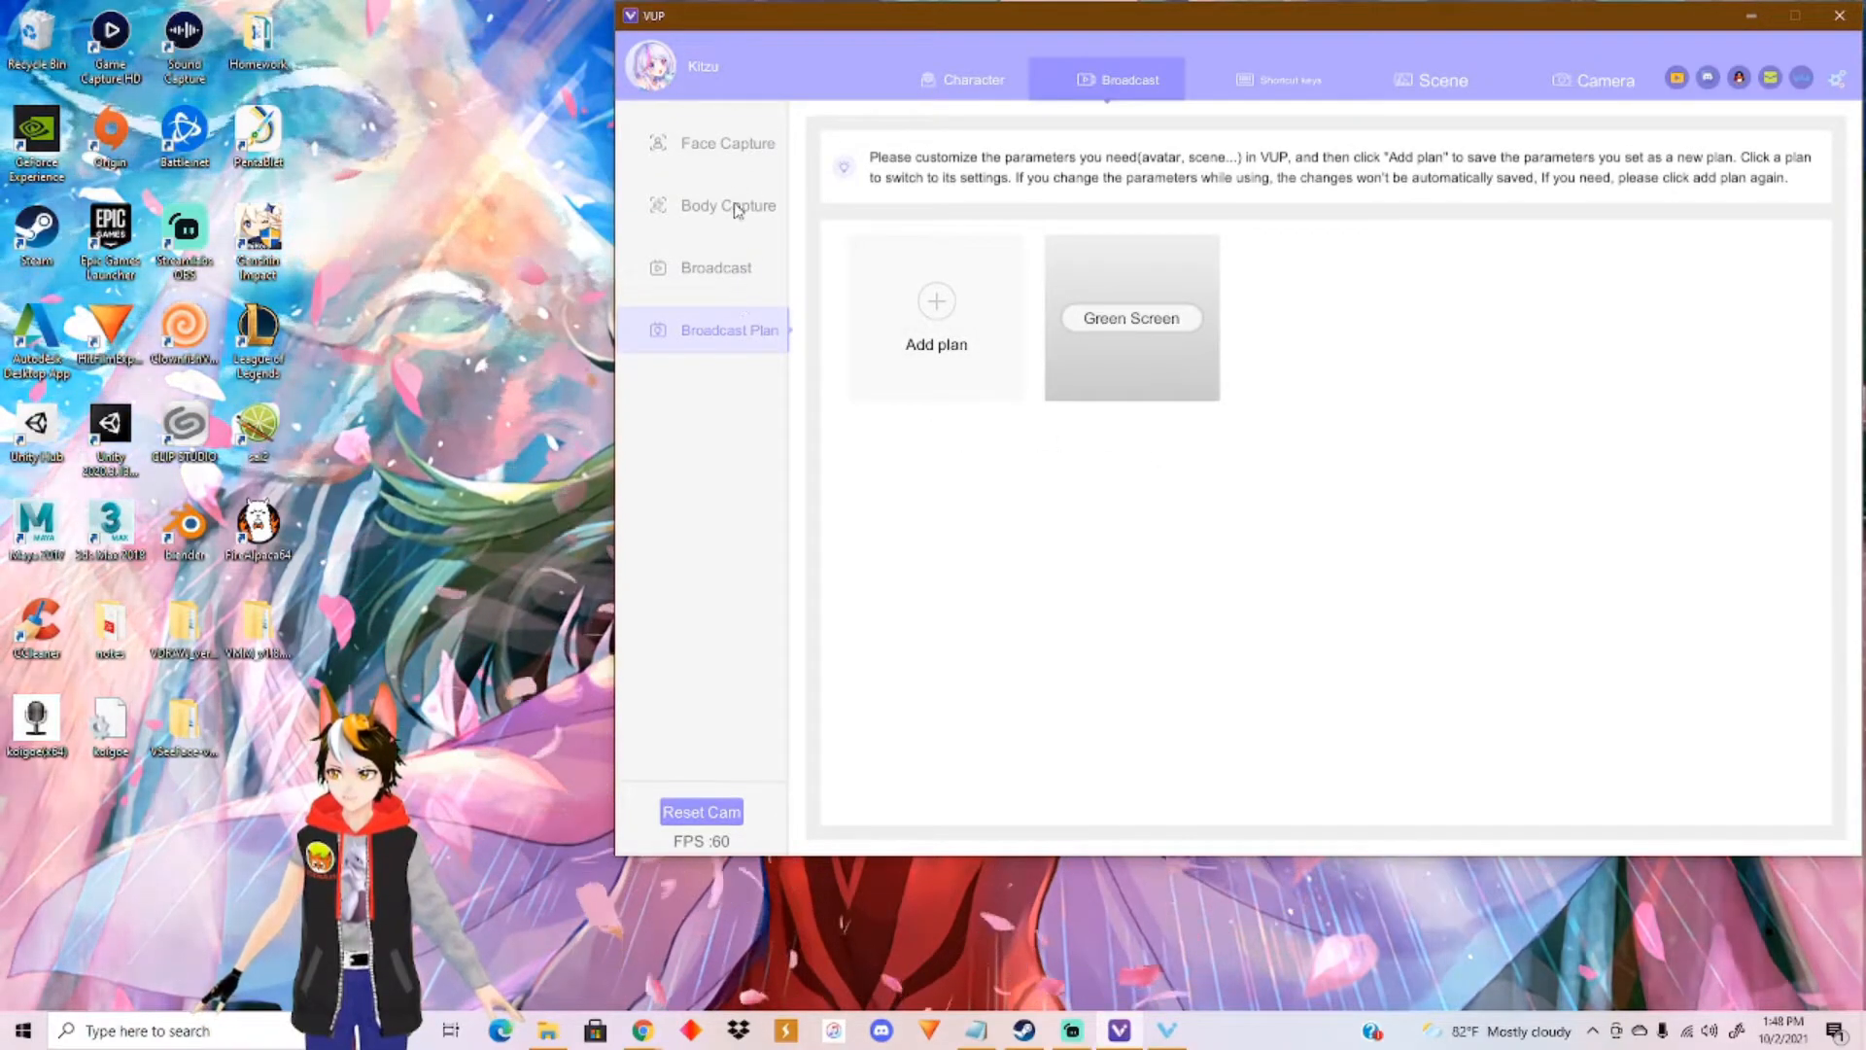
mouse_move(1036, 422)
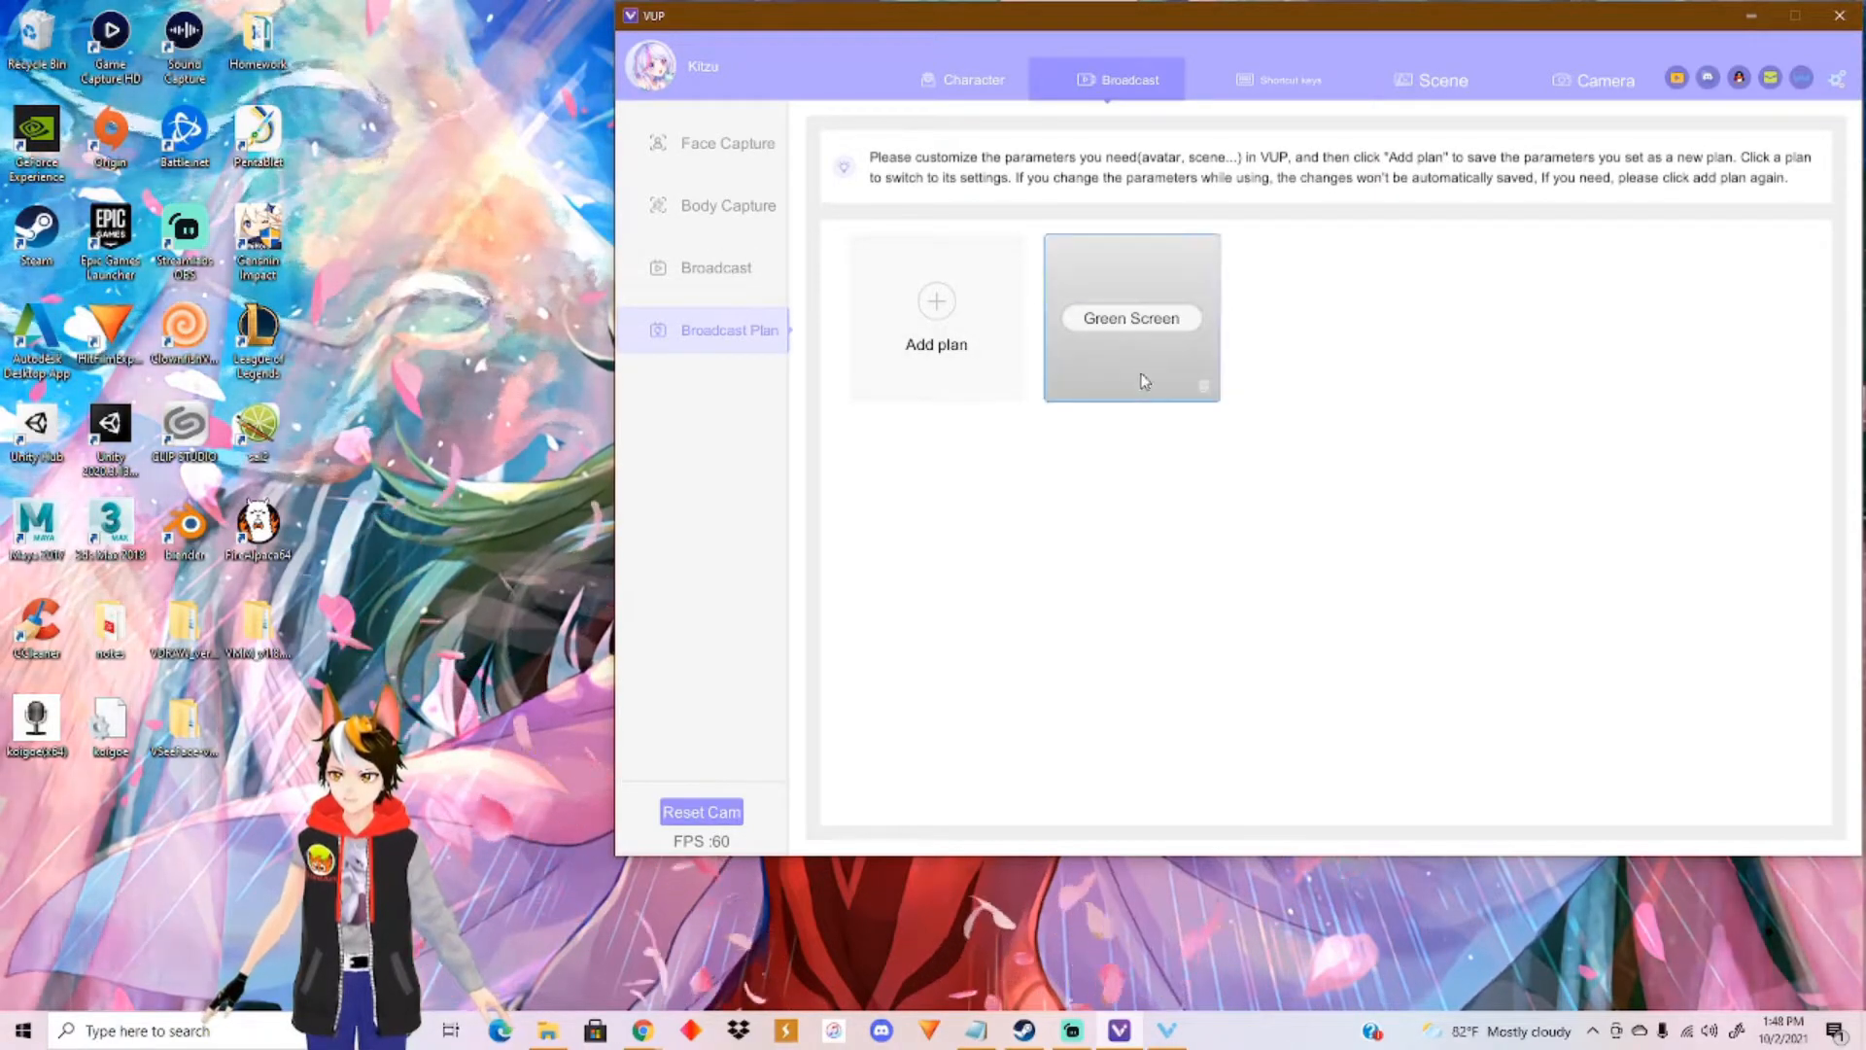
Step: Select the saved Green Screen broadcast plan card
left_click(1131, 317)
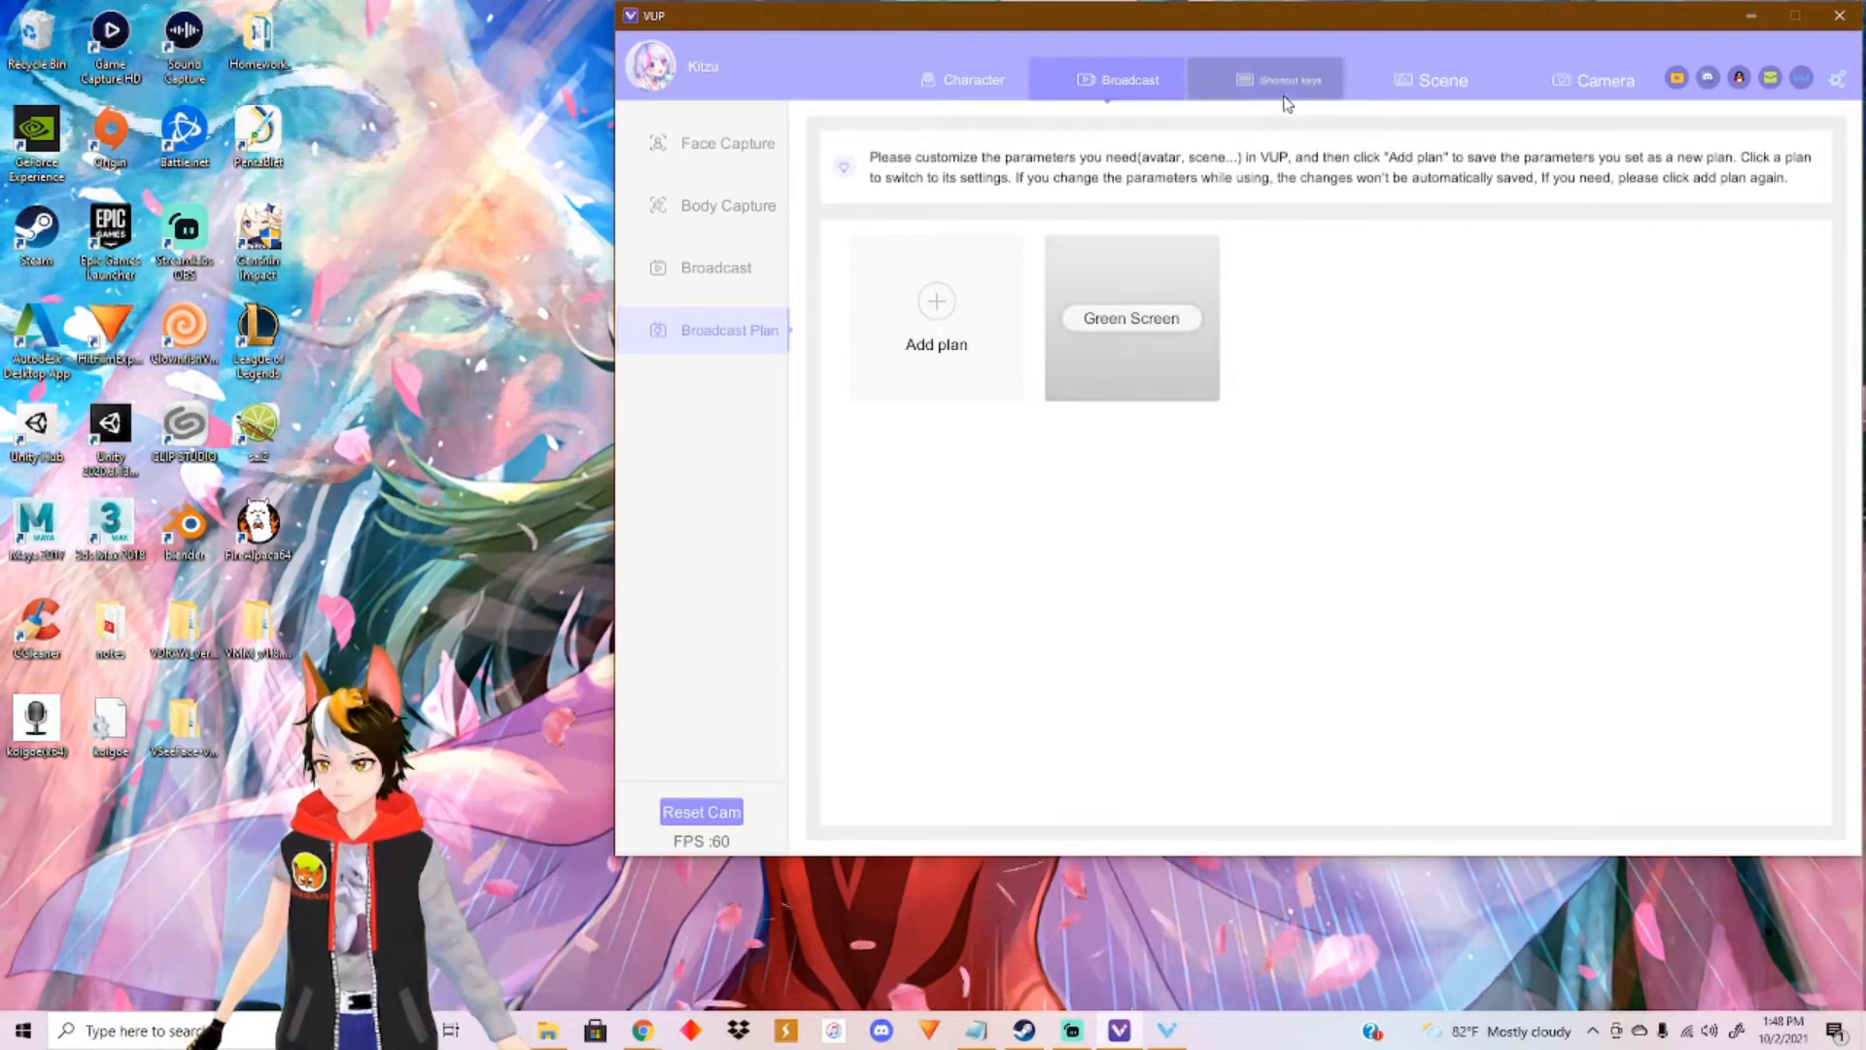
Step: Browse the Smile Face and Neutral expression shortcut categories, then move to the Scene library
left_click(1287, 80)
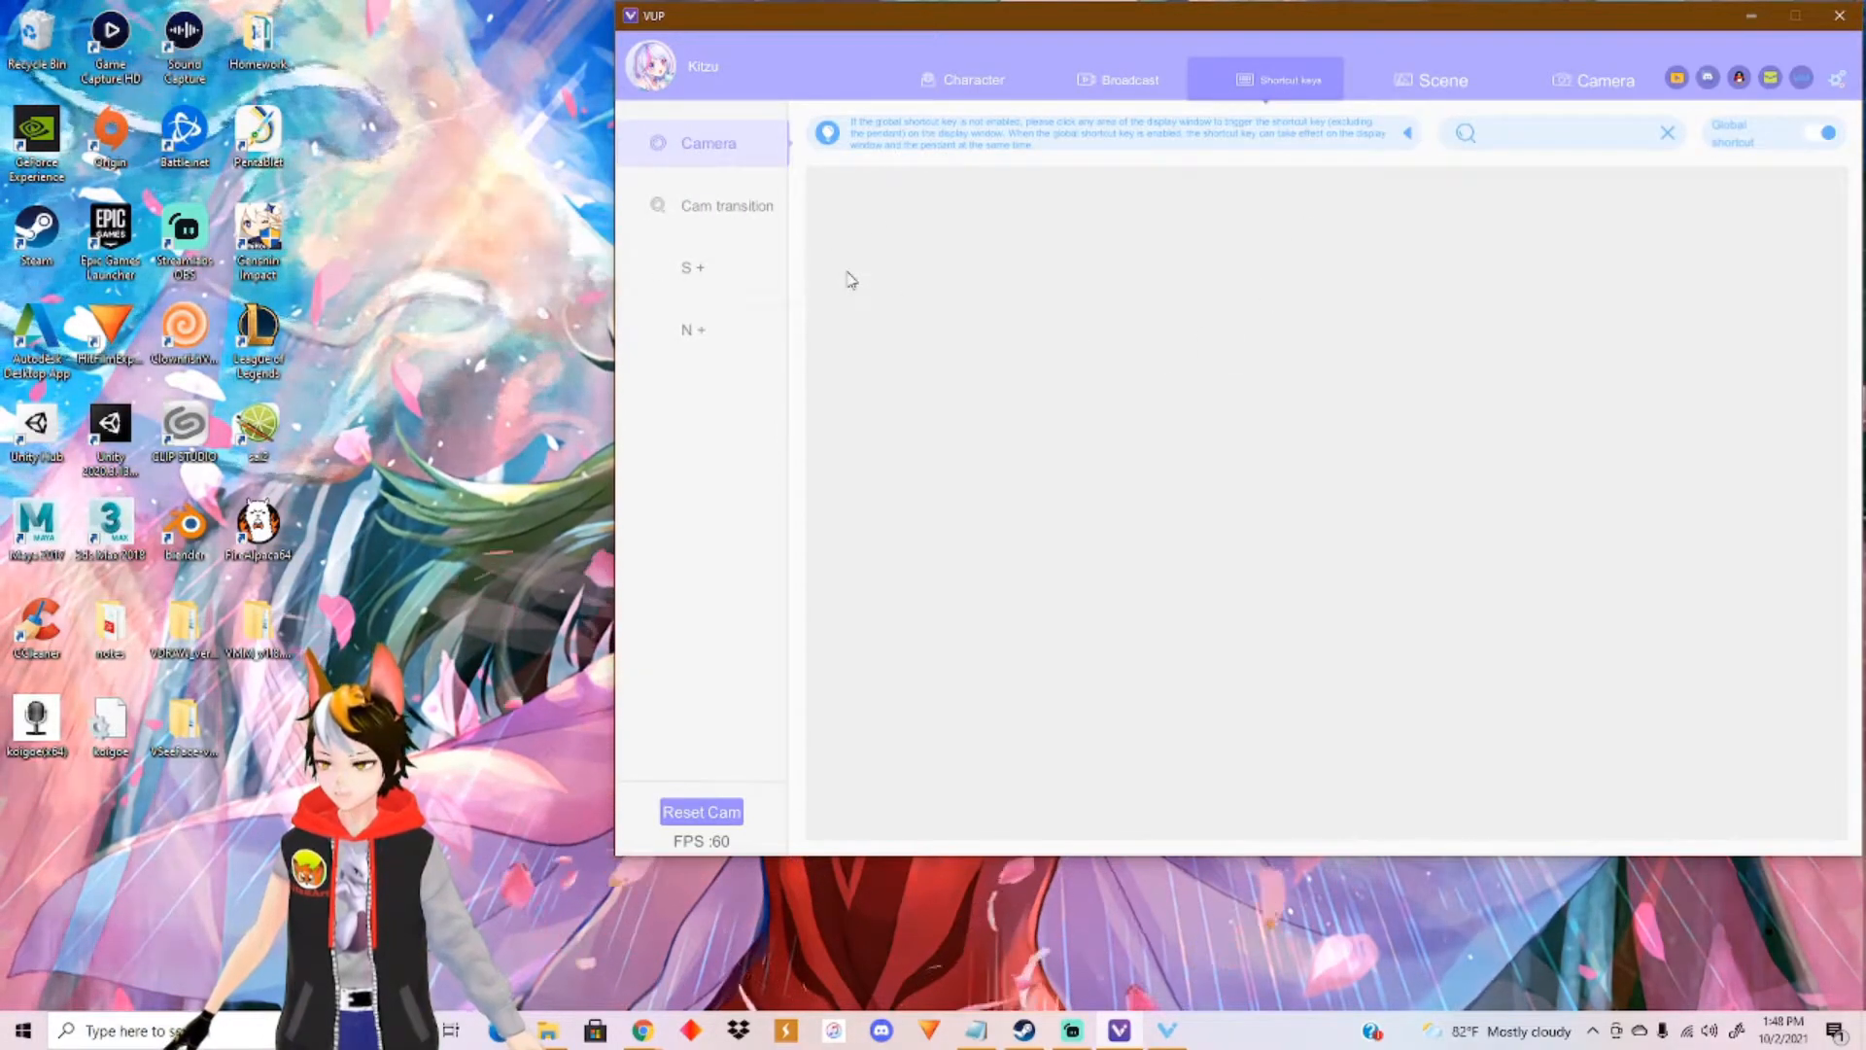
left_click(692, 266)
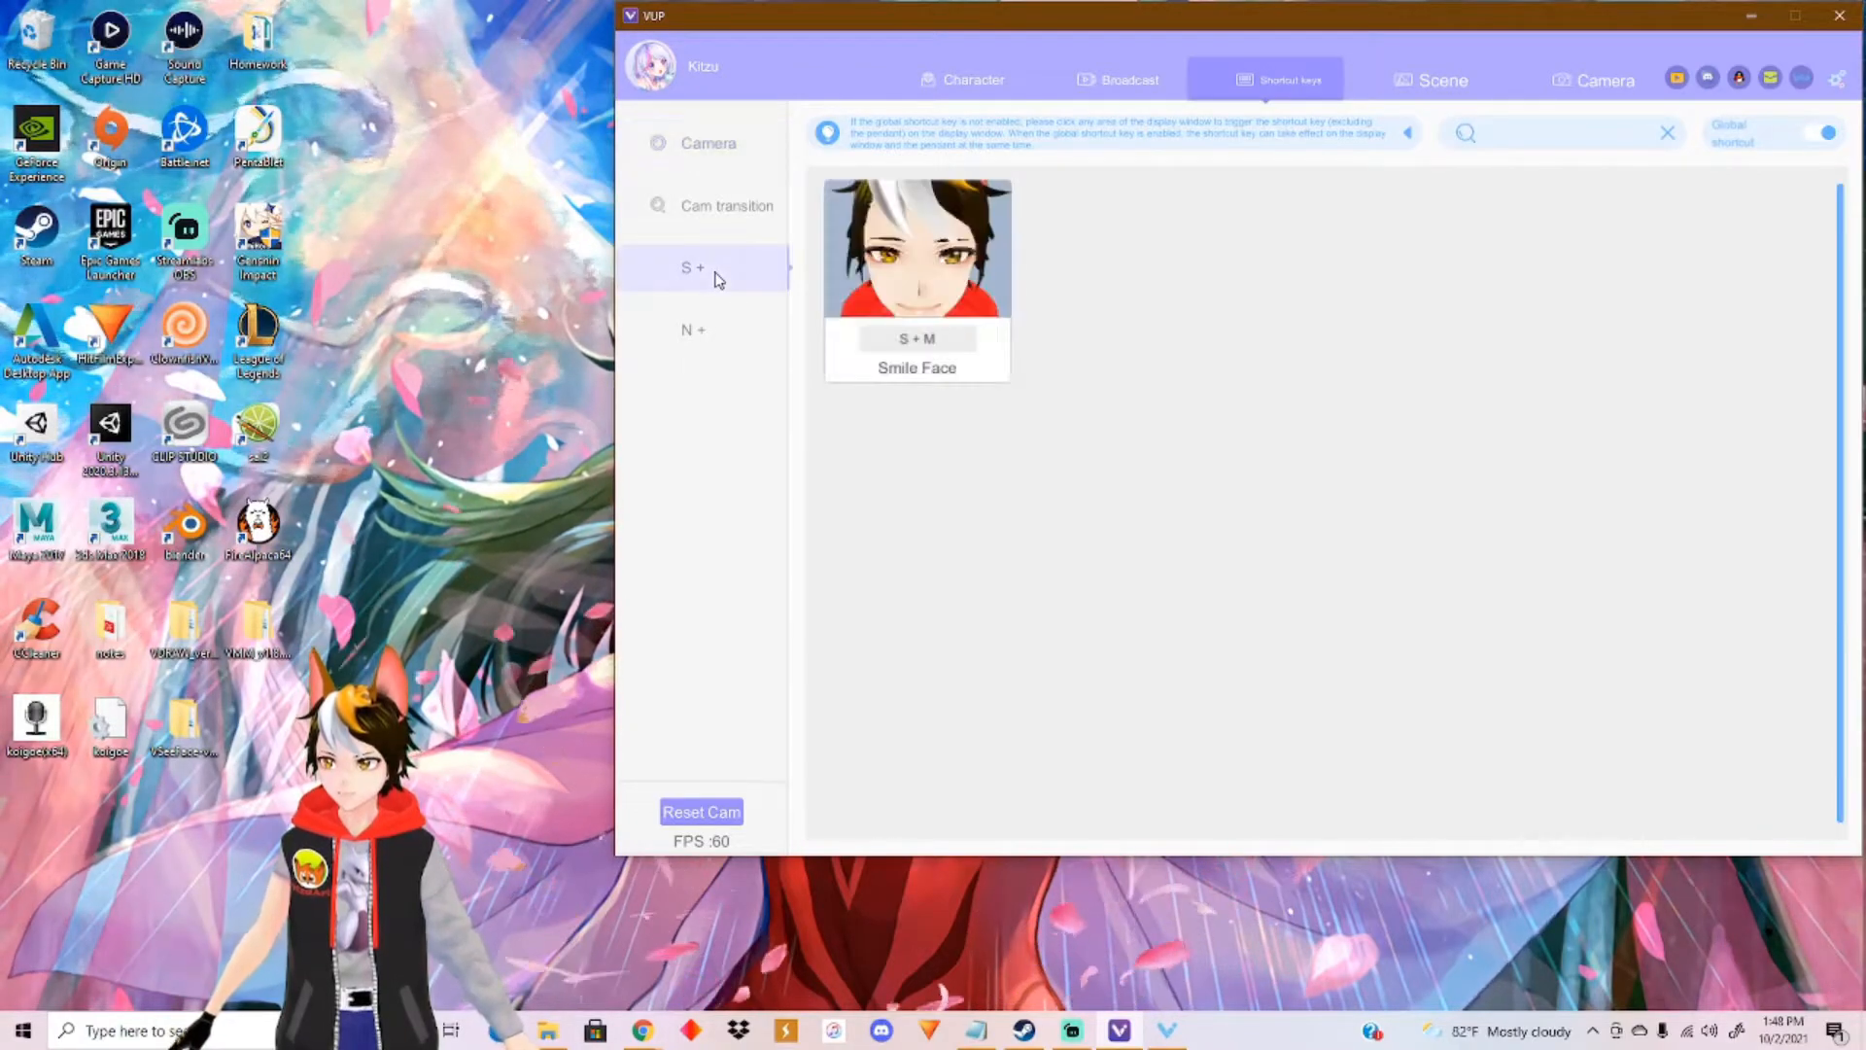
left_click(694, 331)
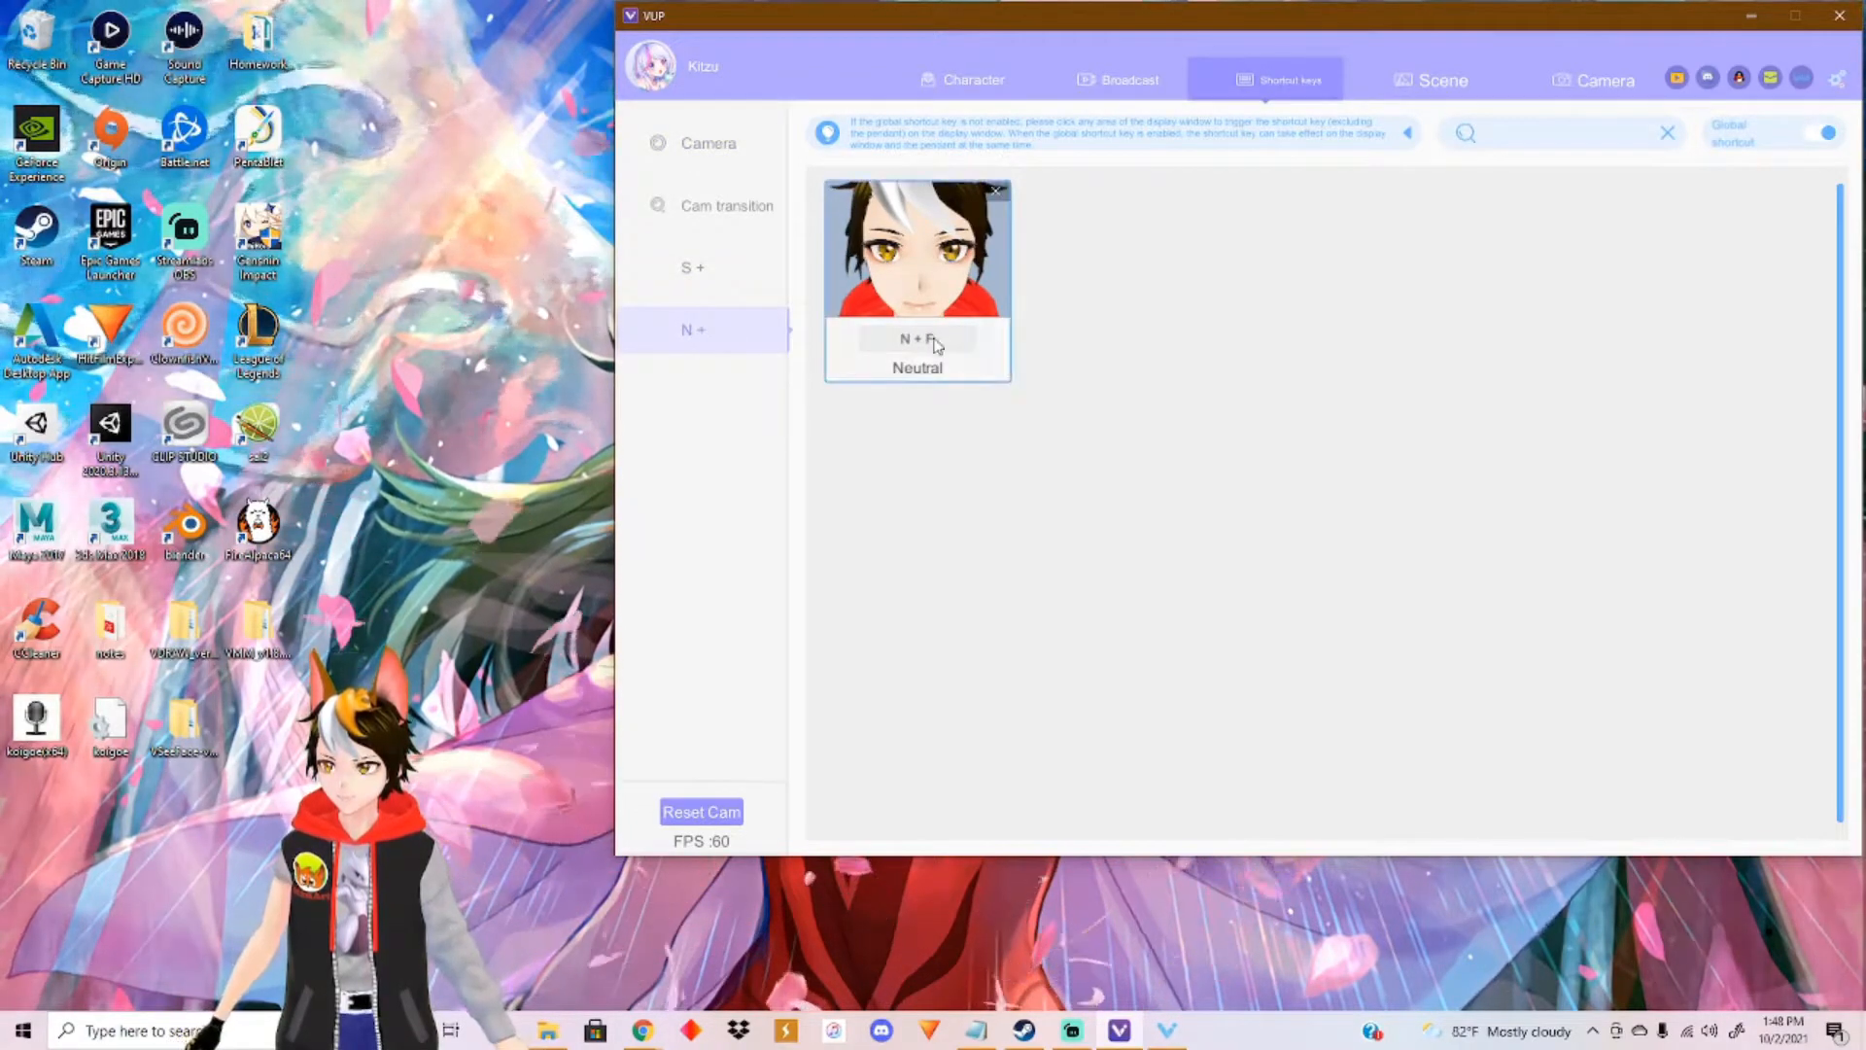
left_click(692, 267)
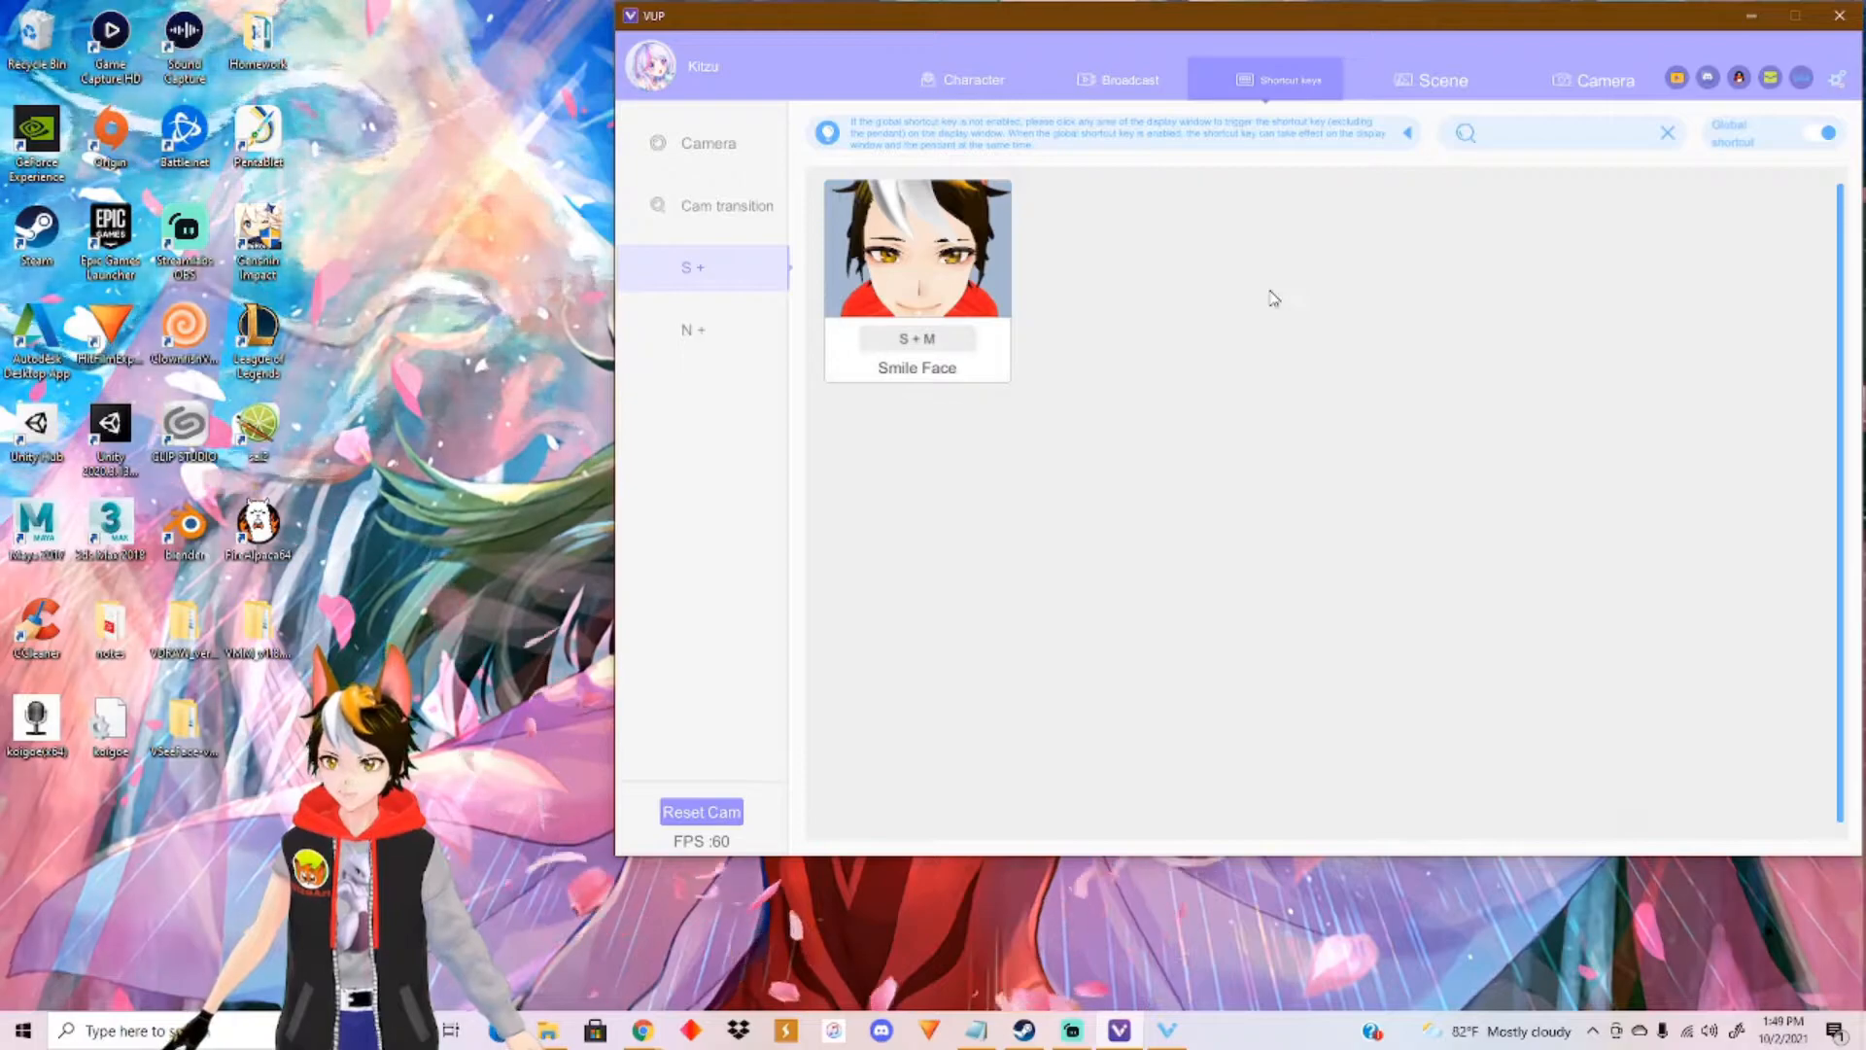
left_click(1439, 80)
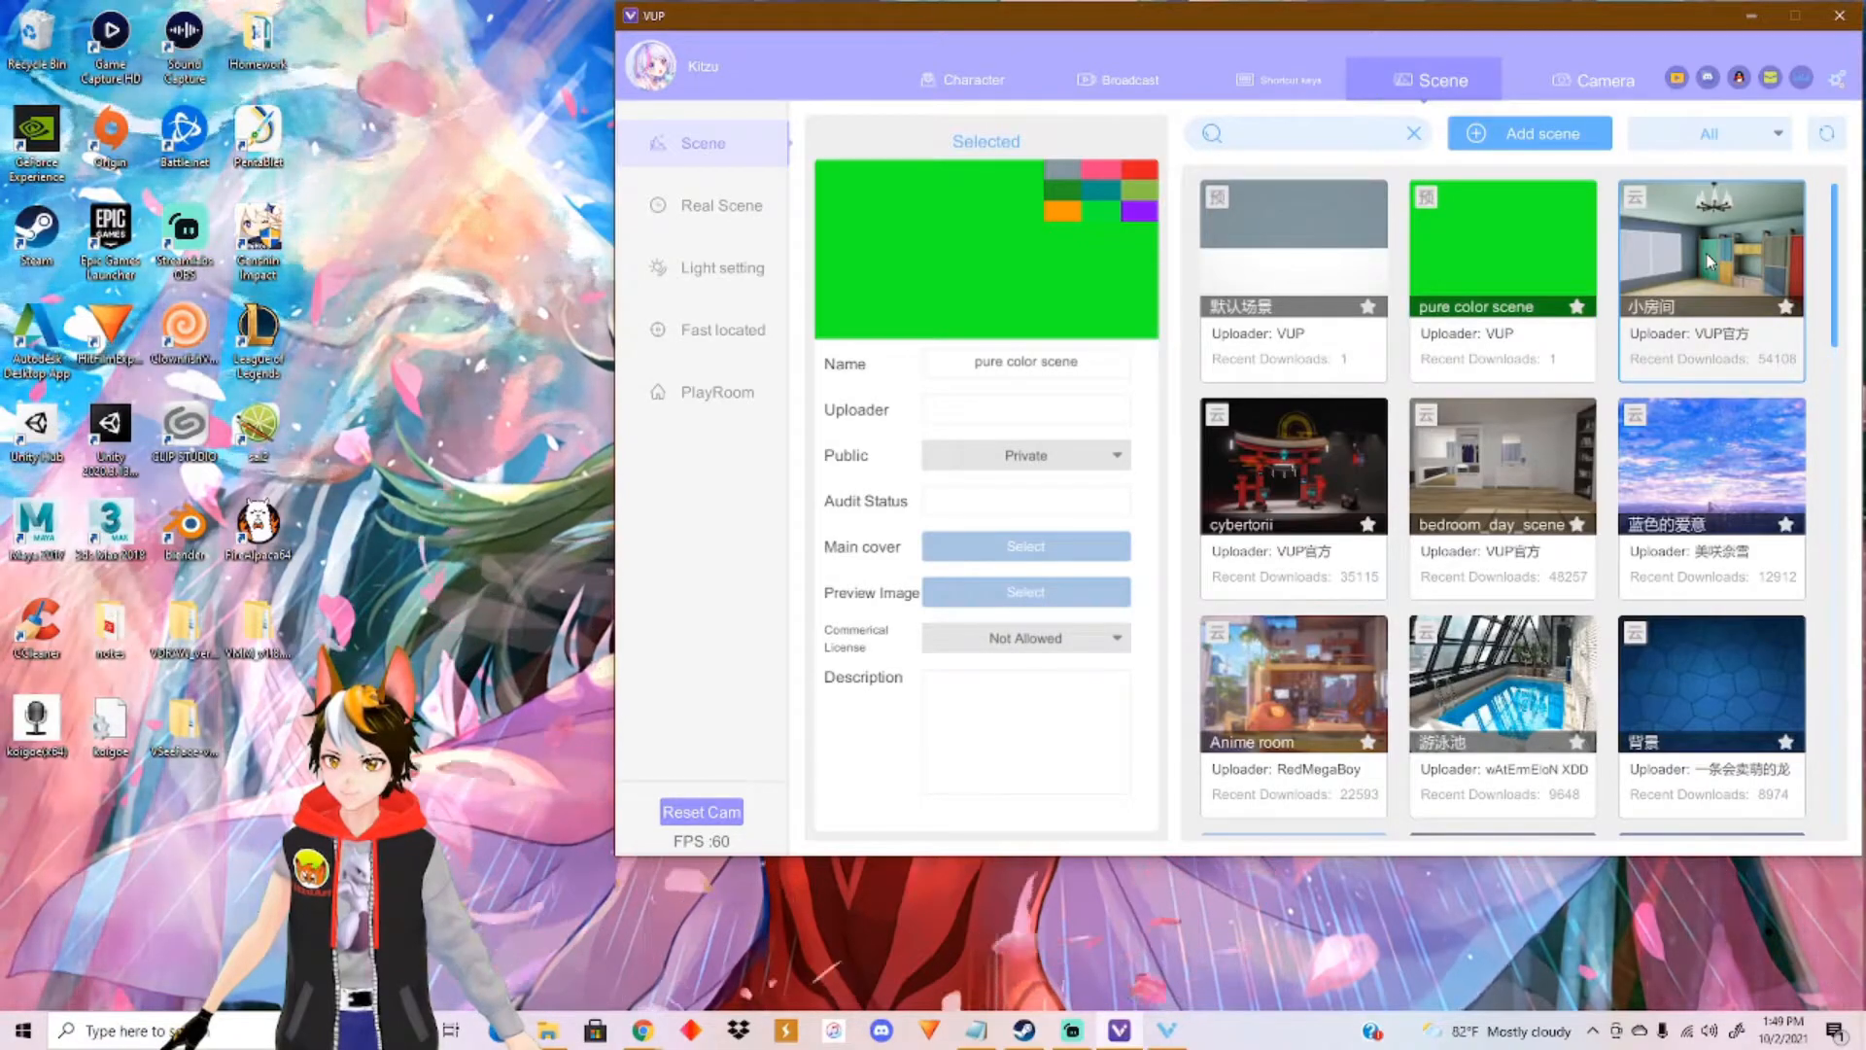
Step: Load the 小房间 room scene card as the avatar's backdrop
left_click(1711, 247)
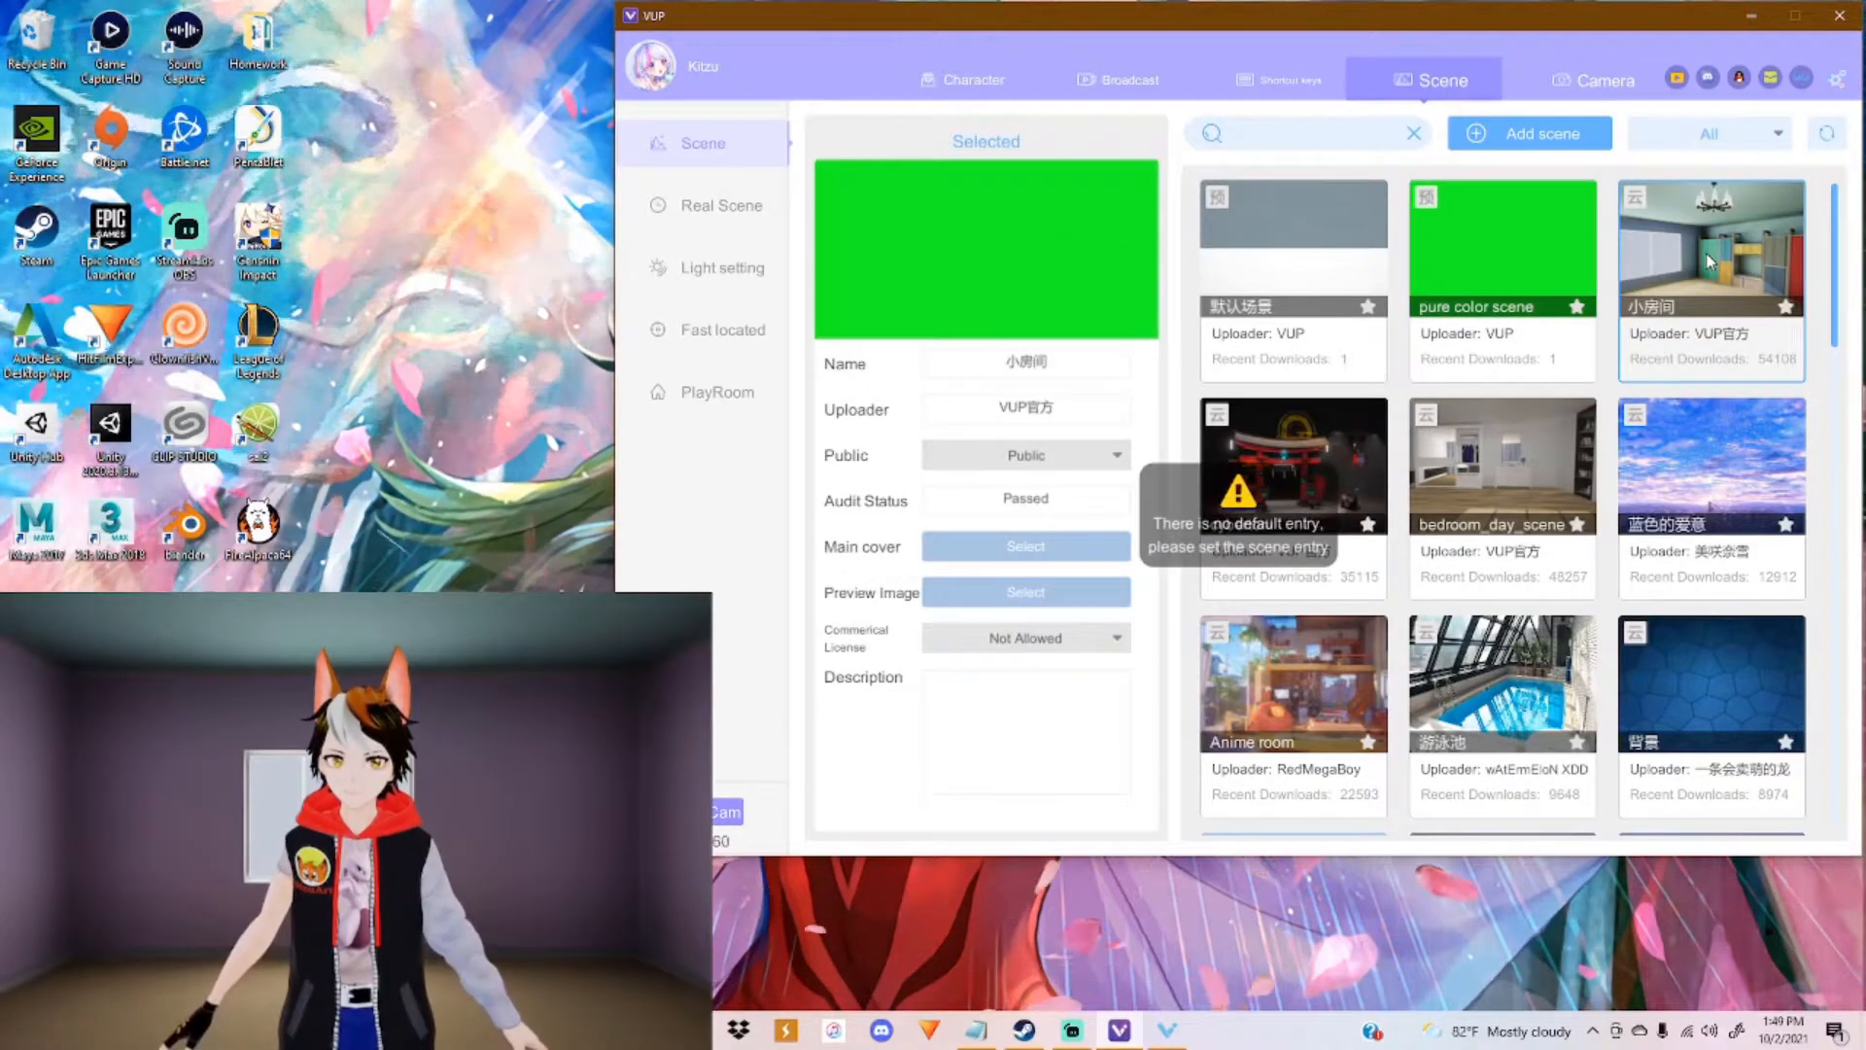
left_click(1711, 245)
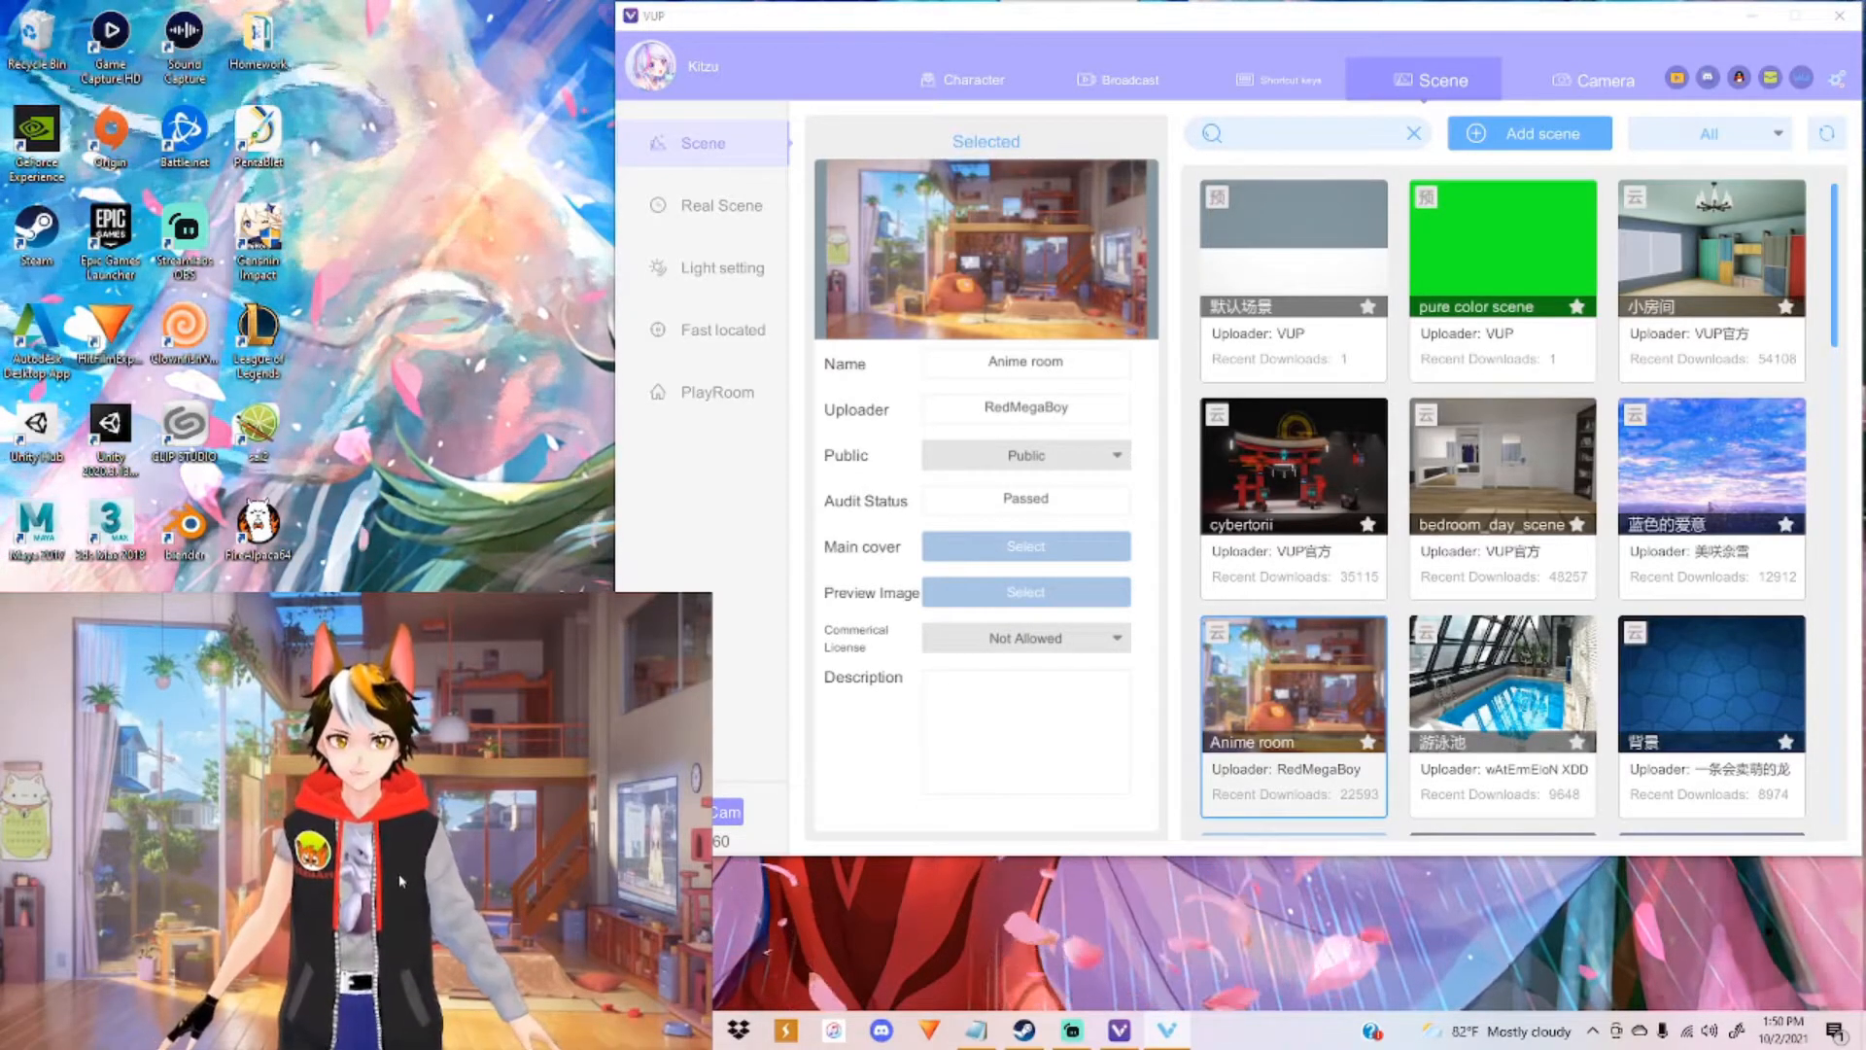
Step: Try the bedroom_day_scene and Anime room backdrops, then apply the blue hexagon 背景 scene
left_click(1503, 465)
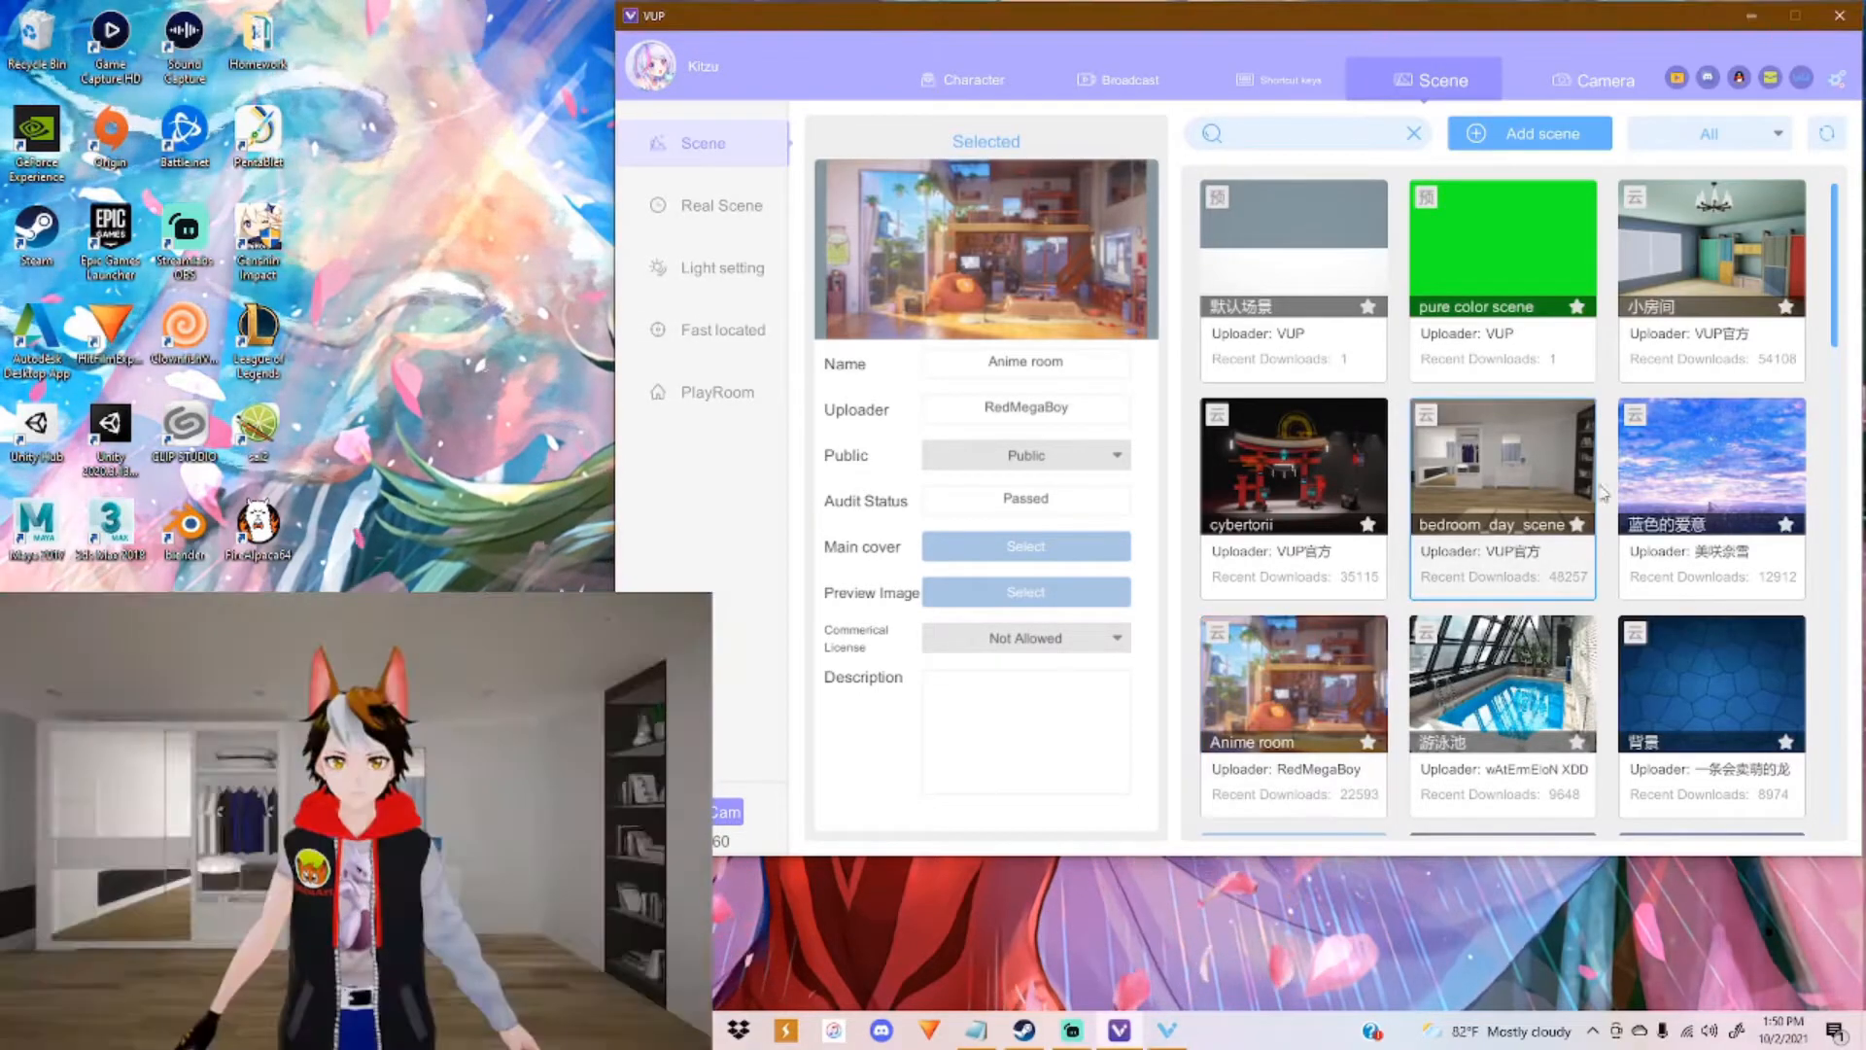
left_click(1501, 465)
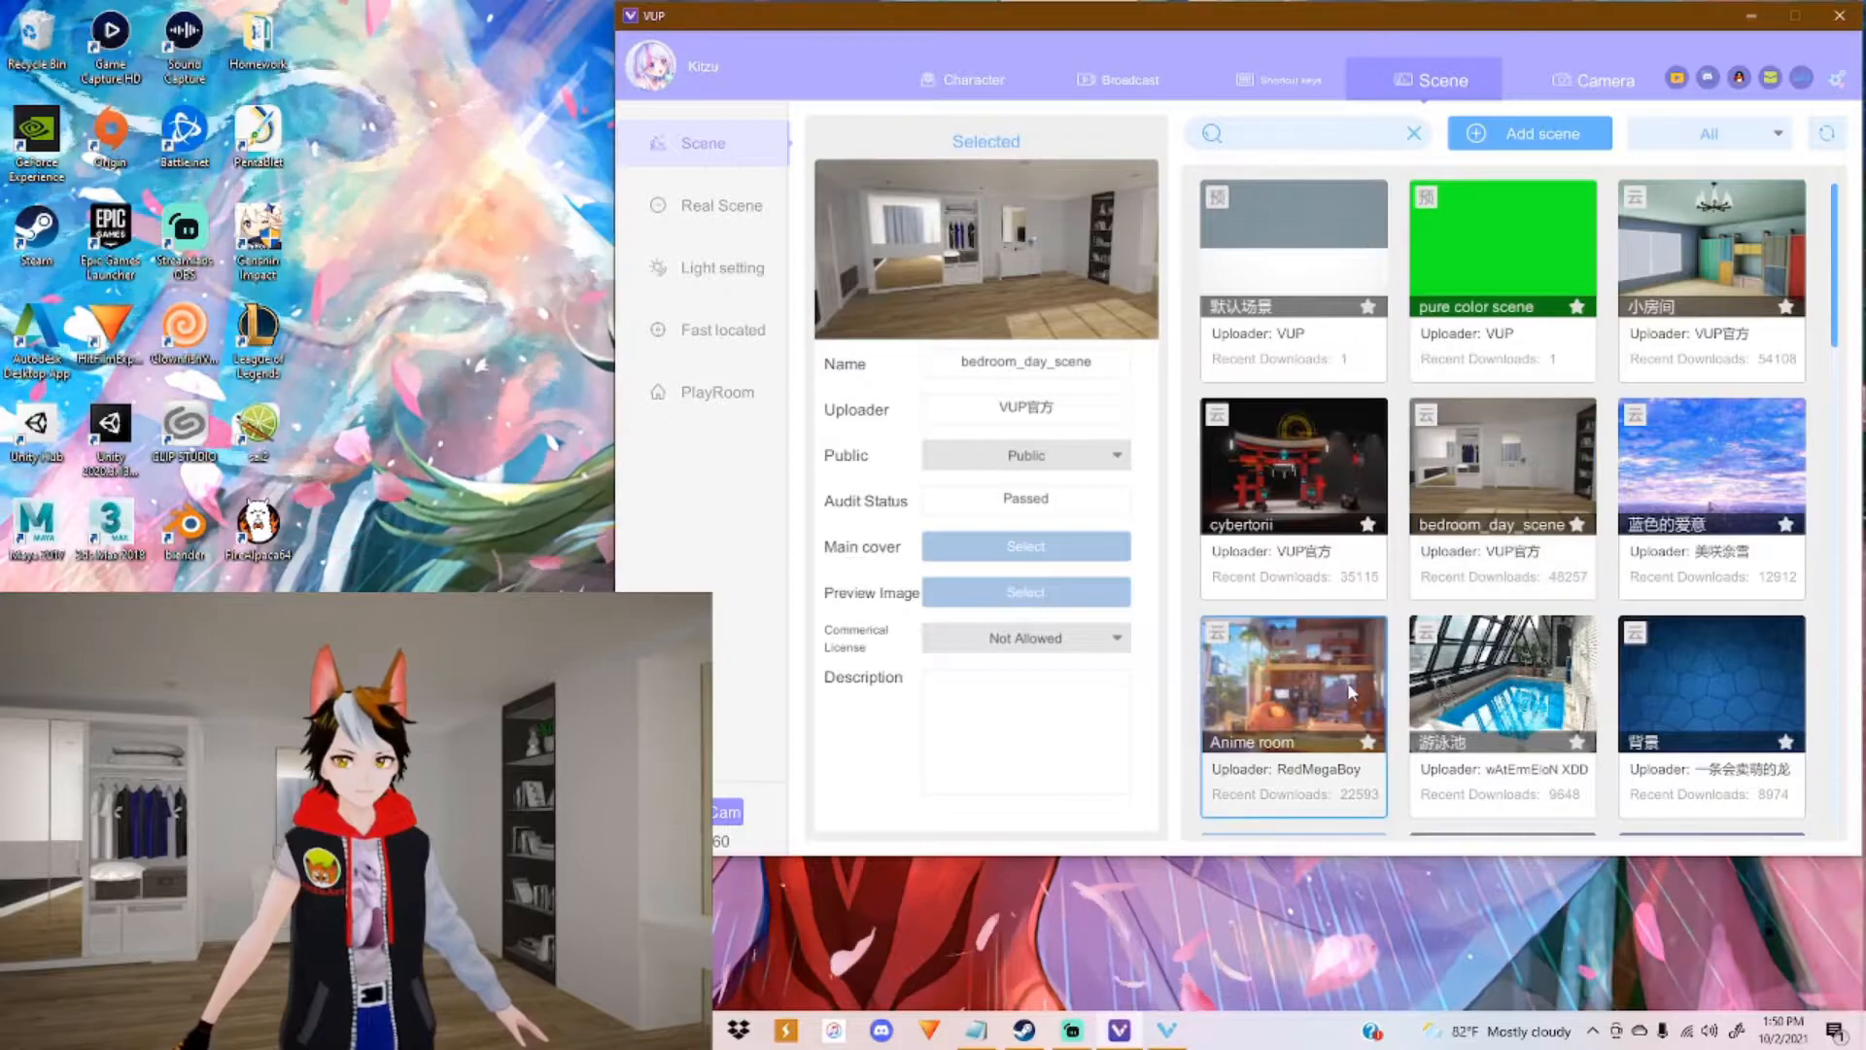
left_click(1293, 684)
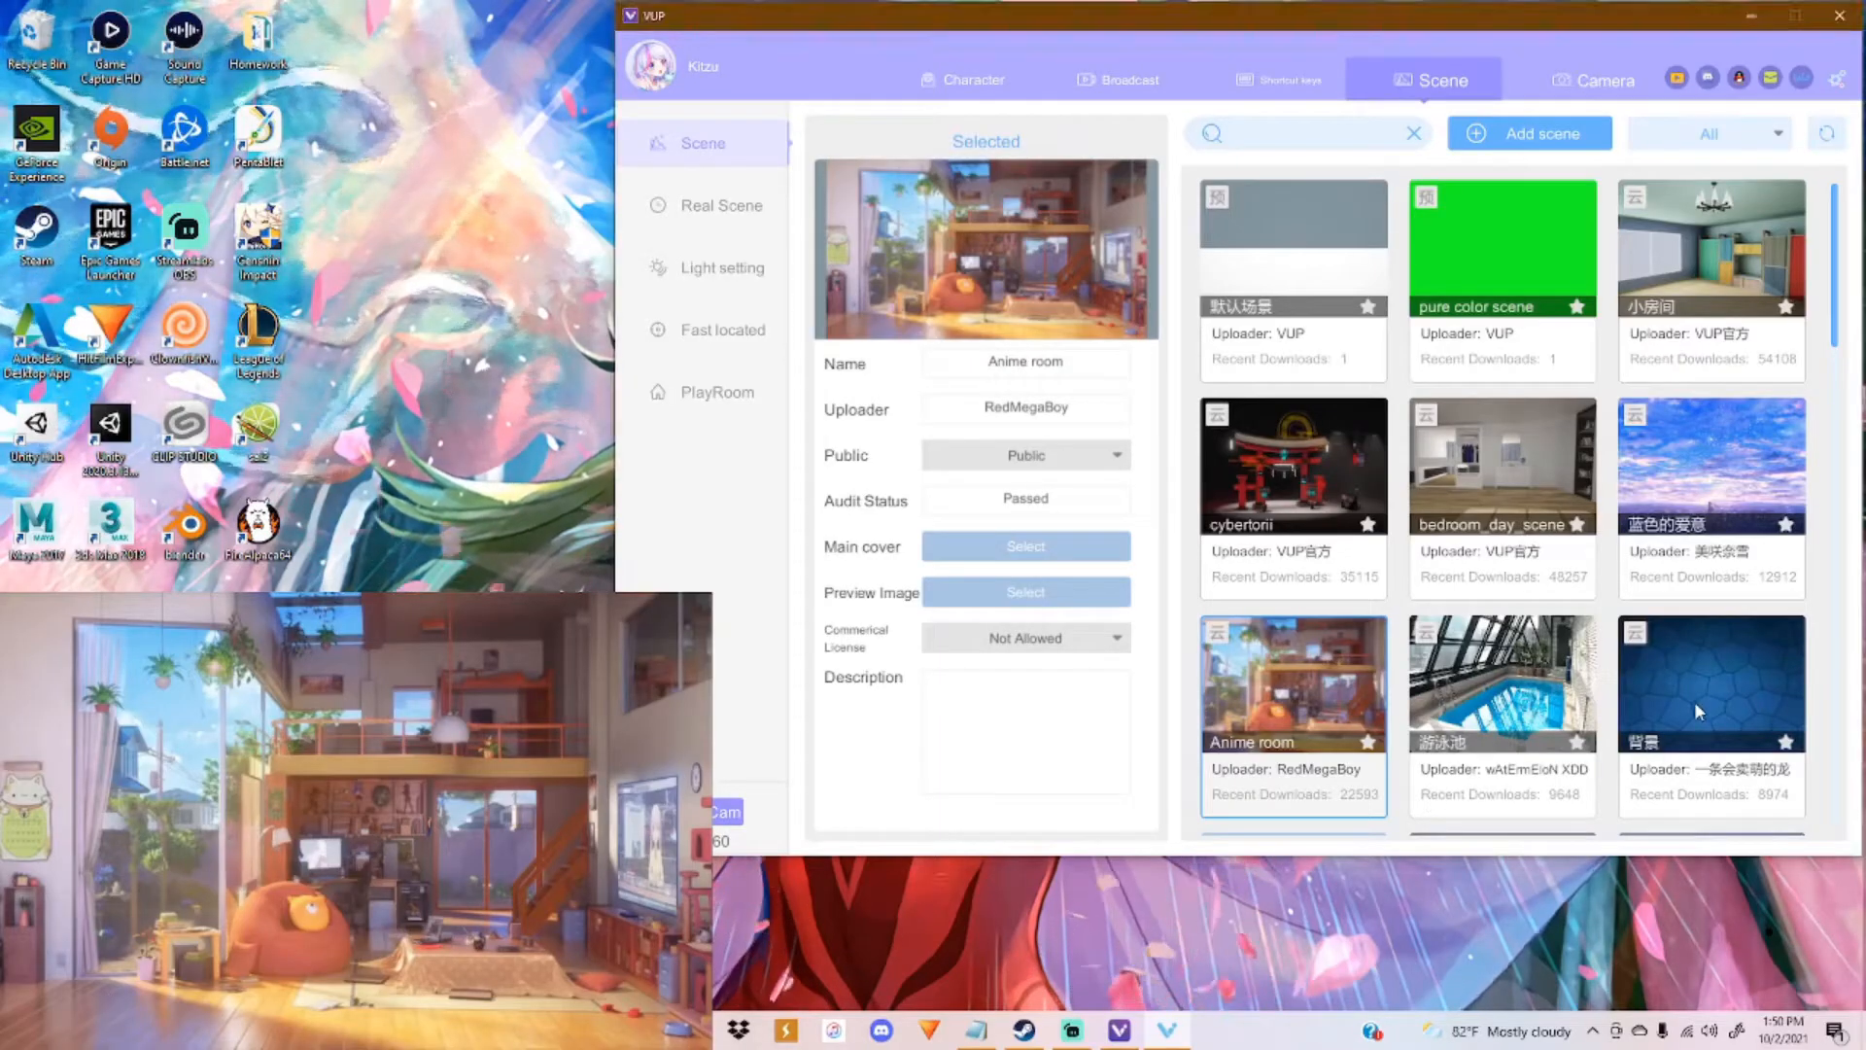
left_click(1708, 682)
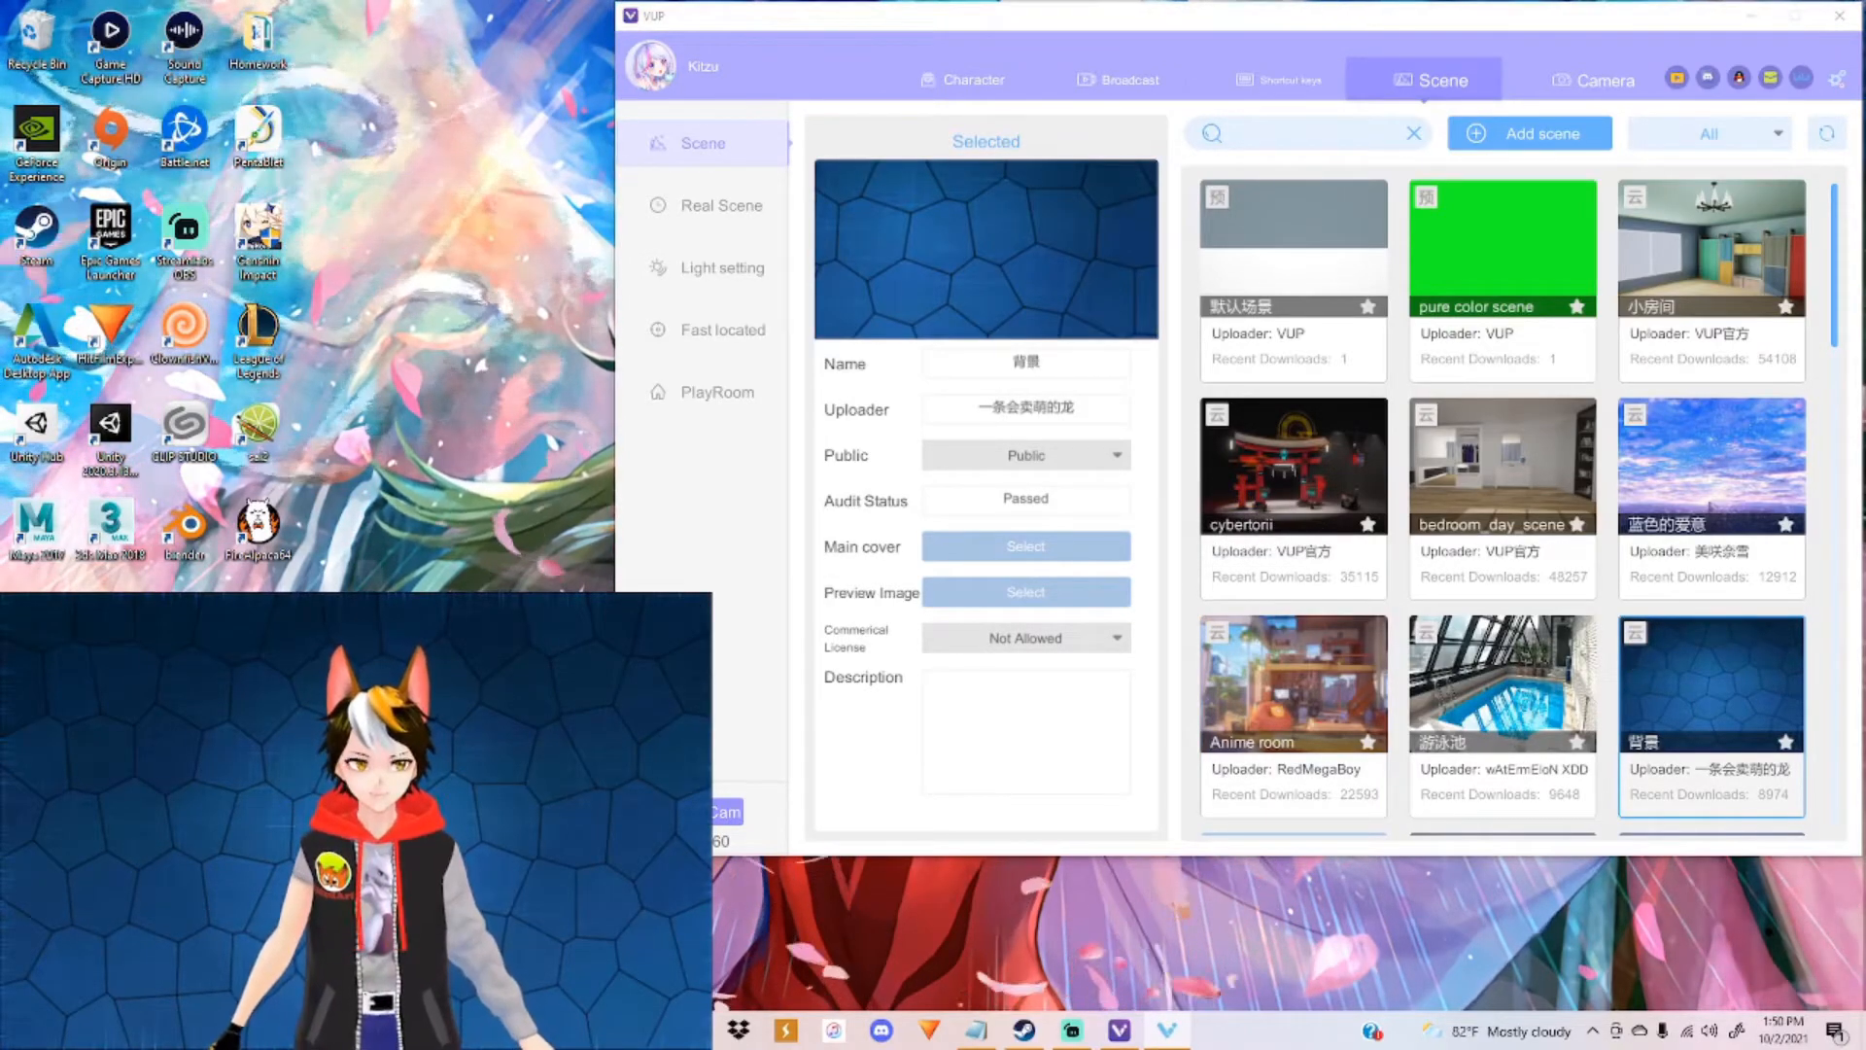
Step: Scroll the library and apply the nighttimebedroom scene, then the easel art studio scene
scroll("down", 3)
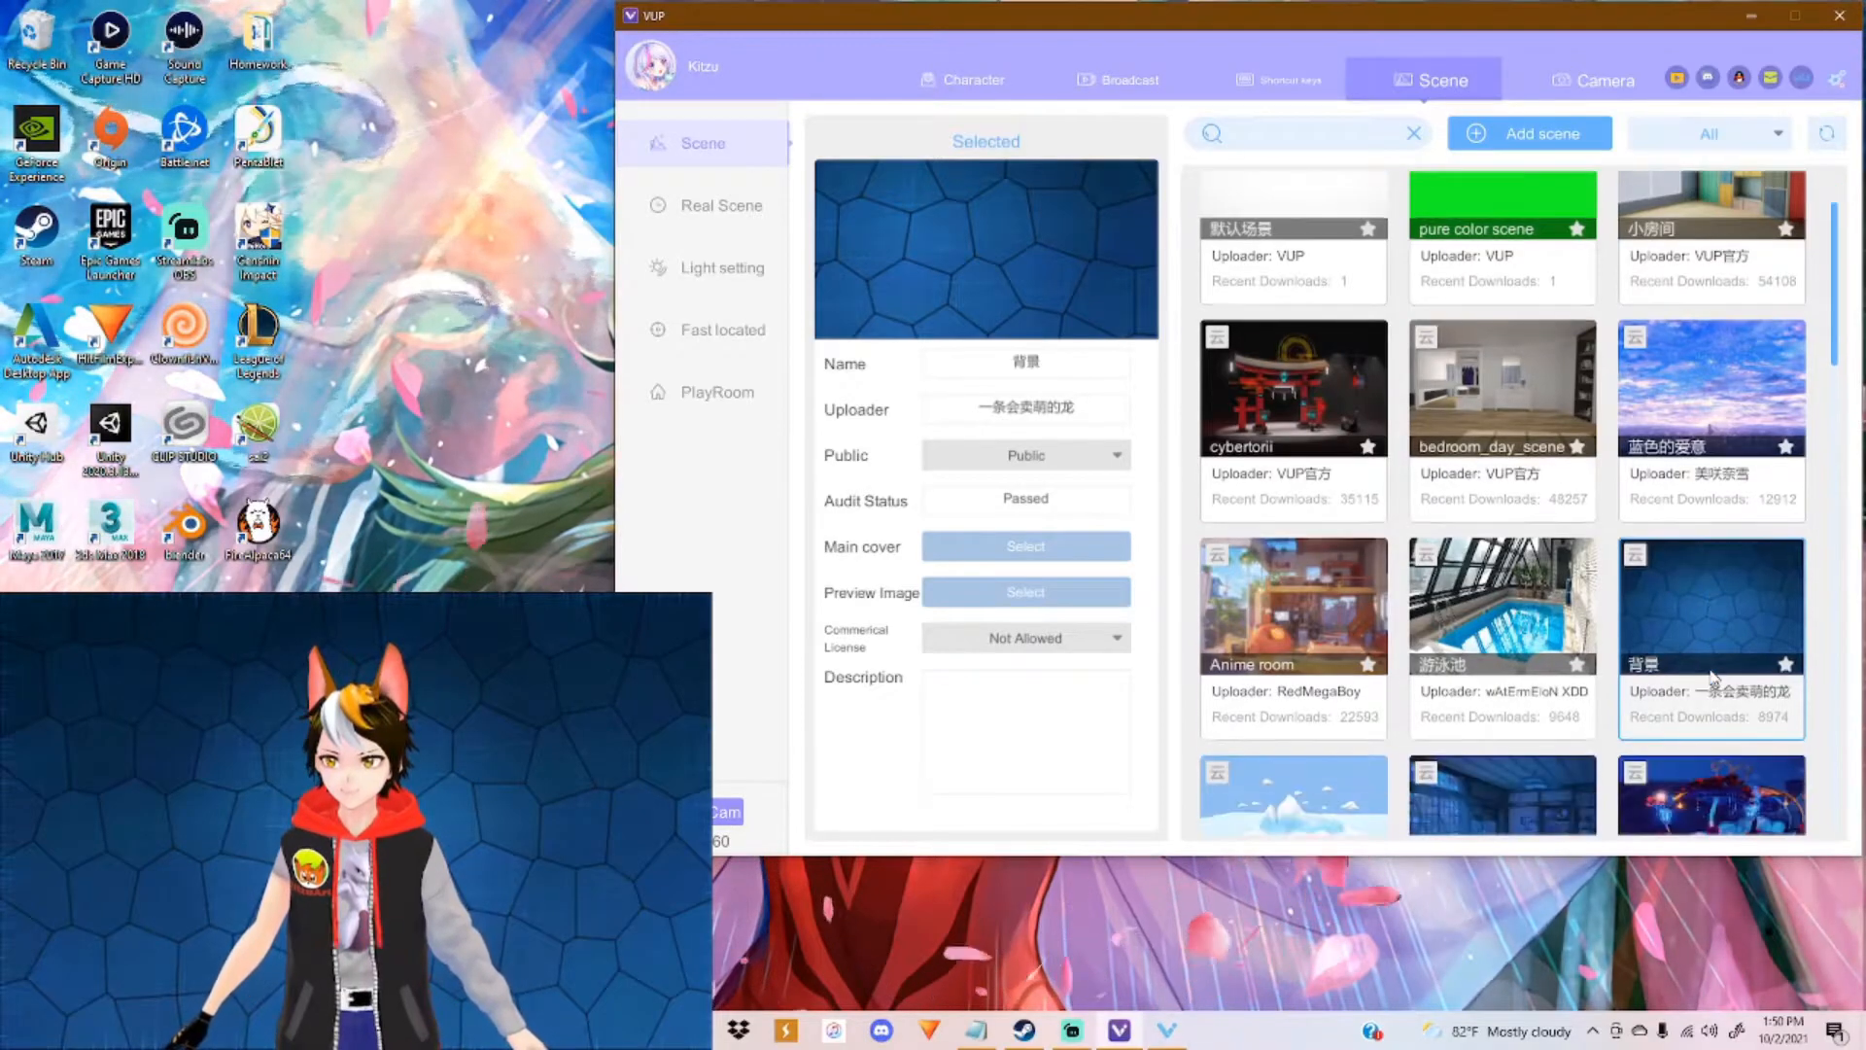
scroll("down", 3)
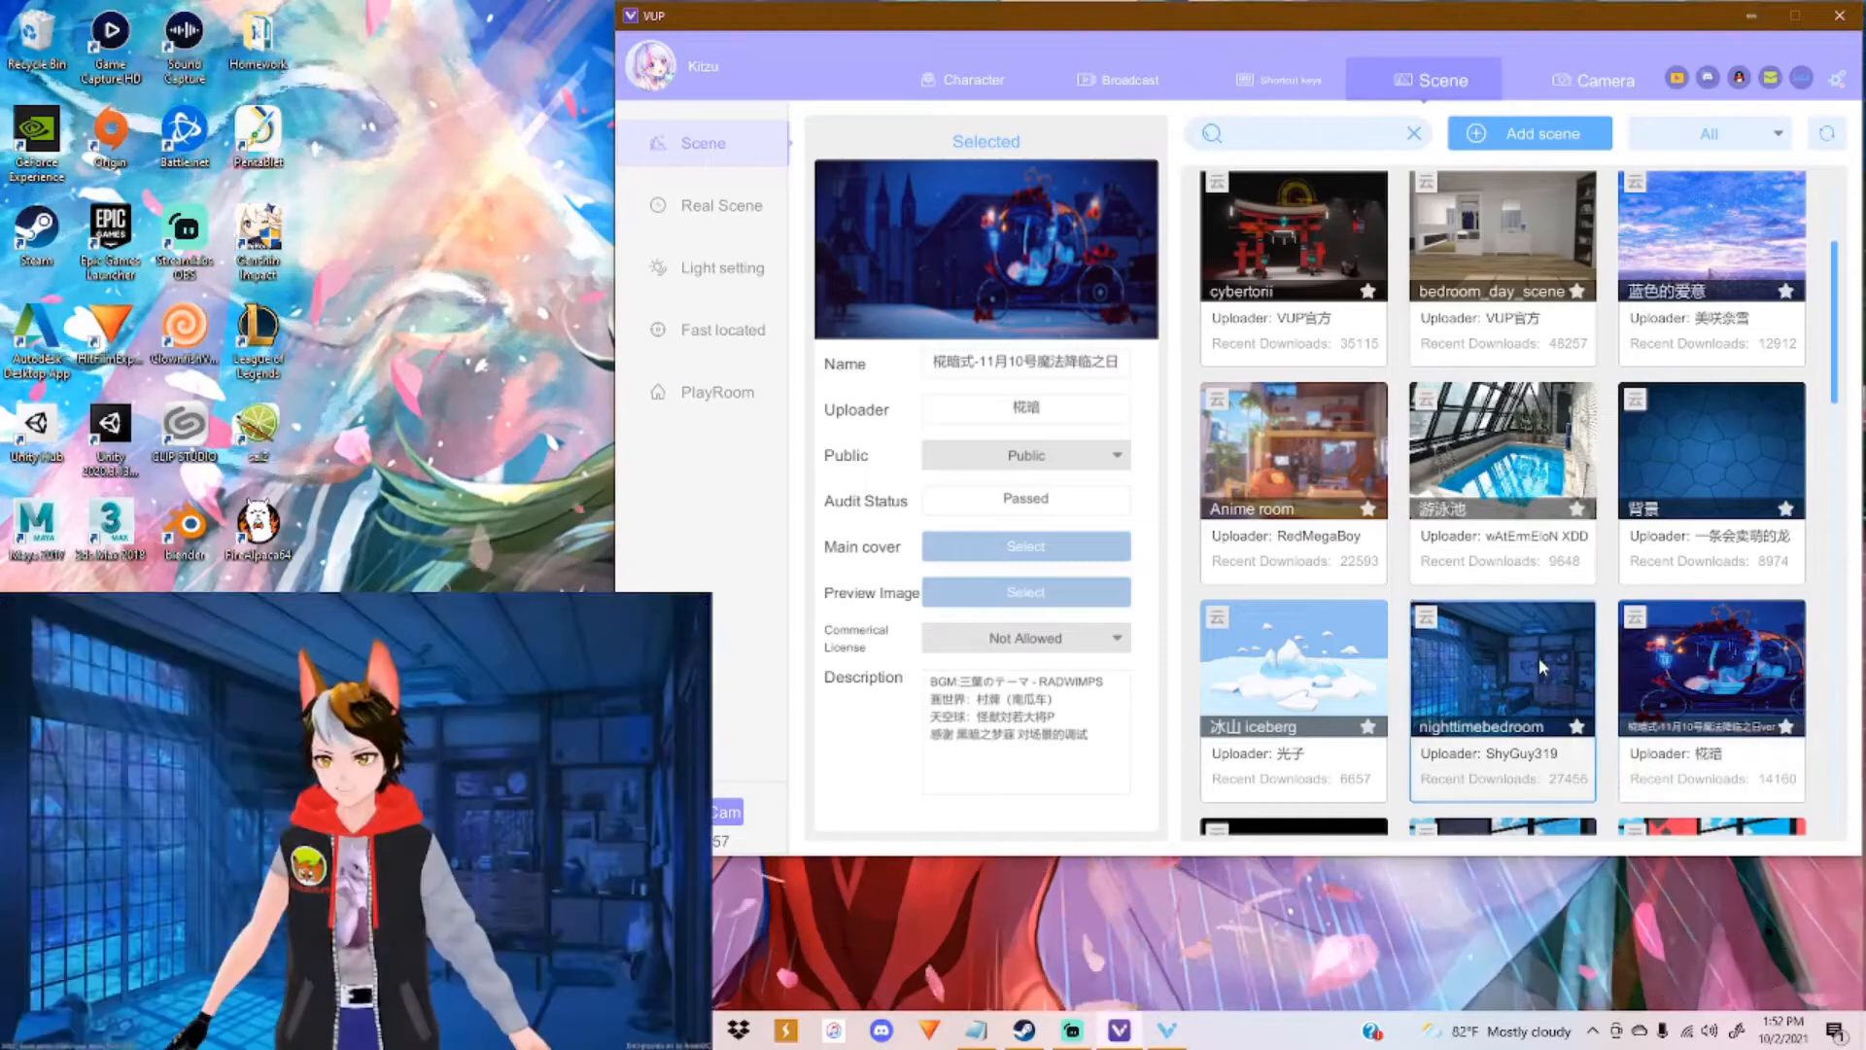
left_click(1501, 667)
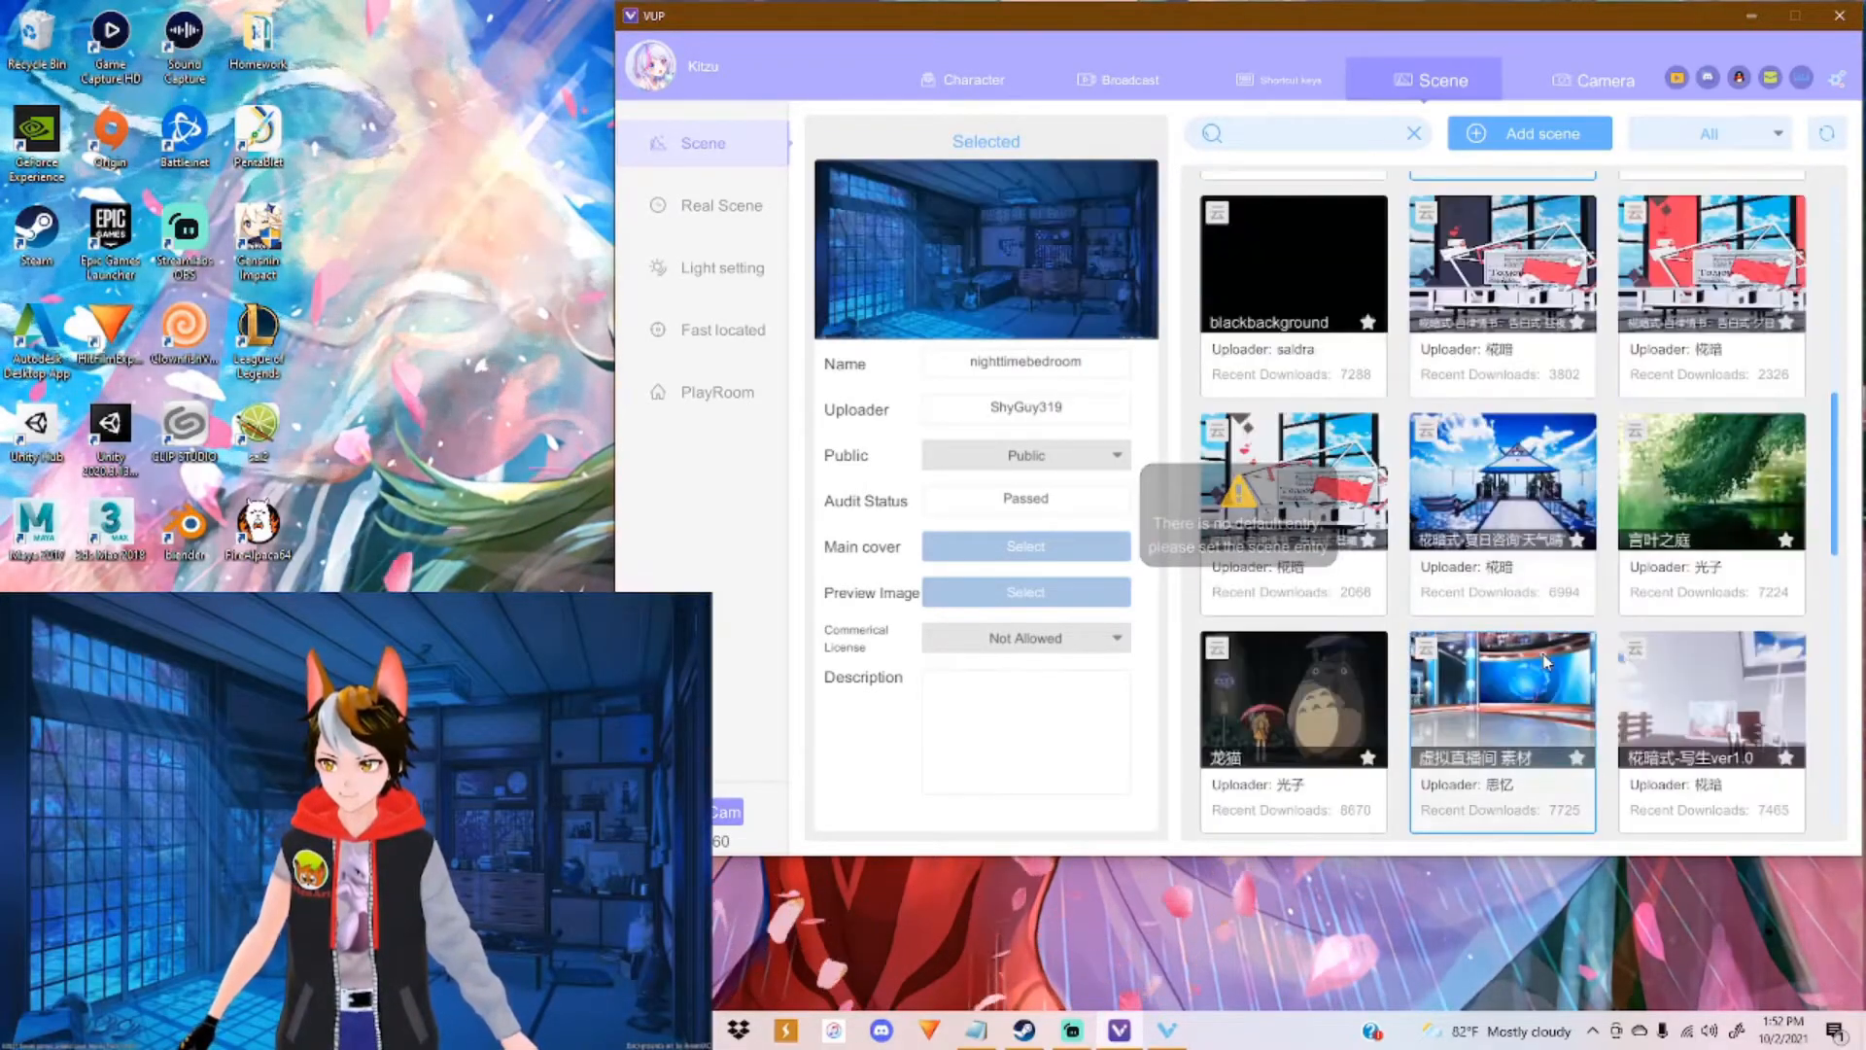
scroll("down", 3)
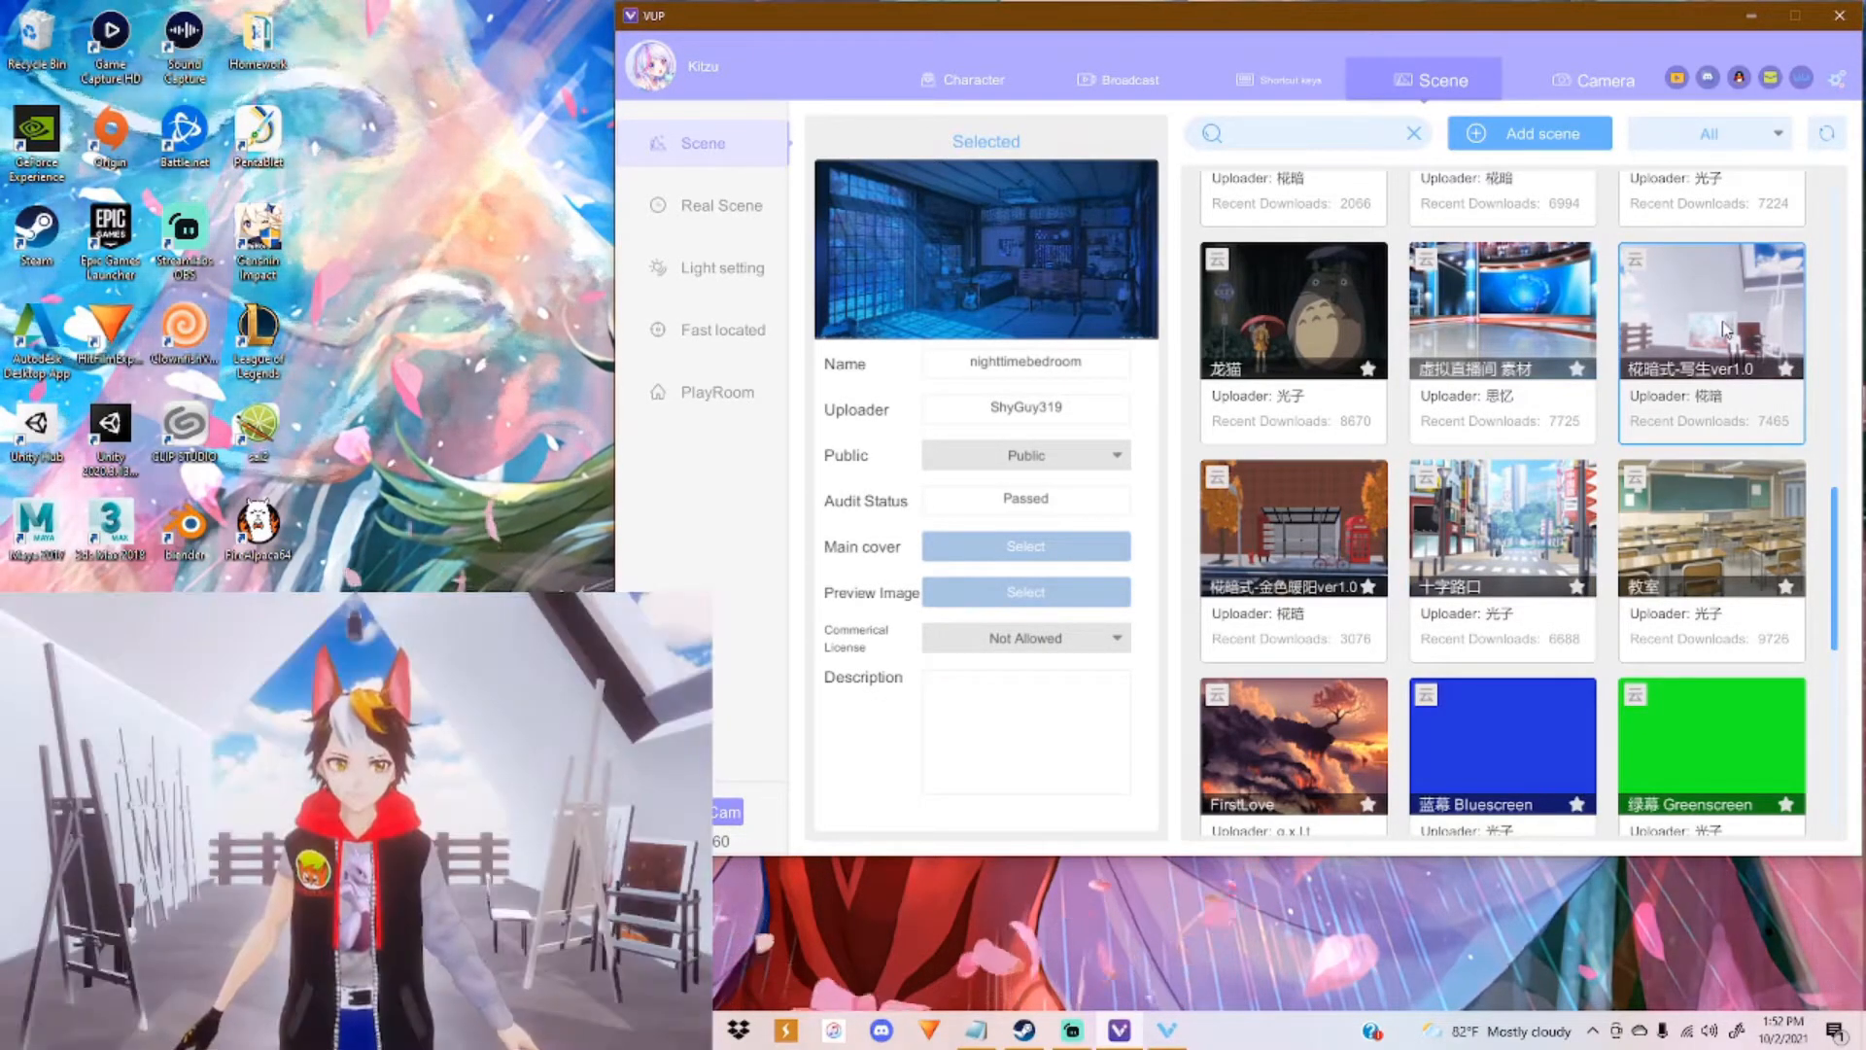
left_click(1710, 309)
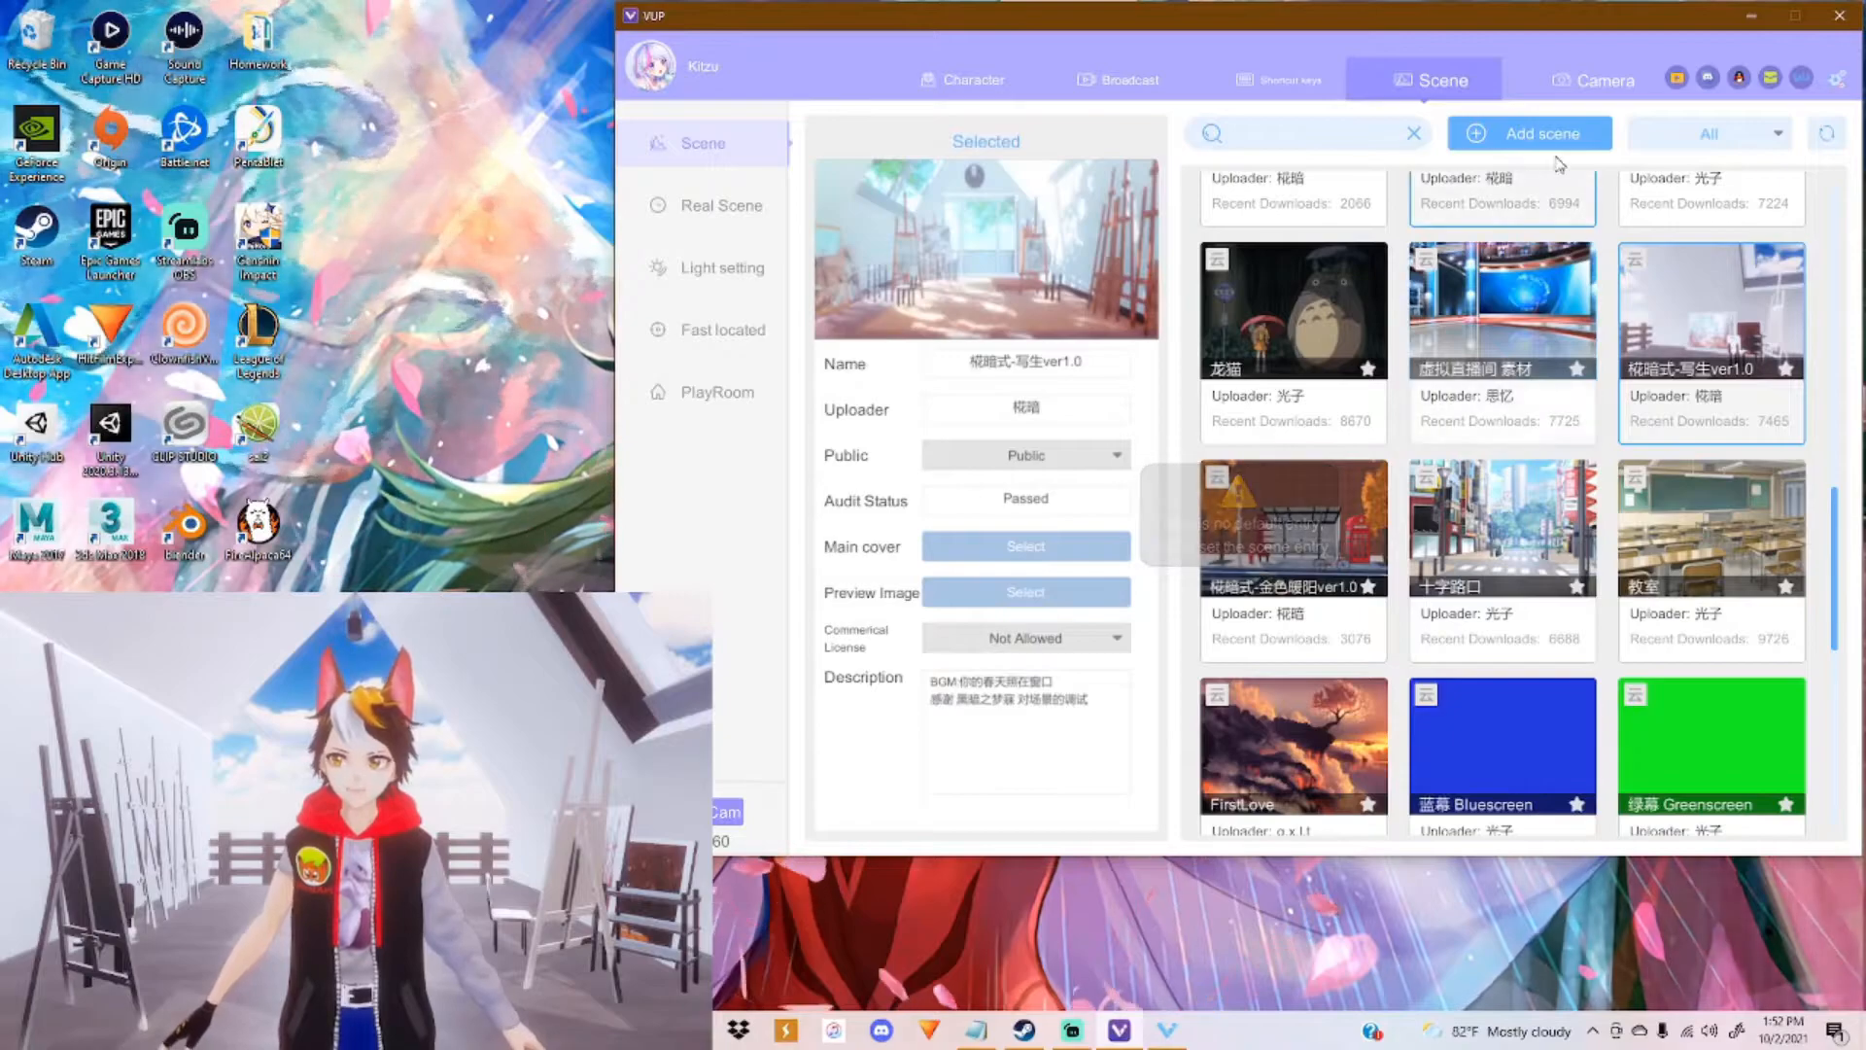
scroll("down", 3)
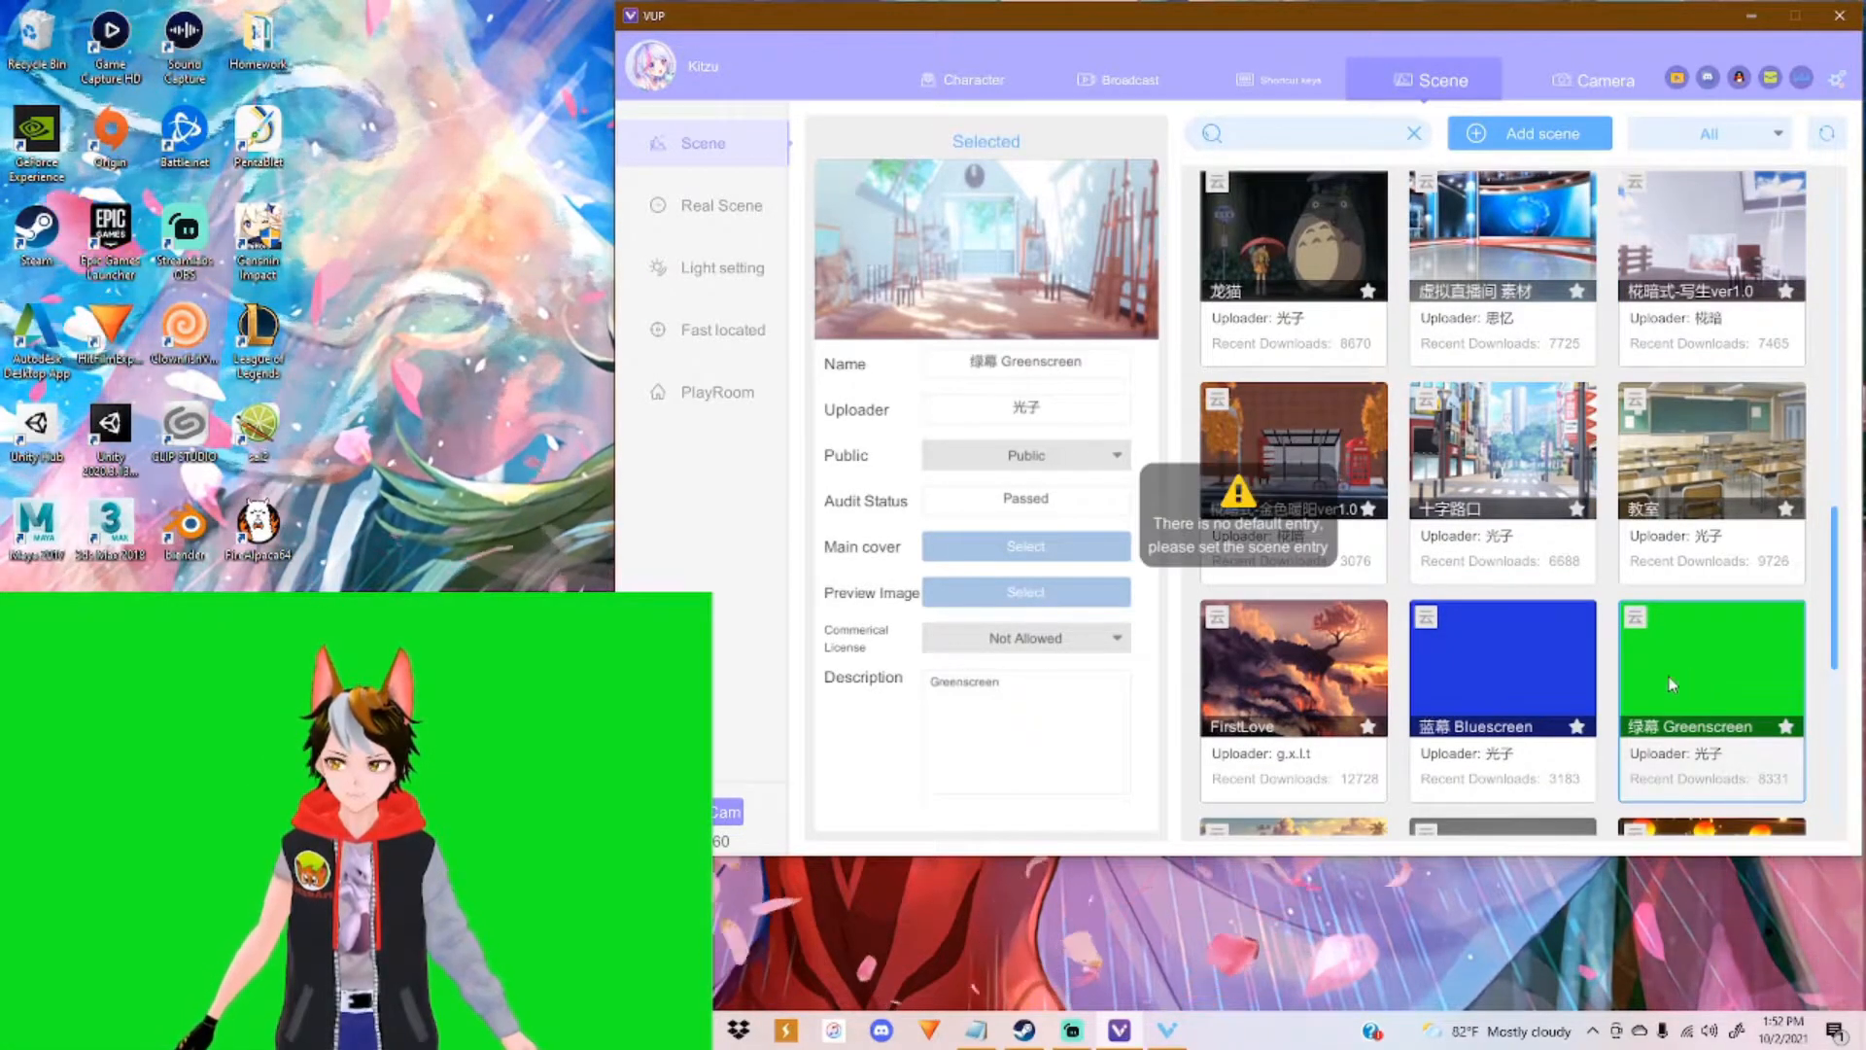
scroll("down", 3)
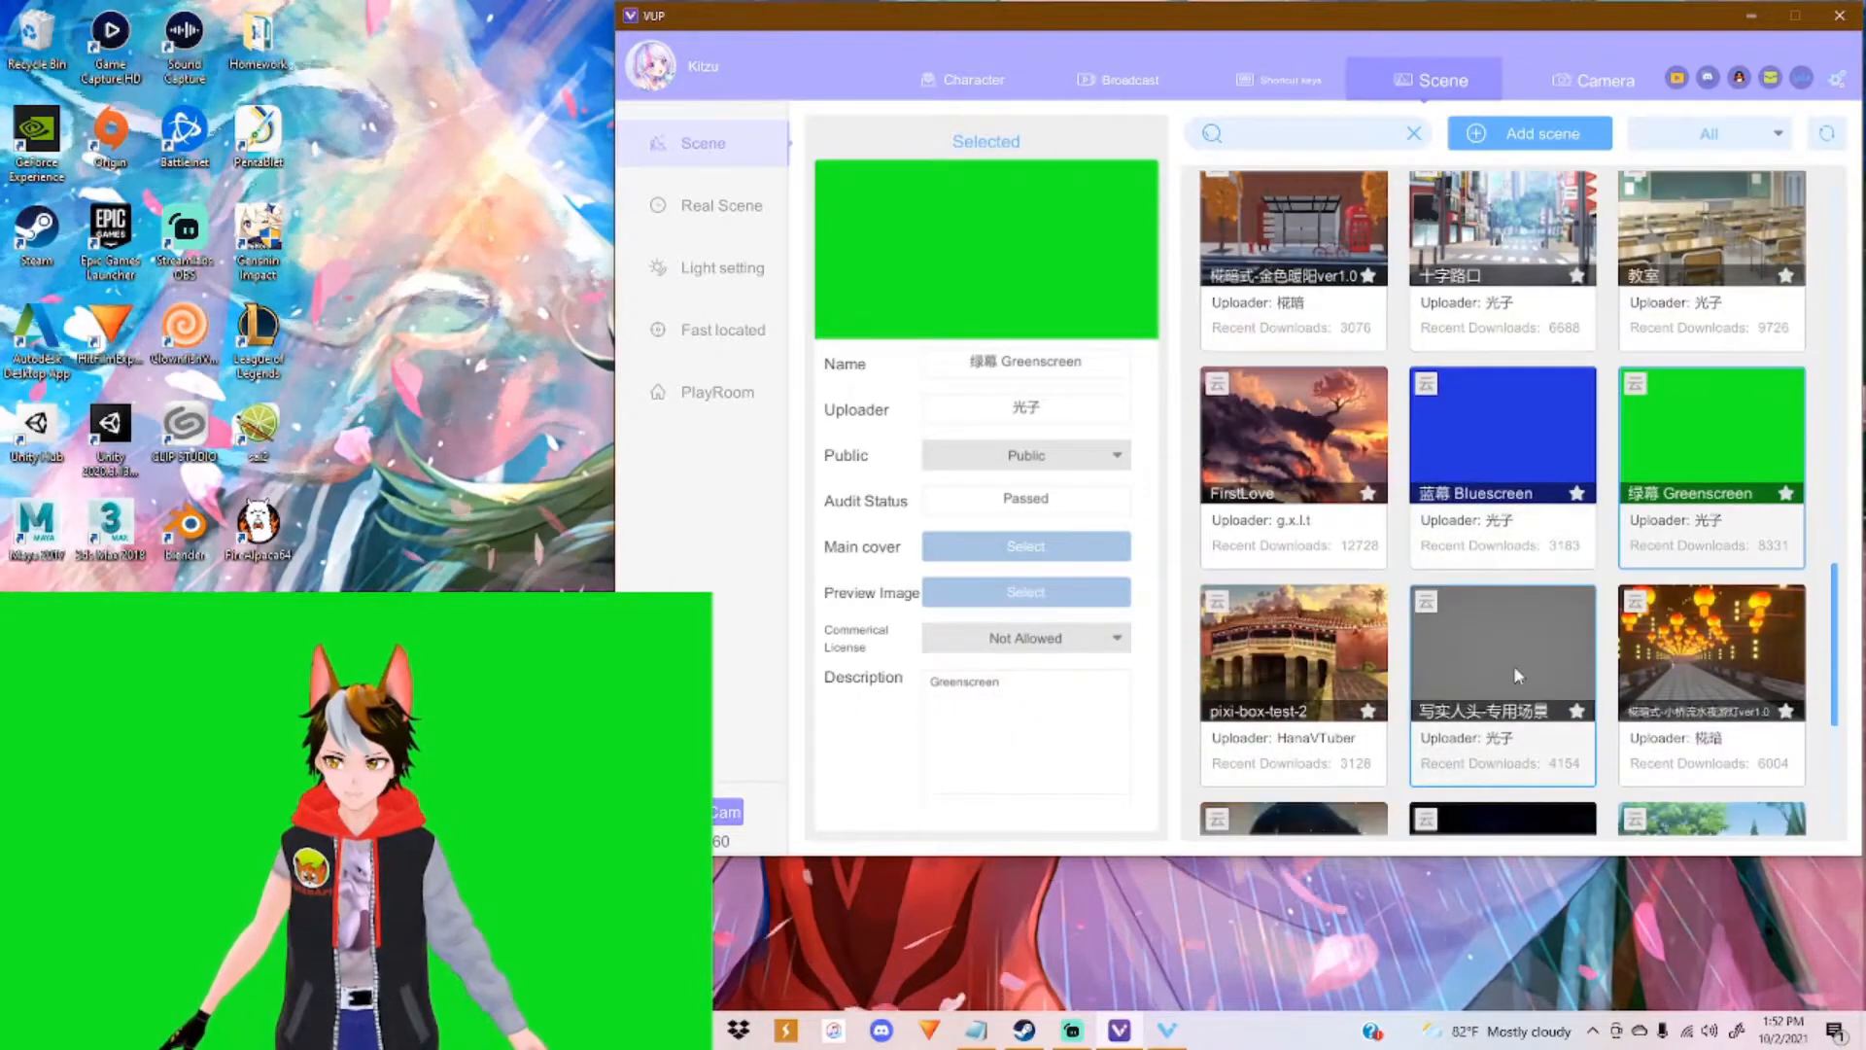
scroll("up", 3)
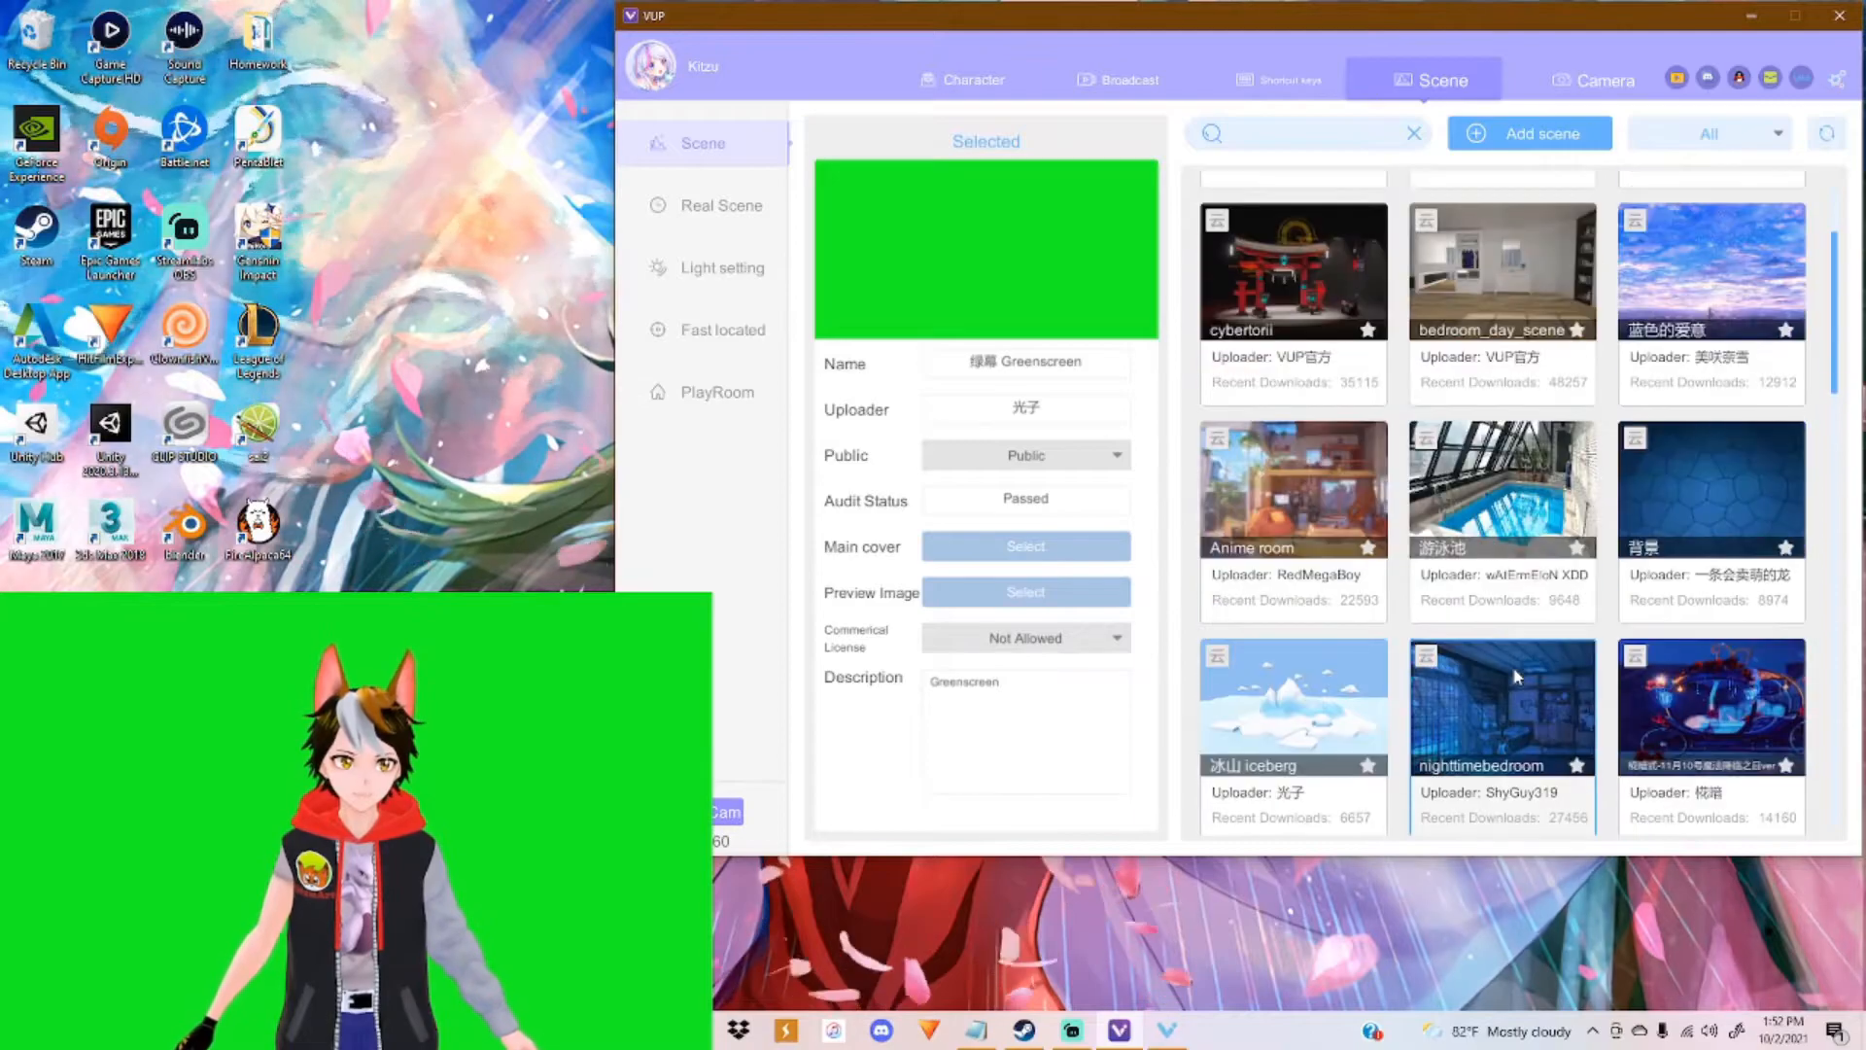
scroll("up", 3)
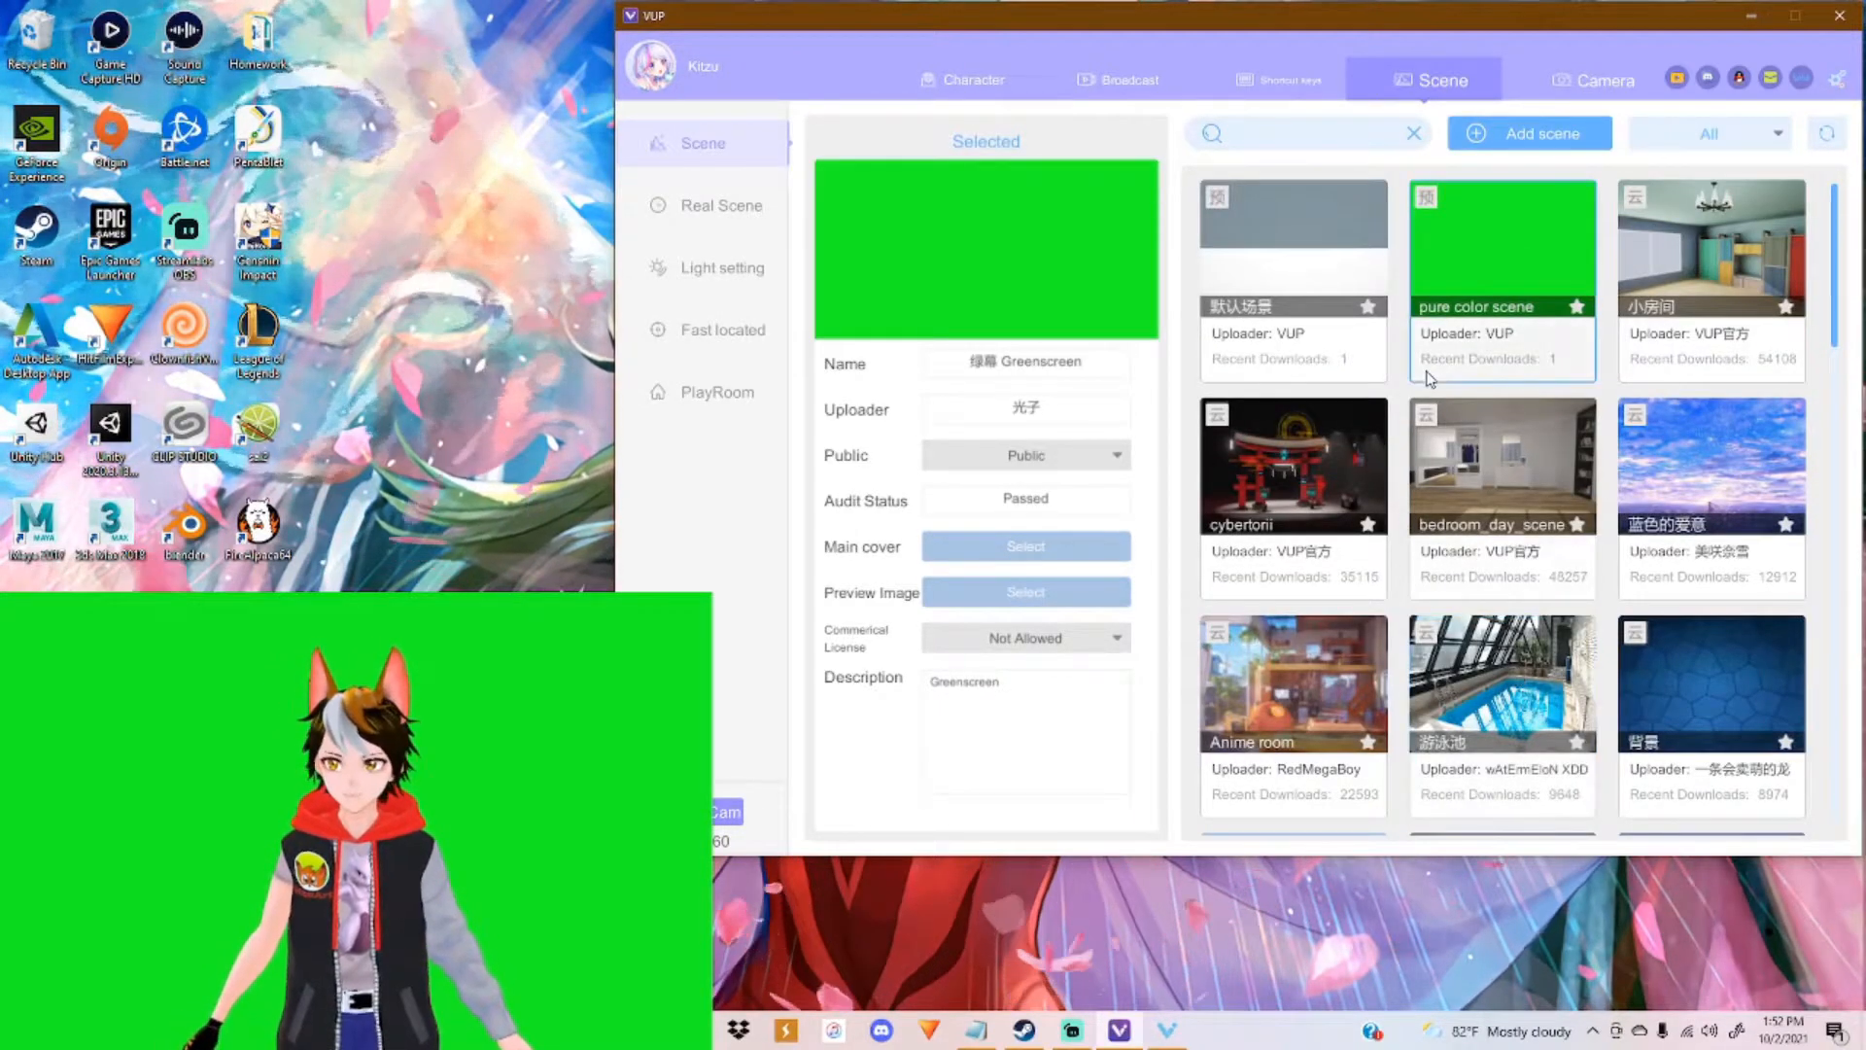
Step: Glance at the Real Scene options, then show the Light setting page with color grading and depth of field
left_click(720, 204)
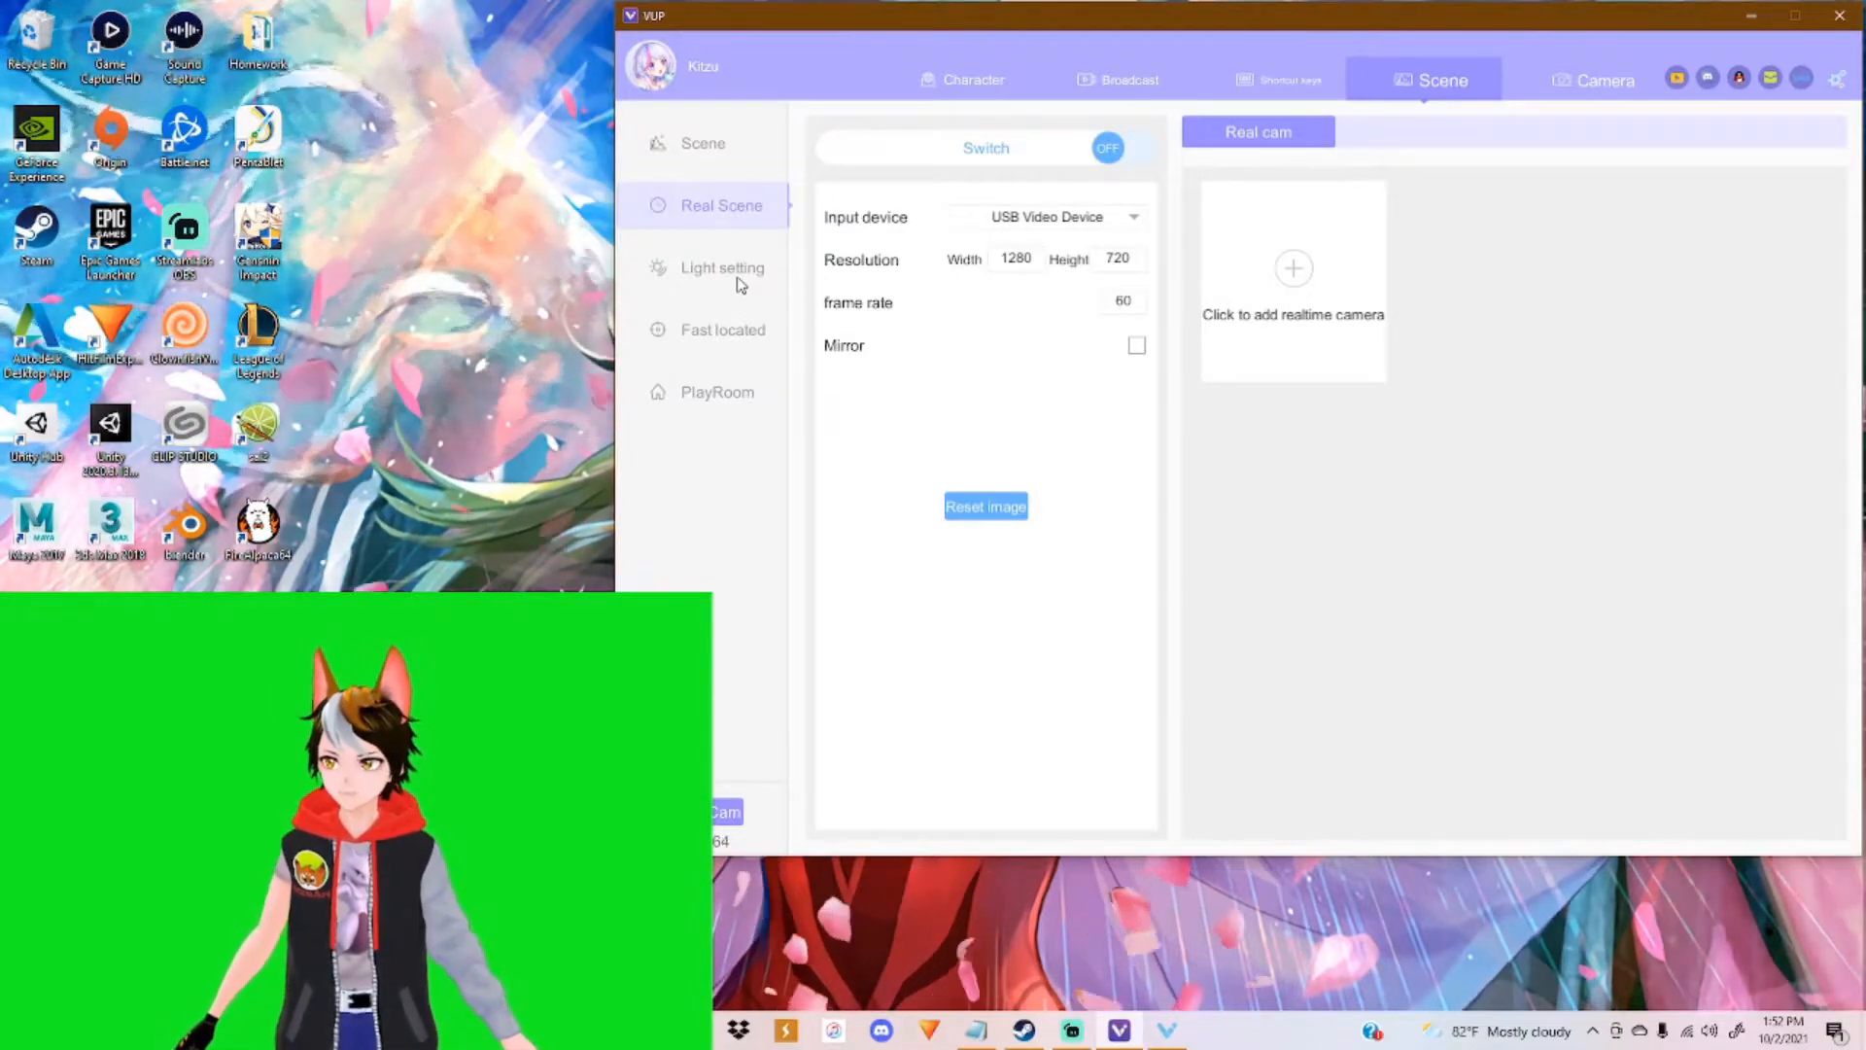
left_click(721, 268)
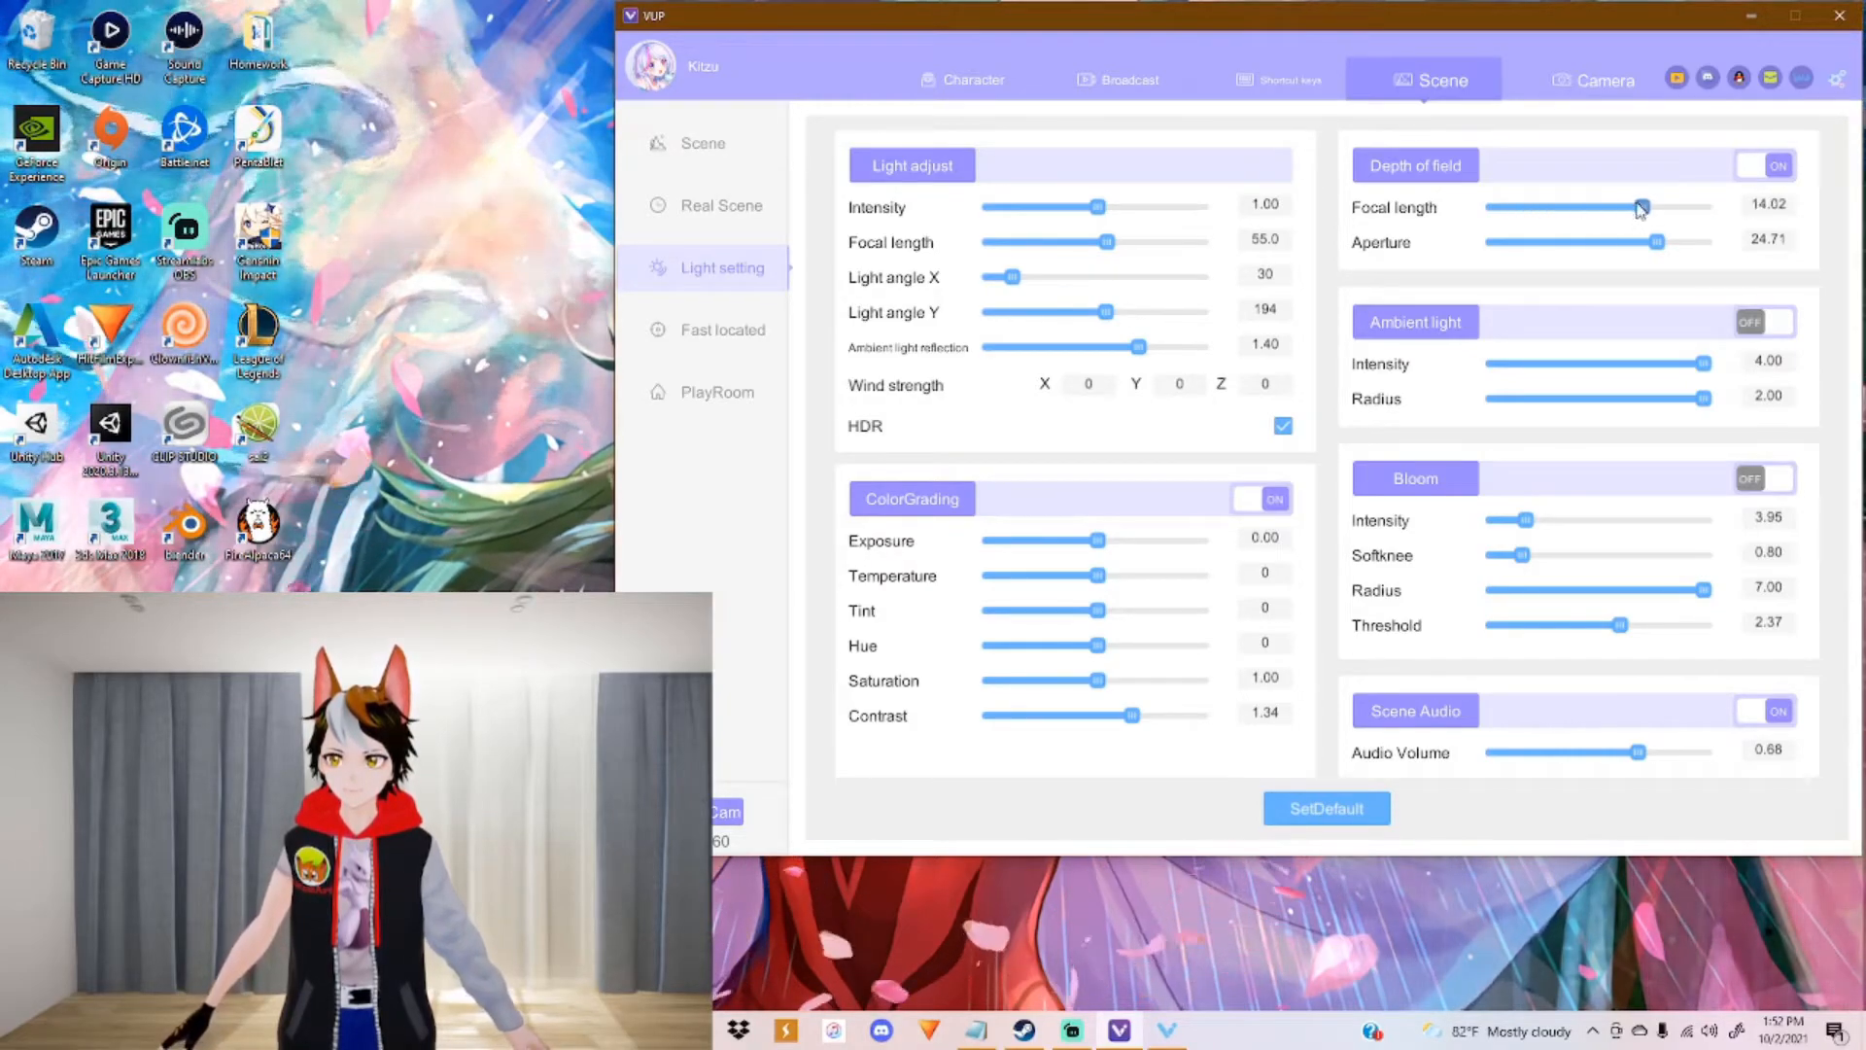
Step: Turn depth of field off and toggle the ambient light effect on then off
left_click(1765, 165)
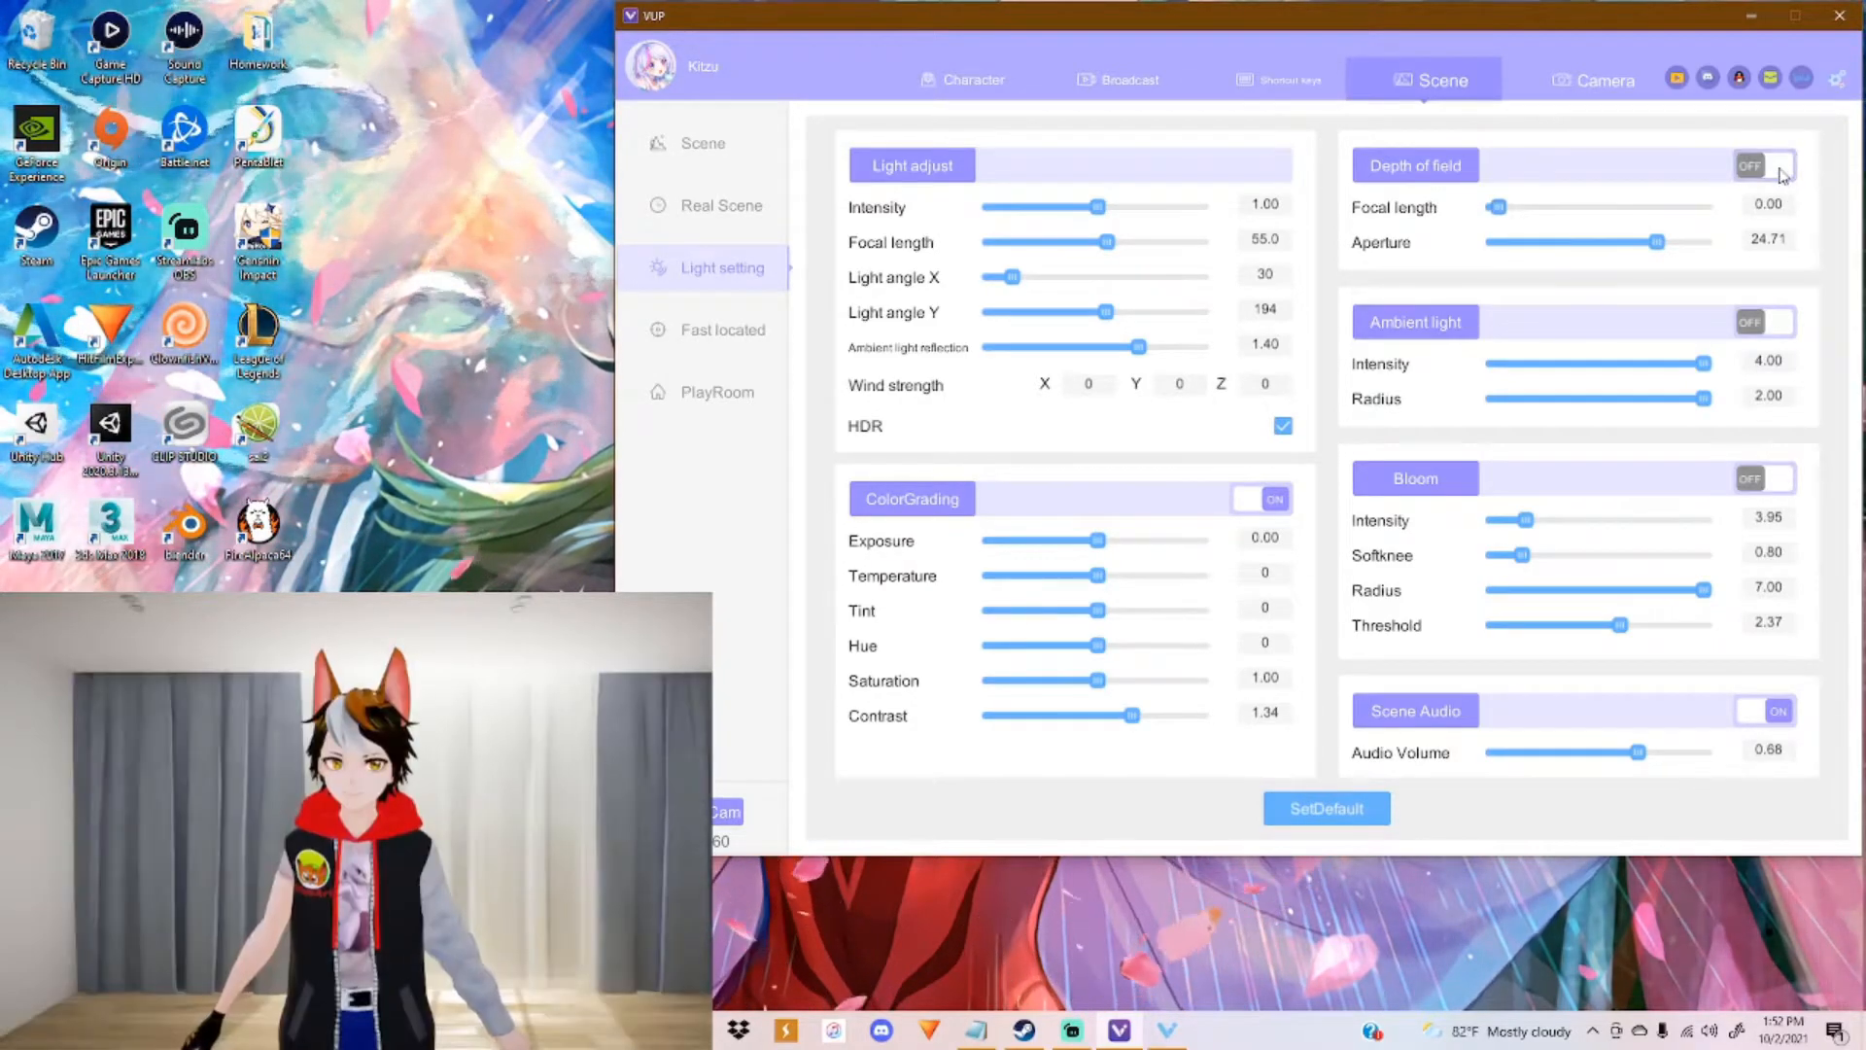
left_click(1767, 323)
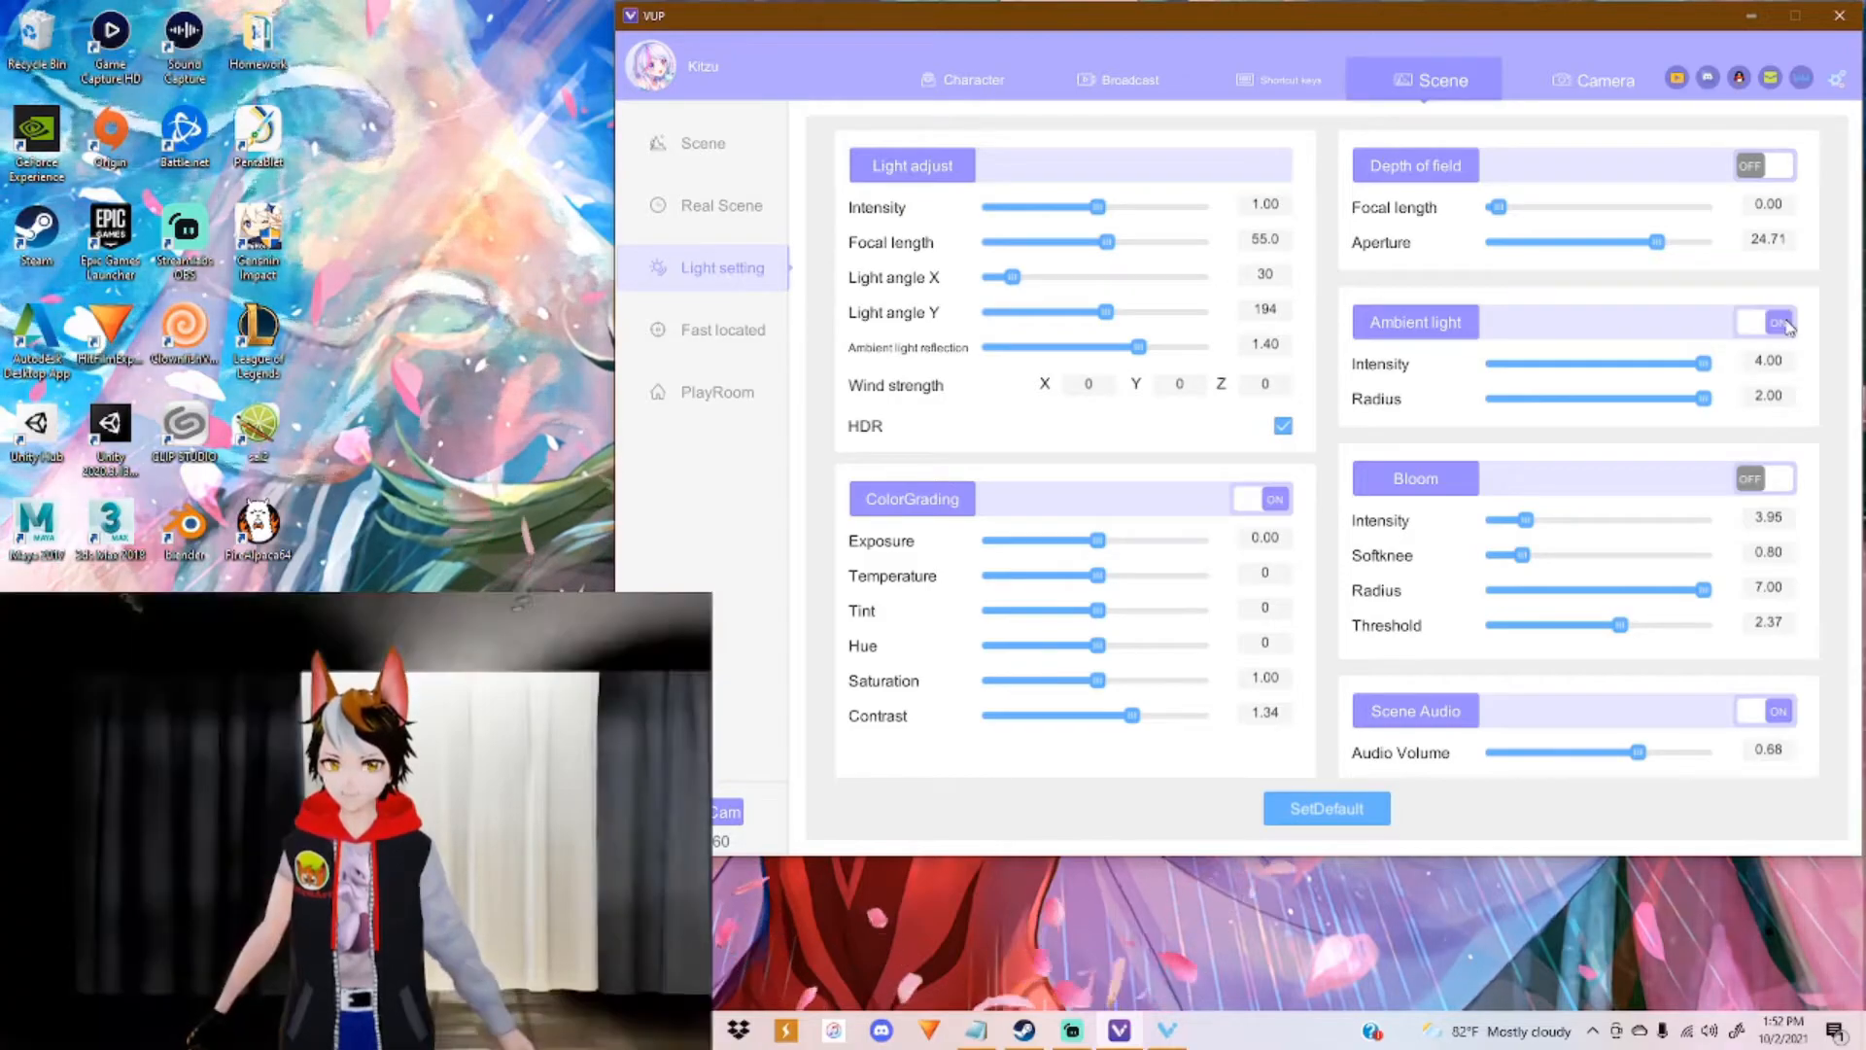
left_click(1765, 320)
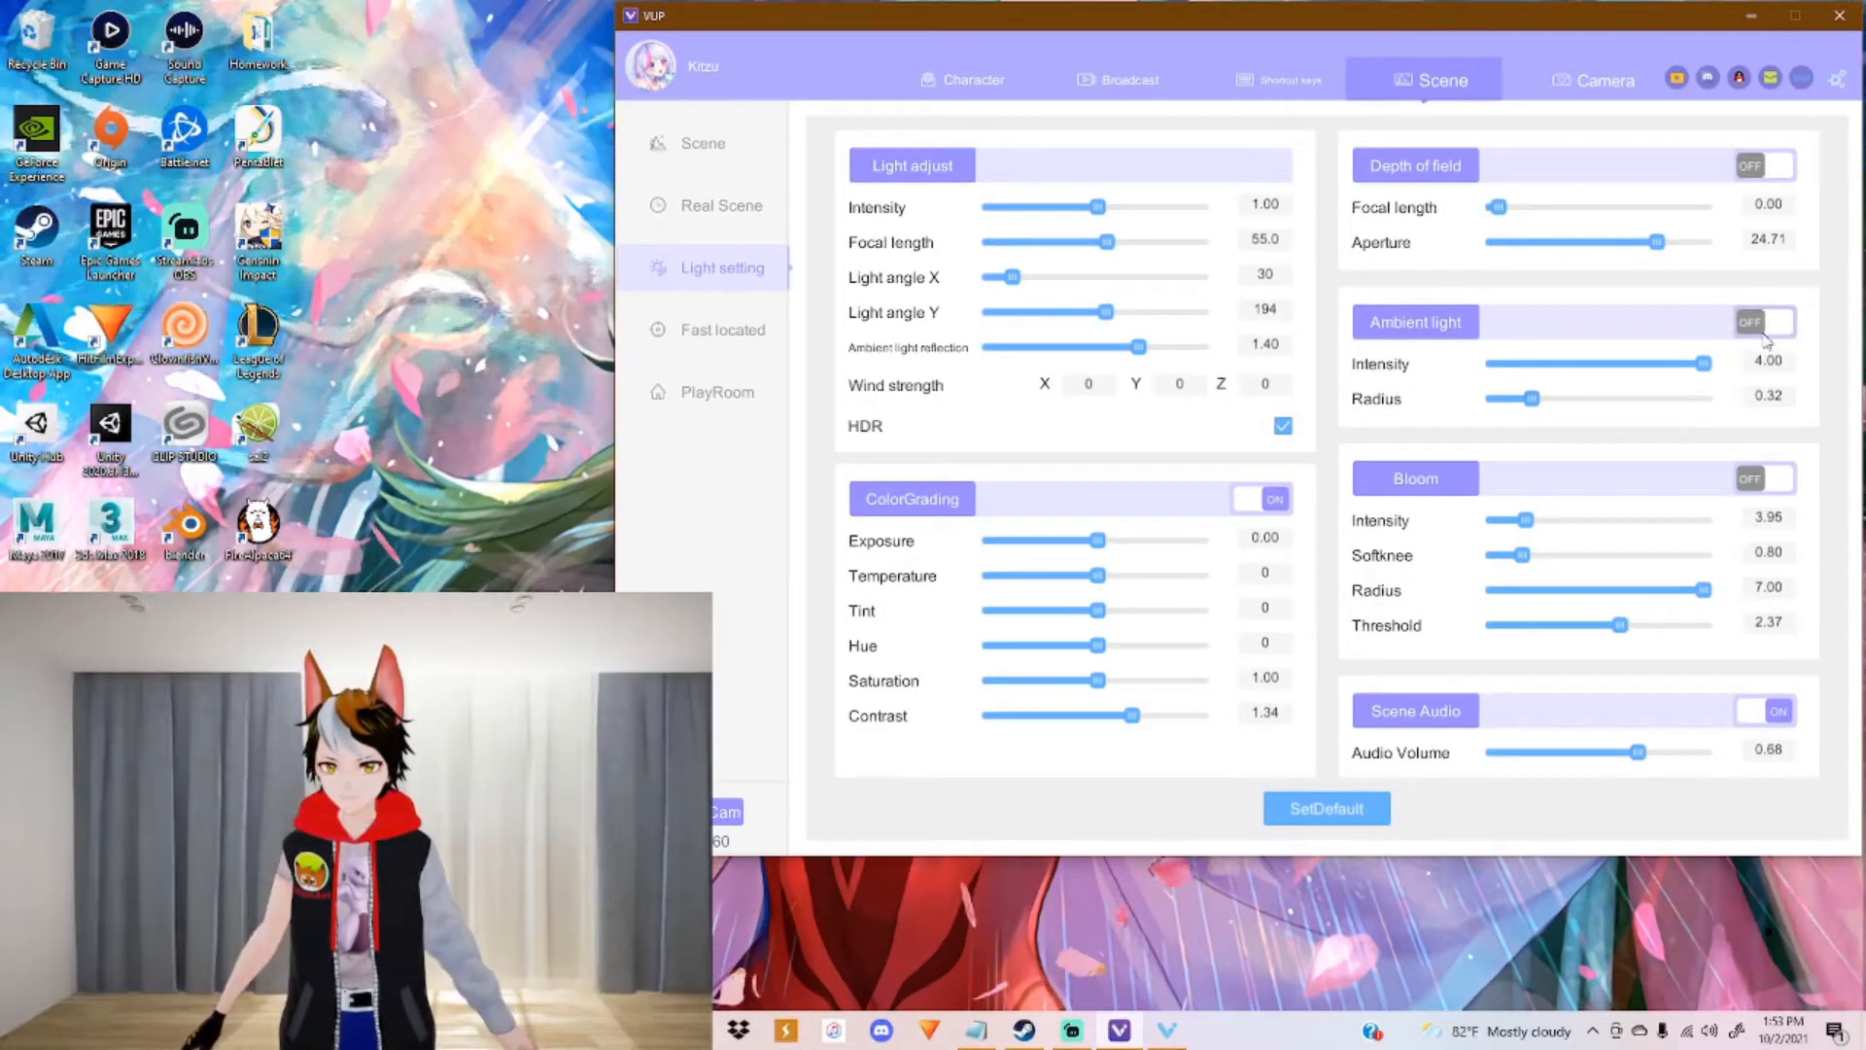
Step: Test the bloom glow on and off, then go to the quick-locate scene entrances
left_click(1765, 478)
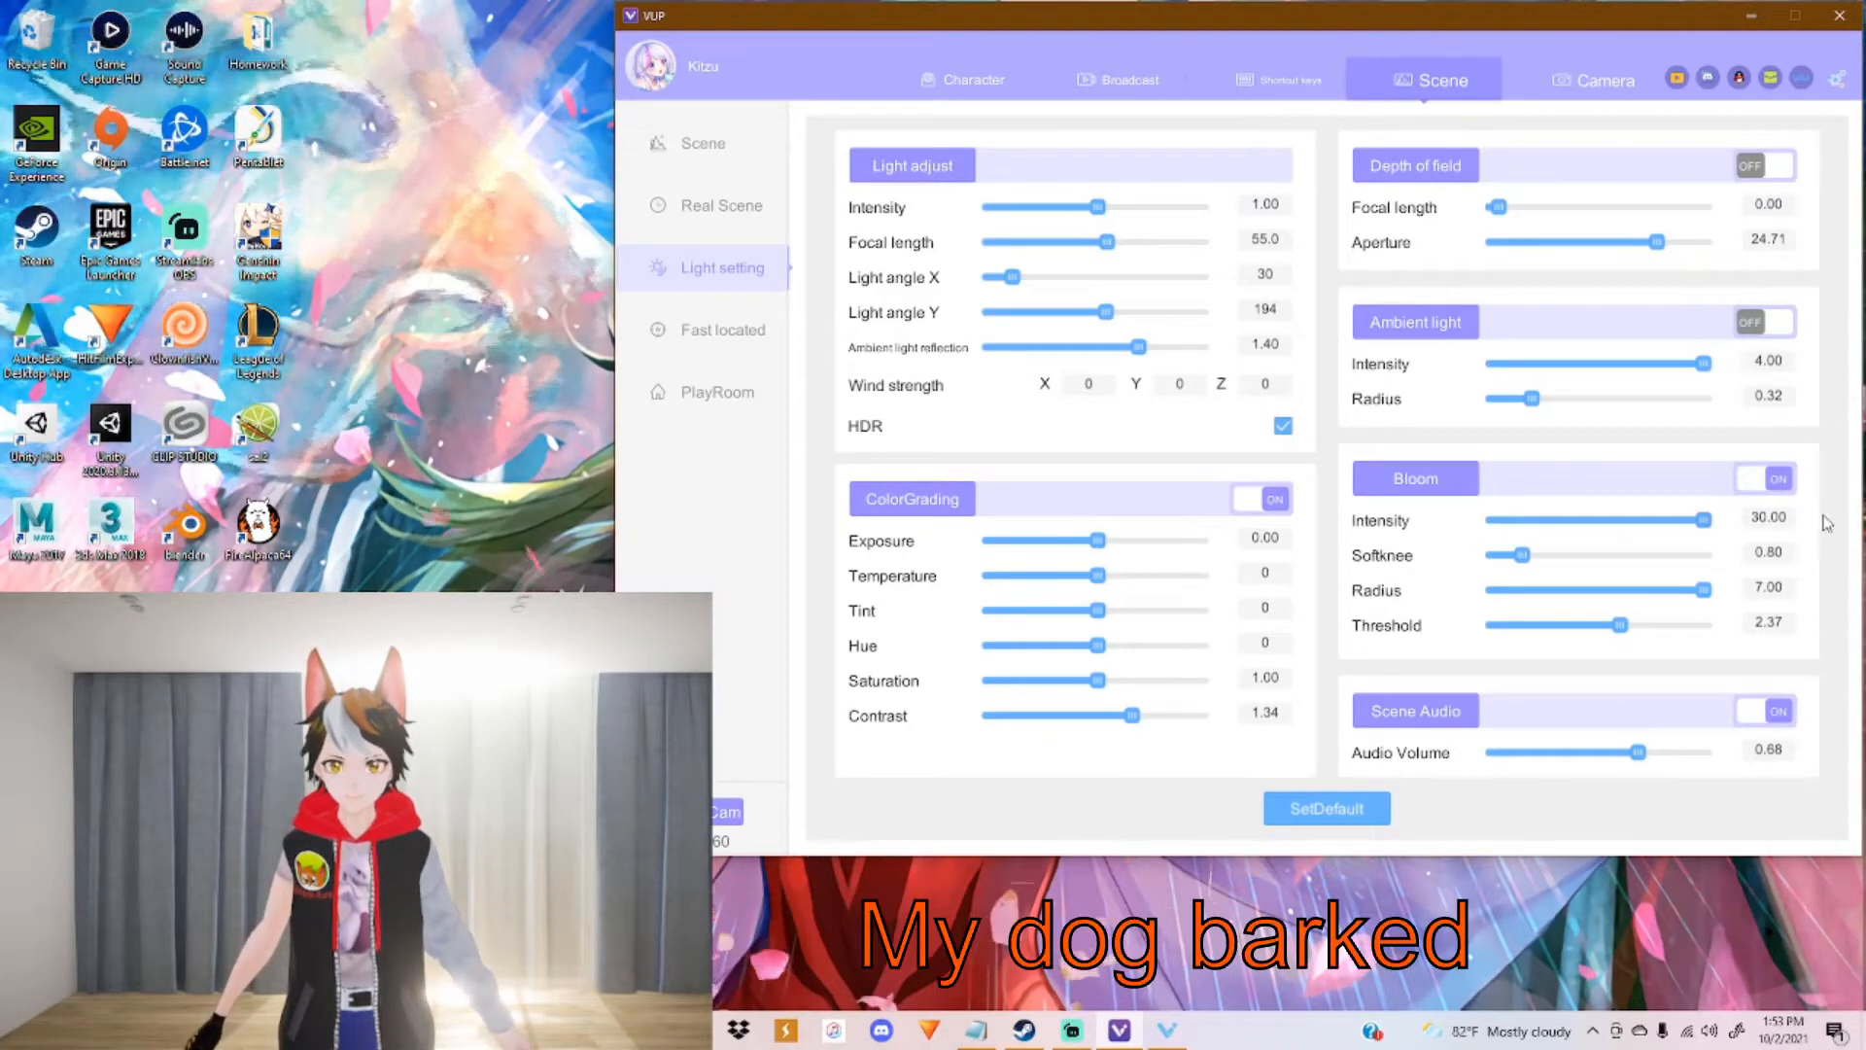
left_click(1767, 478)
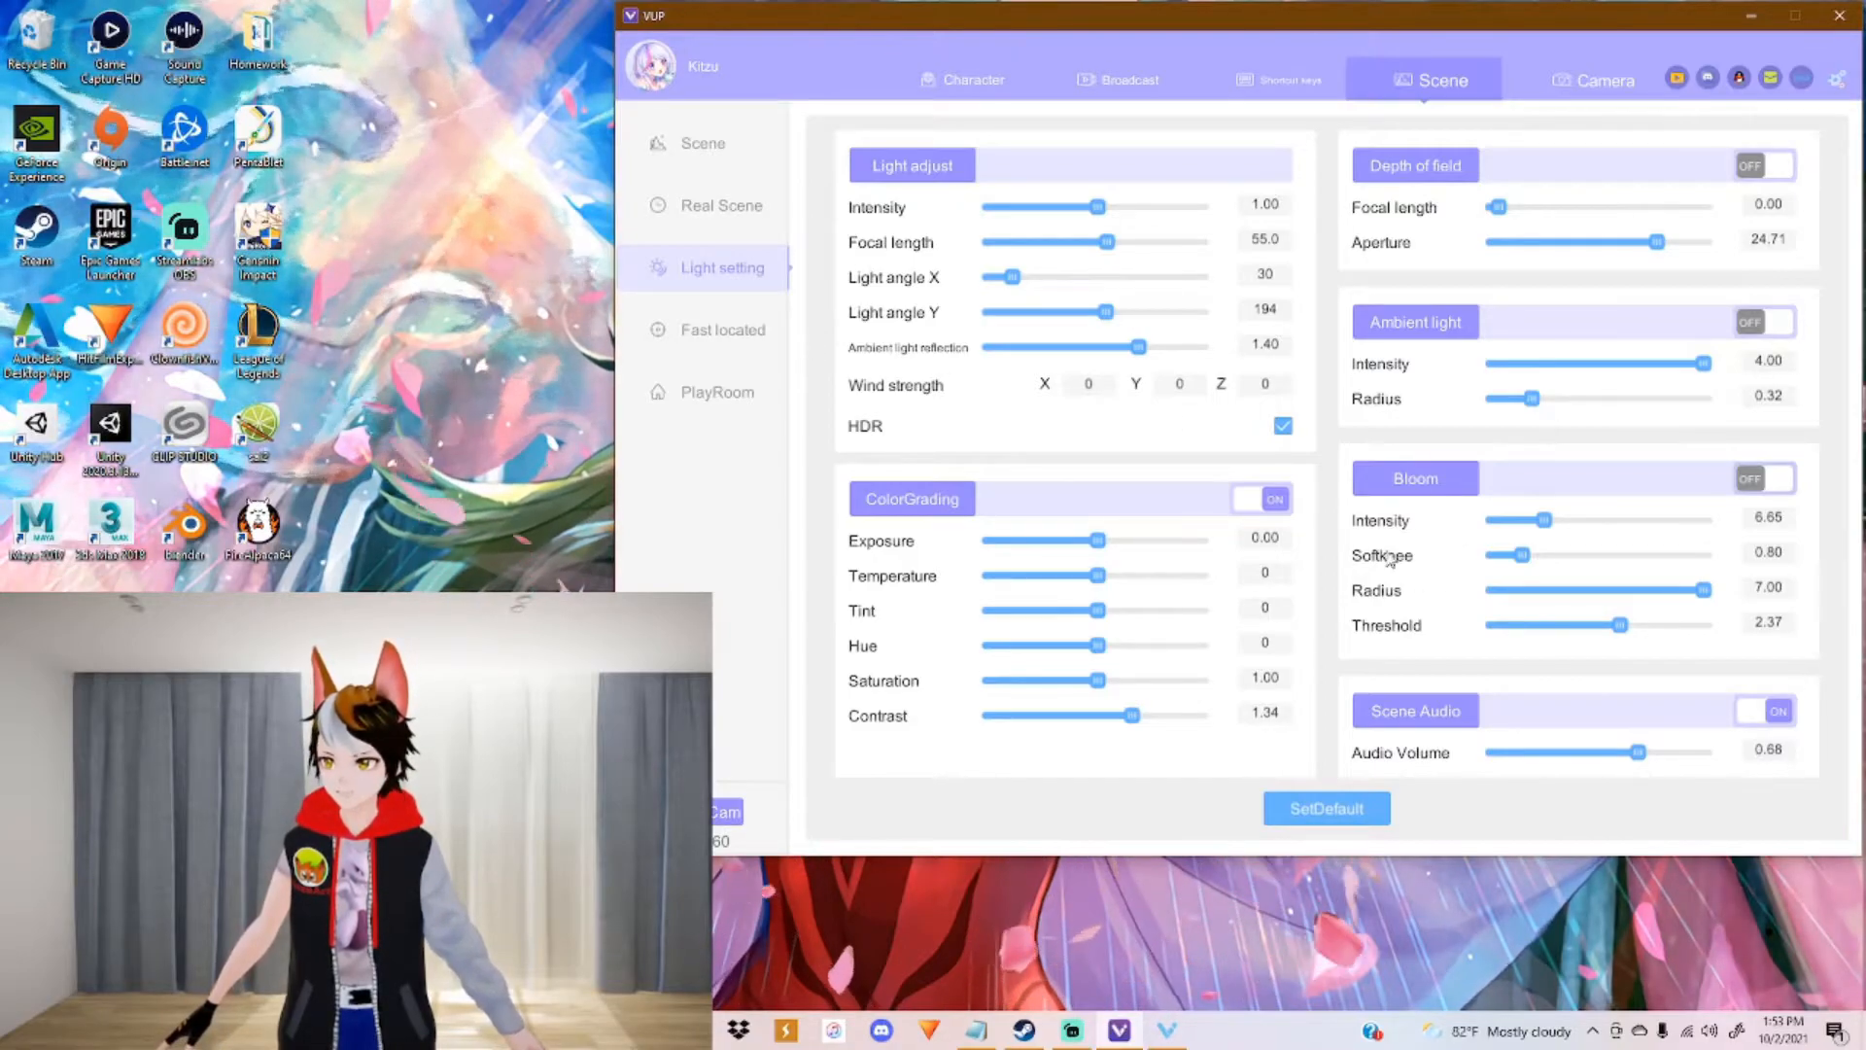
left_click(721, 331)
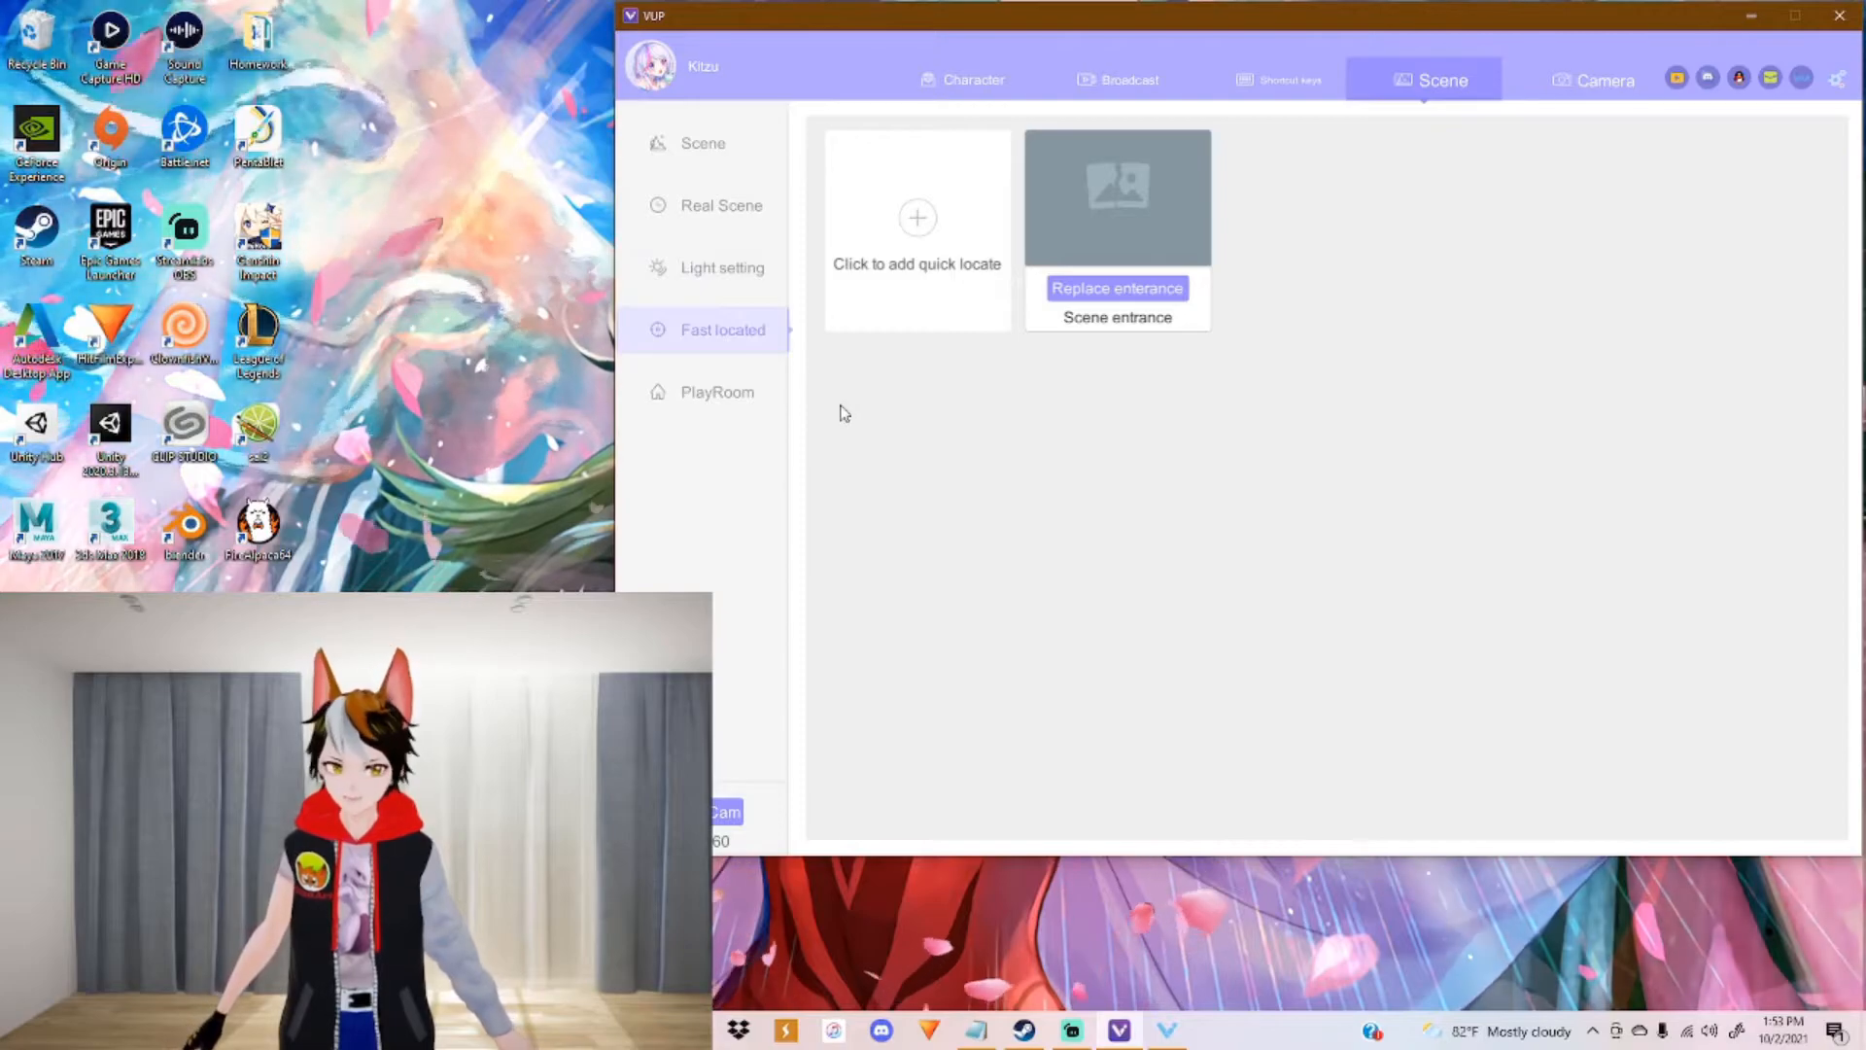
Step: View the LAN PlayRoom options, then show the camera presets list
left_click(718, 391)
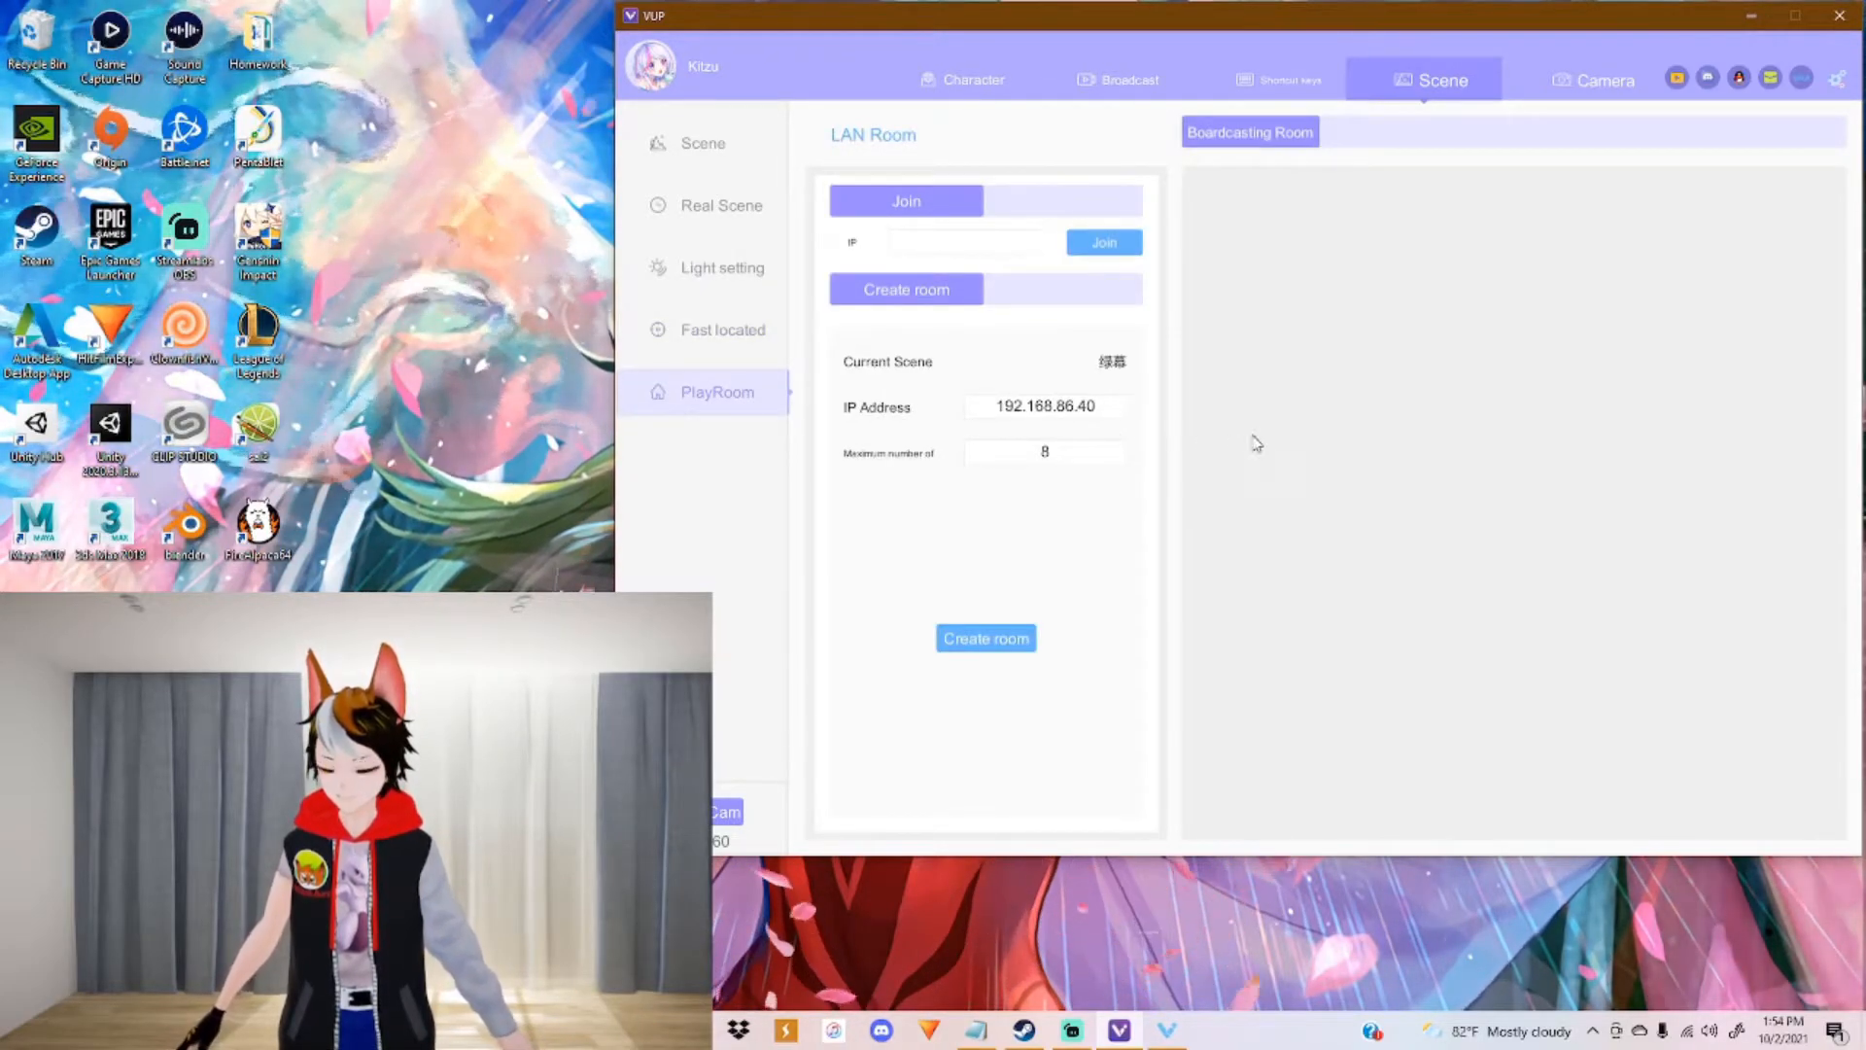
mouse_move(1378, 461)
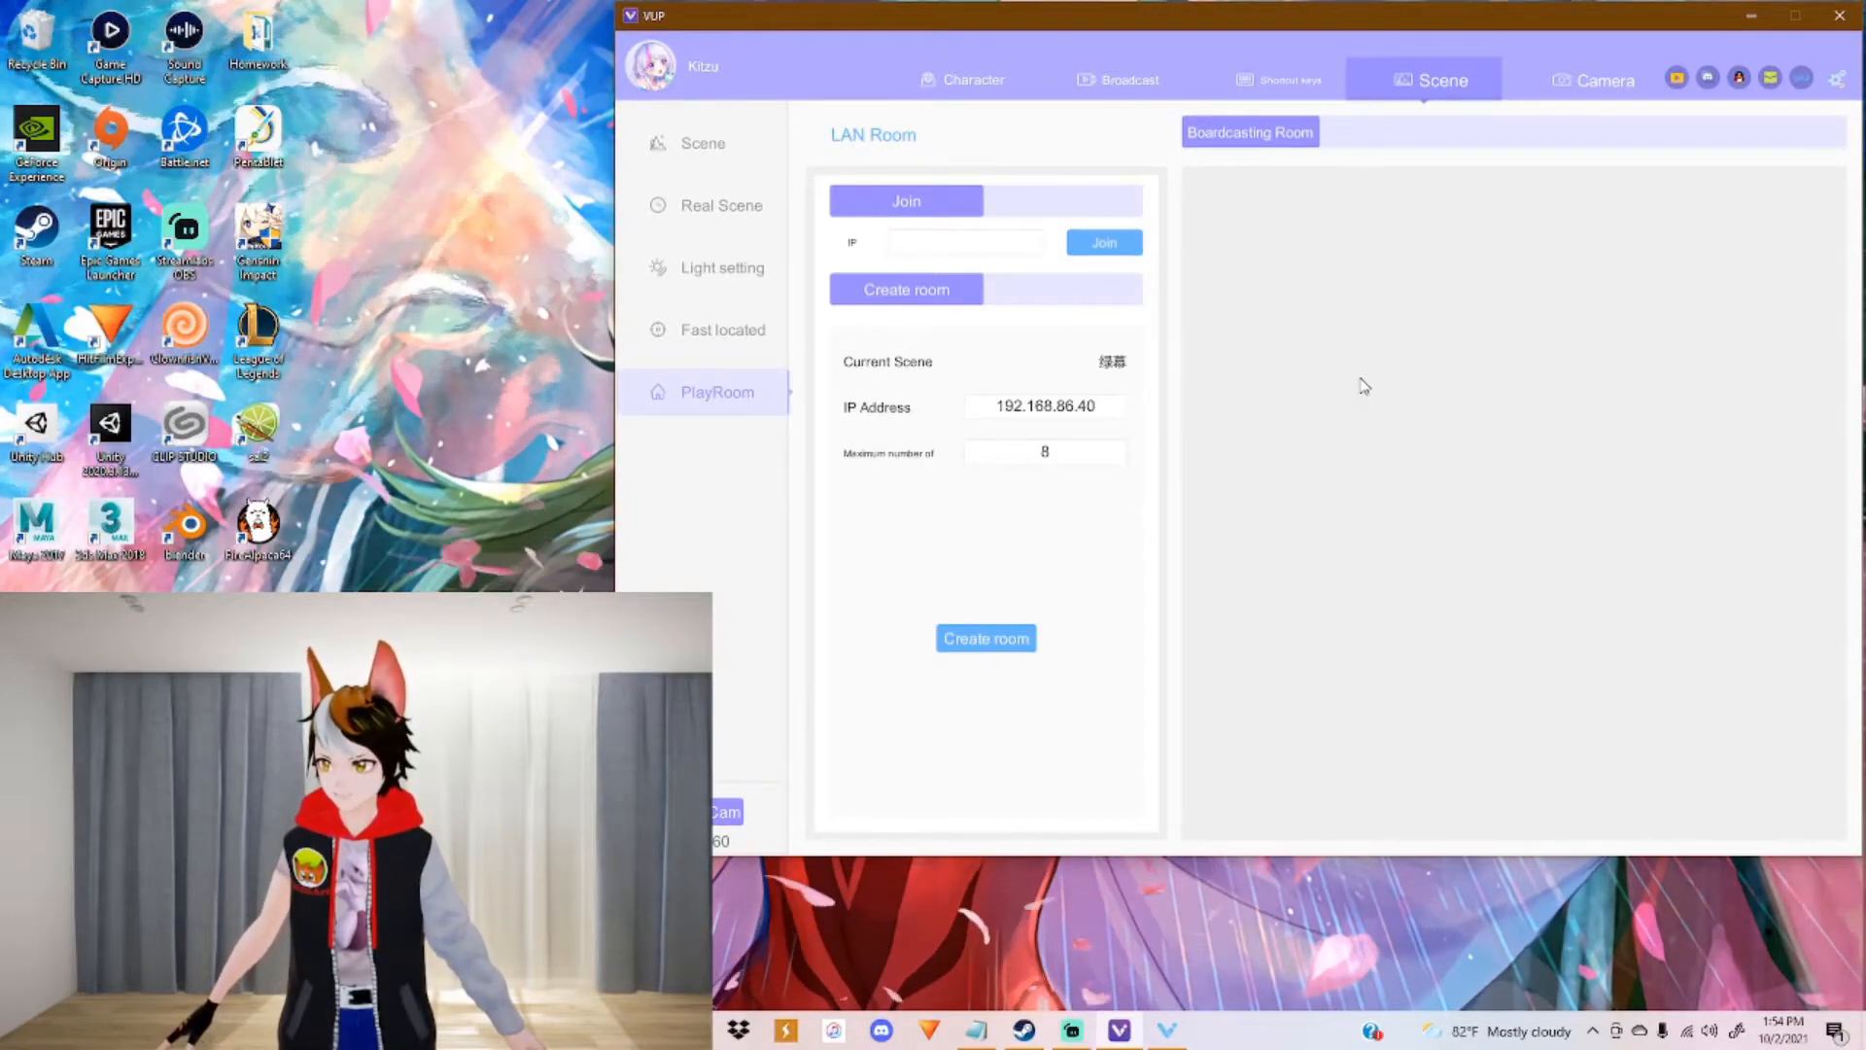
left_click(1600, 79)
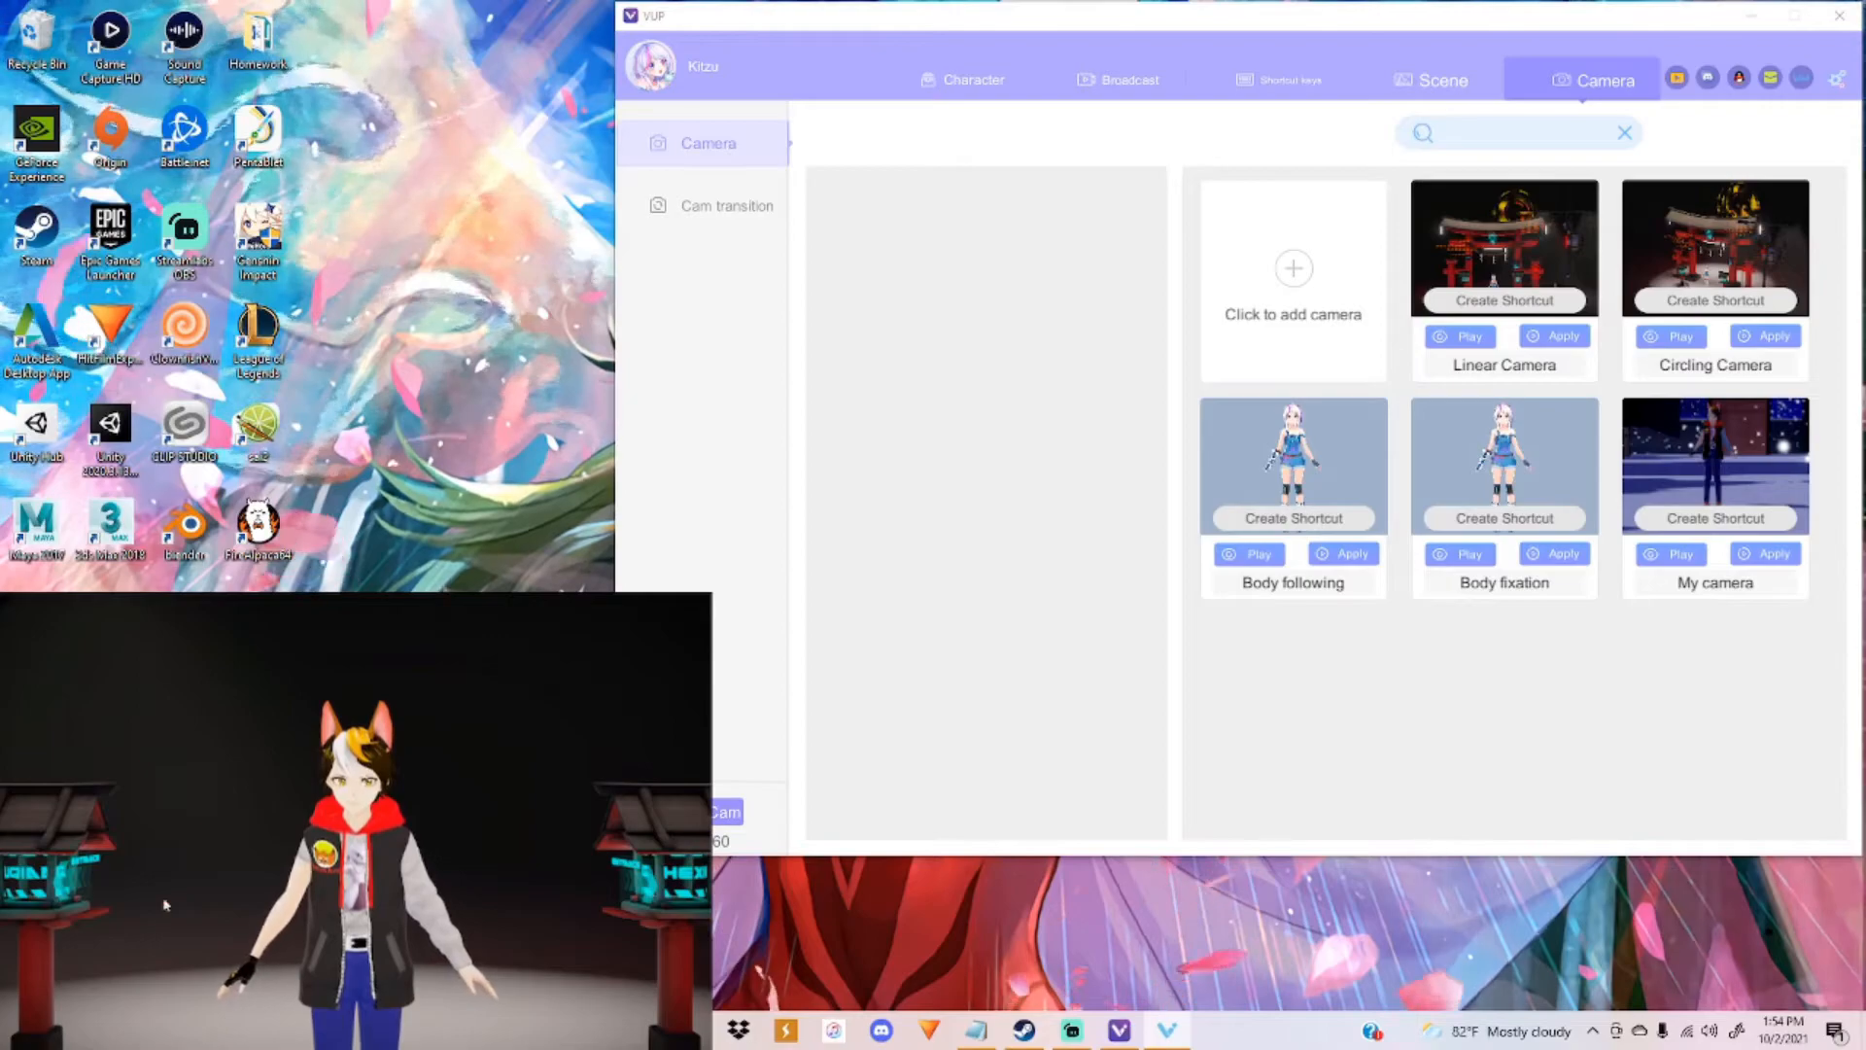
Step: Preview the Linear Camera and Circling Camera moves, then stop the preview
left_click(1459, 337)
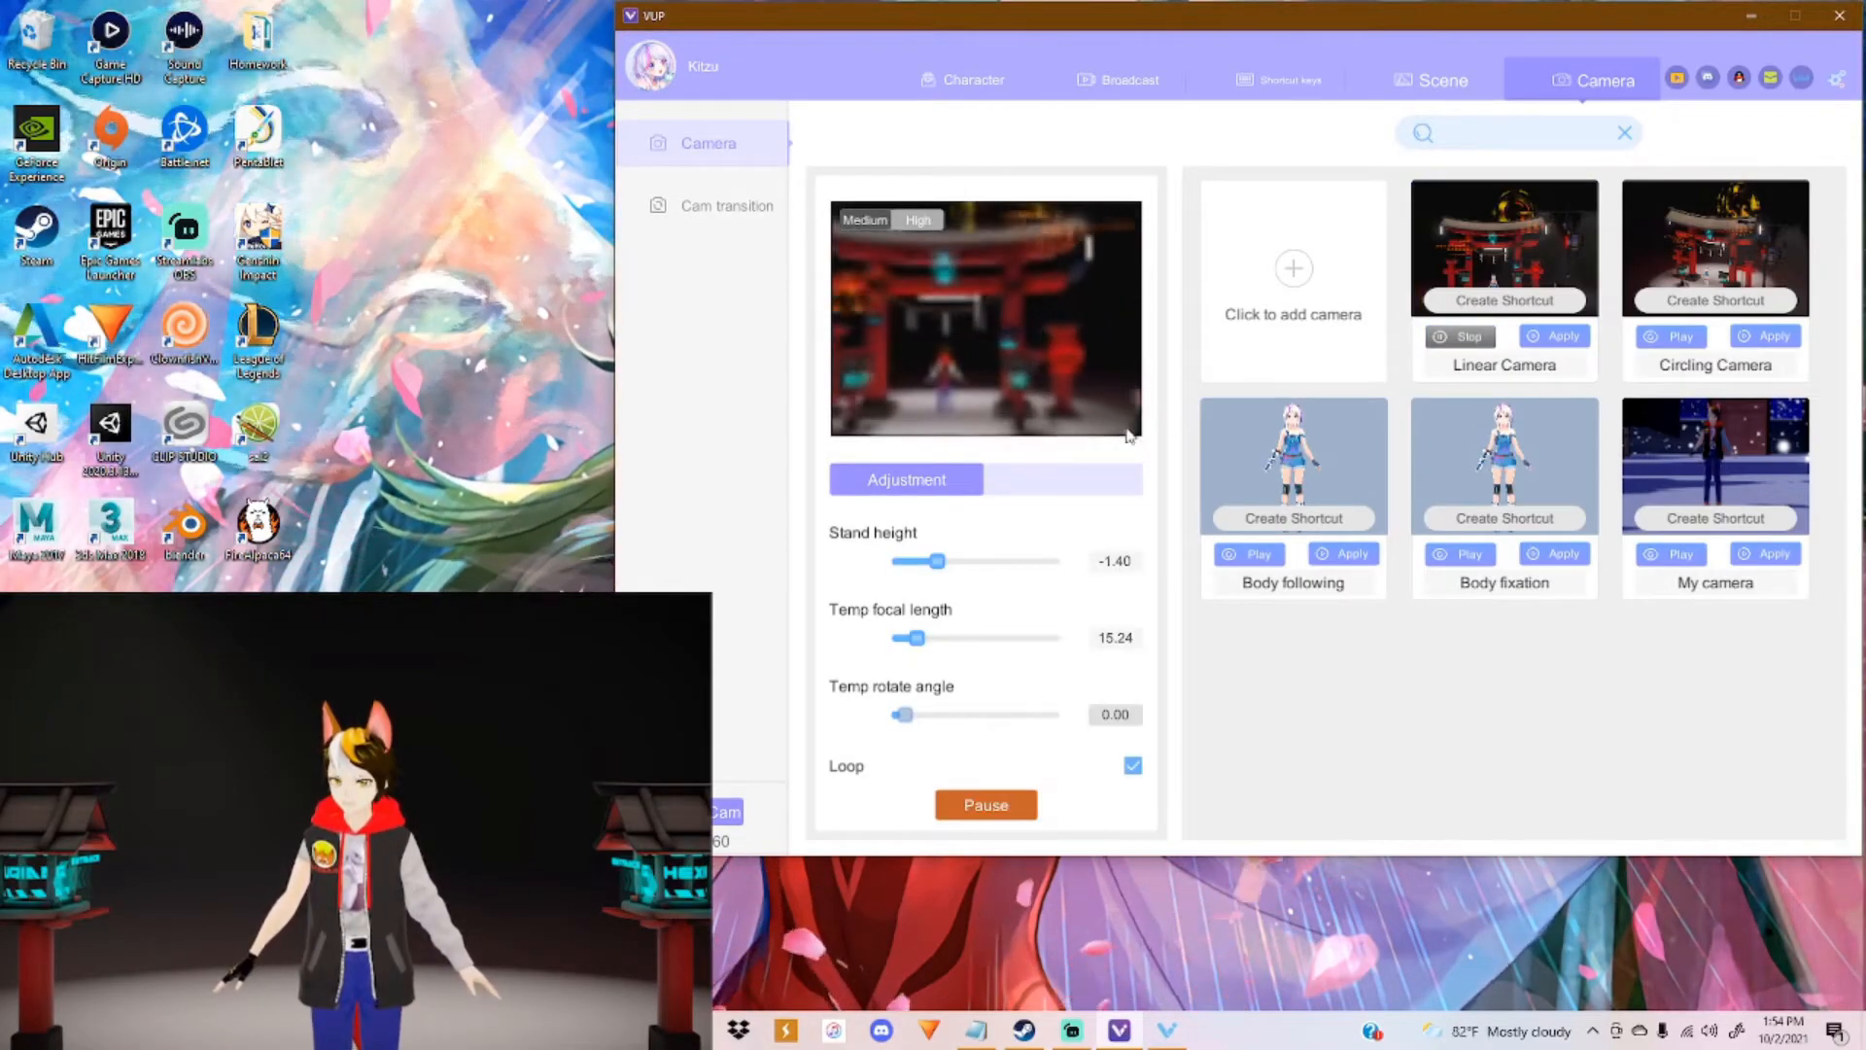
left_click(1553, 336)
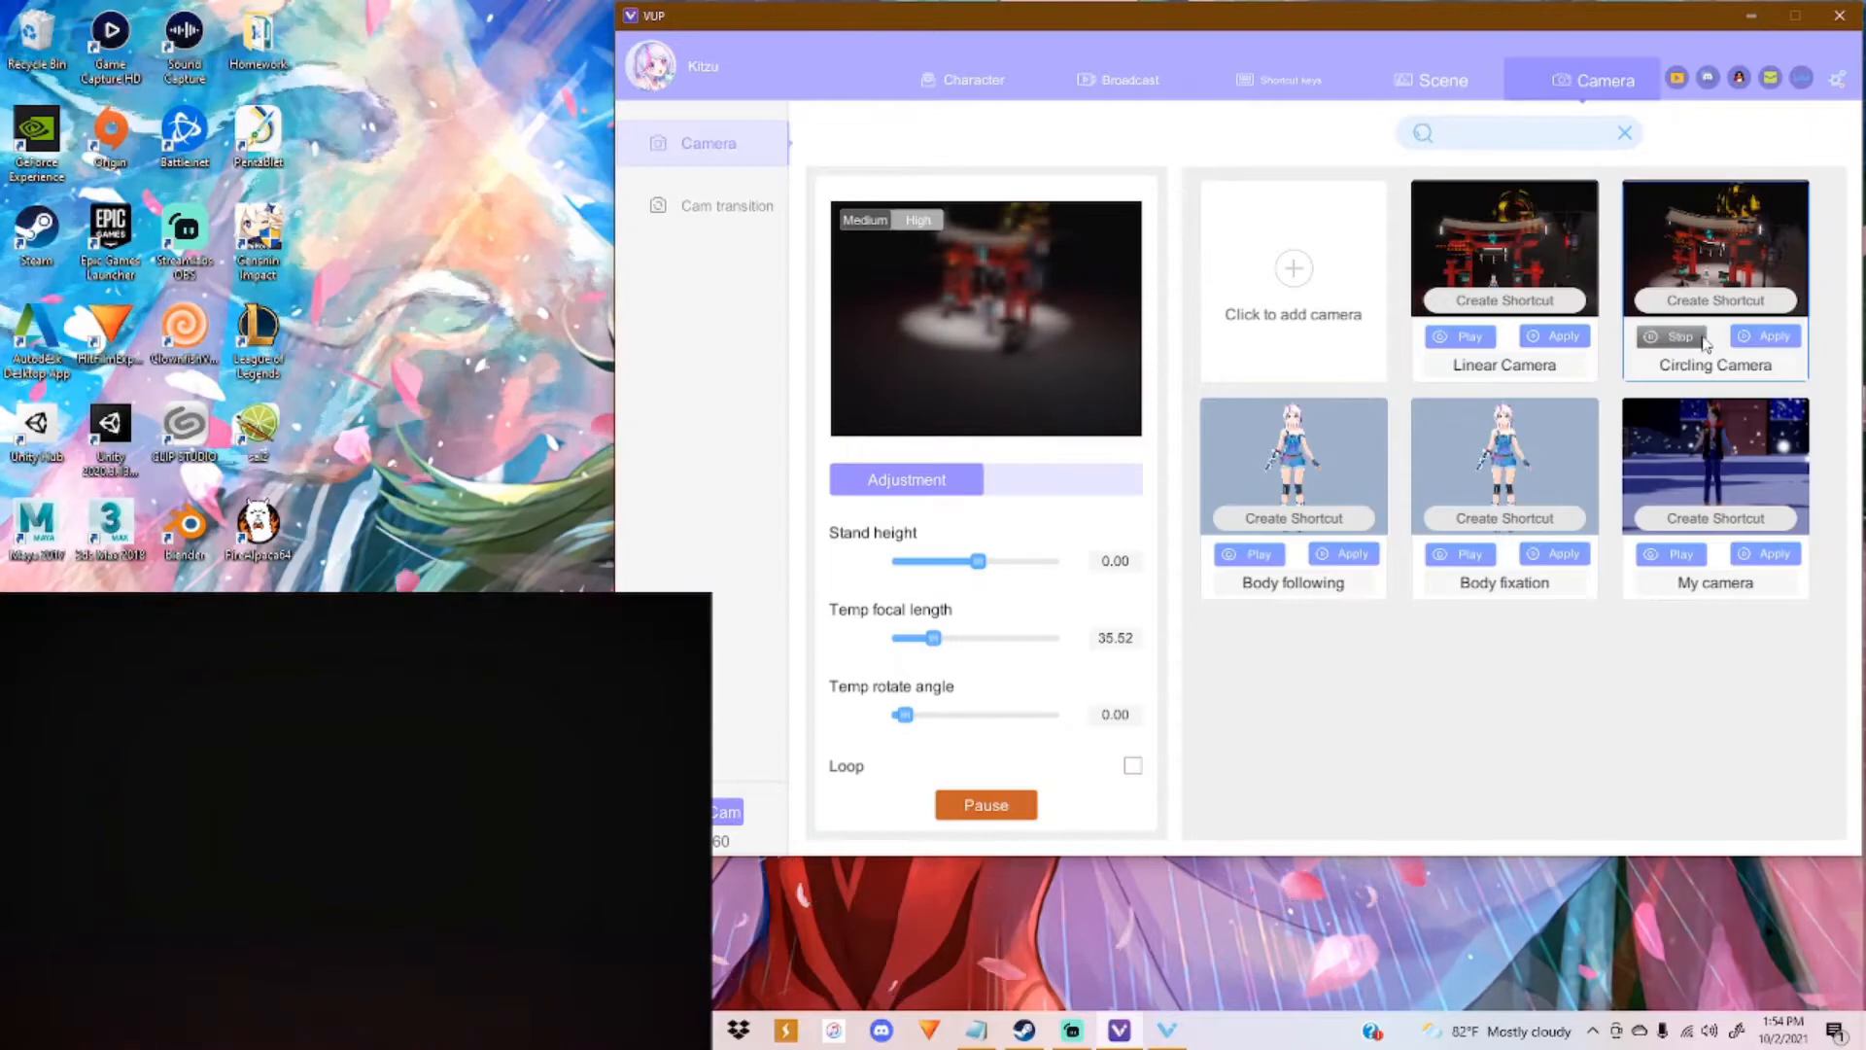
left_click(1670, 336)
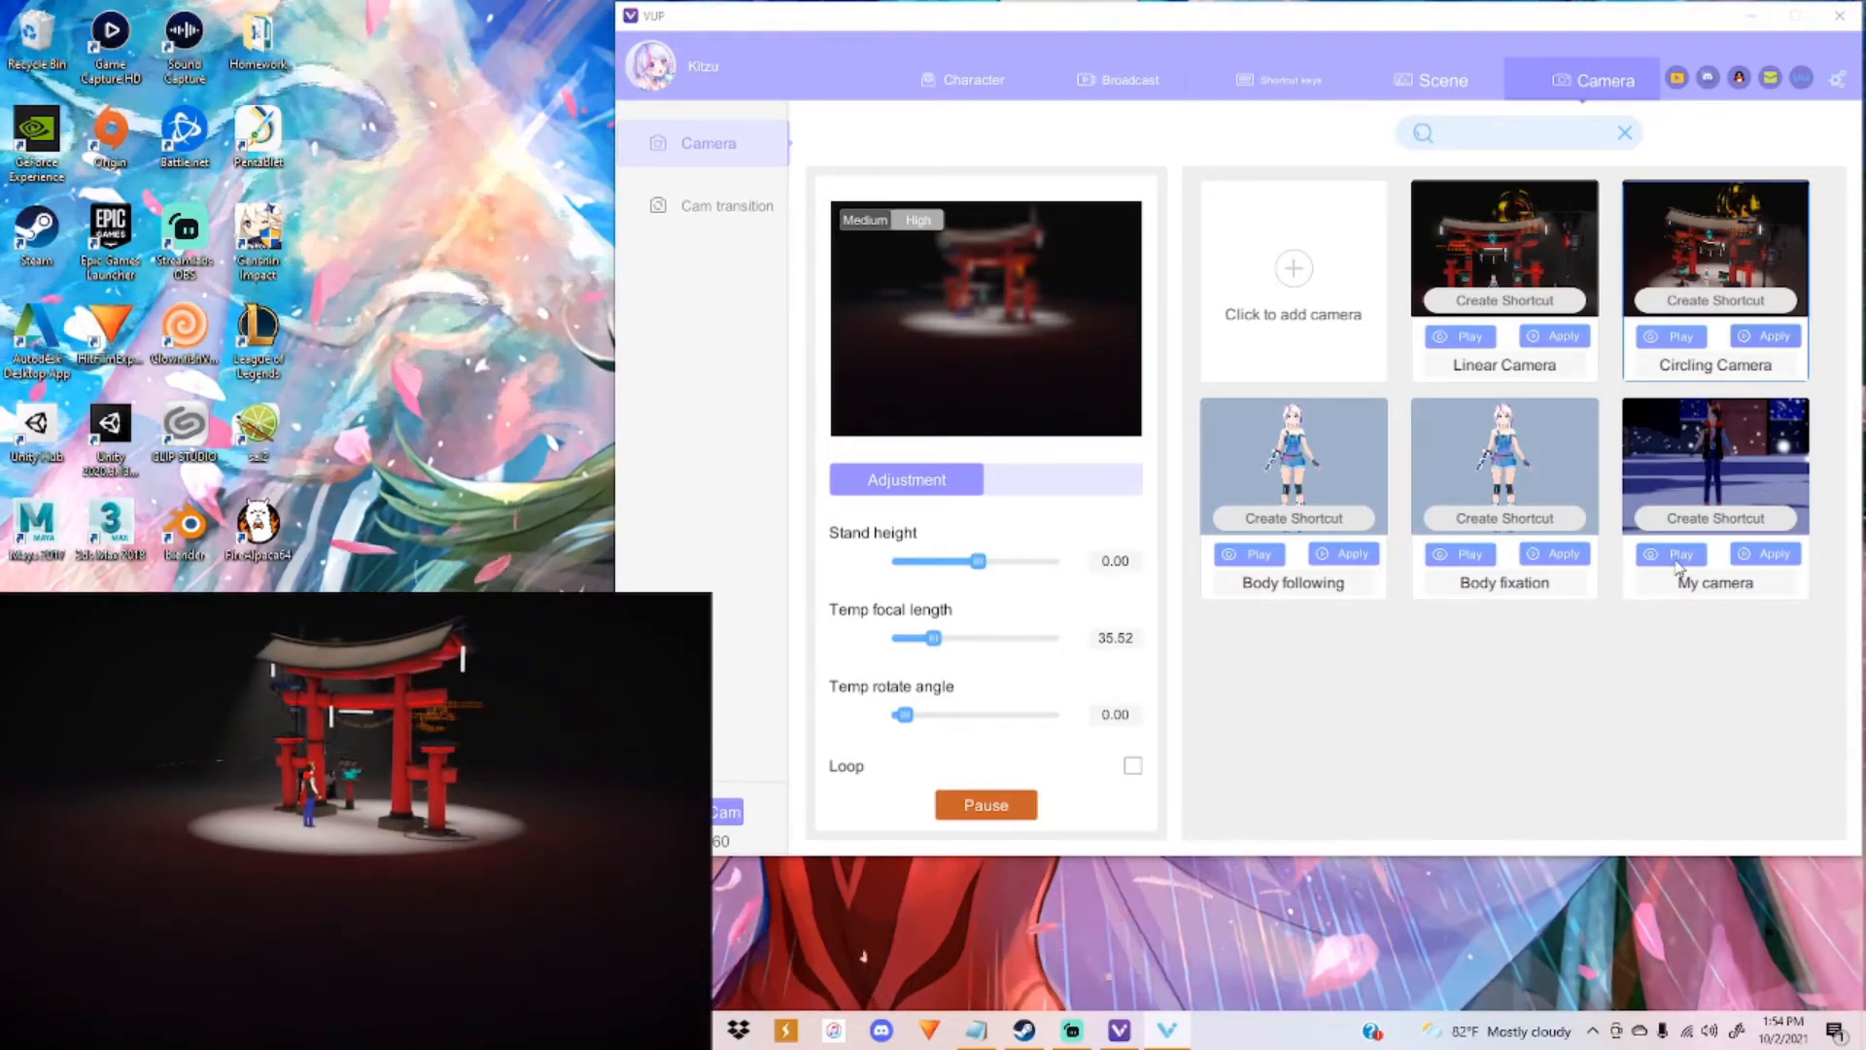
Step: Switch the view to My camera and show the camera transition effects list
left_click(1767, 554)
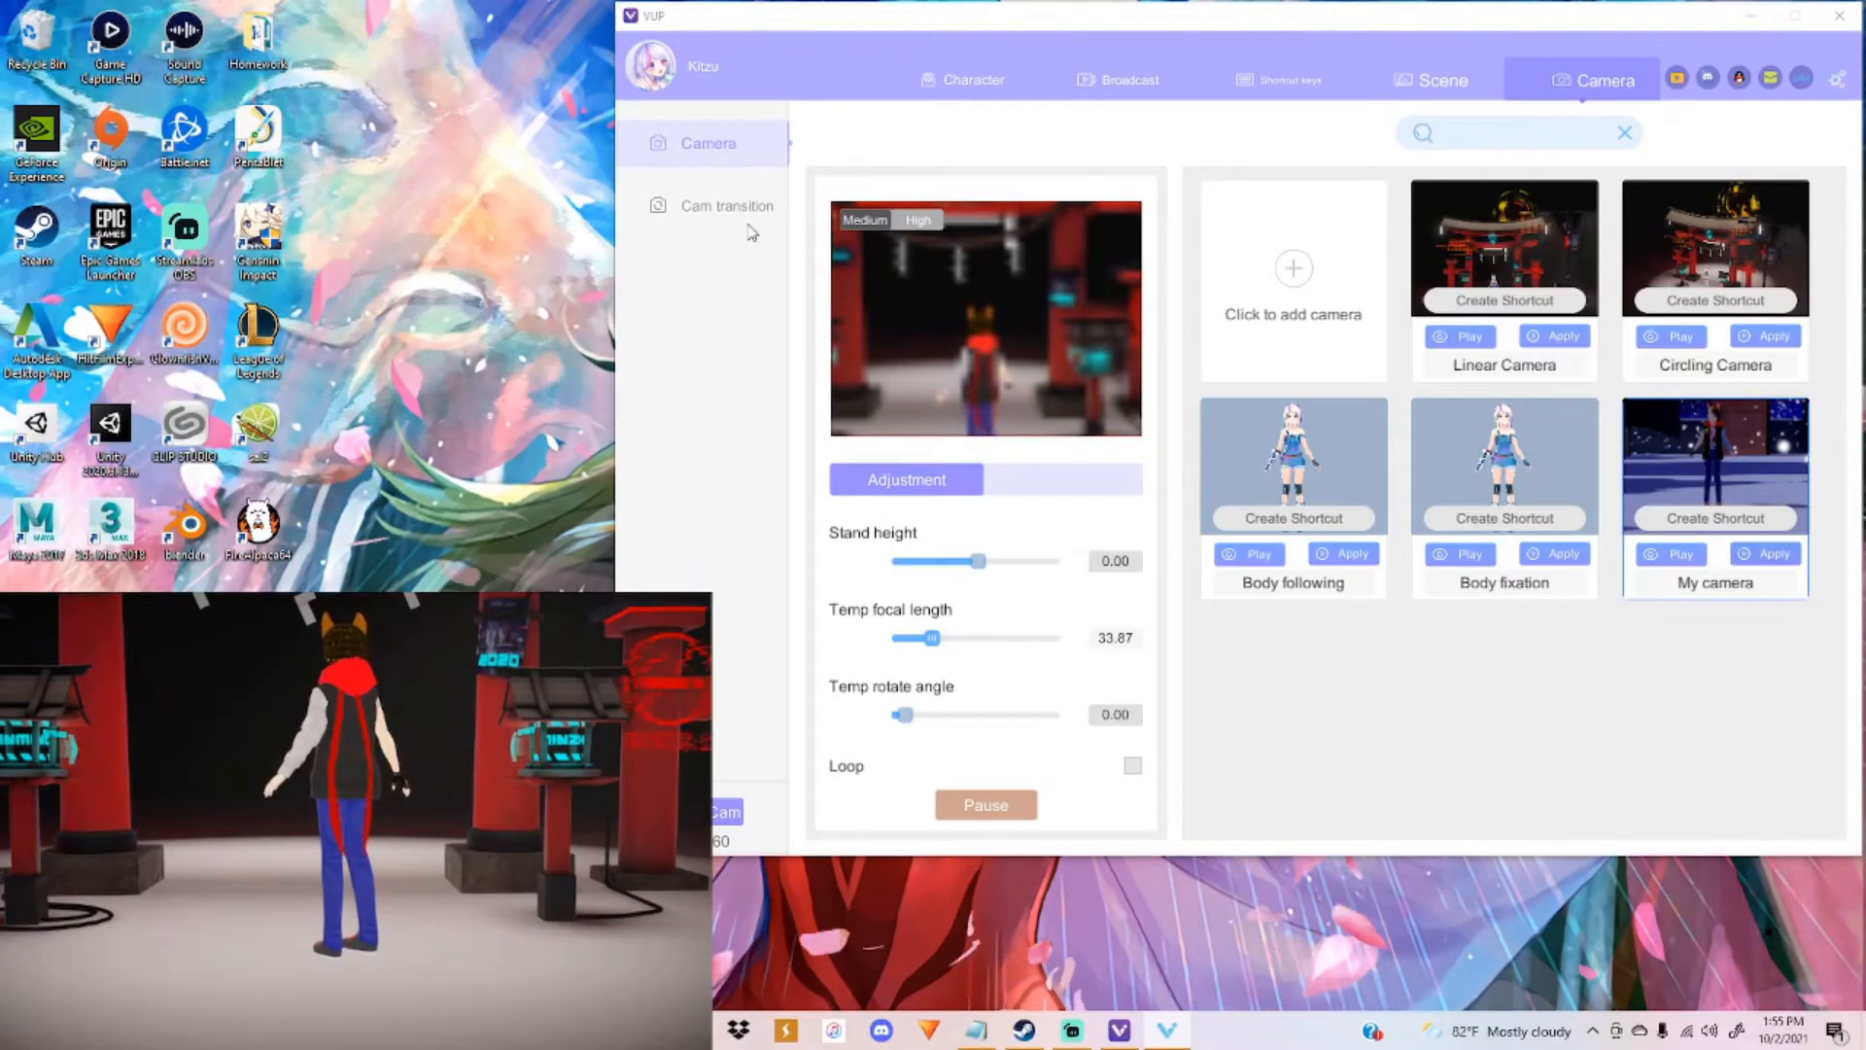
left_click(725, 204)
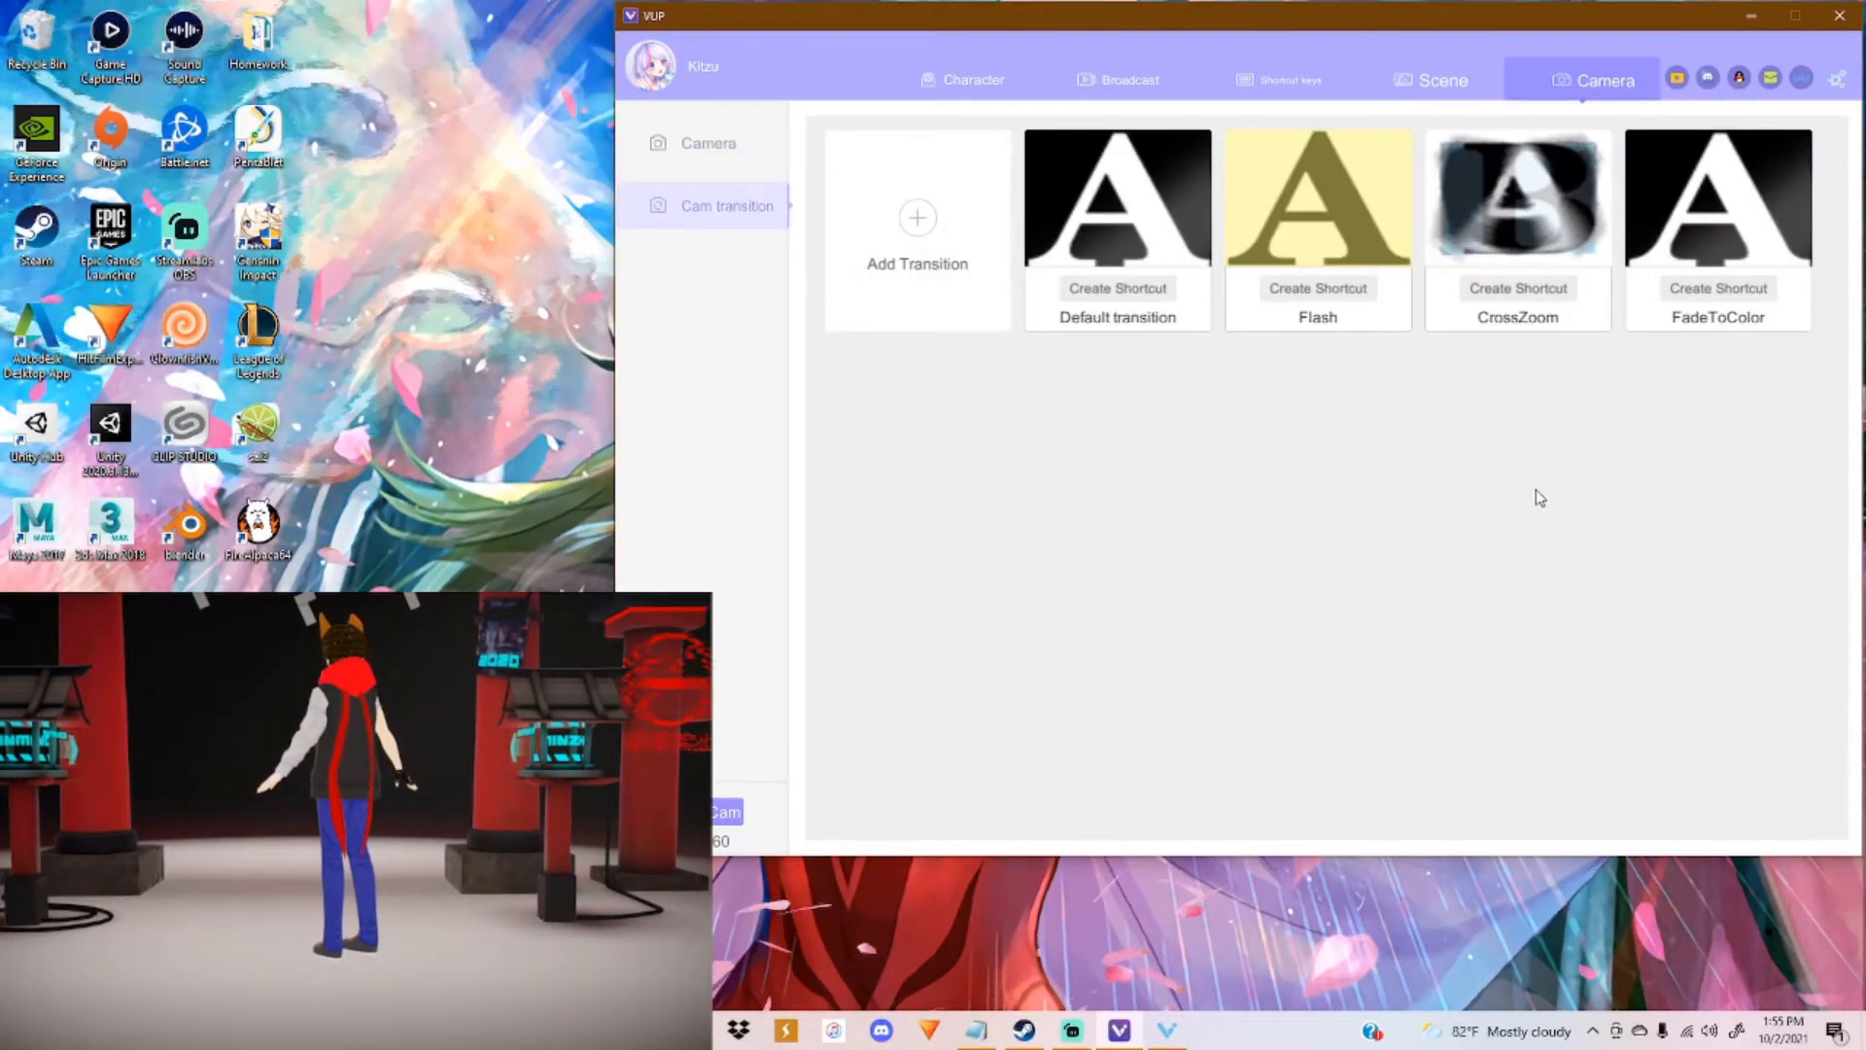